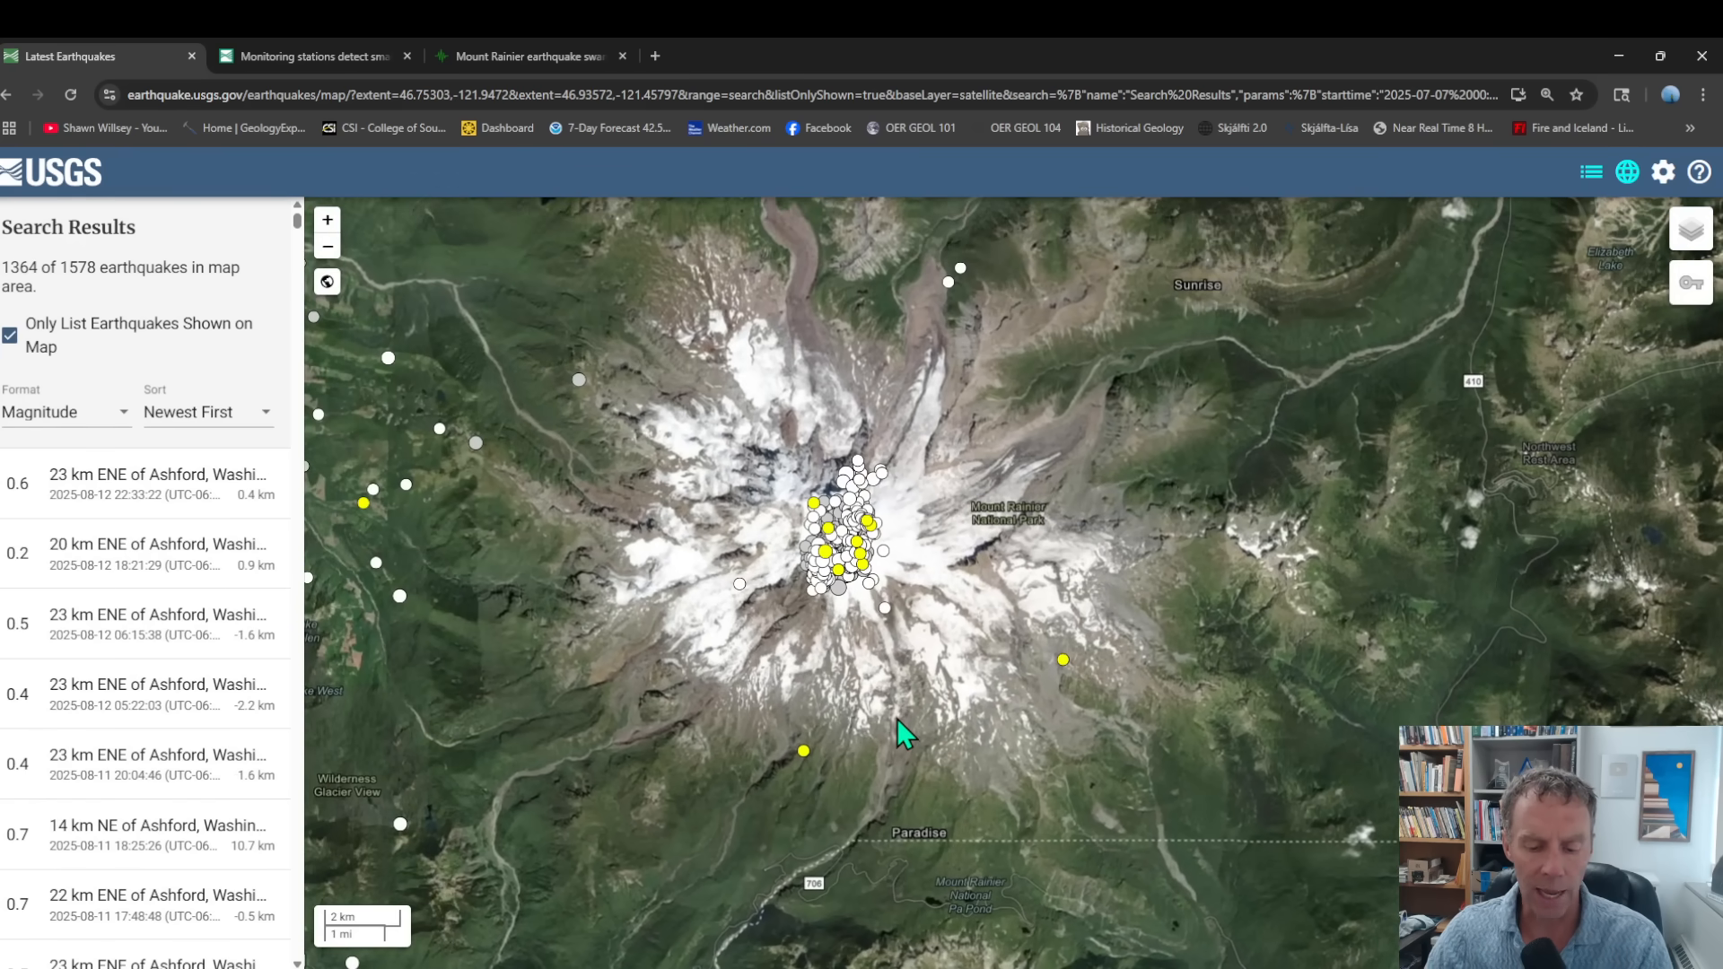
mouse_move(903, 724)
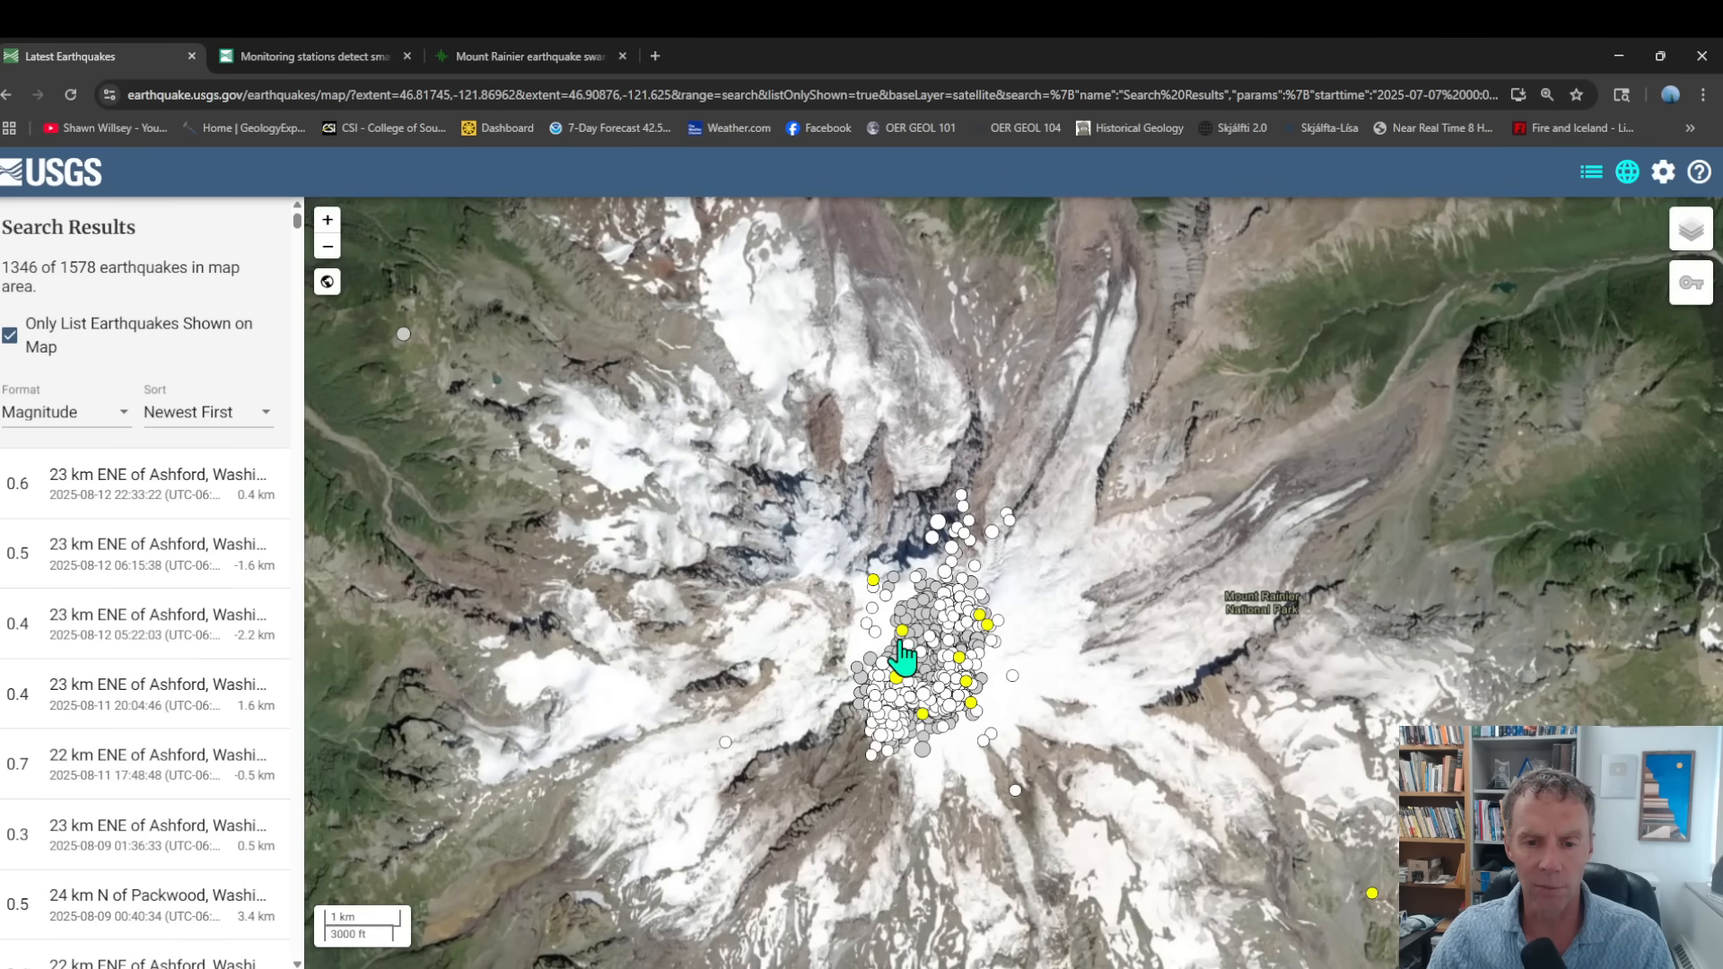
mouse_move(873, 681)
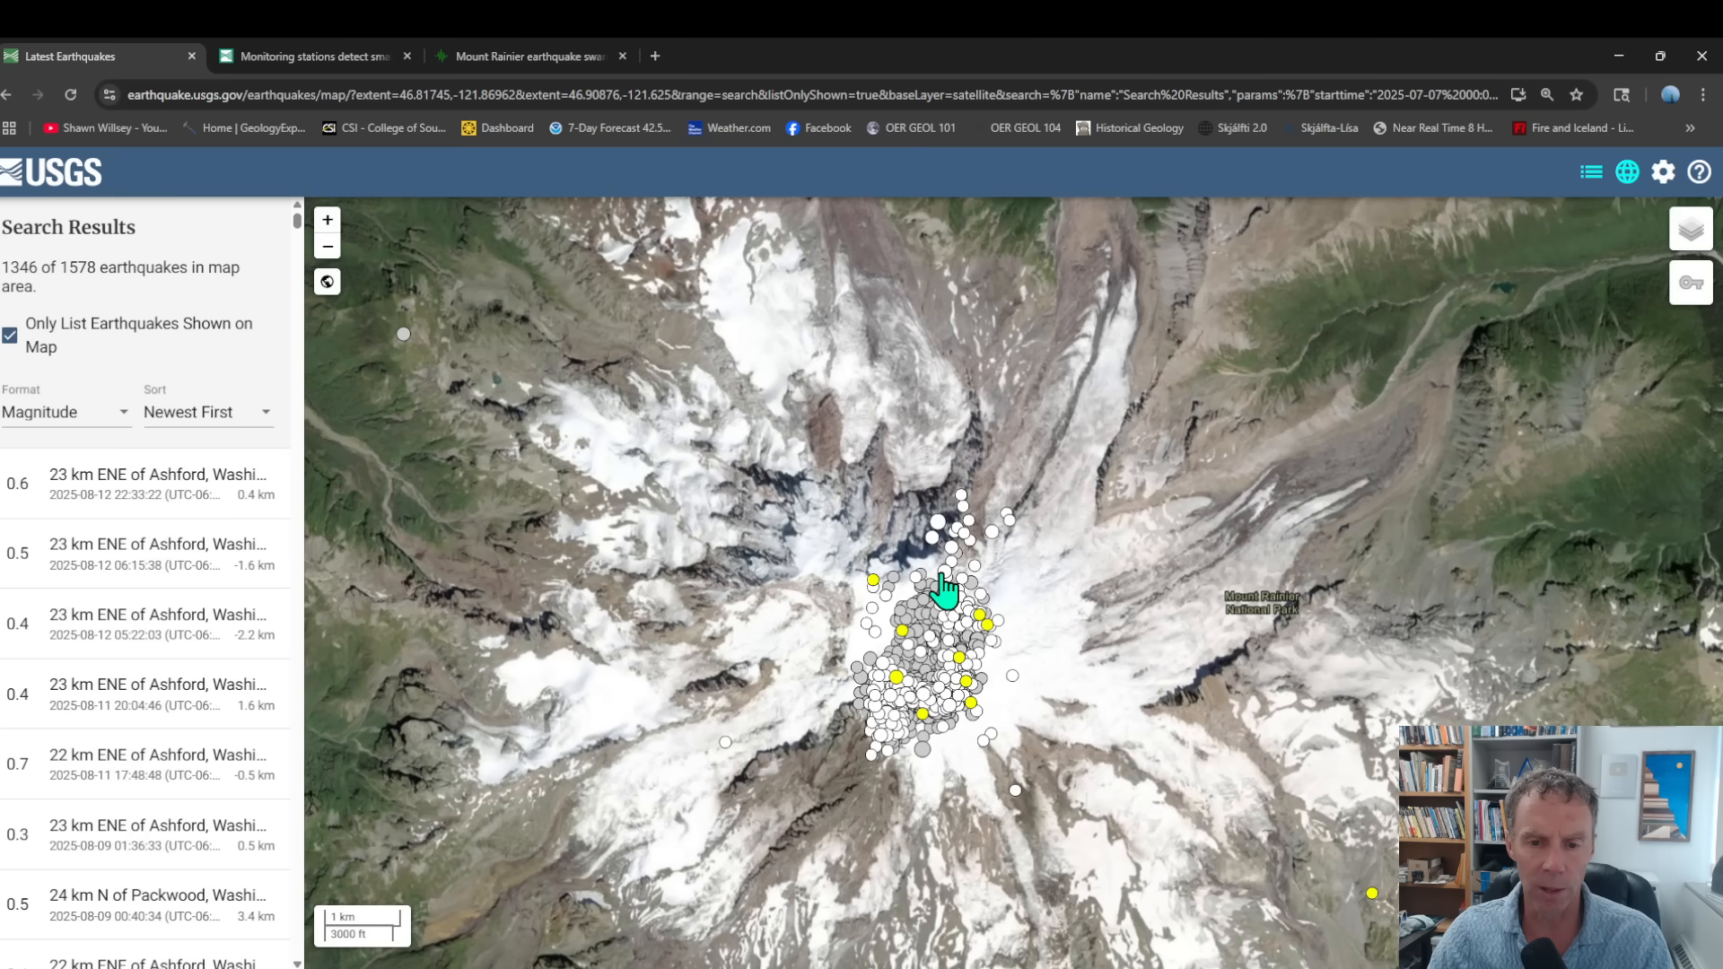
mouse_move(965, 680)
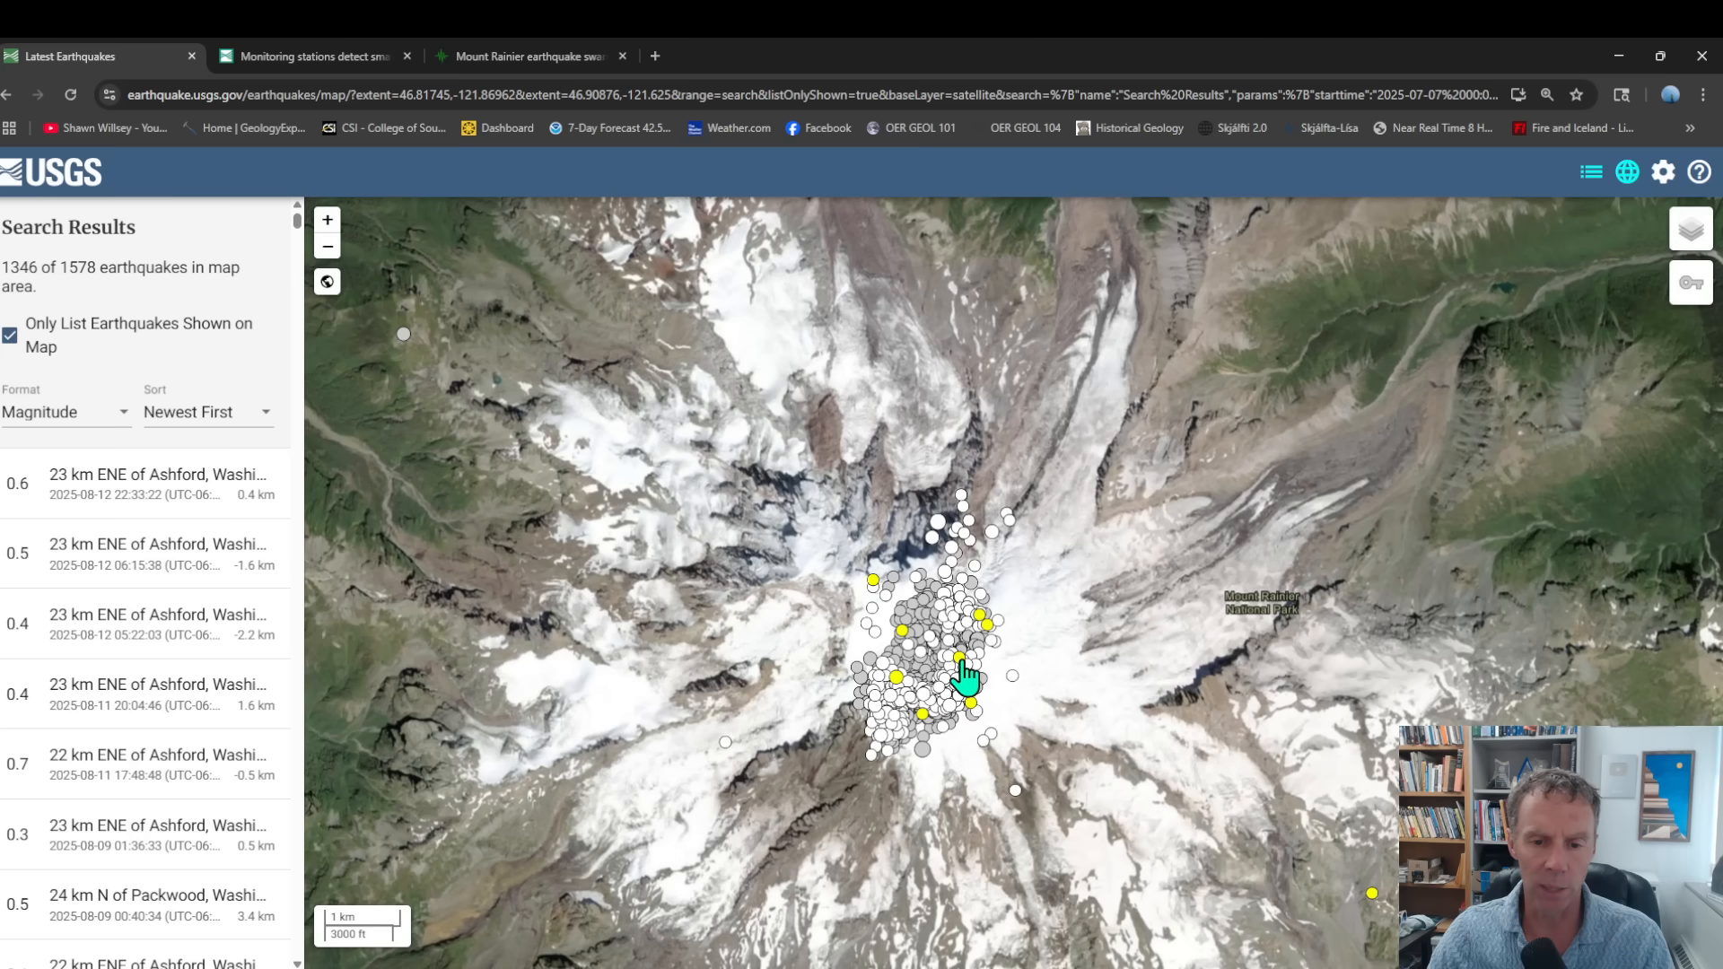
mouse_move(901, 712)
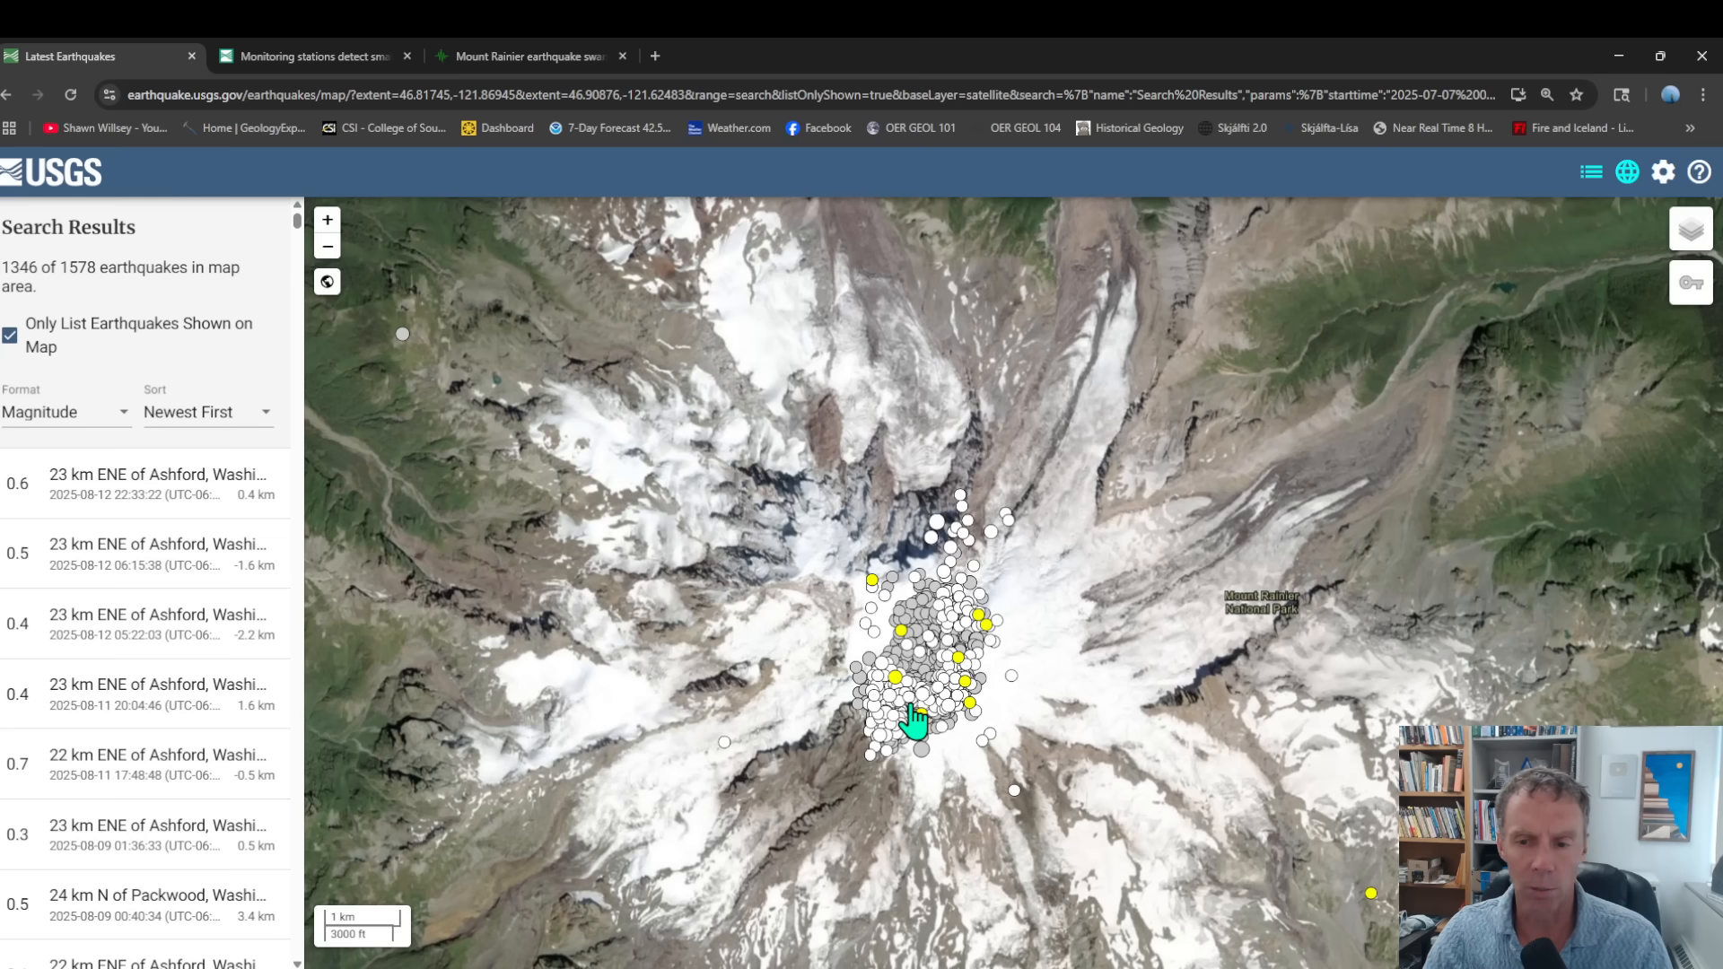
mouse_move(953, 724)
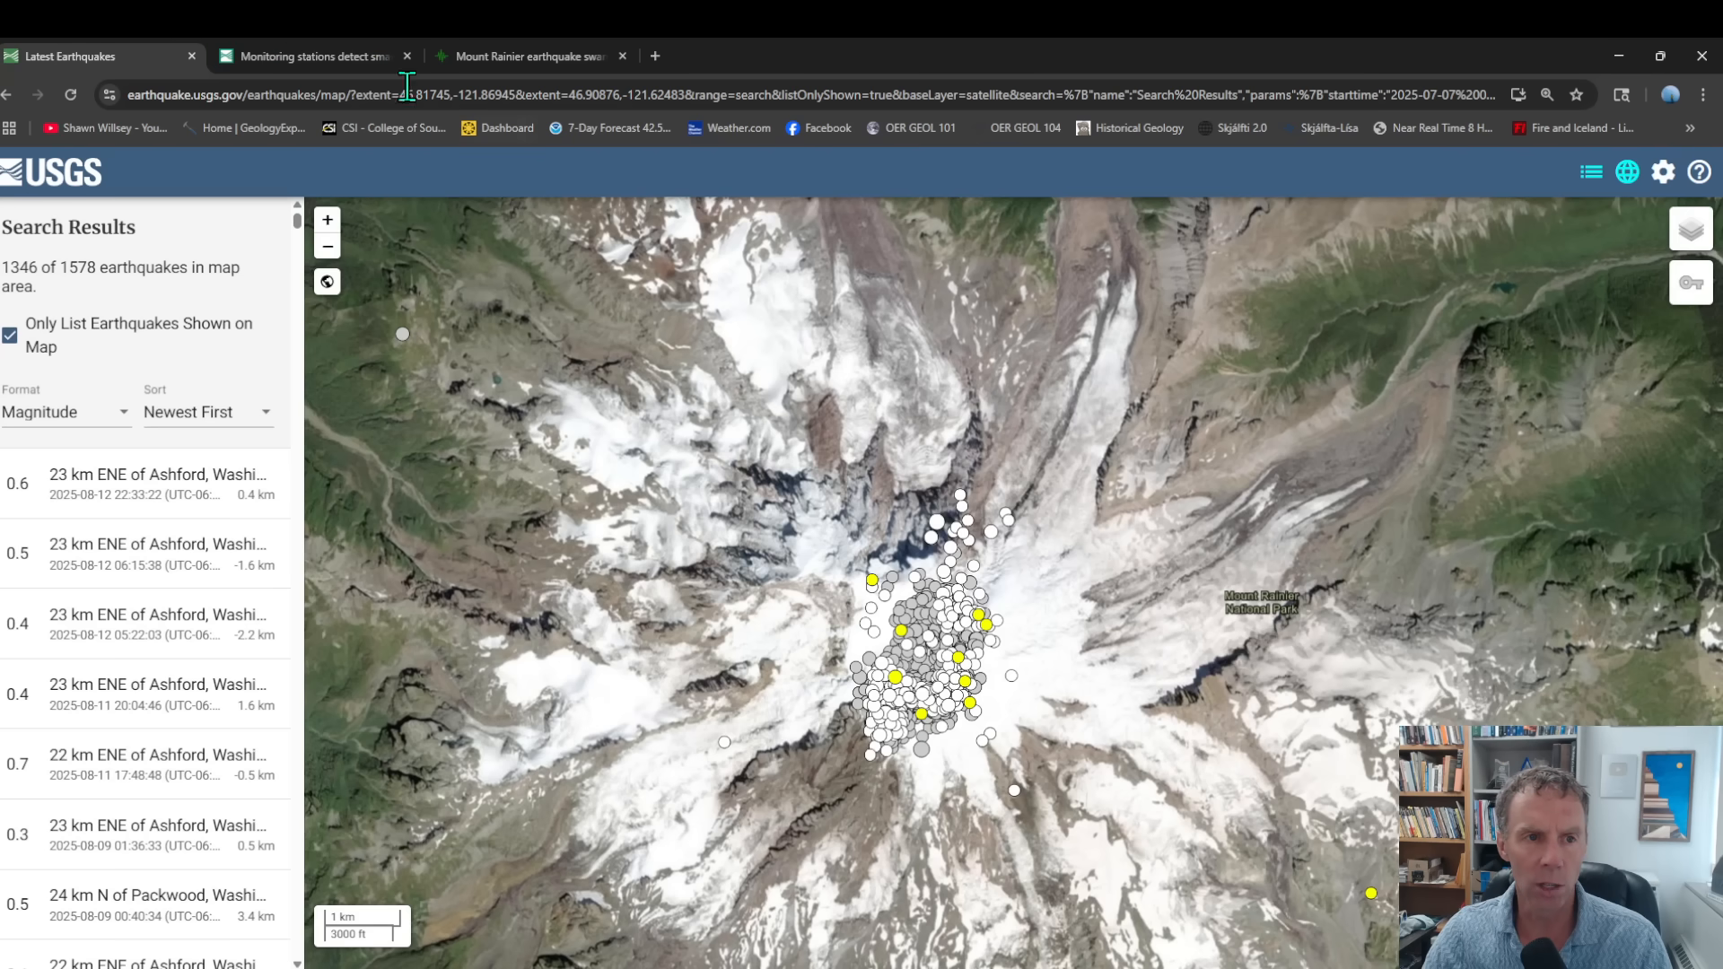
Step: Switch to the USGS swarm article and scroll to the east-west depth cross-section
click(313, 56)
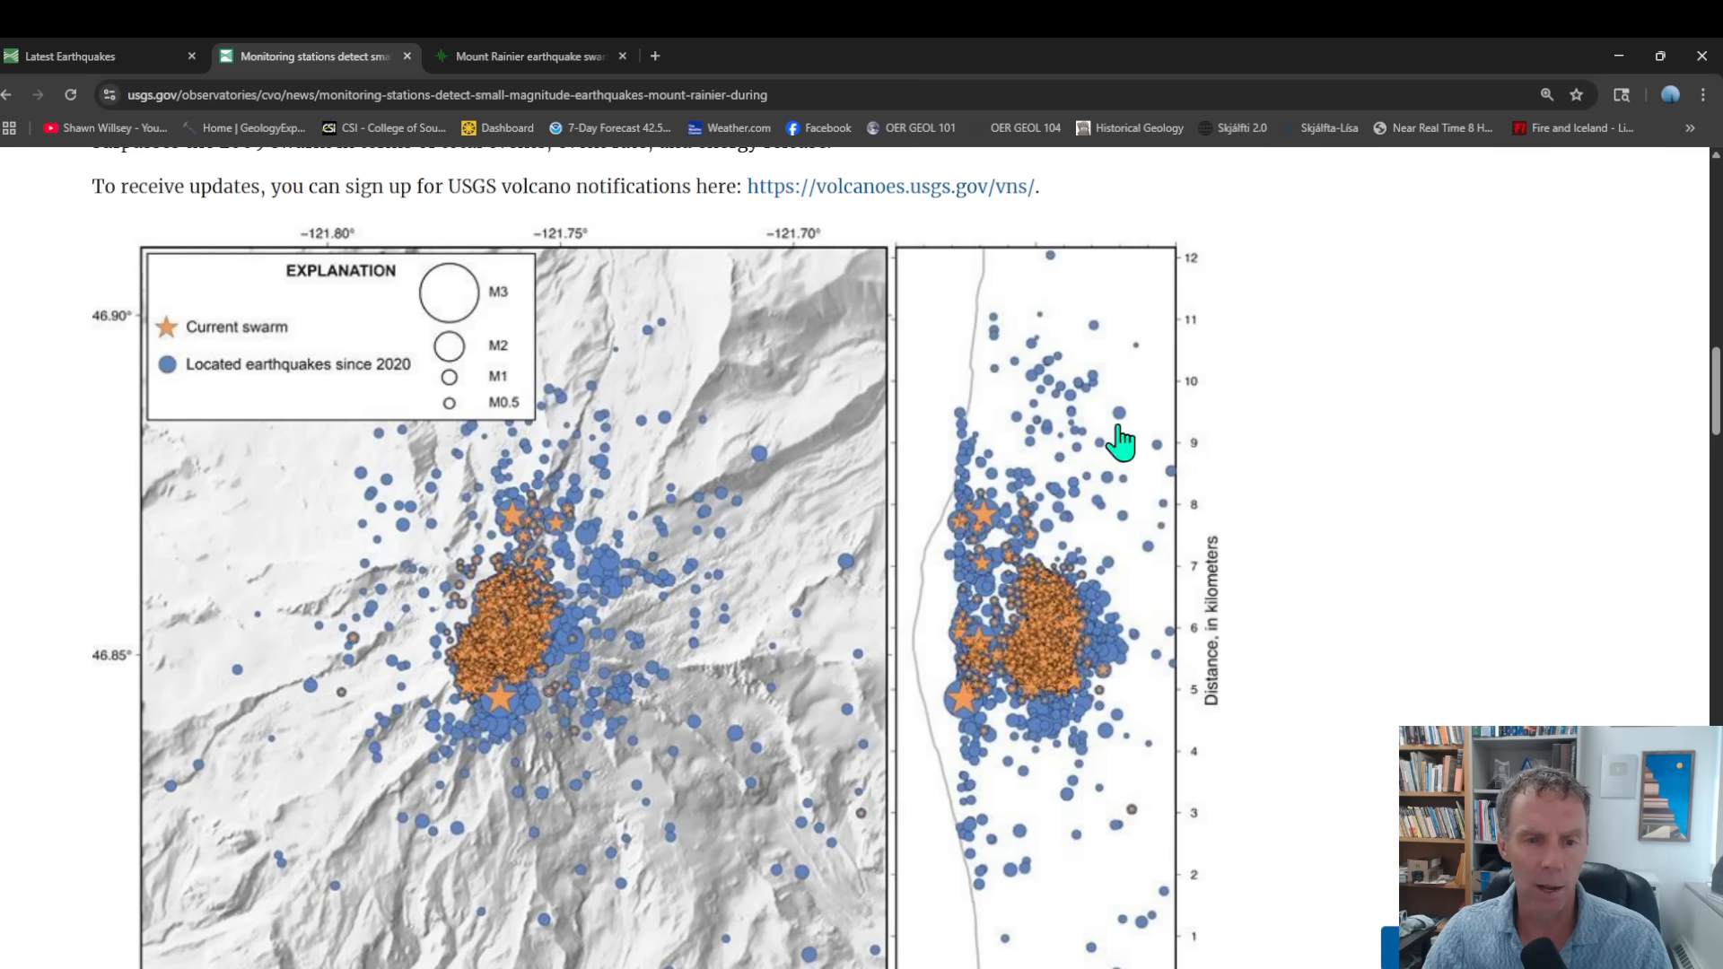
mouse_move(1143, 602)
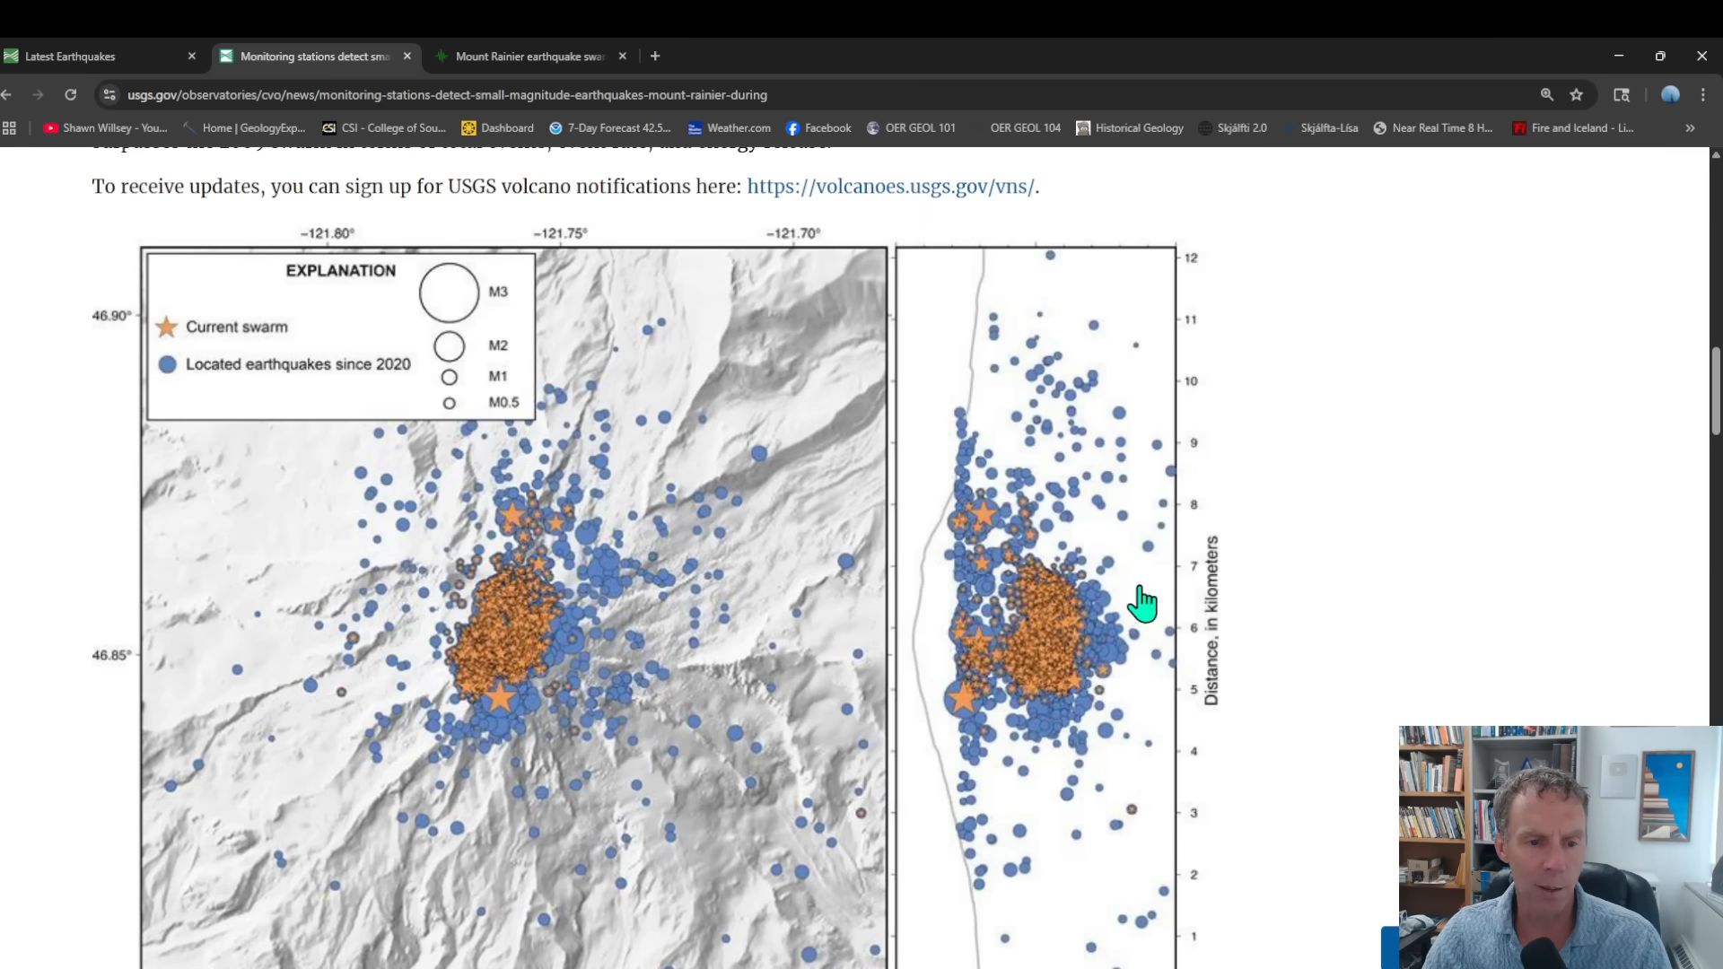
mouse_move(753, 681)
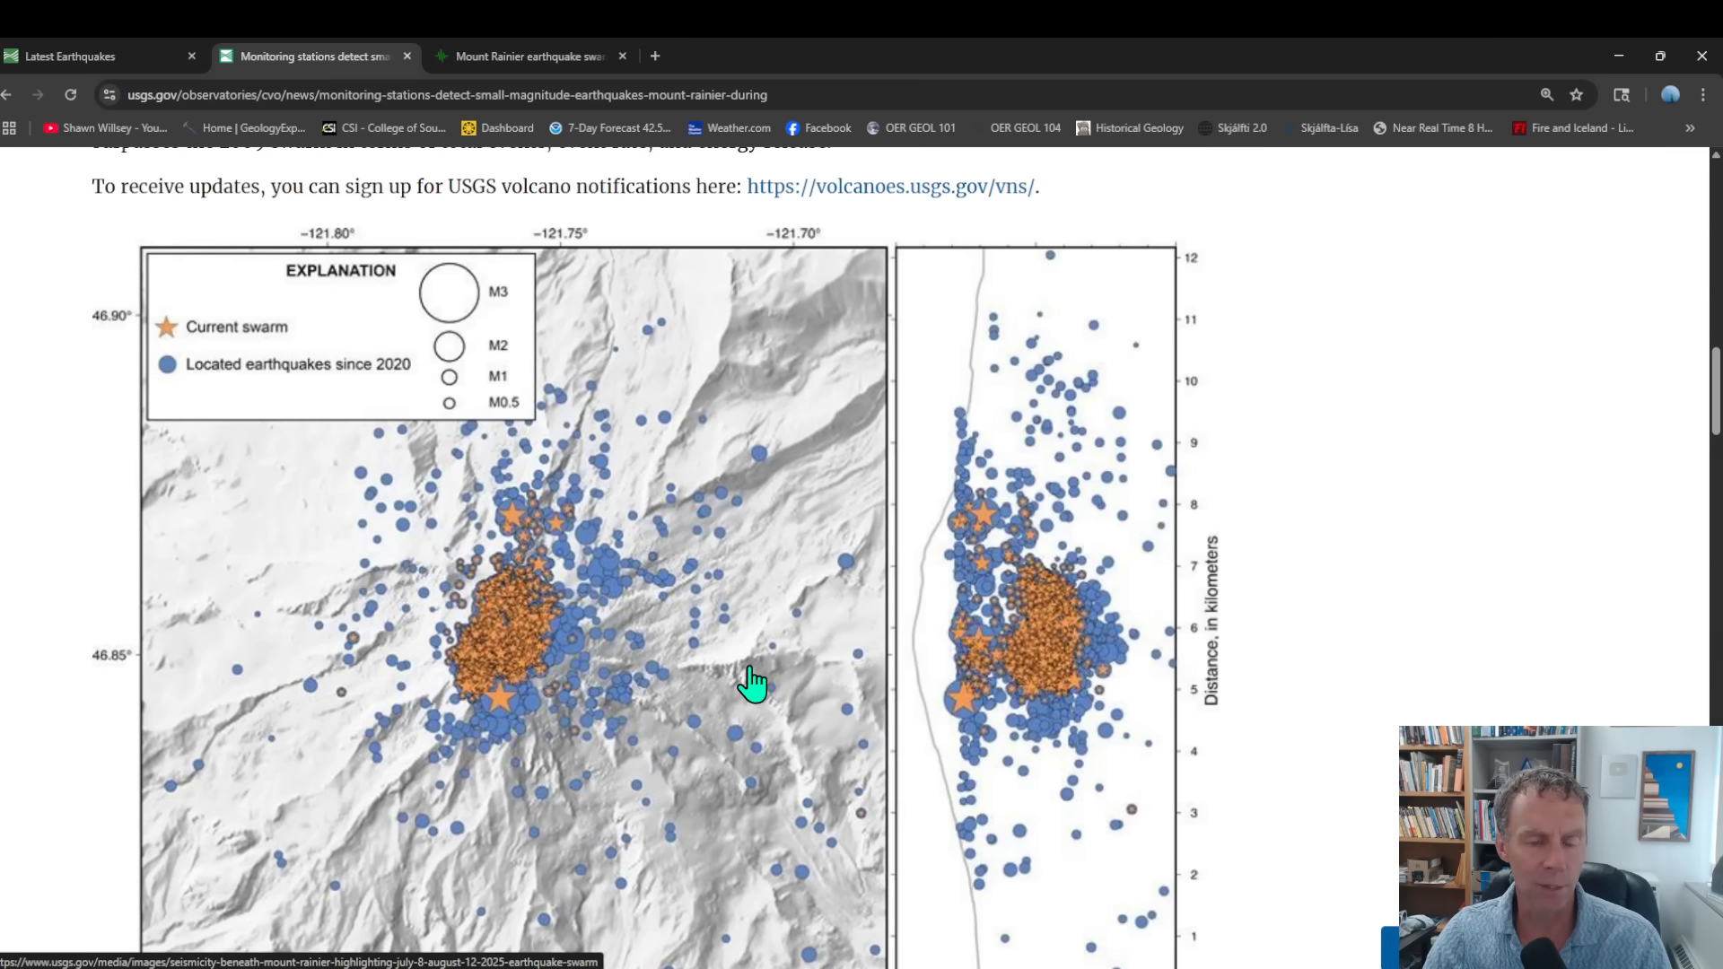
mouse_move(517, 672)
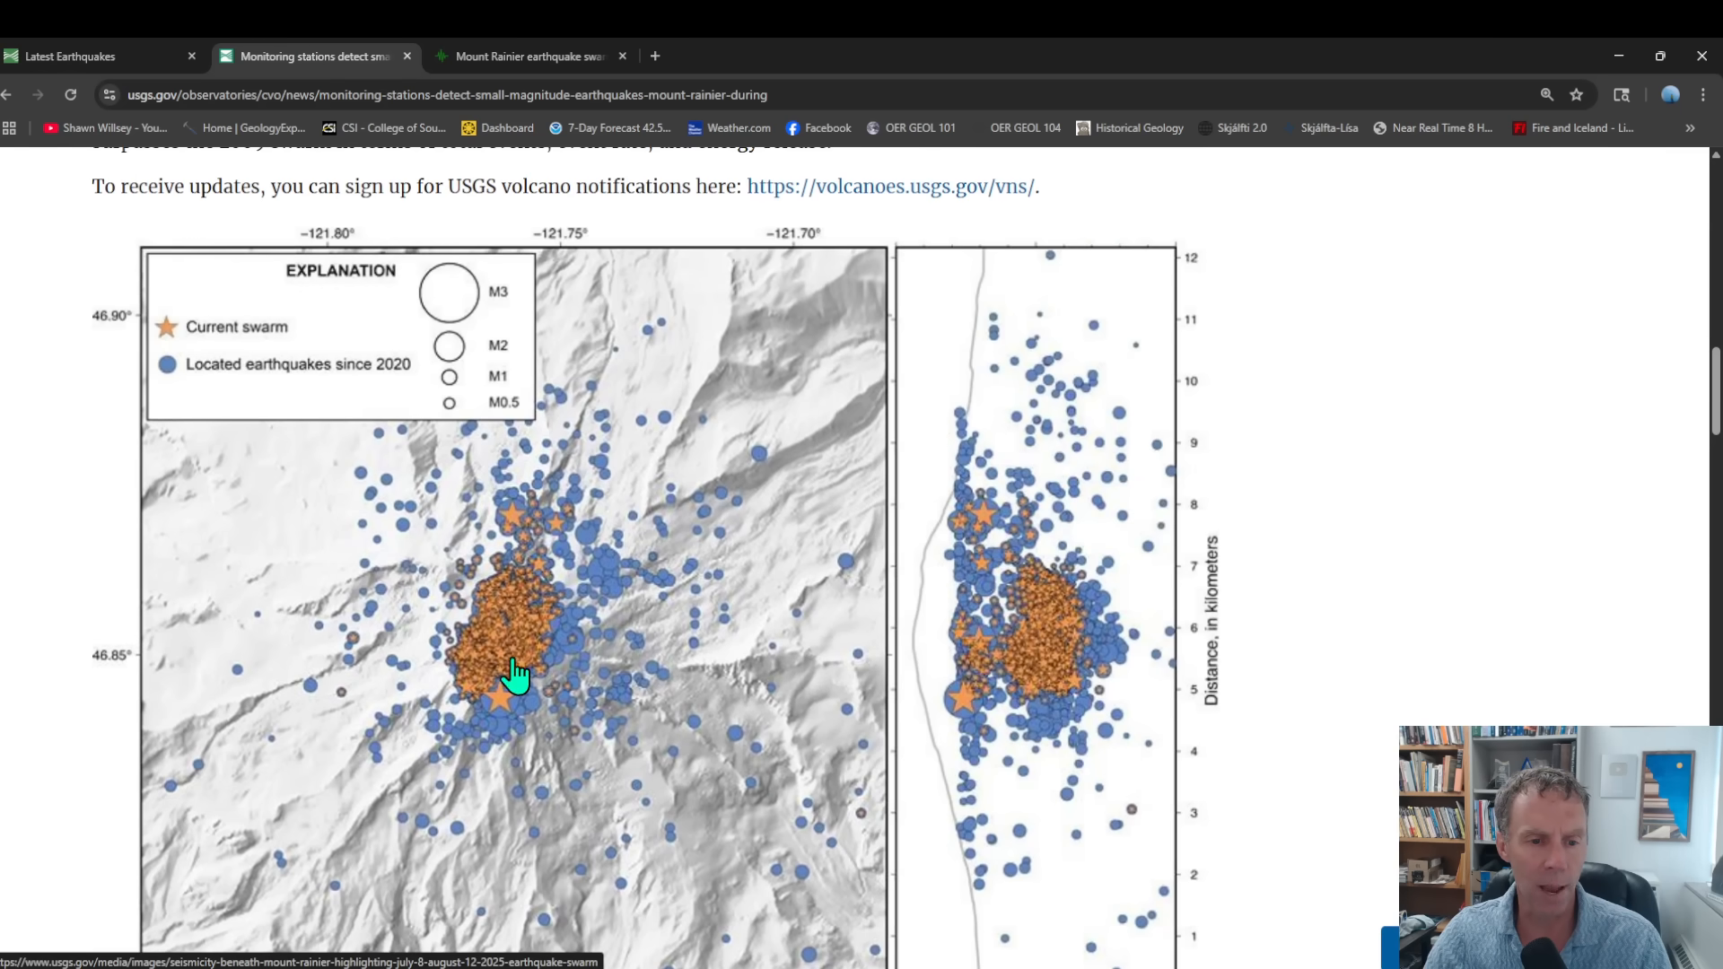
mouse_move(548, 607)
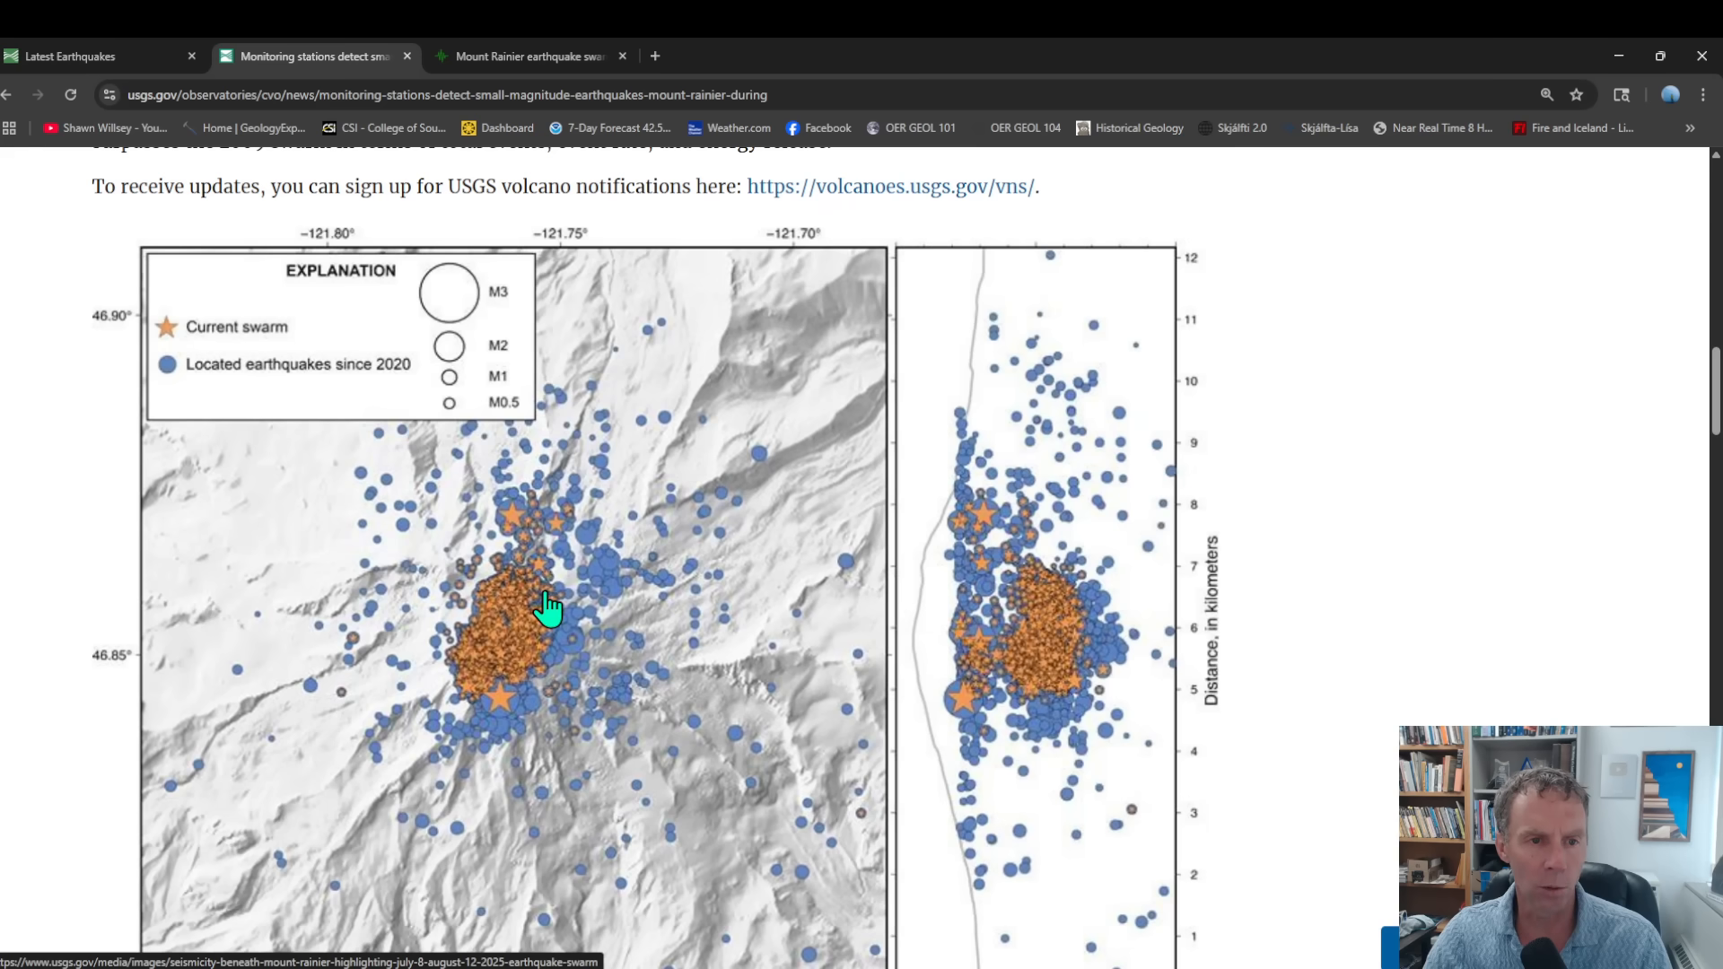
scroll(down, 3)
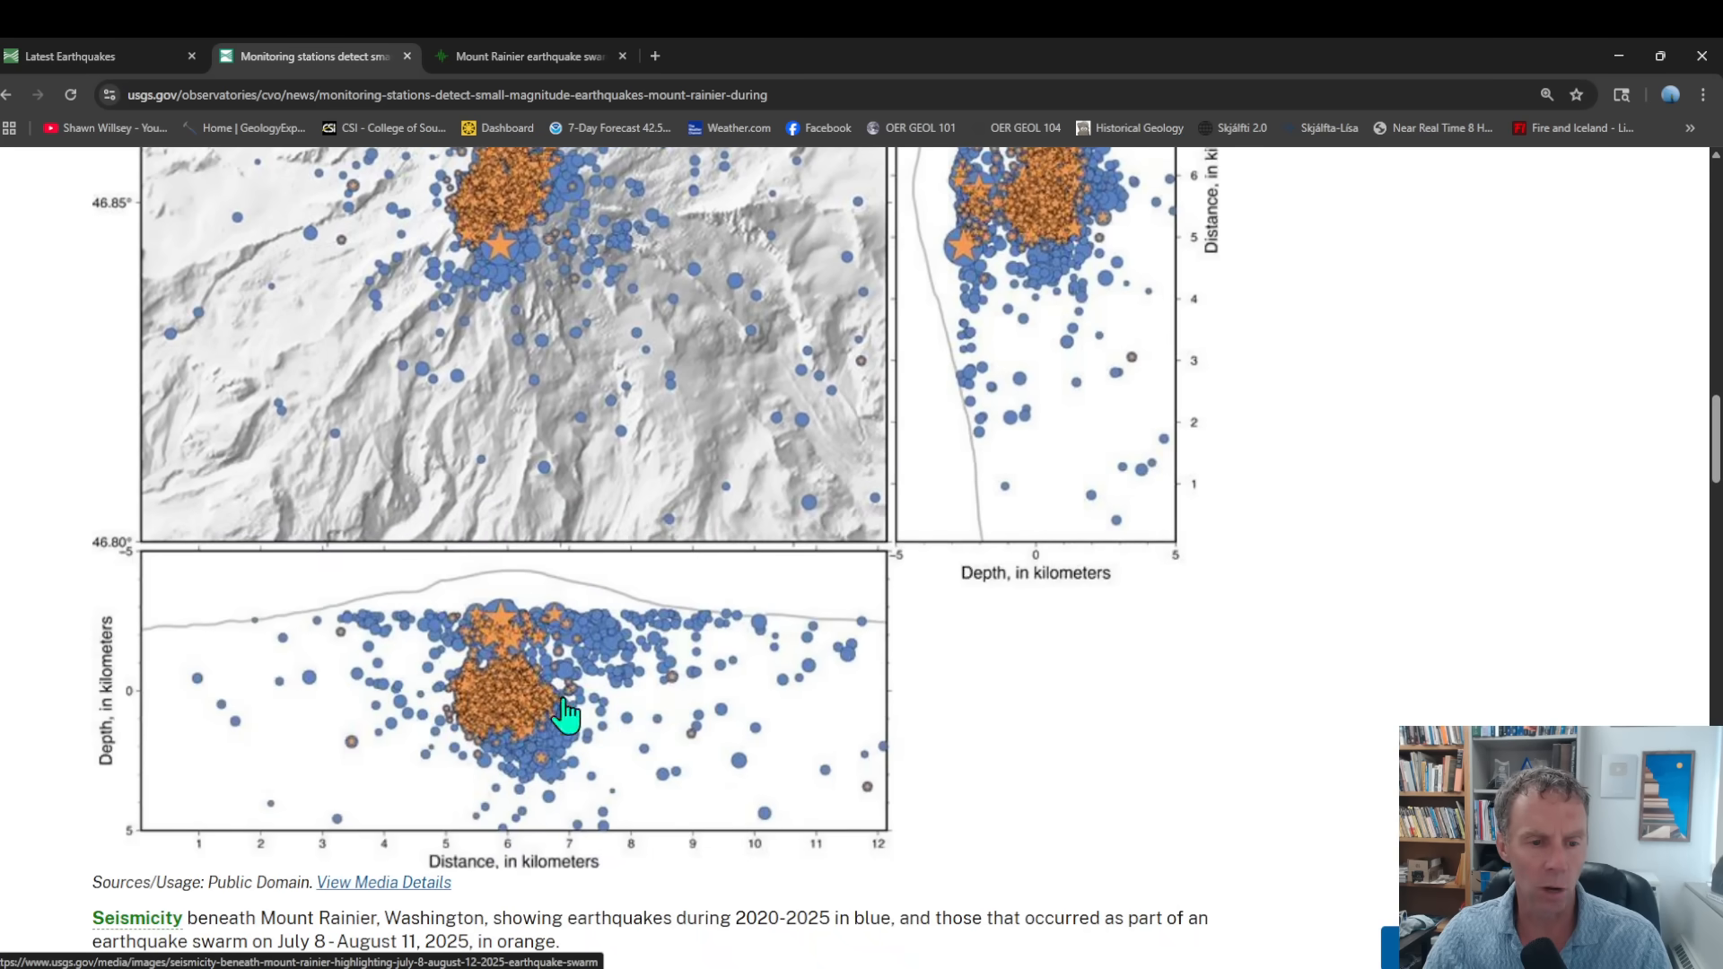
mouse_move(192, 643)
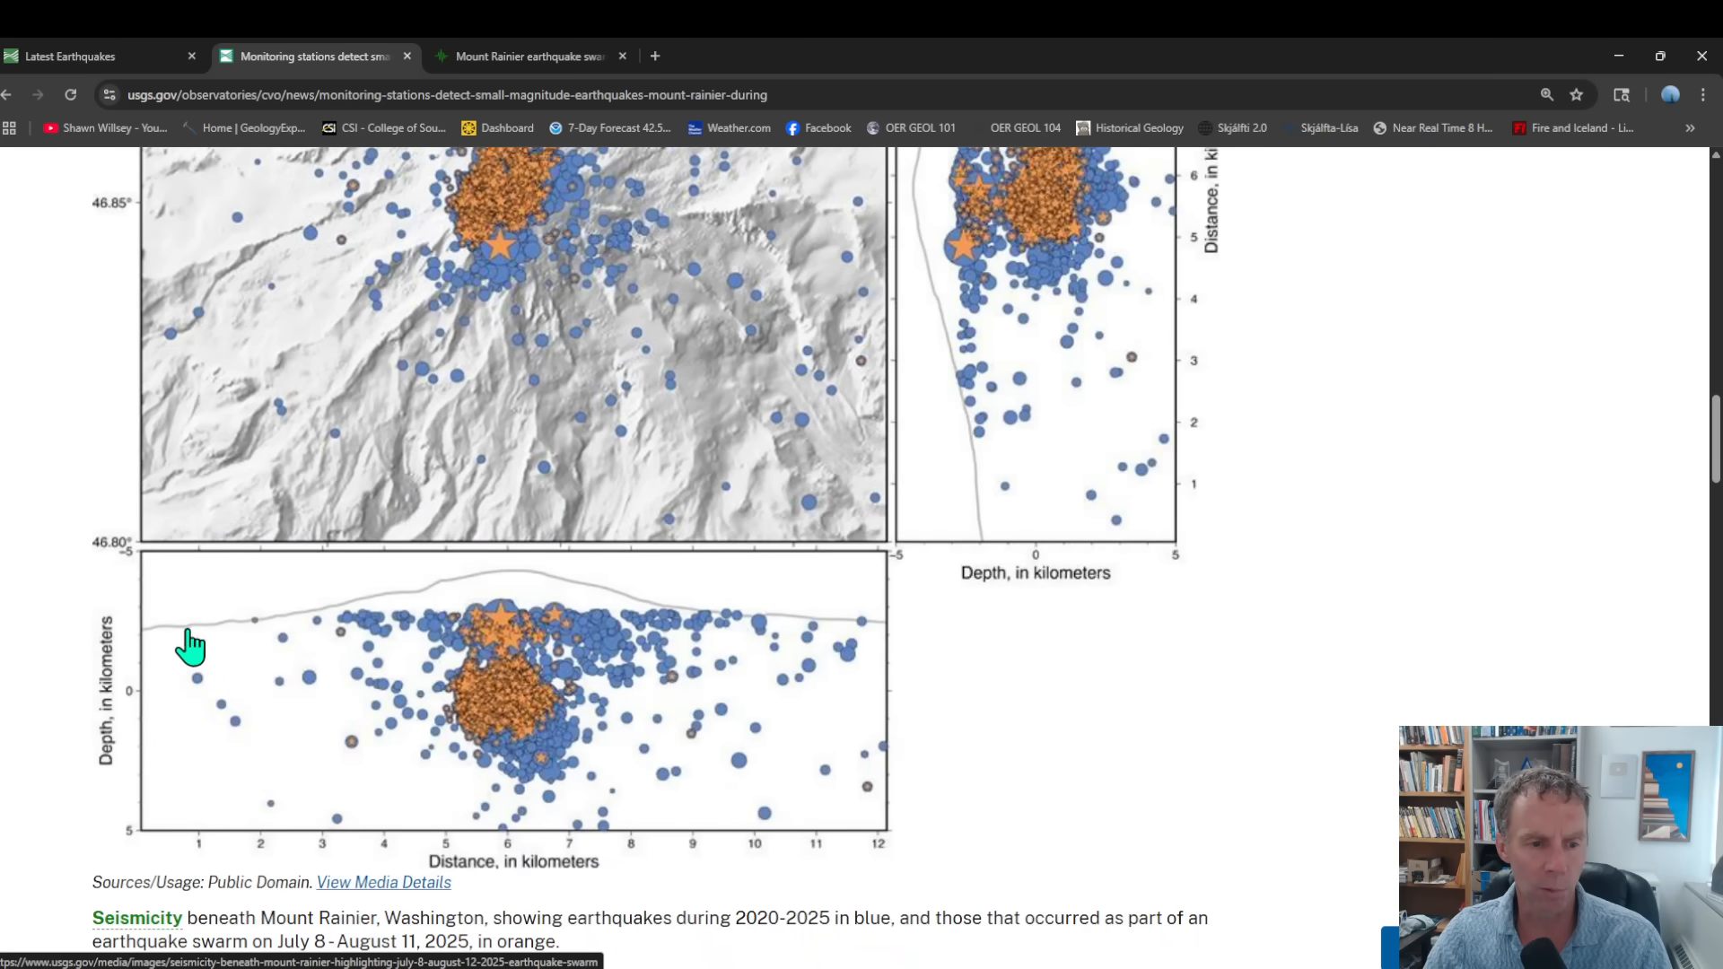
mouse_move(363, 626)
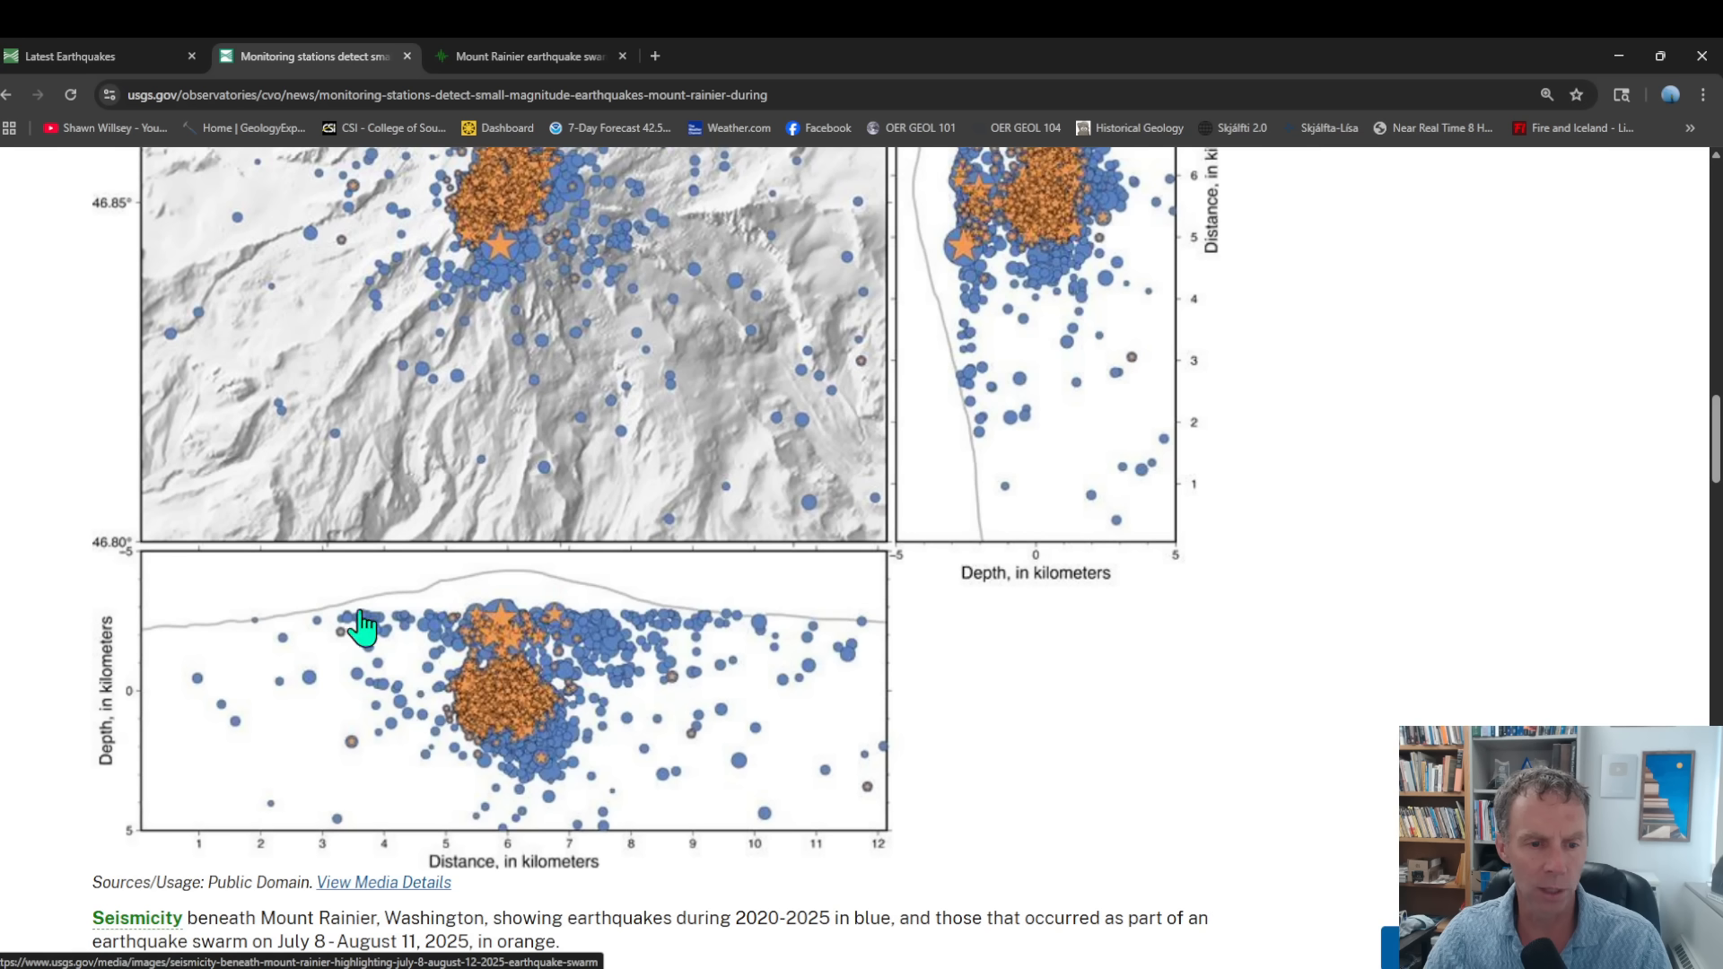
mouse_move(514, 625)
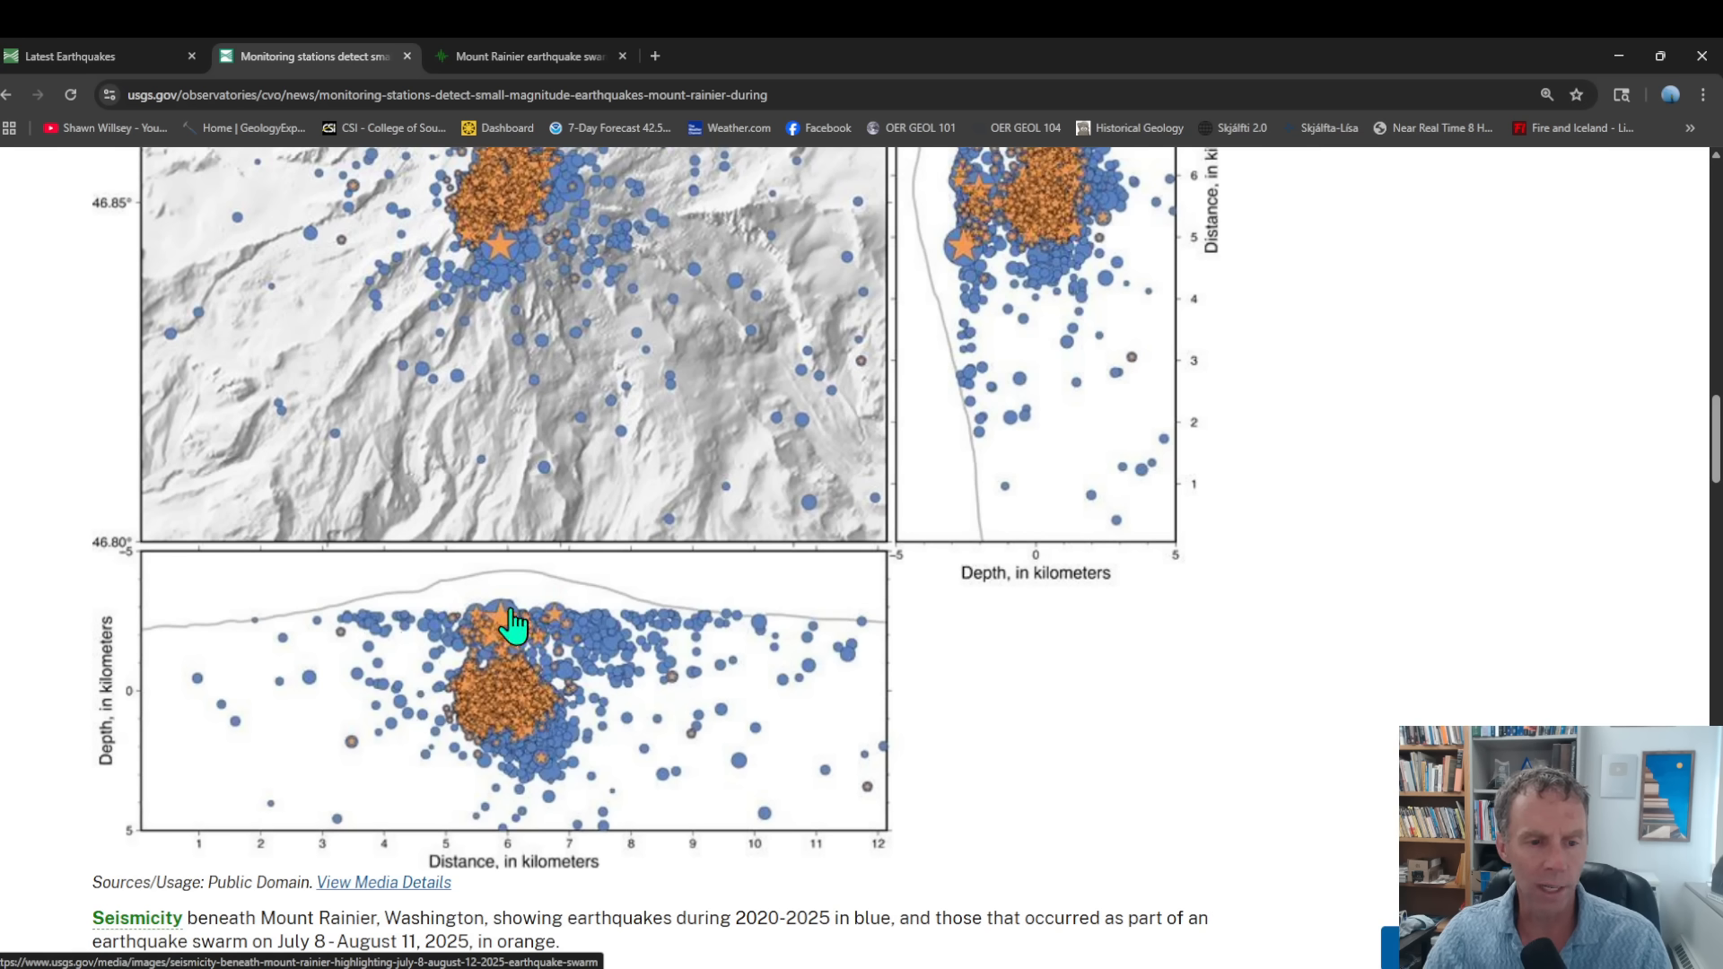
mouse_move(494, 604)
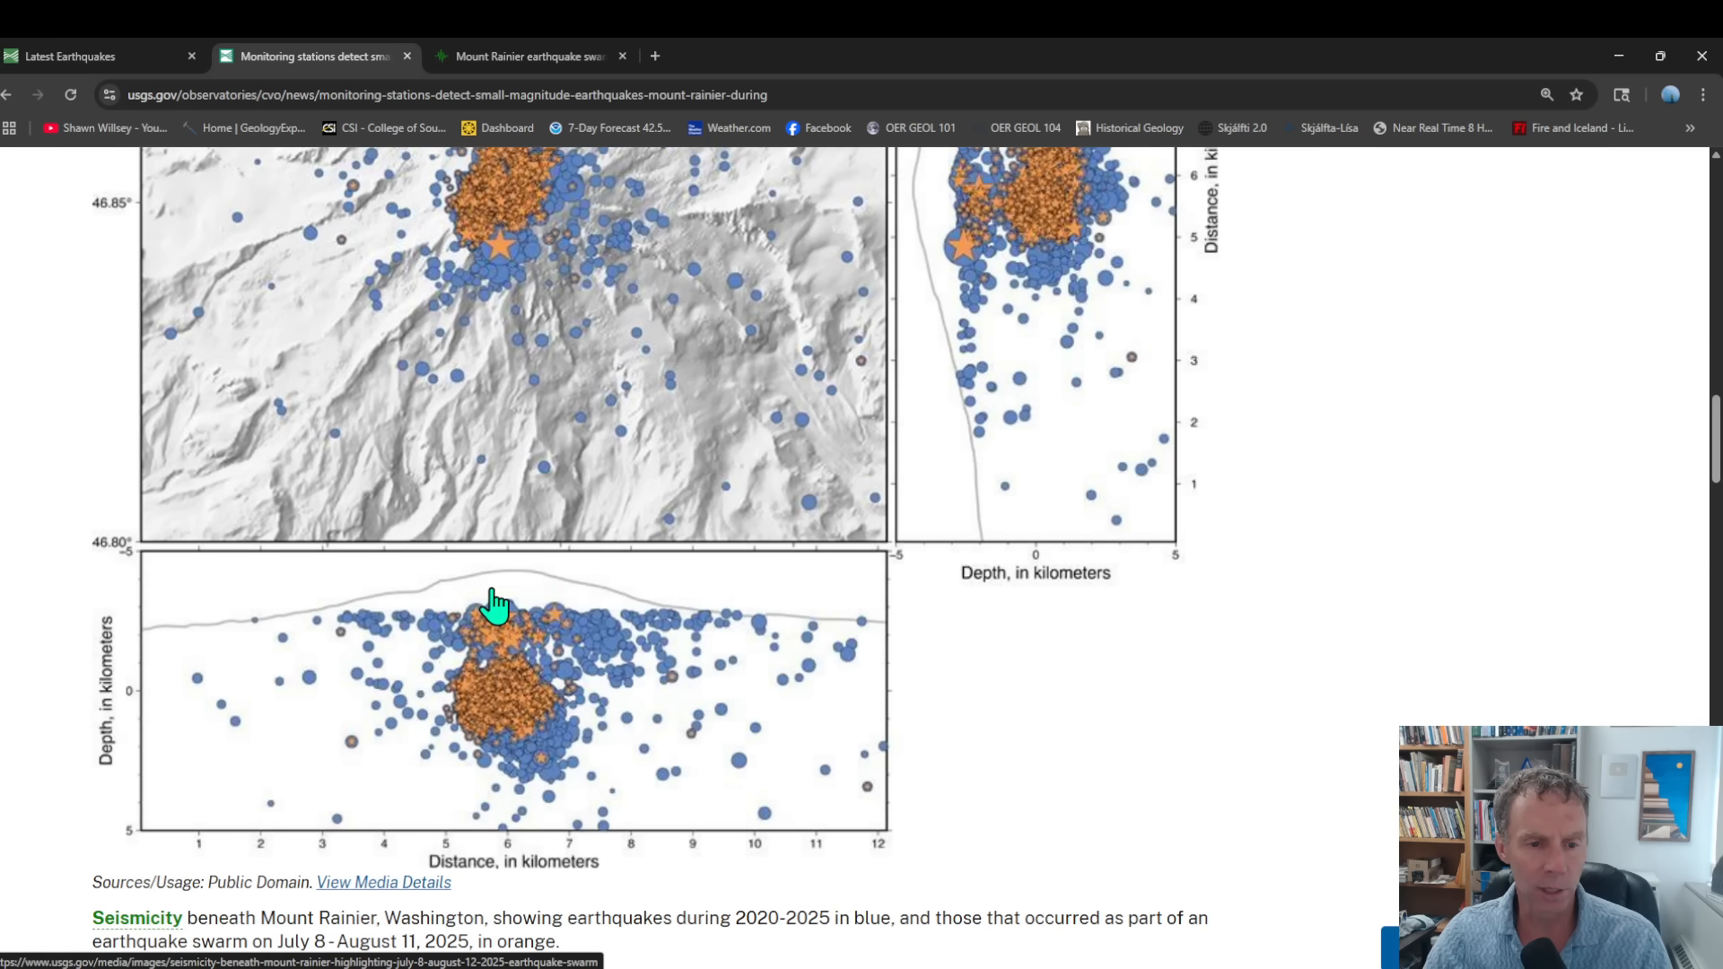
mouse_move(534, 598)
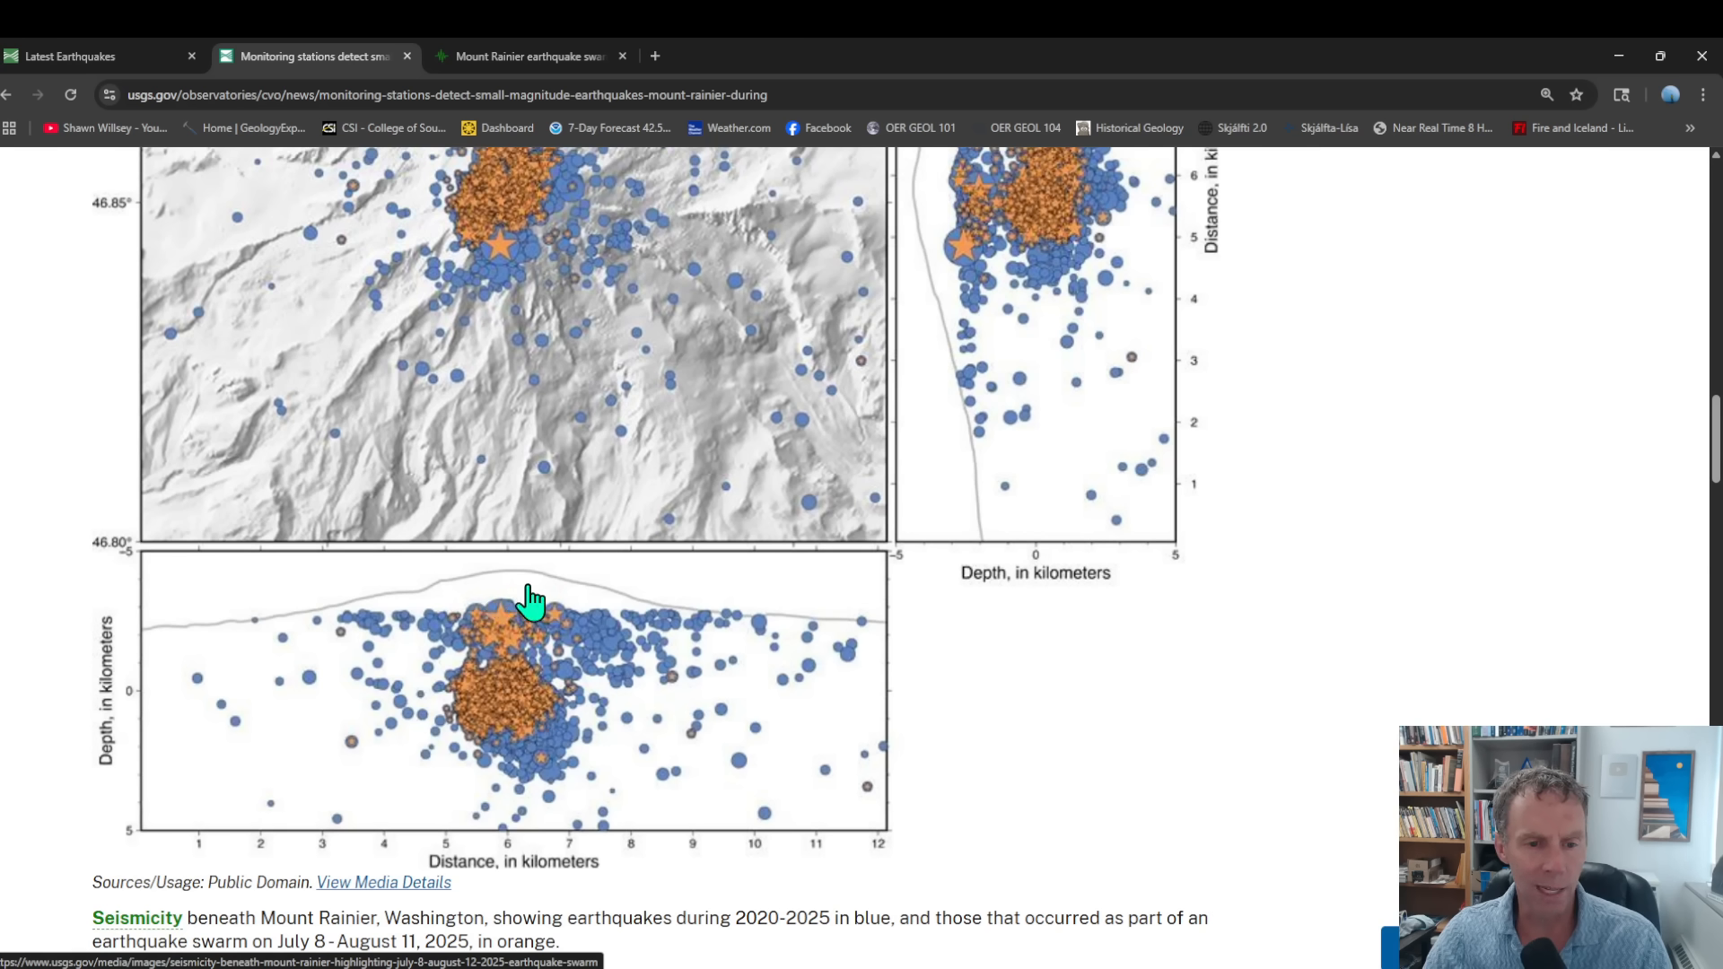
mouse_move(362, 627)
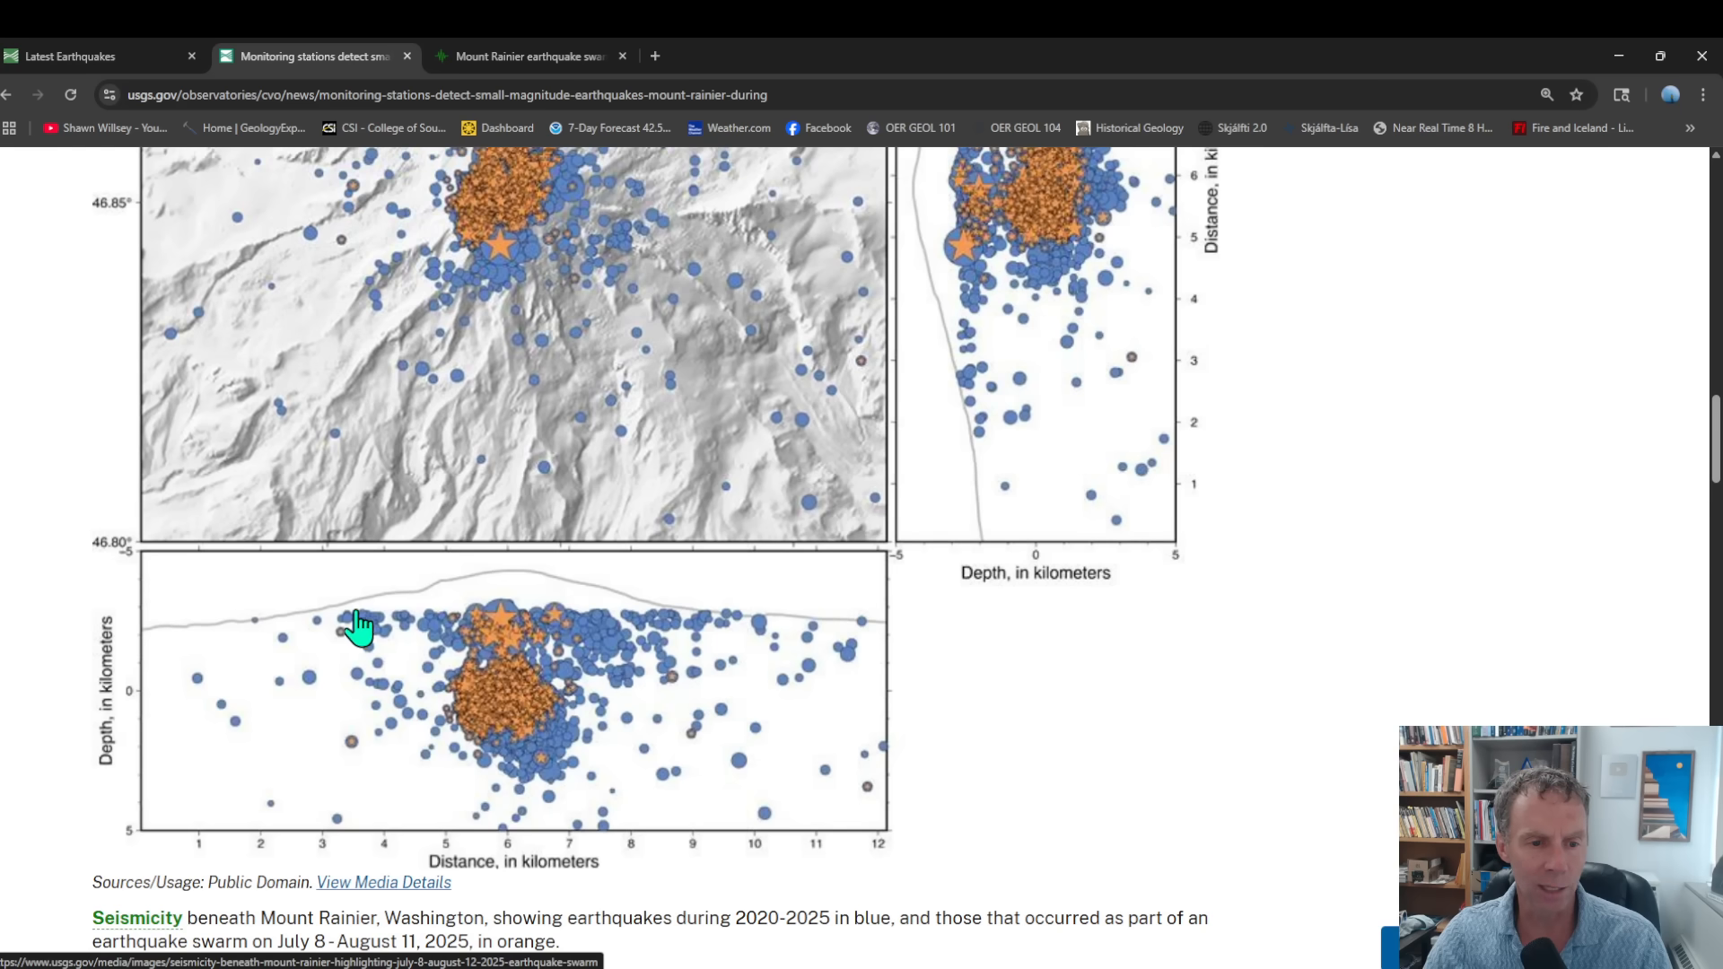
mouse_move(415, 636)
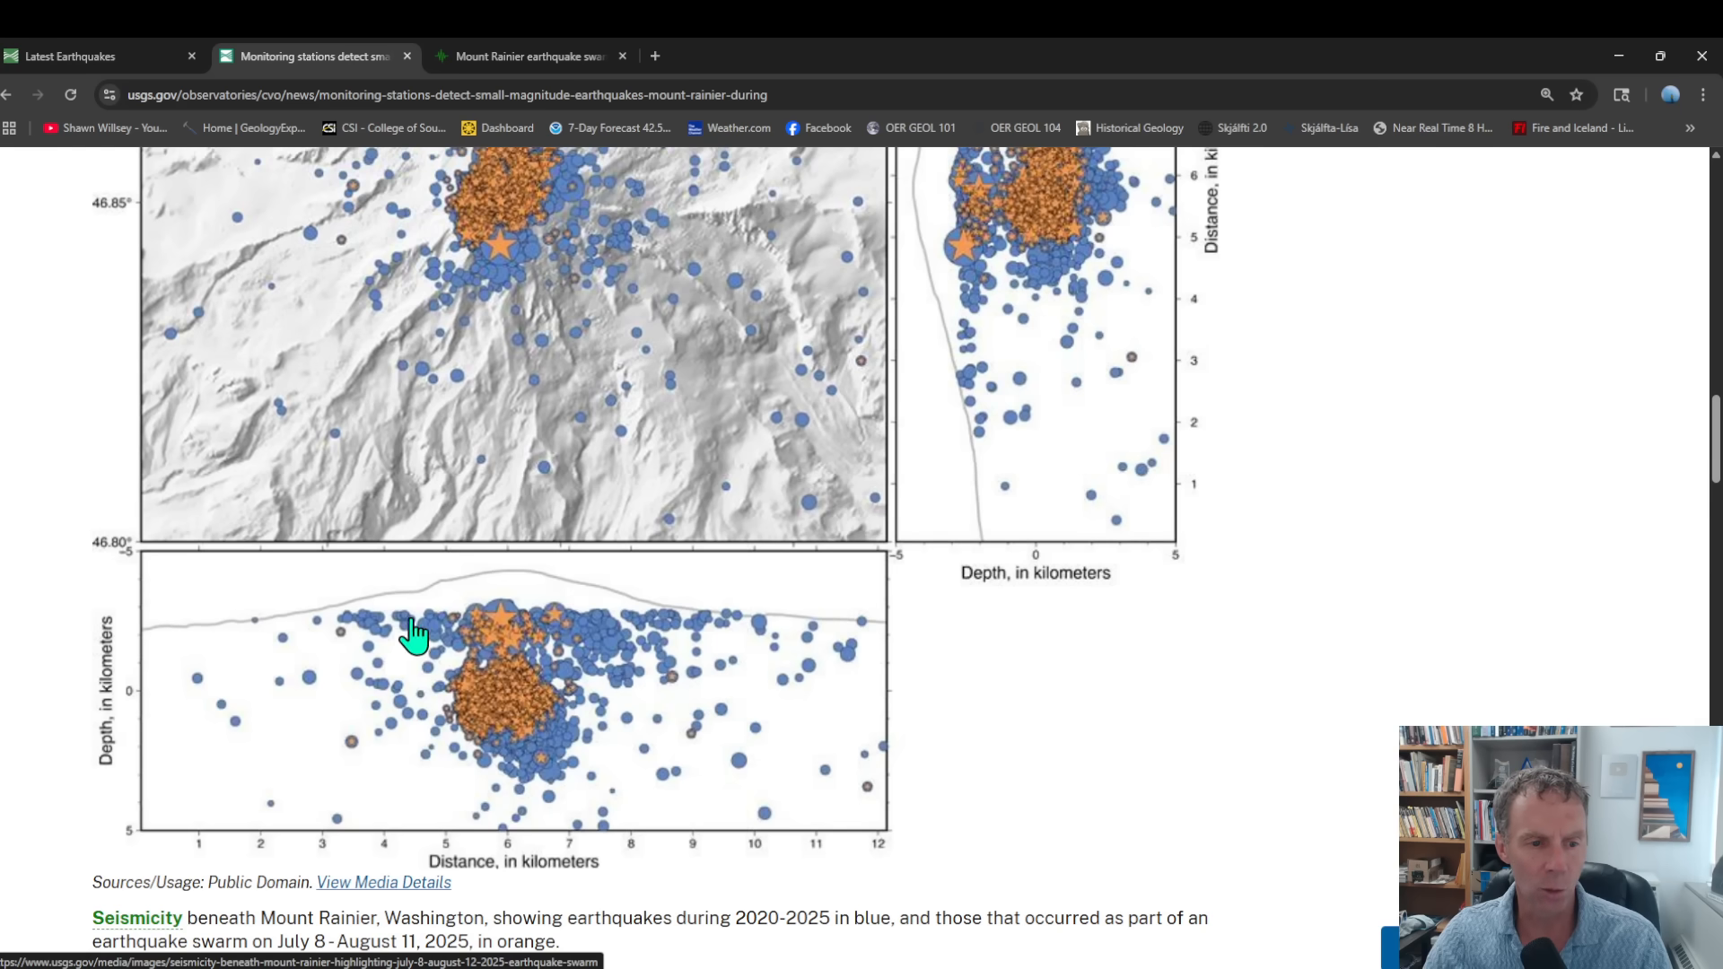
mouse_move(517, 602)
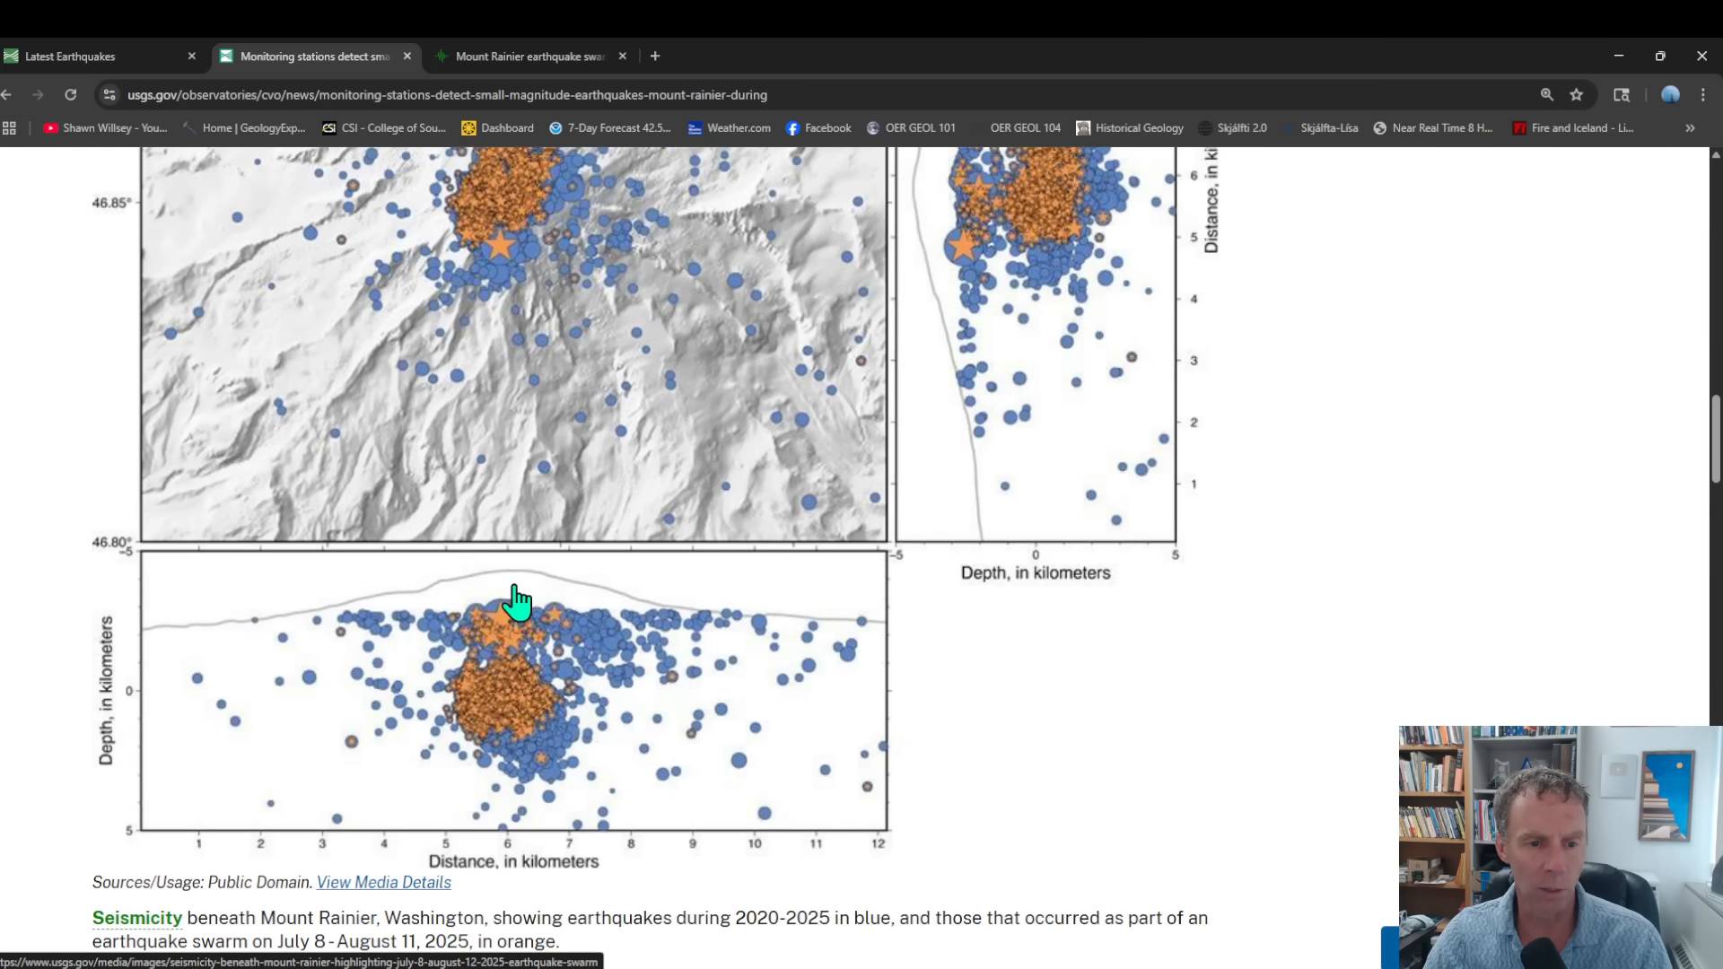
mouse_move(445, 612)
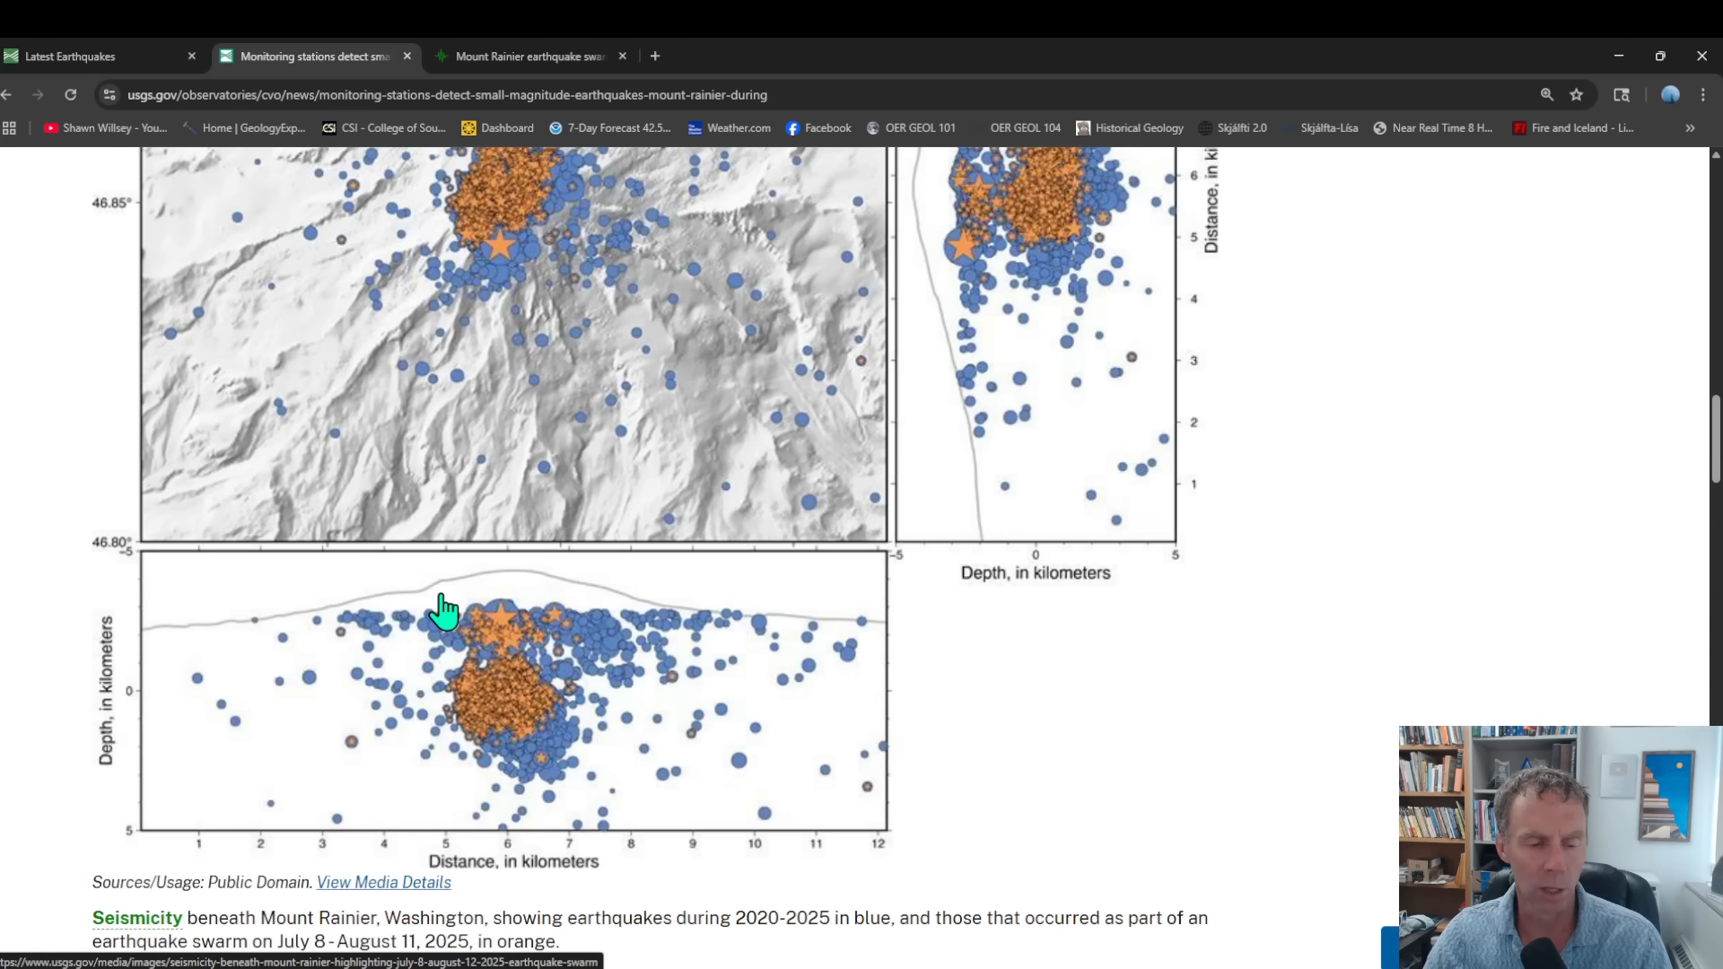
mouse_move(675, 623)
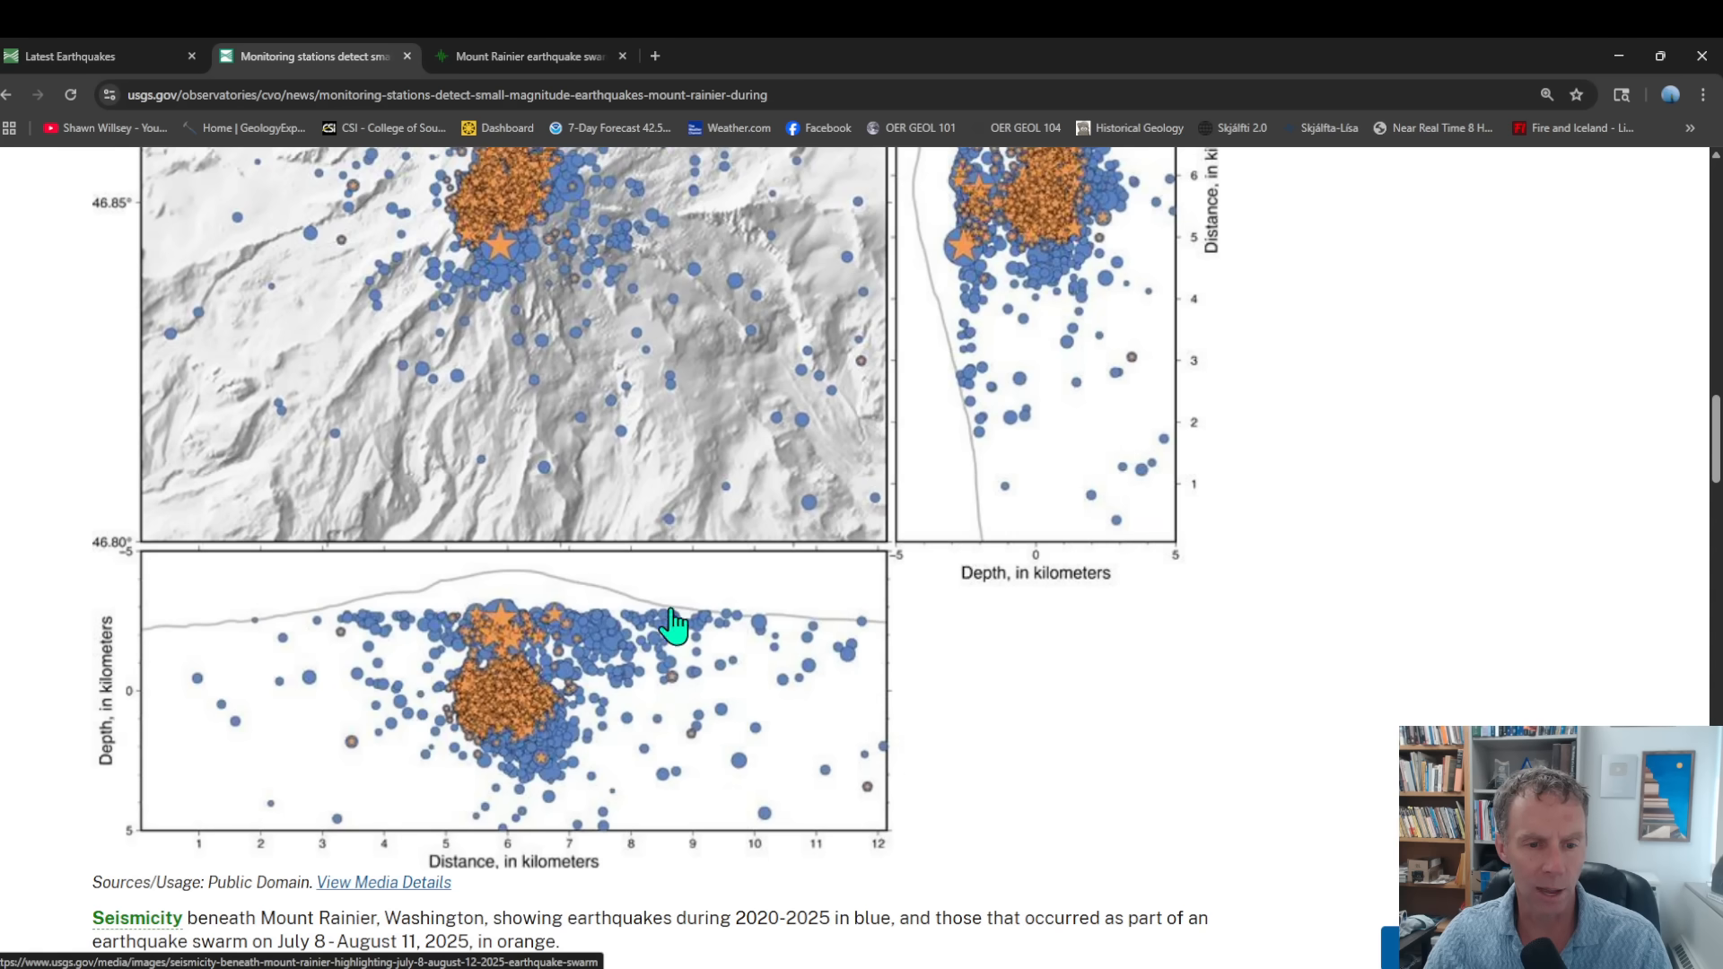
mouse_move(333, 627)
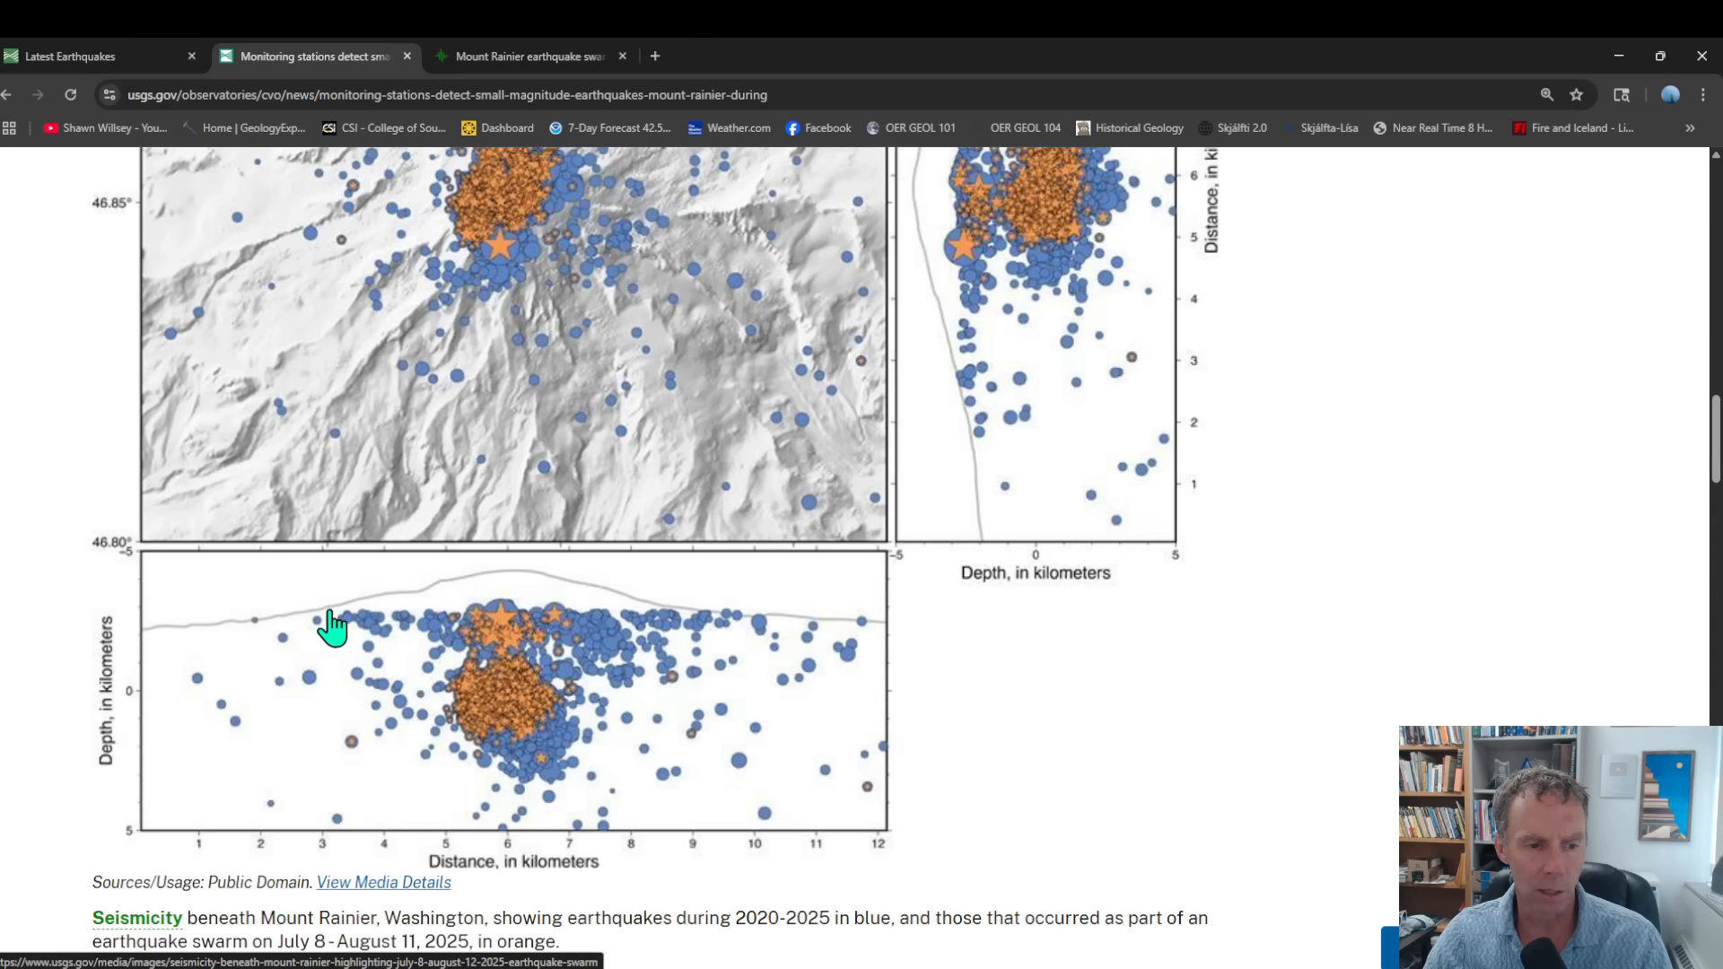
Step: Scroll past the magnitude-versus-time plot to the events-per-hour plot peaking at 41
scroll(down, 3)
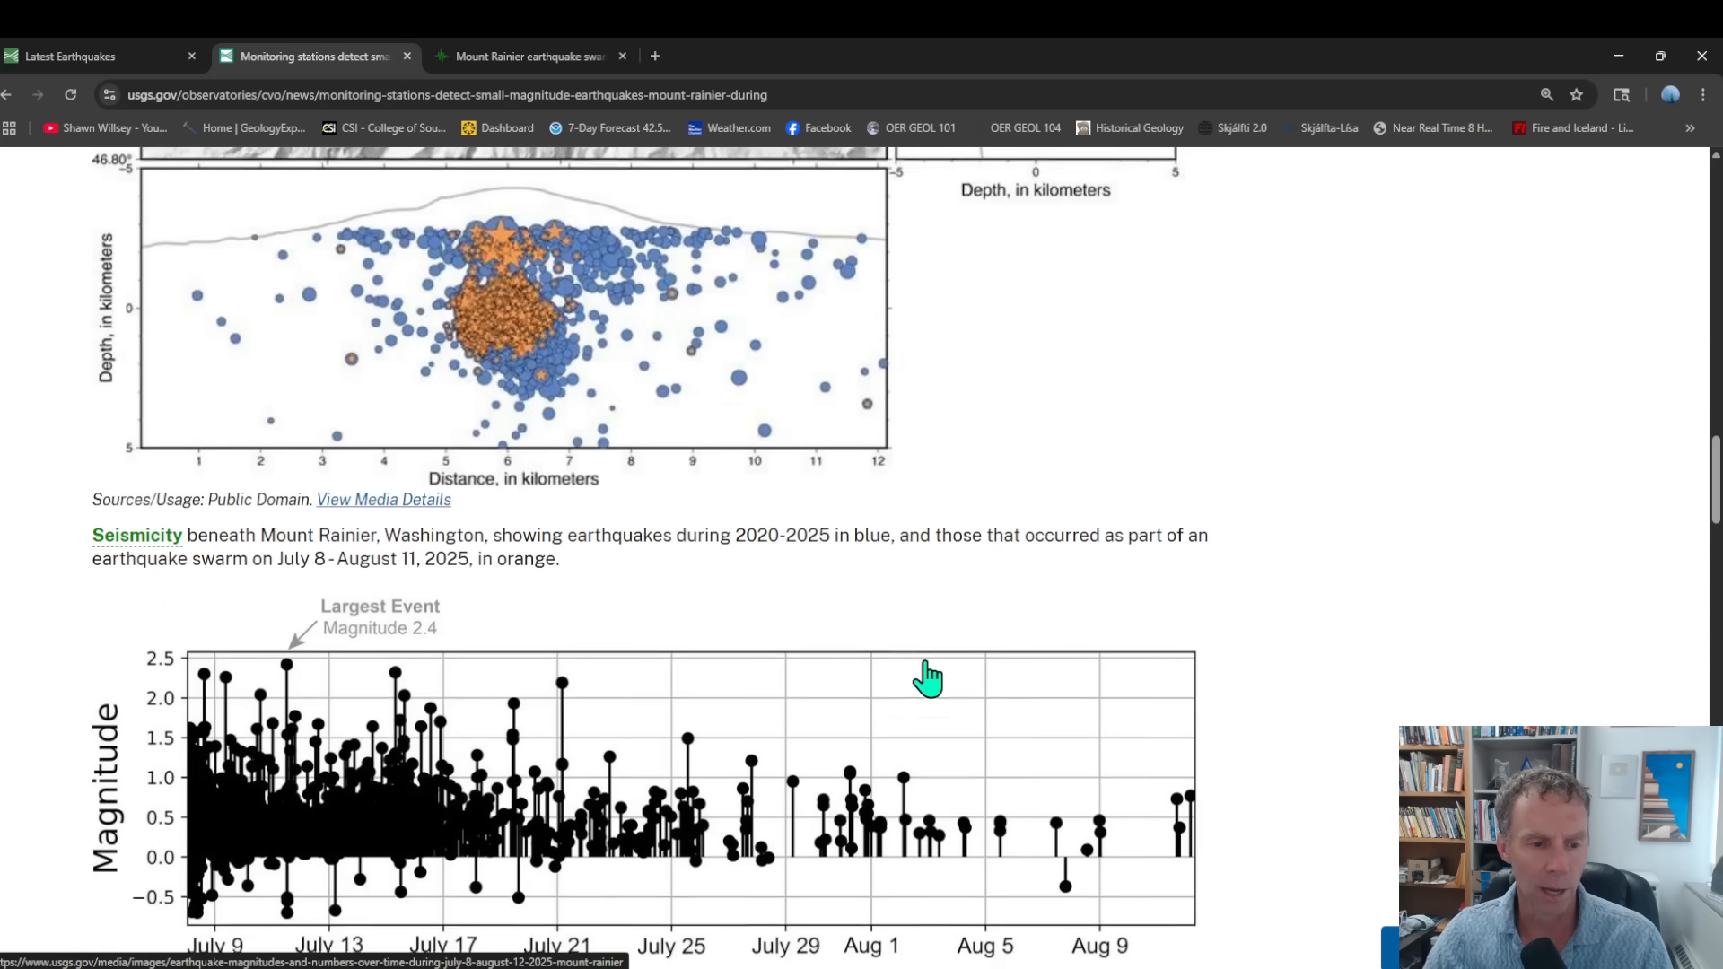
scroll(down, 3)
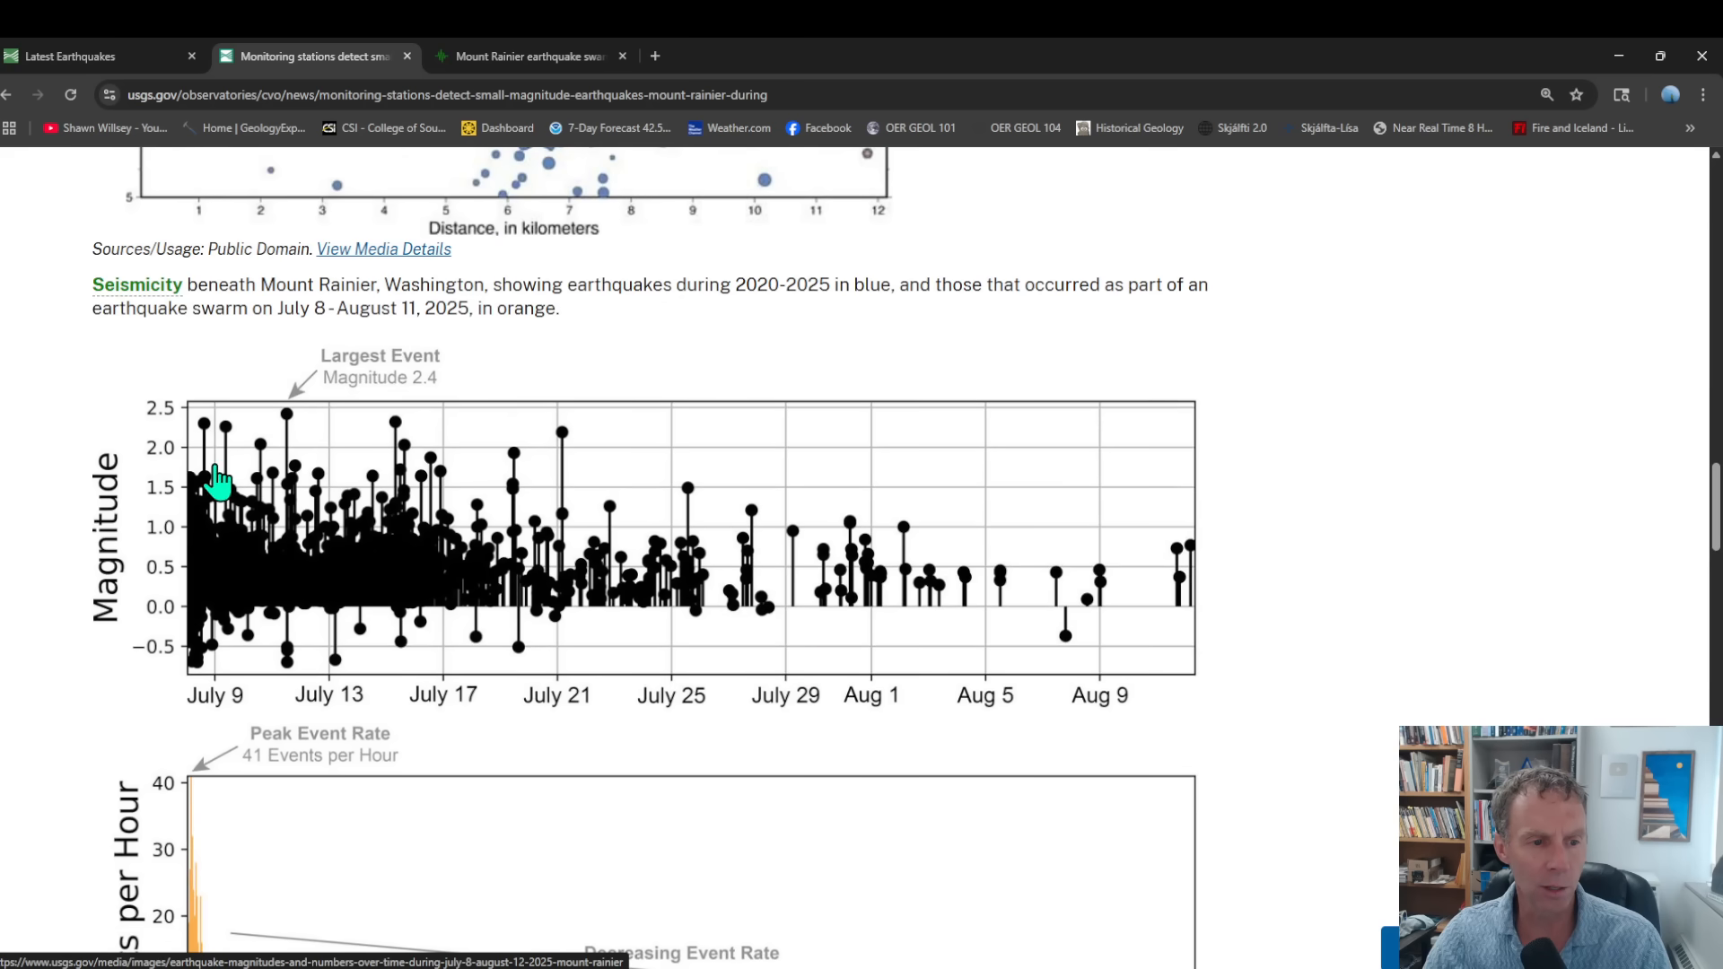
mouse_move(216, 517)
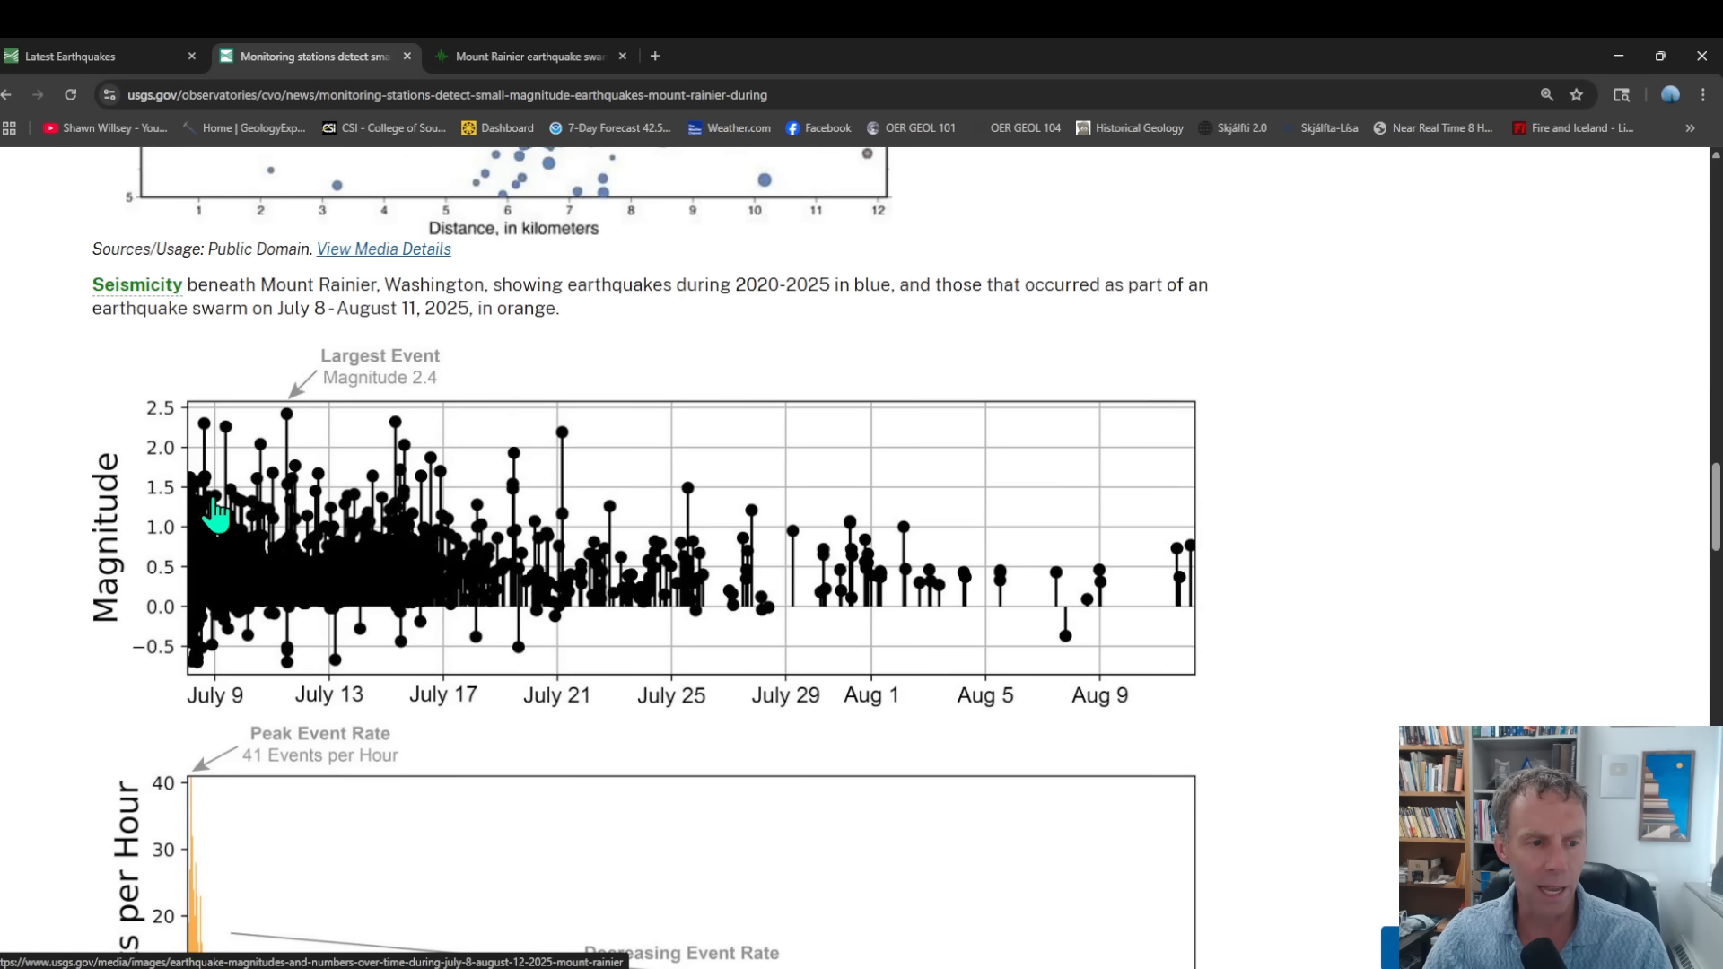
mouse_move(198, 440)
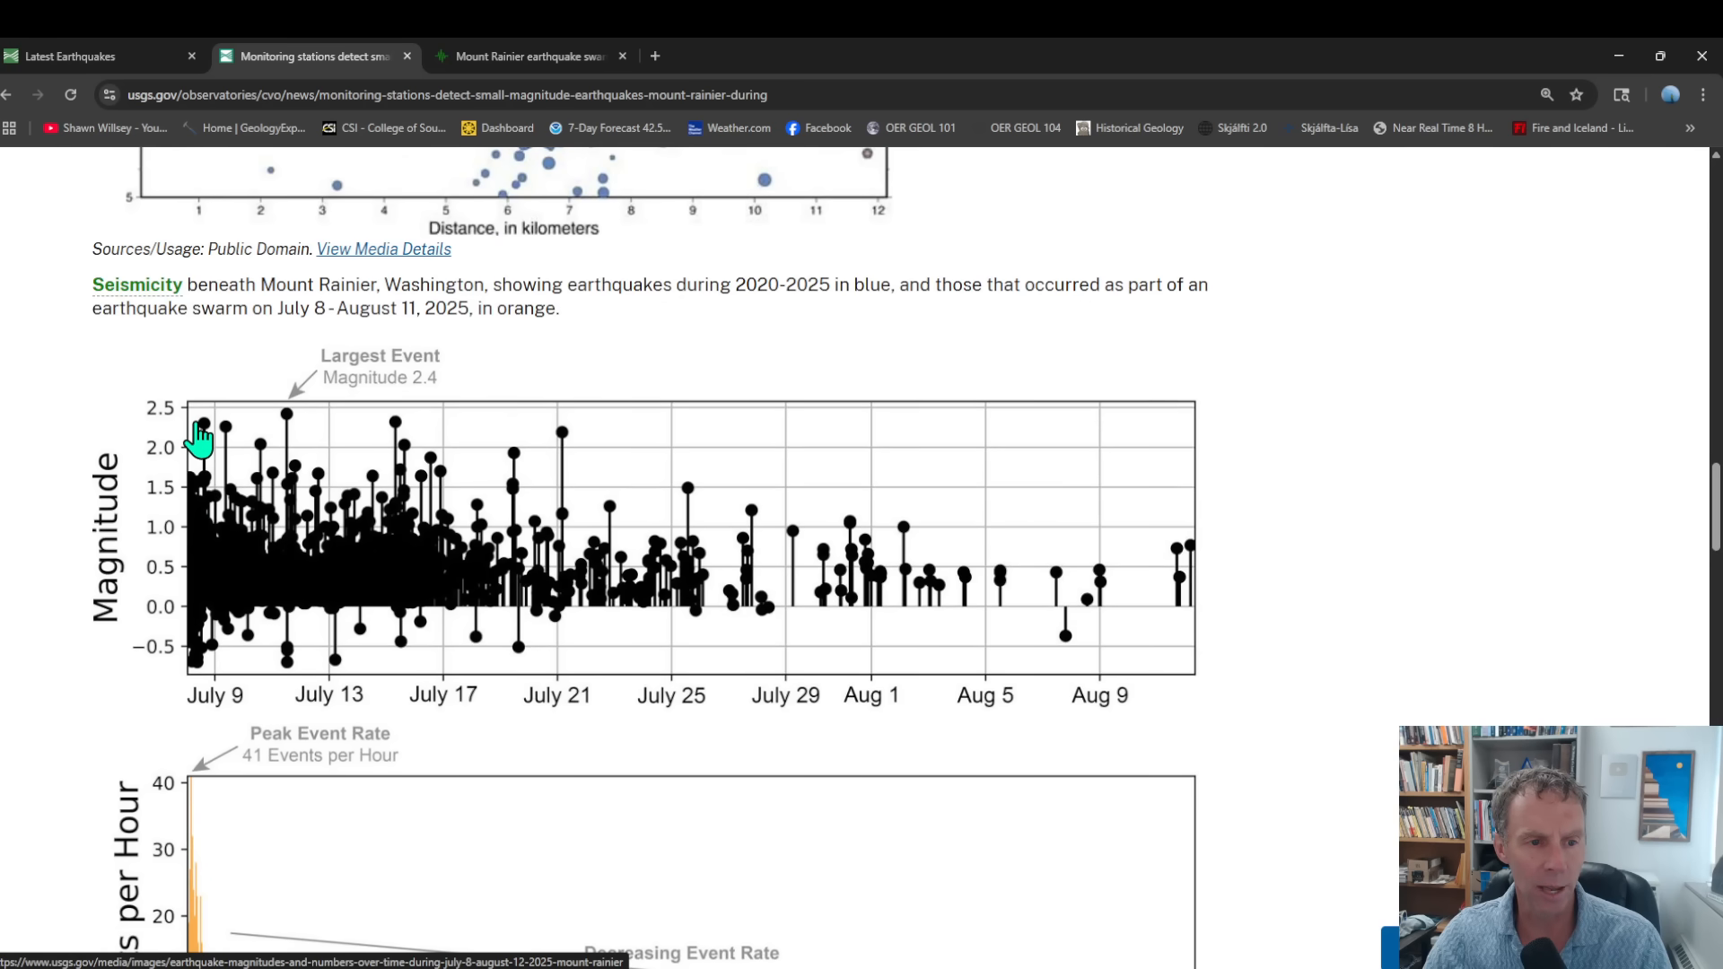
mouse_move(292, 429)
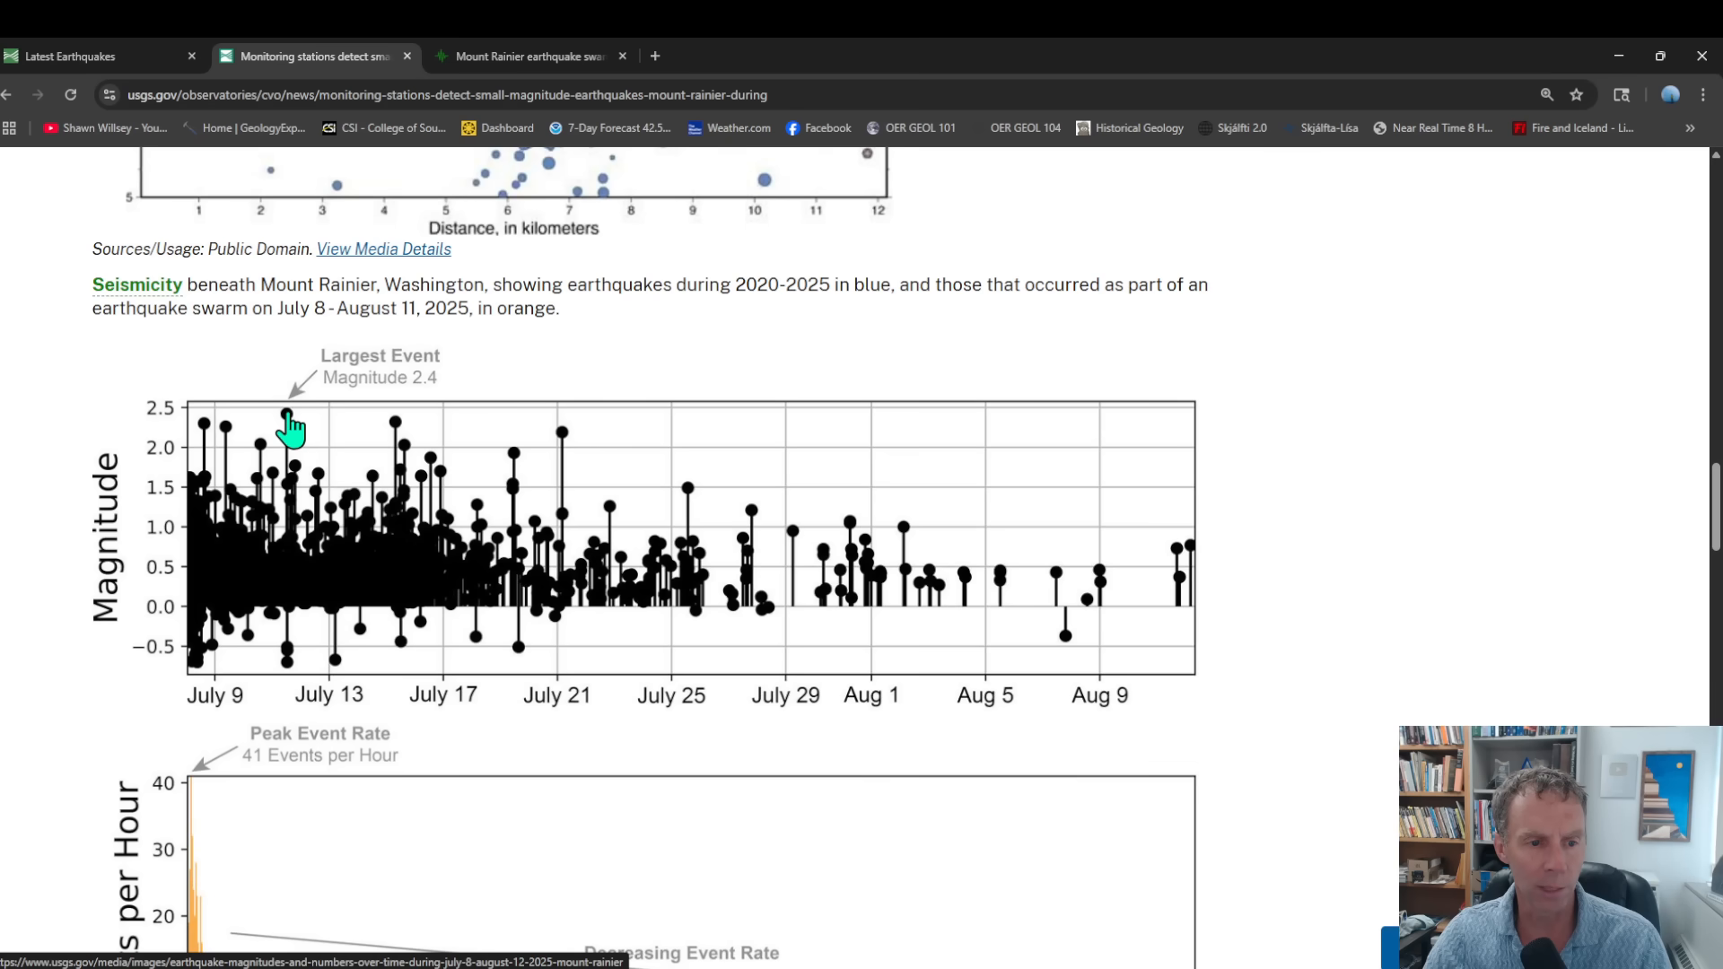
mouse_move(206, 553)
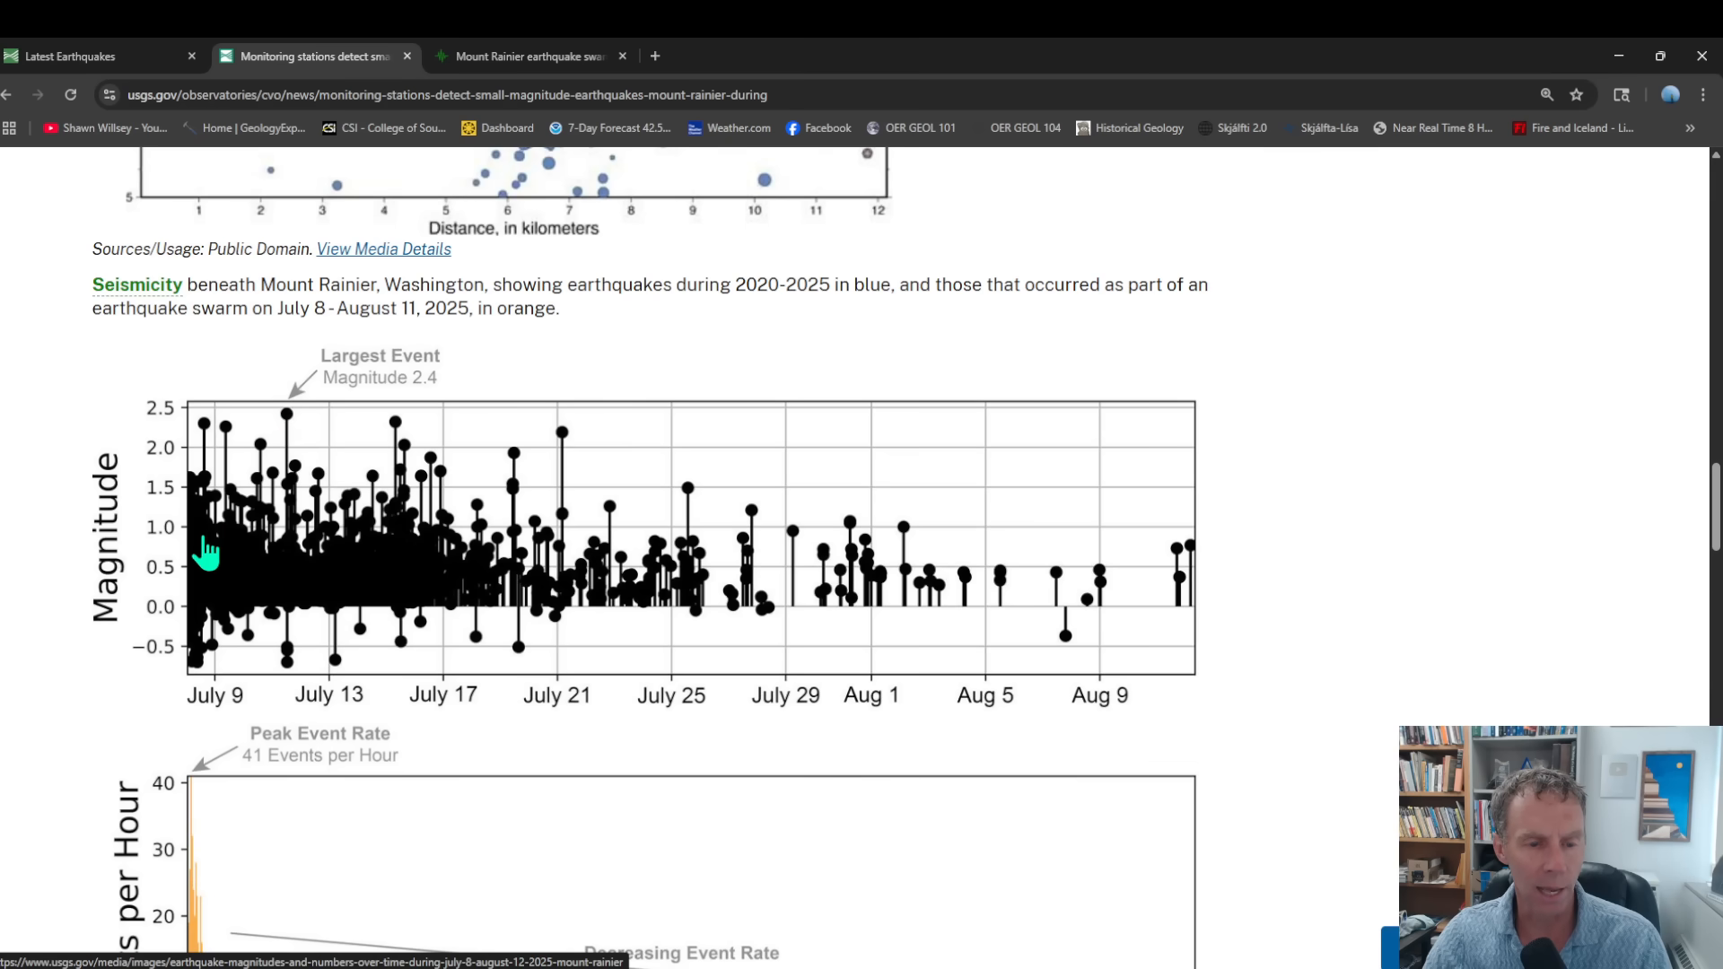
mouse_move(309, 583)
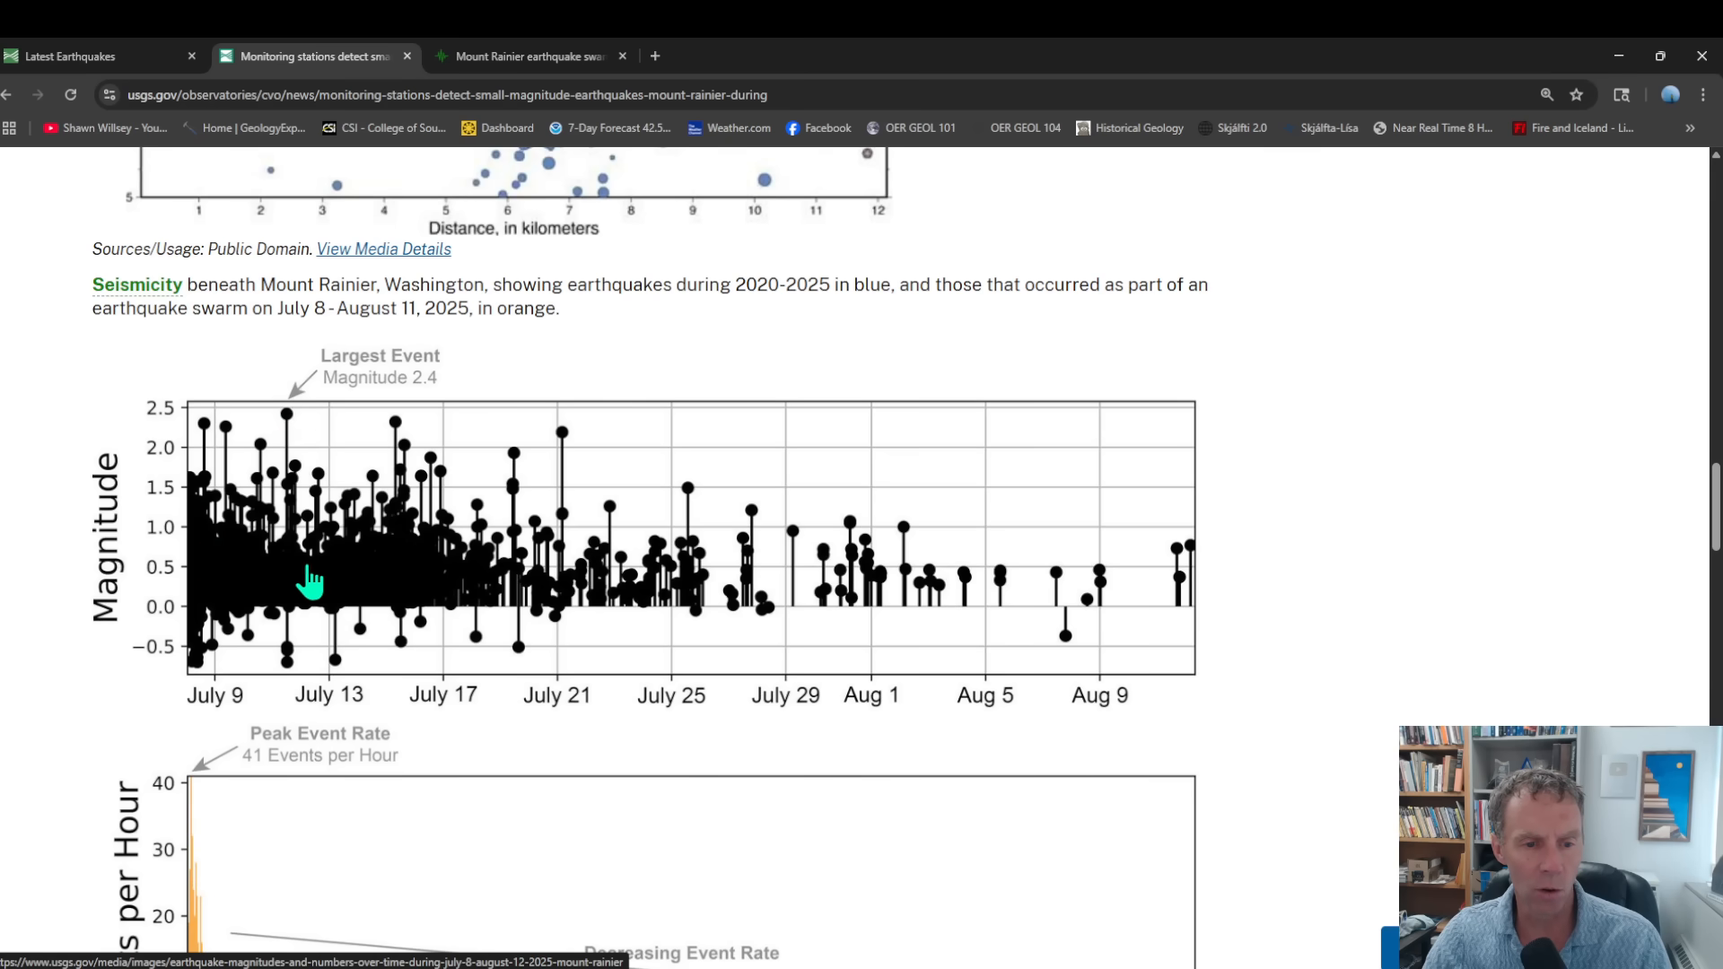
mouse_move(801, 603)
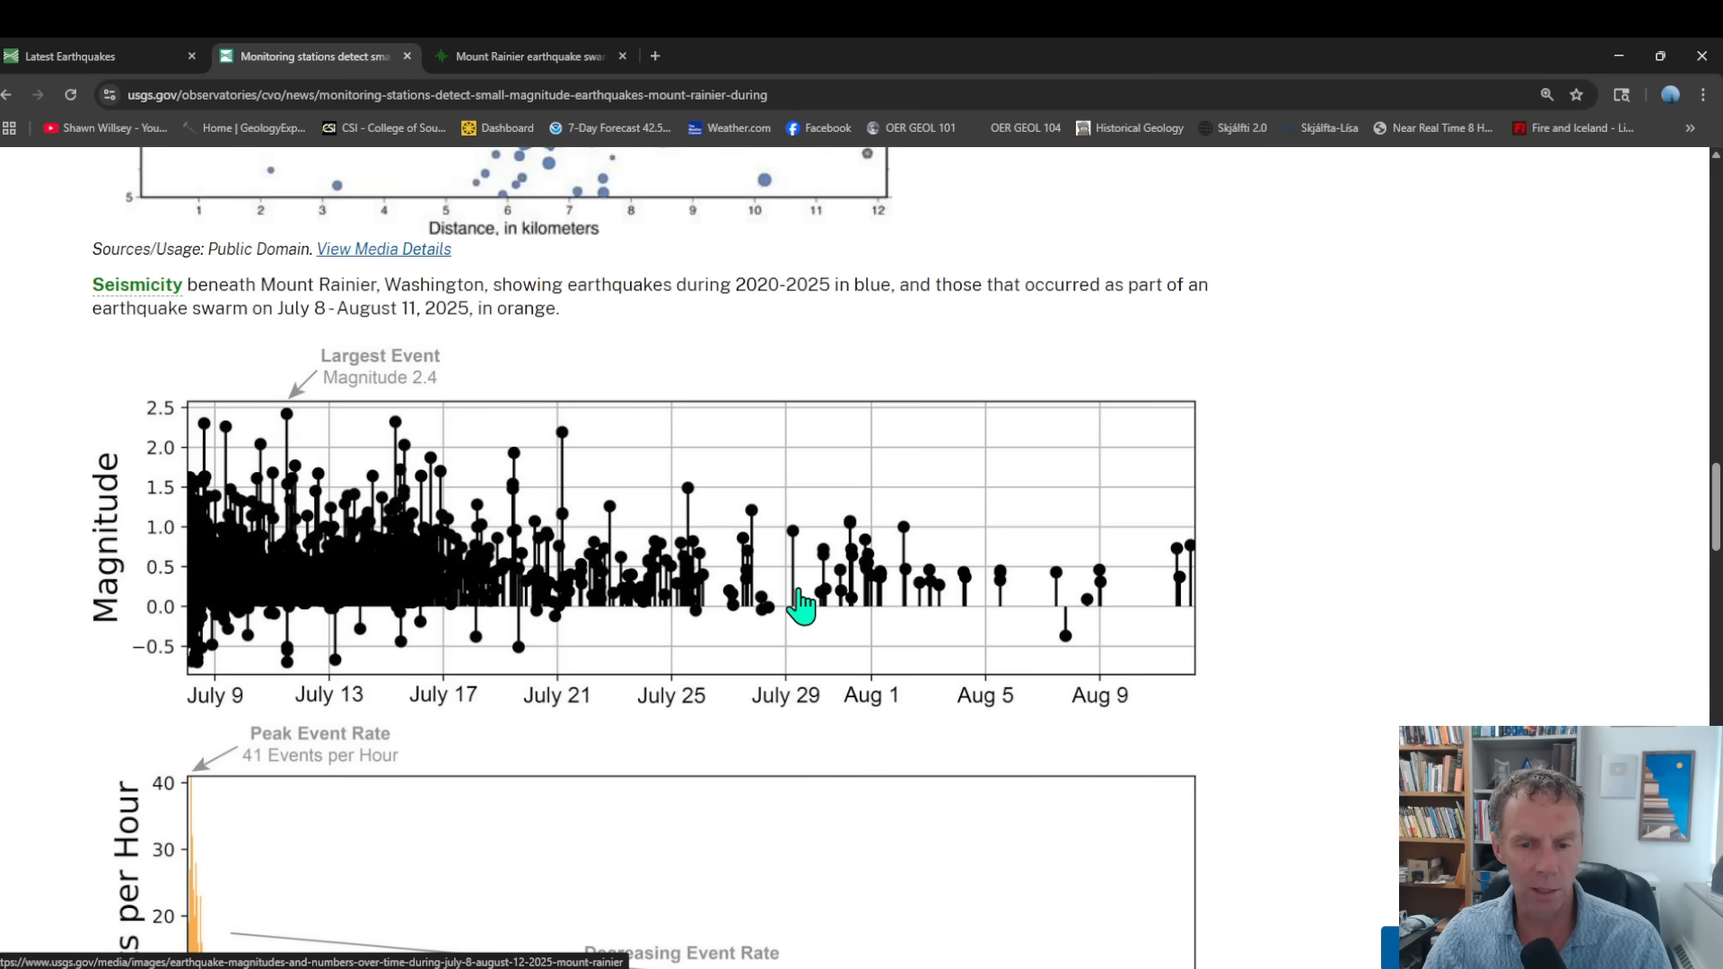
mouse_move(391, 601)
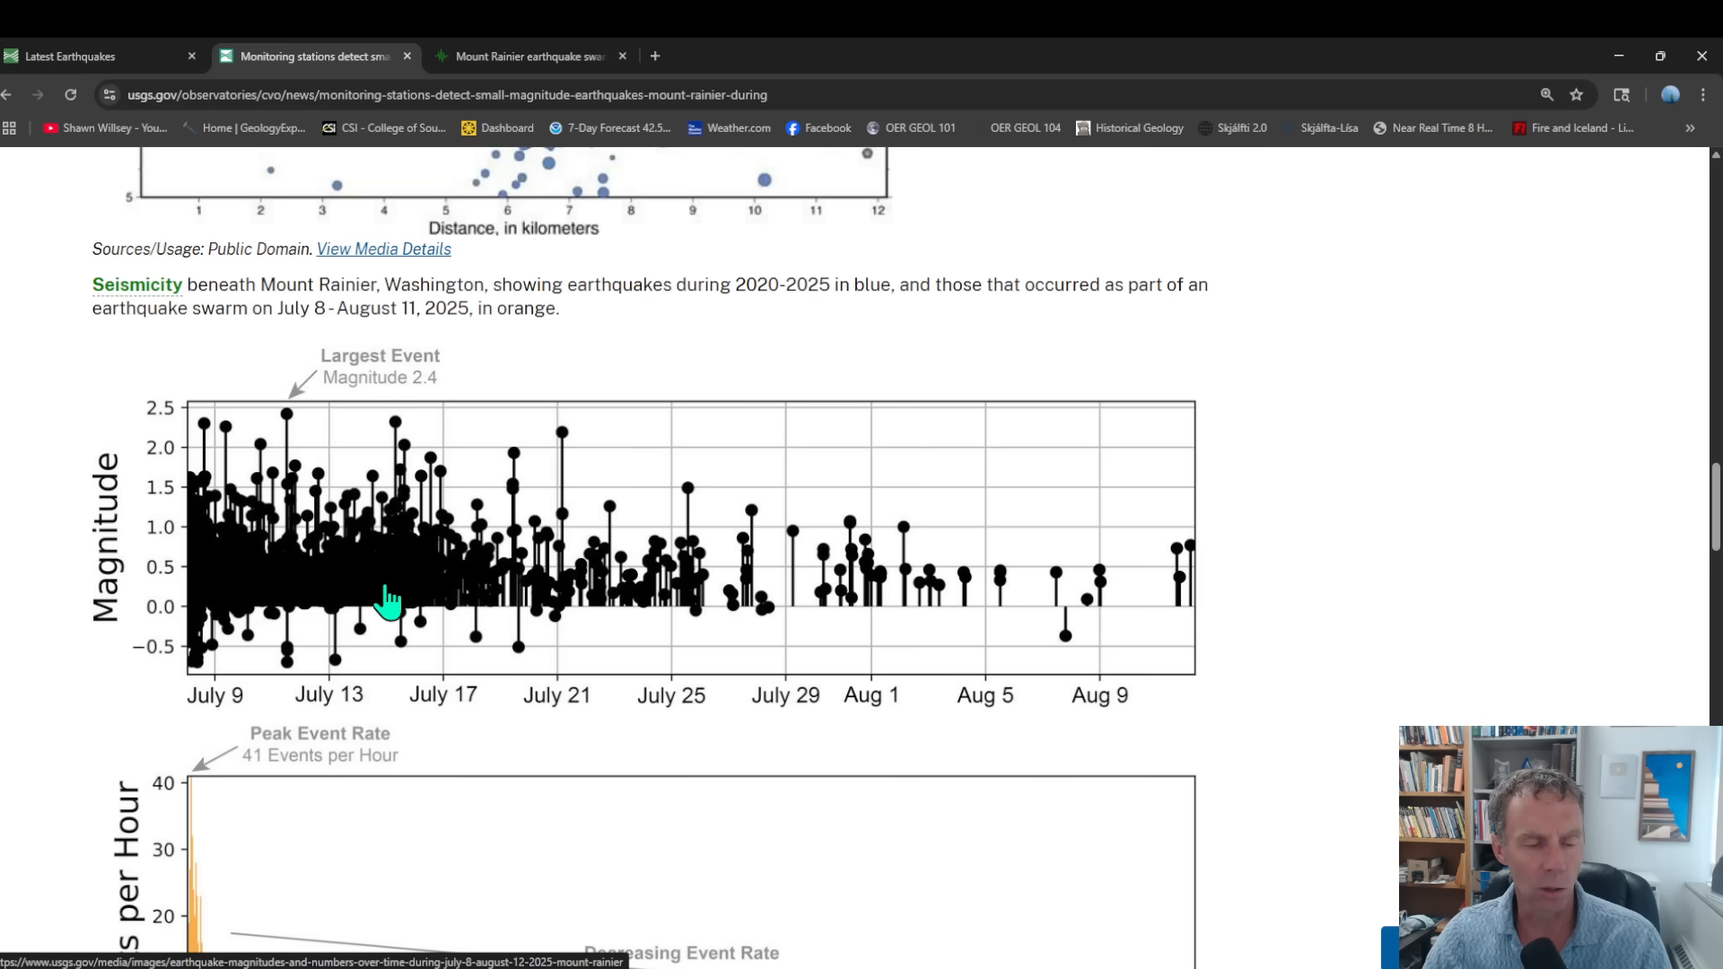
mouse_move(1166, 617)
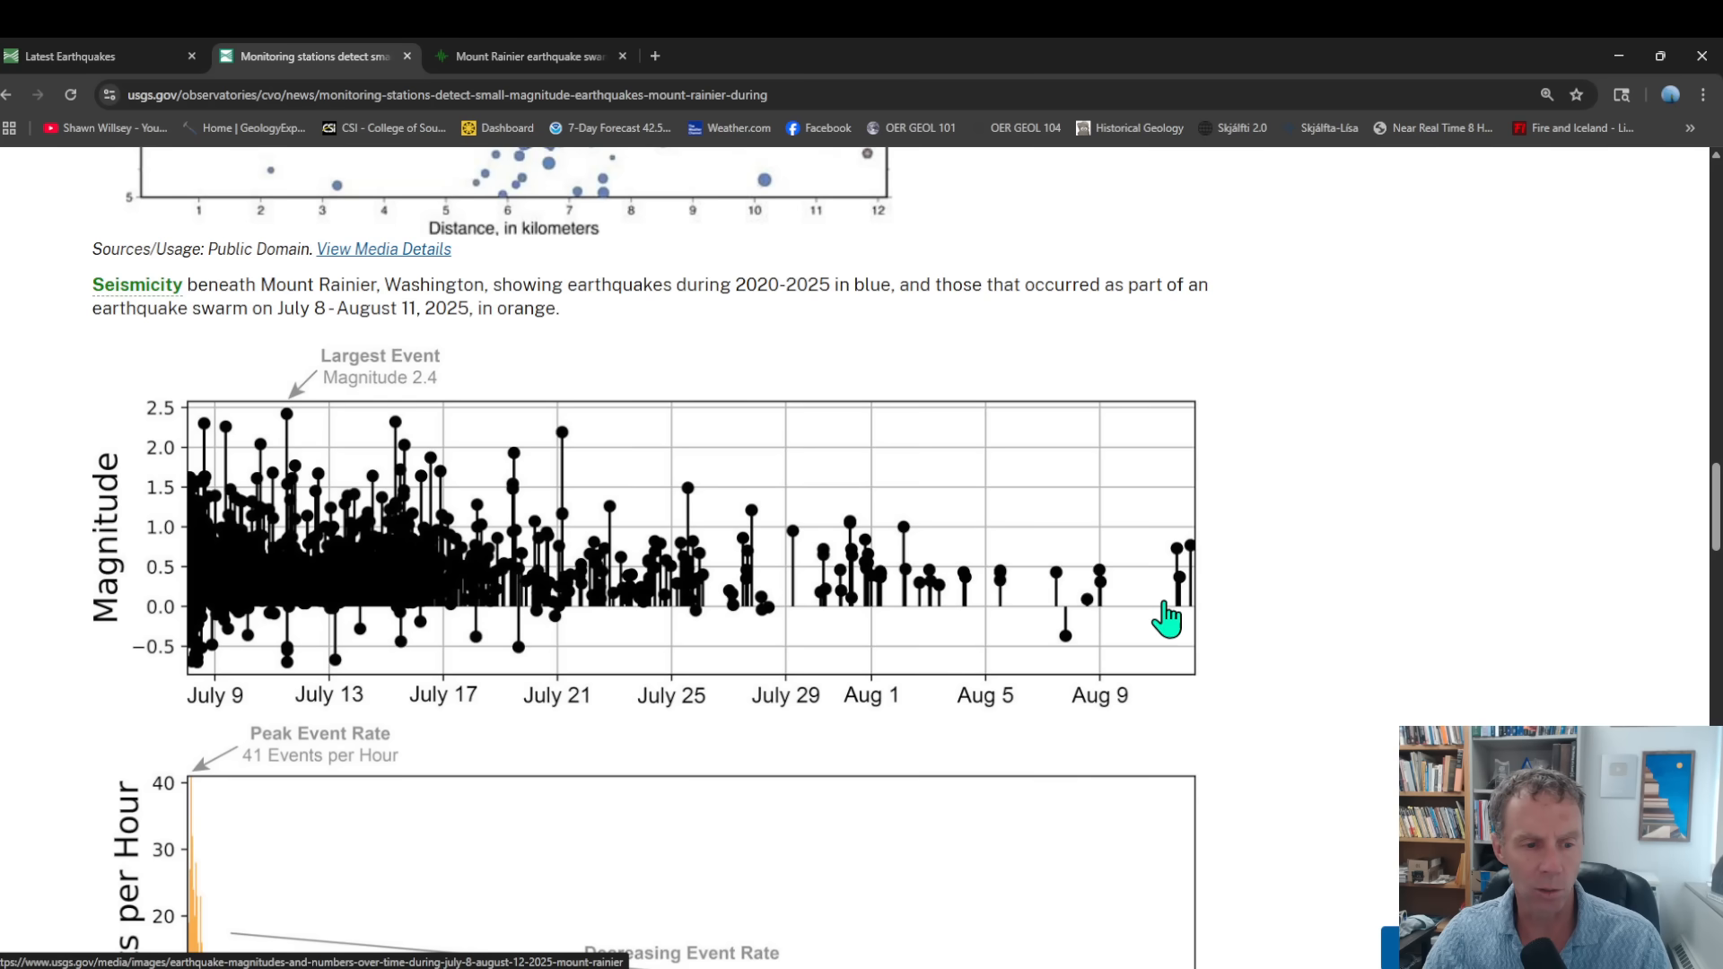
scroll(down, 3)
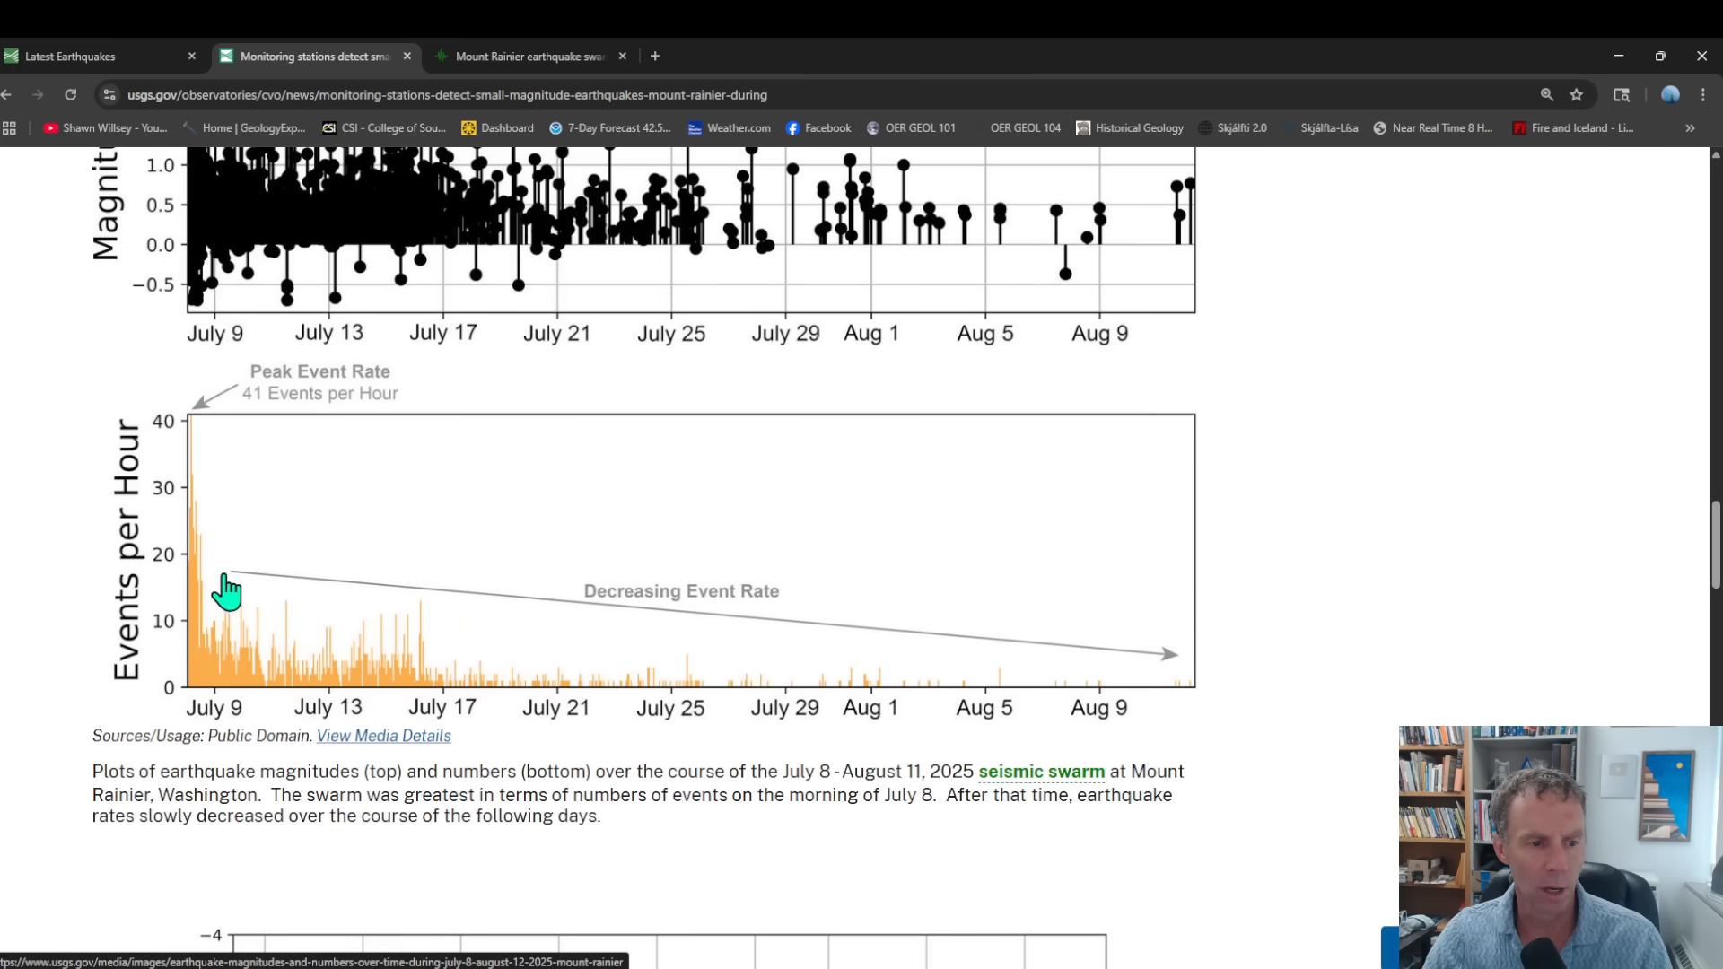
mouse_move(264, 421)
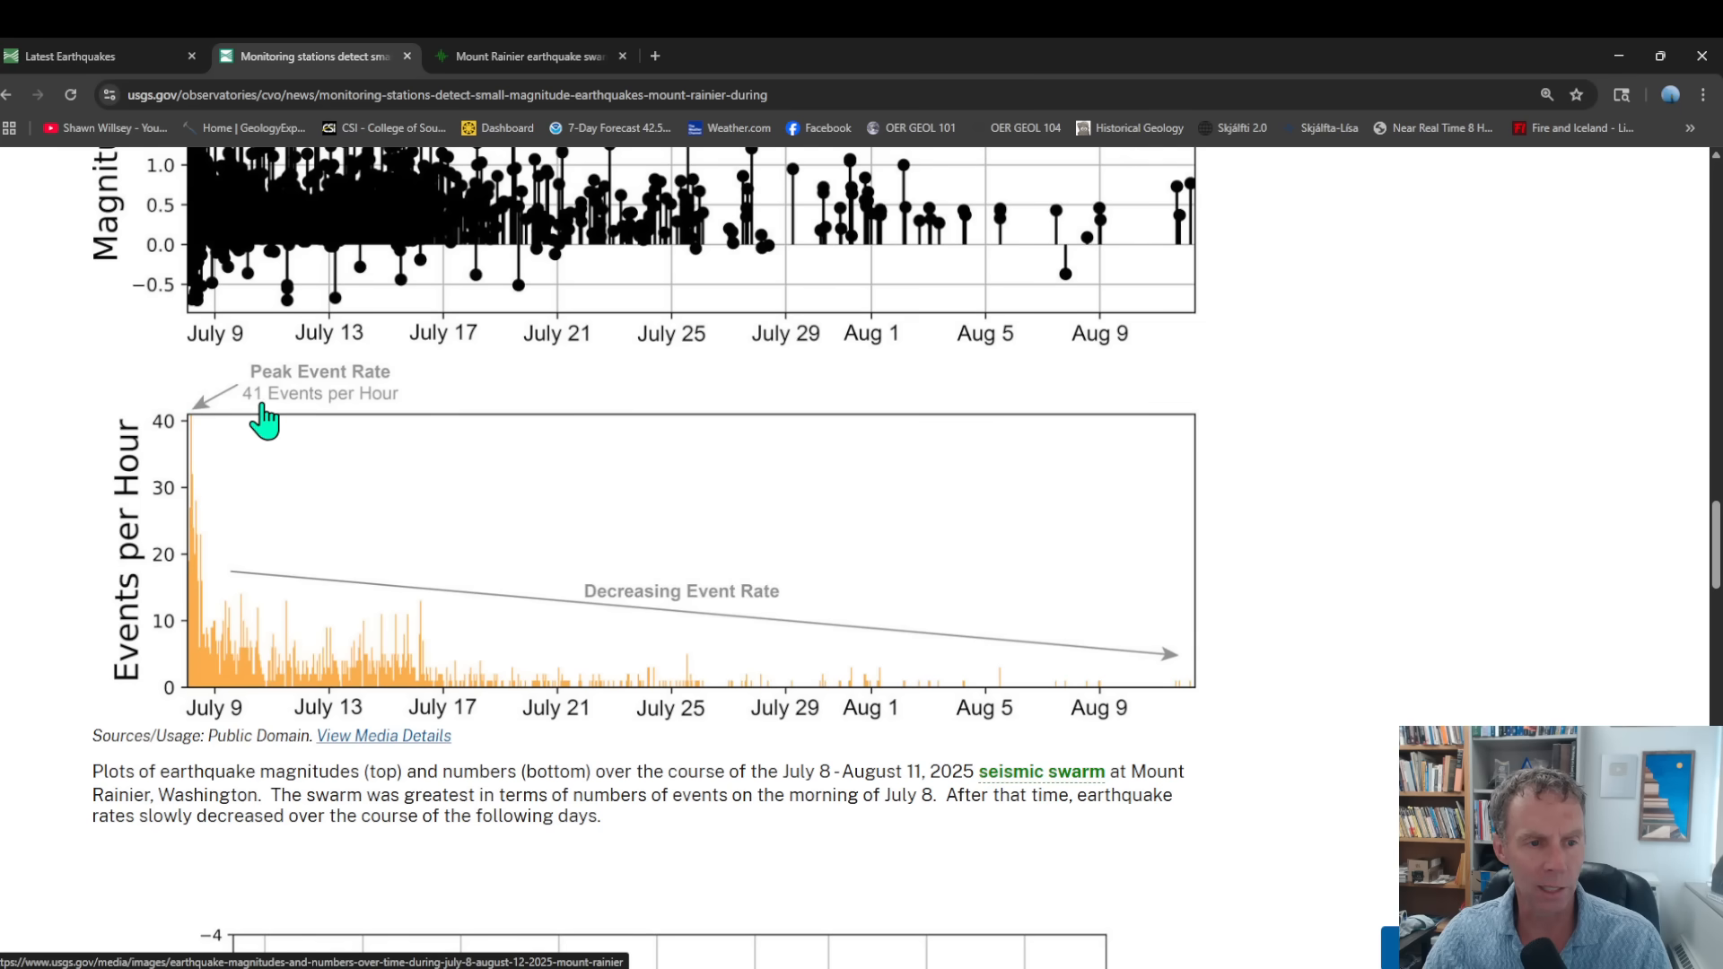
mouse_move(257, 419)
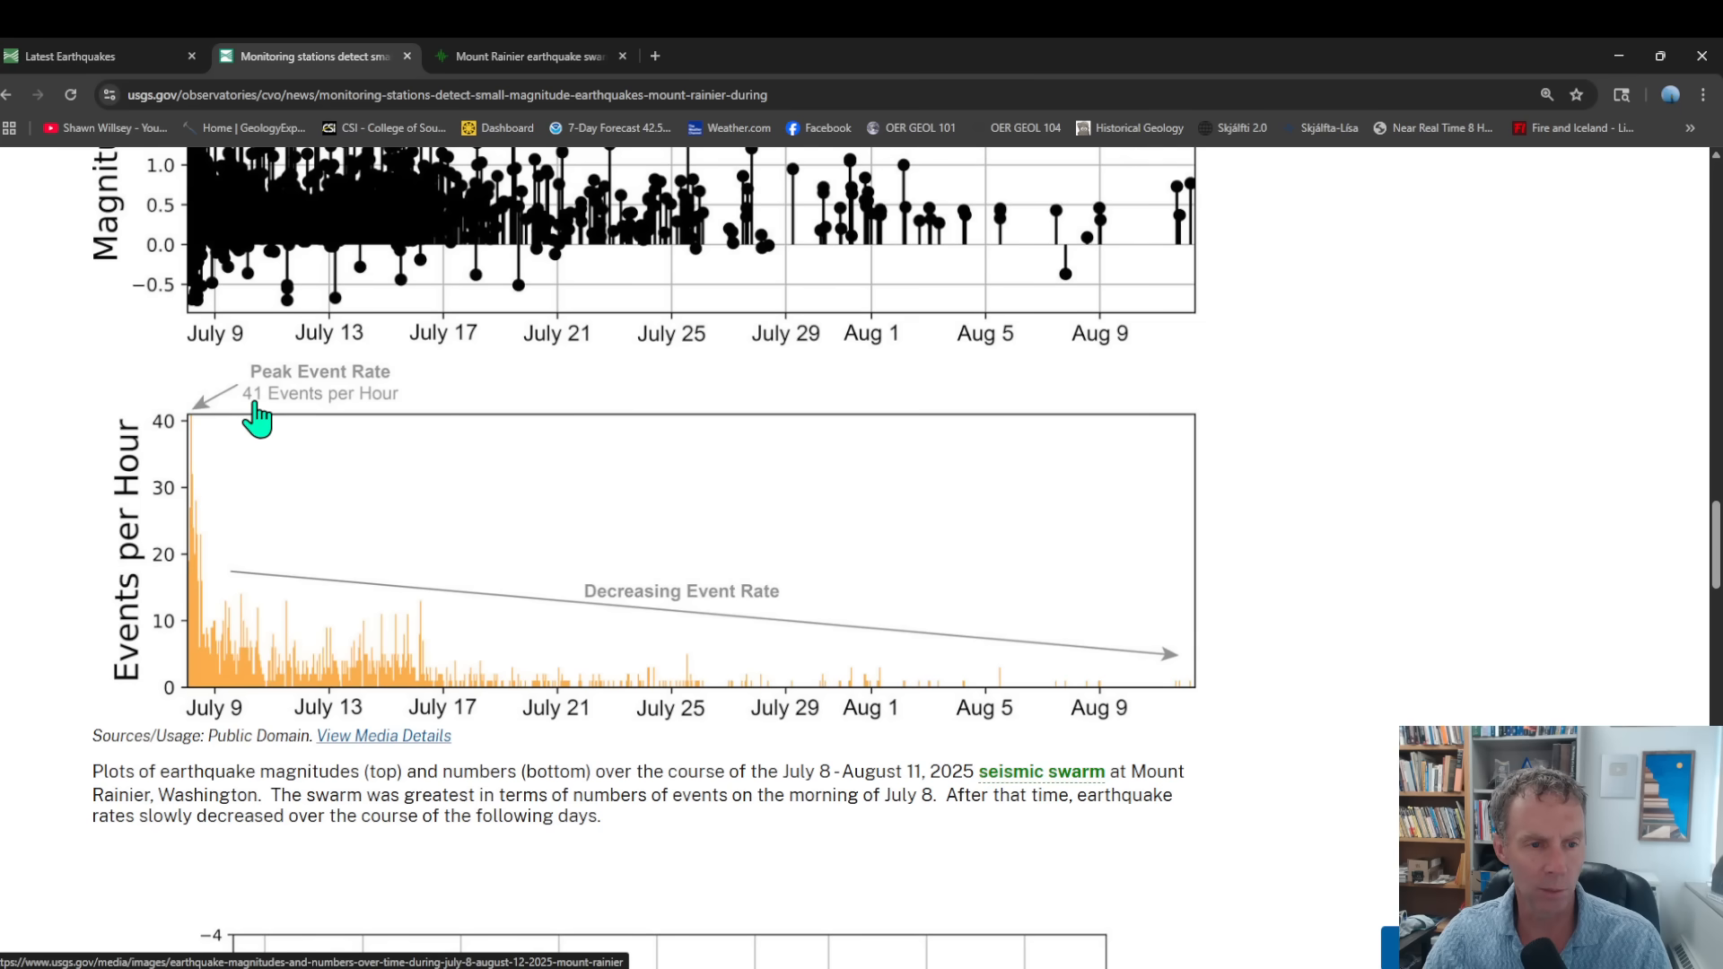
mouse_move(207, 467)
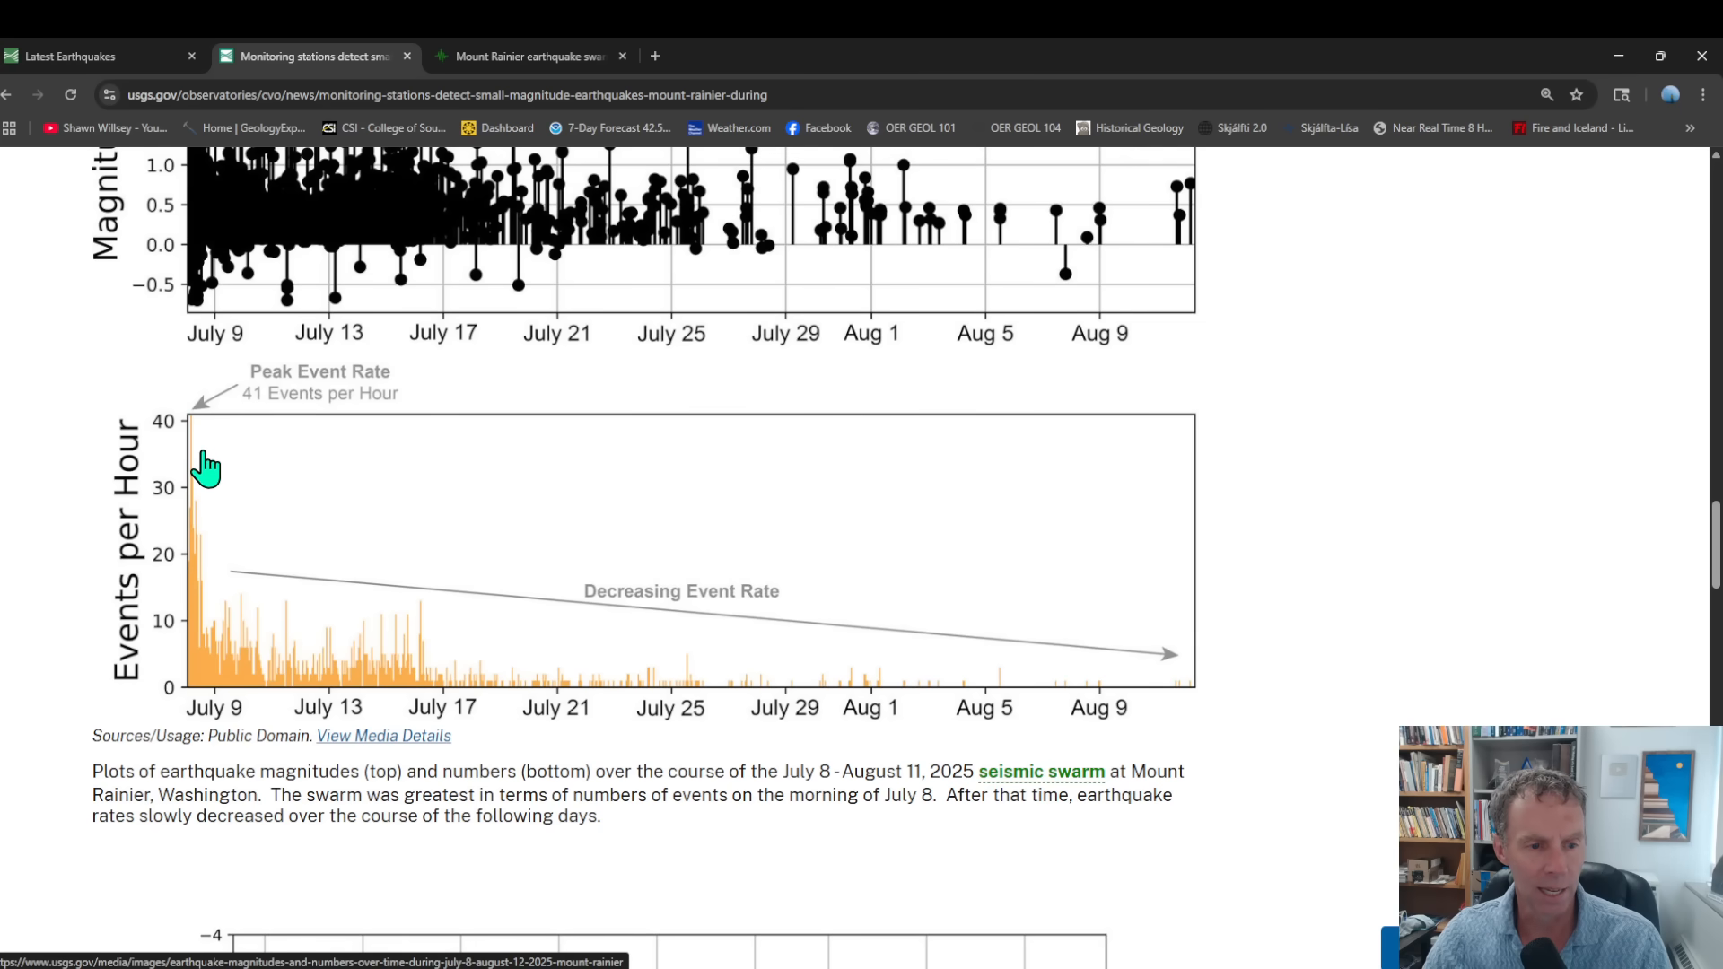
mouse_move(1233, 706)
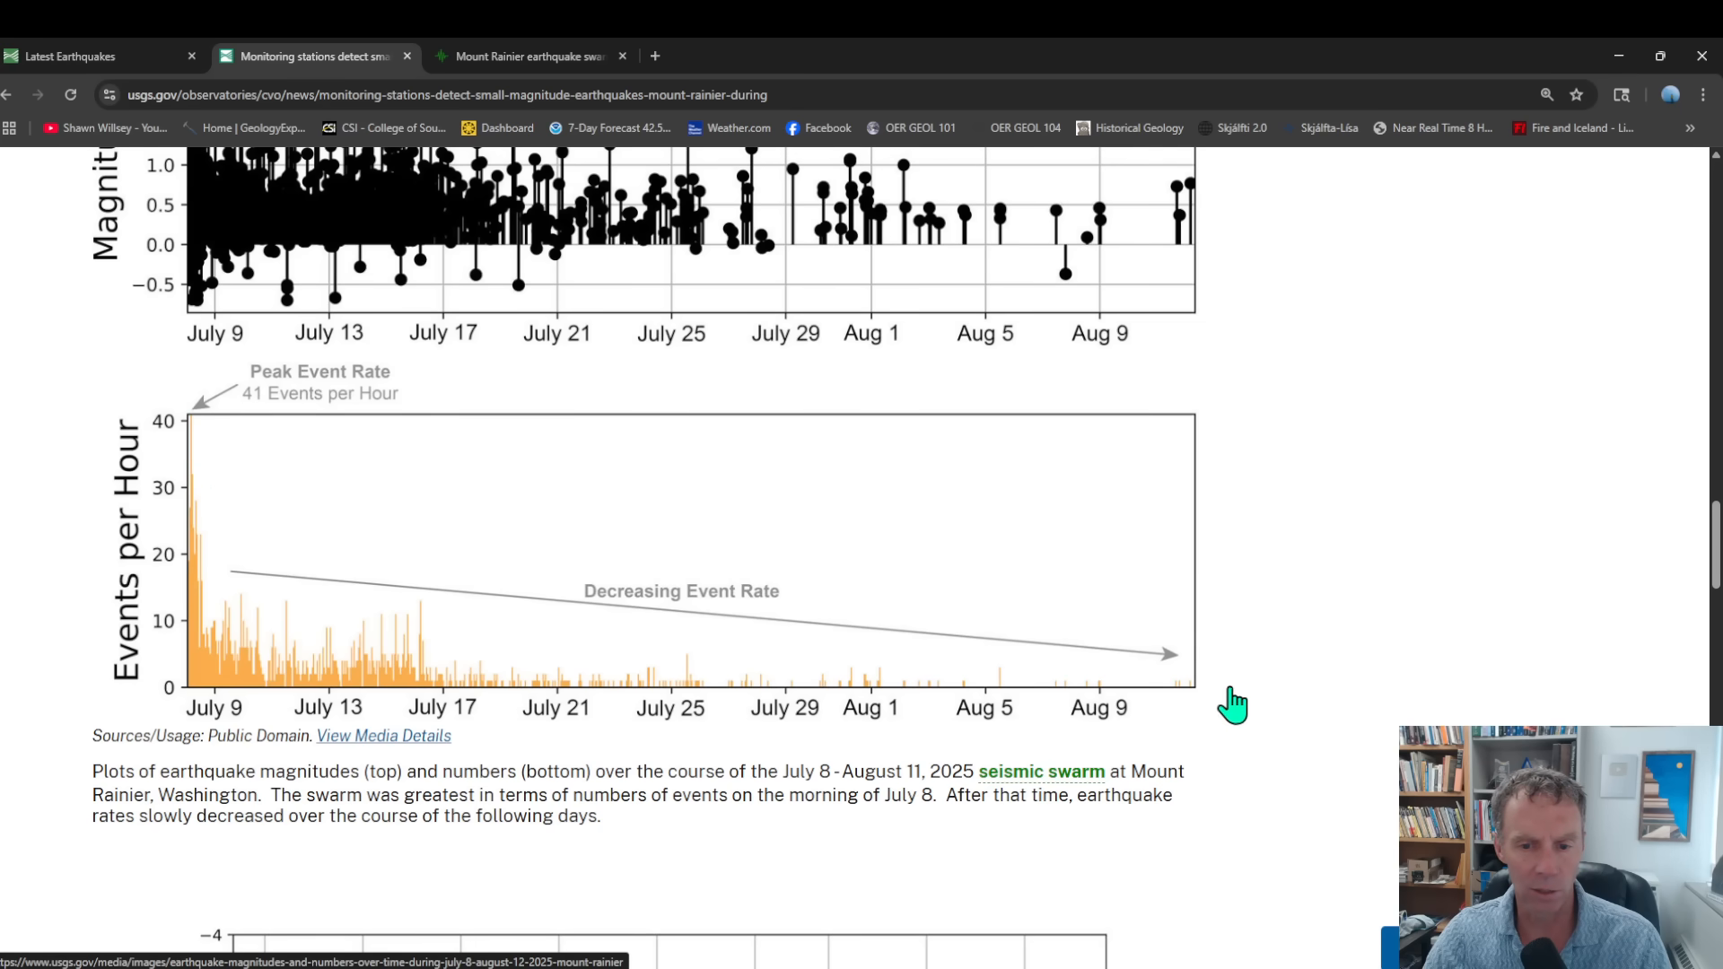
Step: Scroll down to the depth-over-time scatter plot of swarm earthquakes
scroll(down, 3)
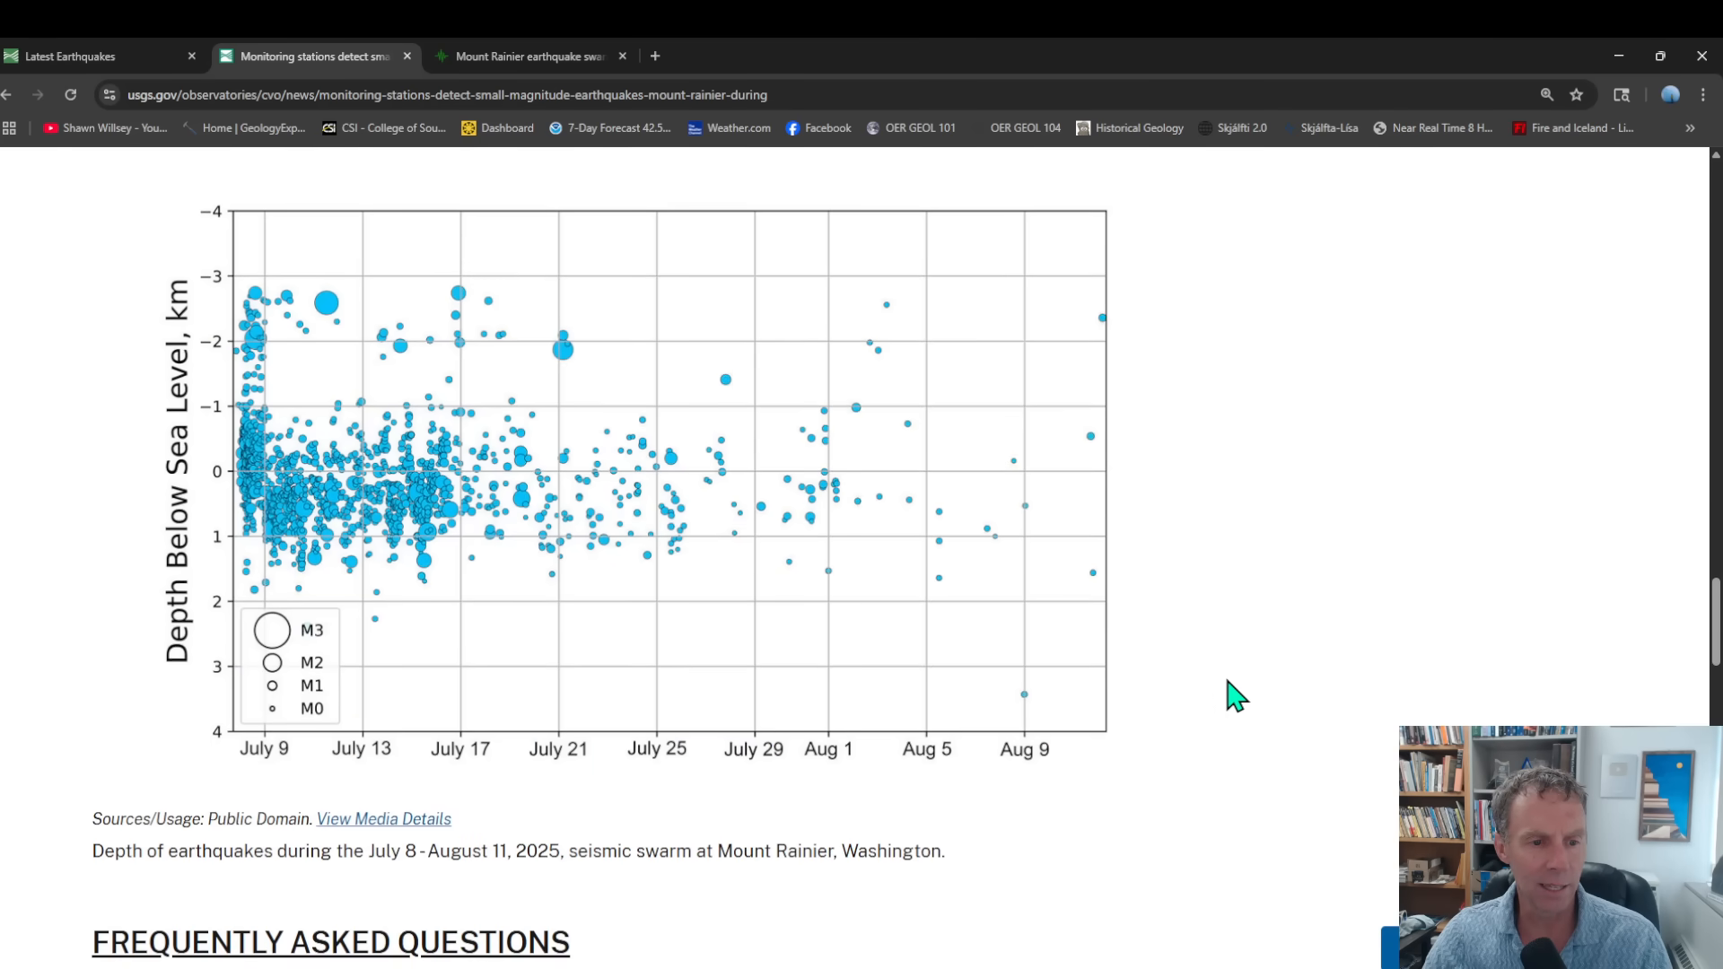
mouse_move(315, 546)
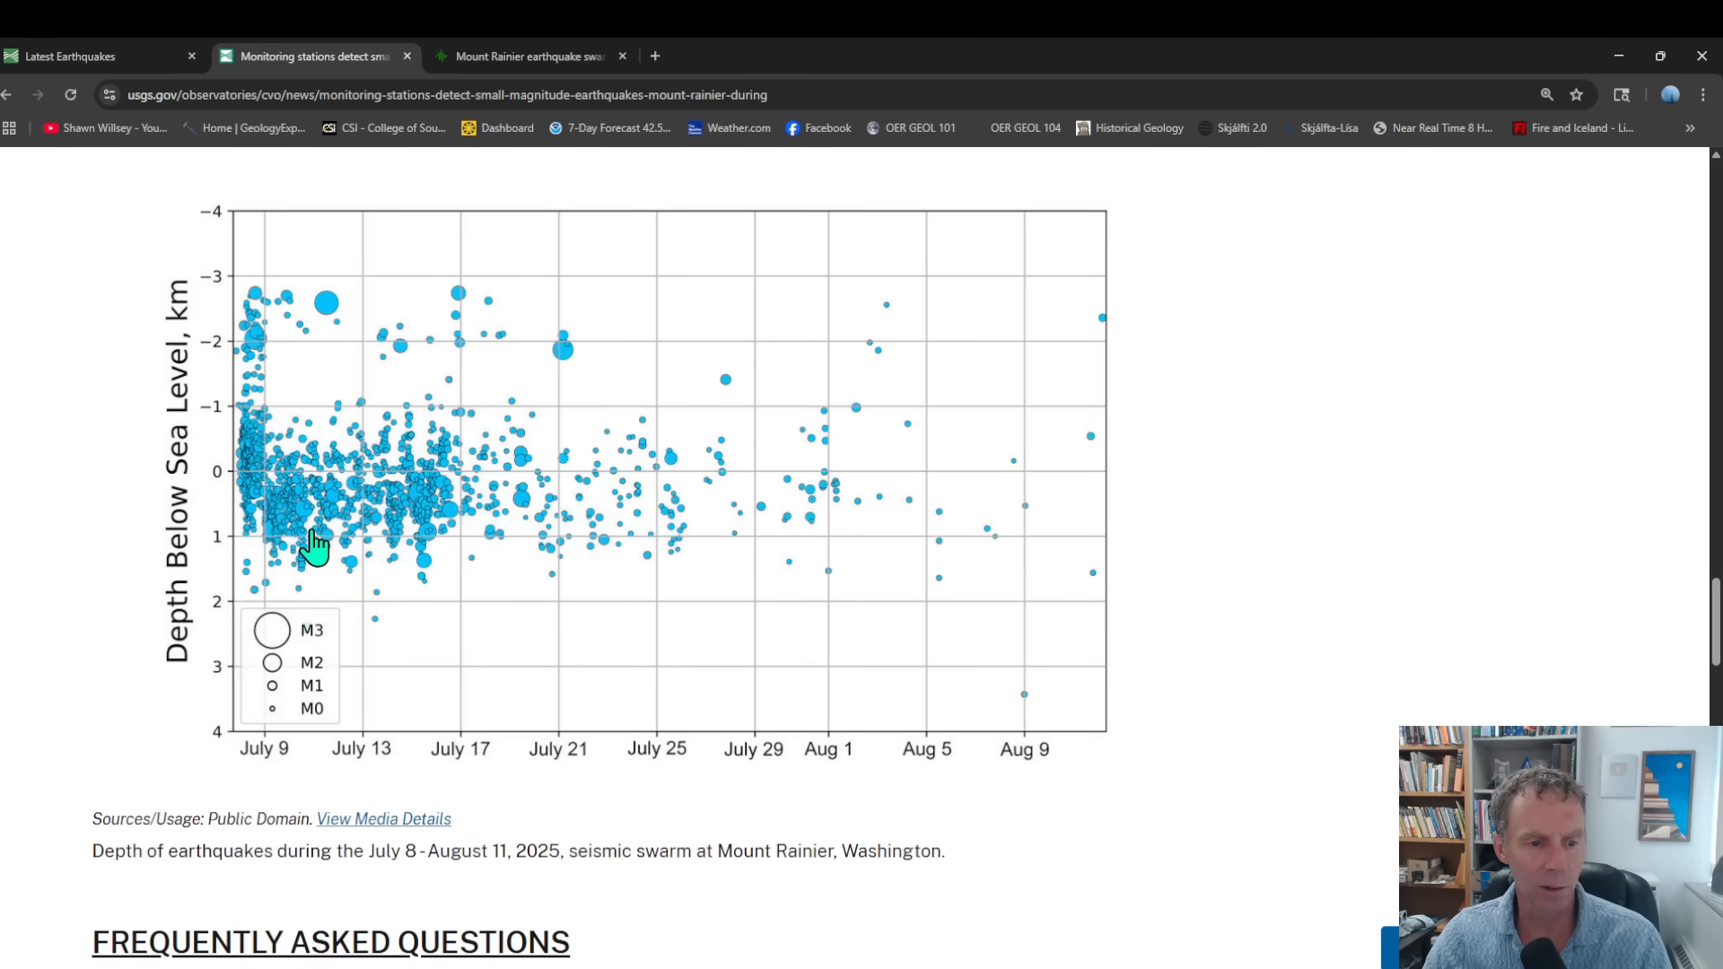
mouse_move(313, 319)
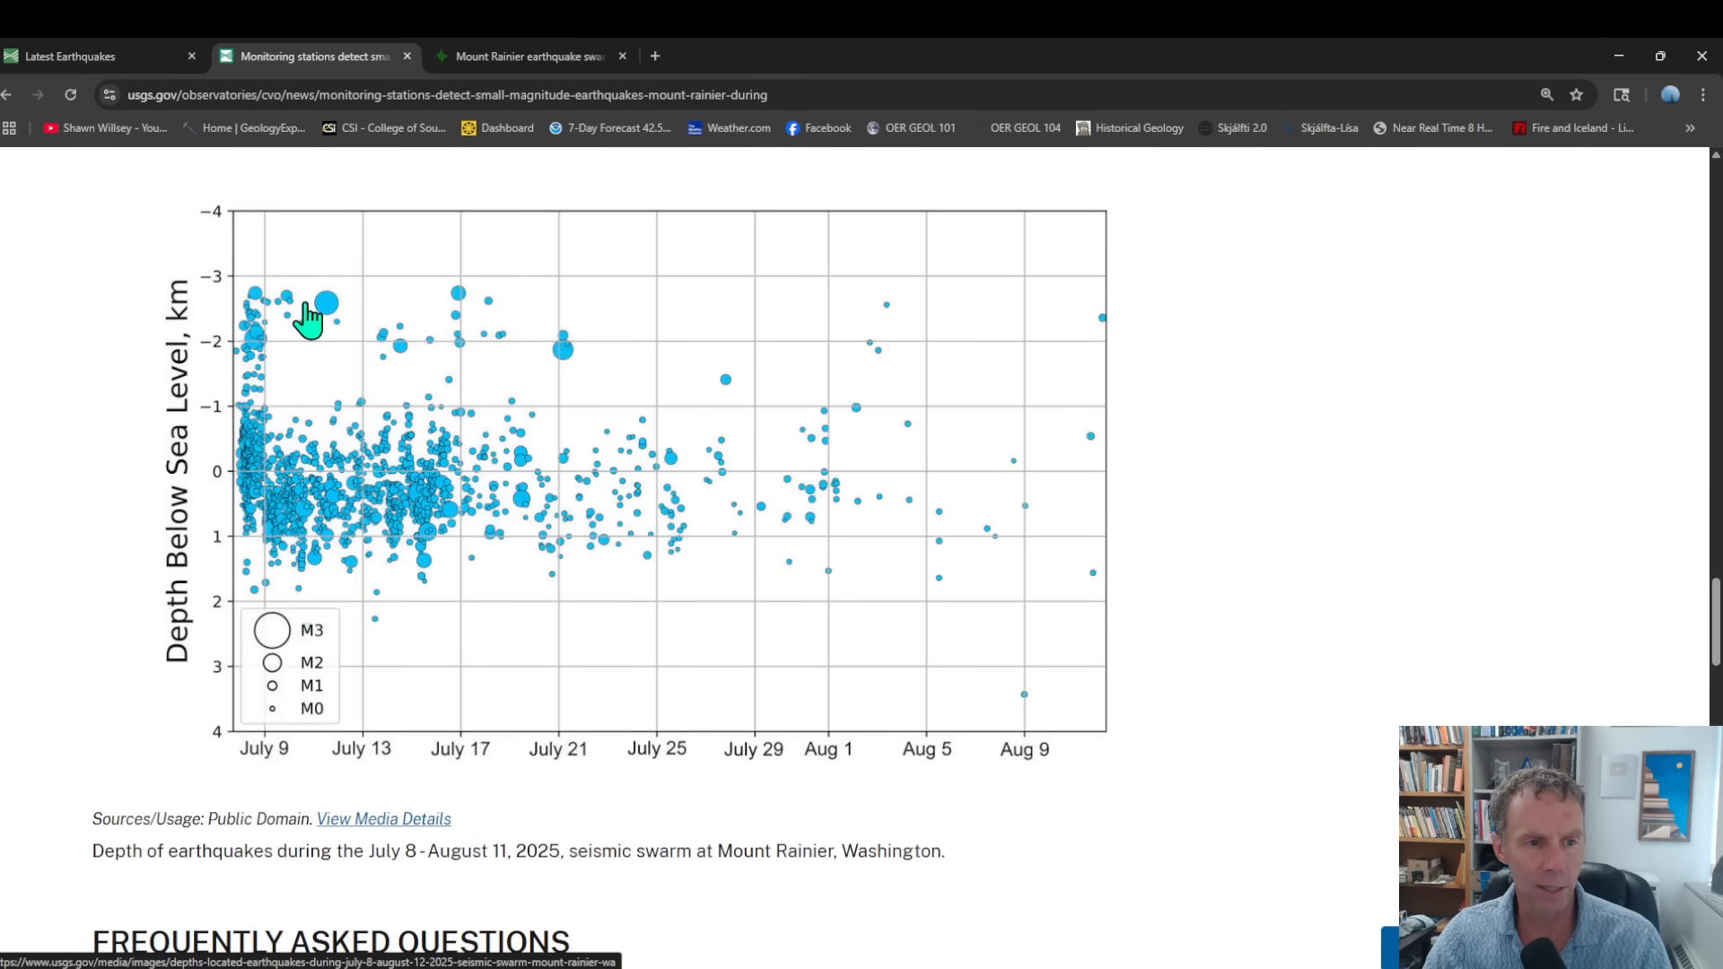
mouse_move(291, 659)
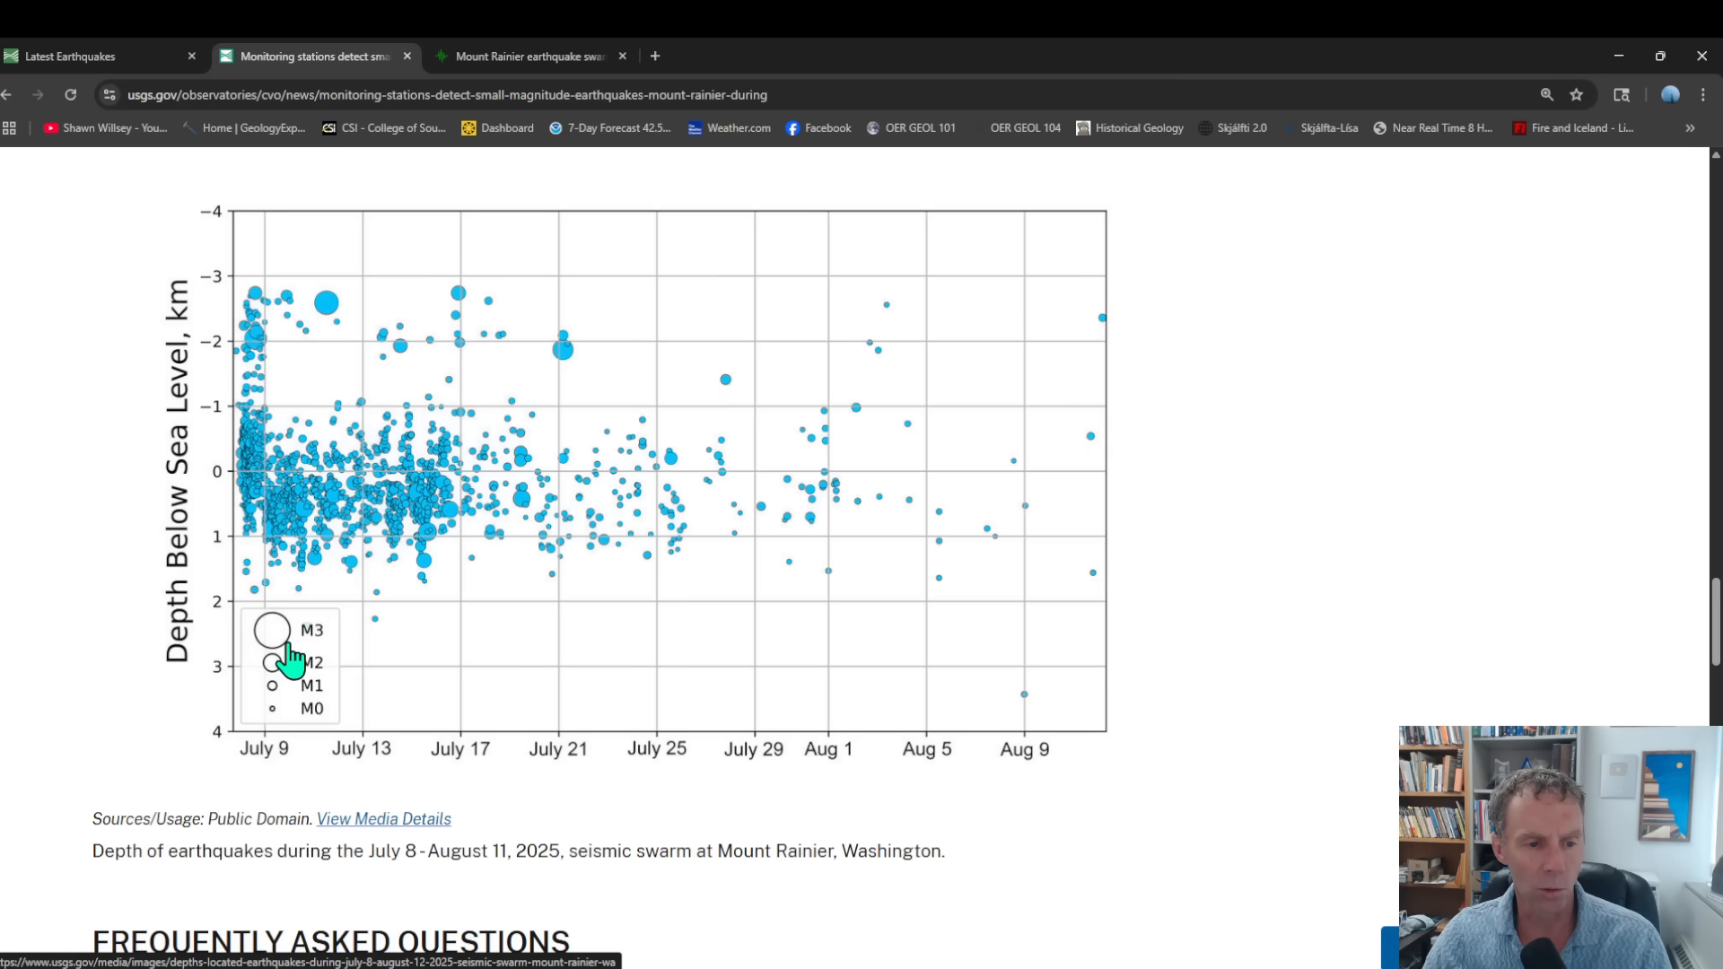
mouse_move(822, 504)
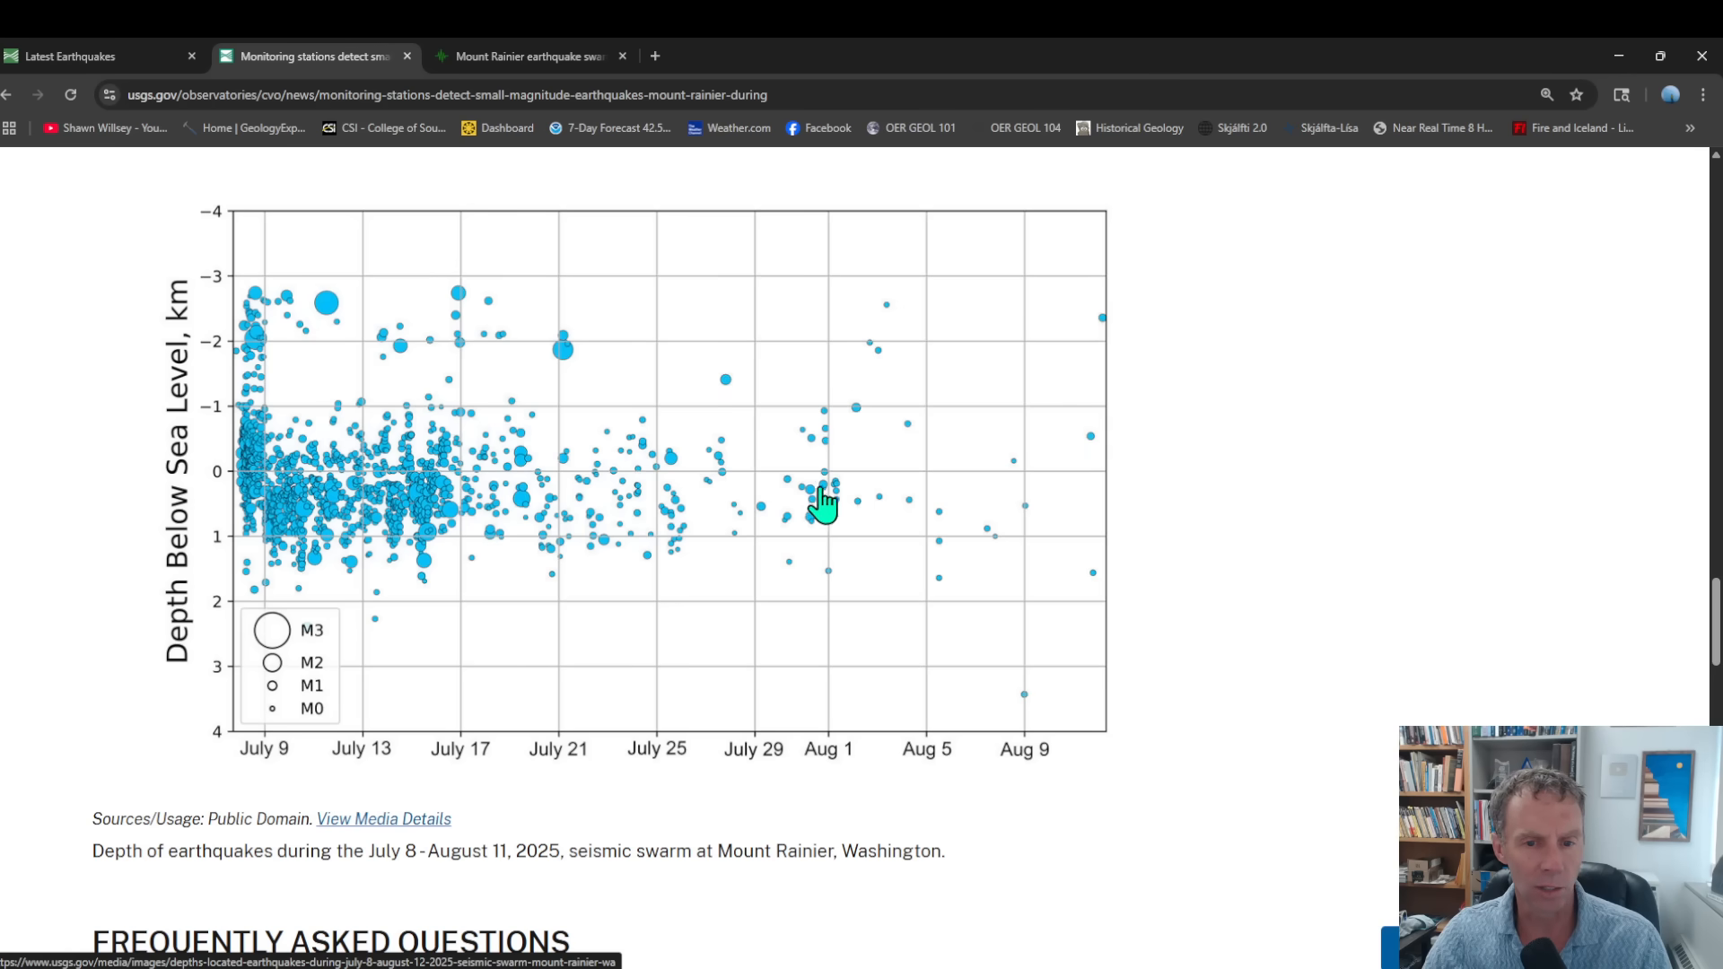
mouse_move(543, 246)
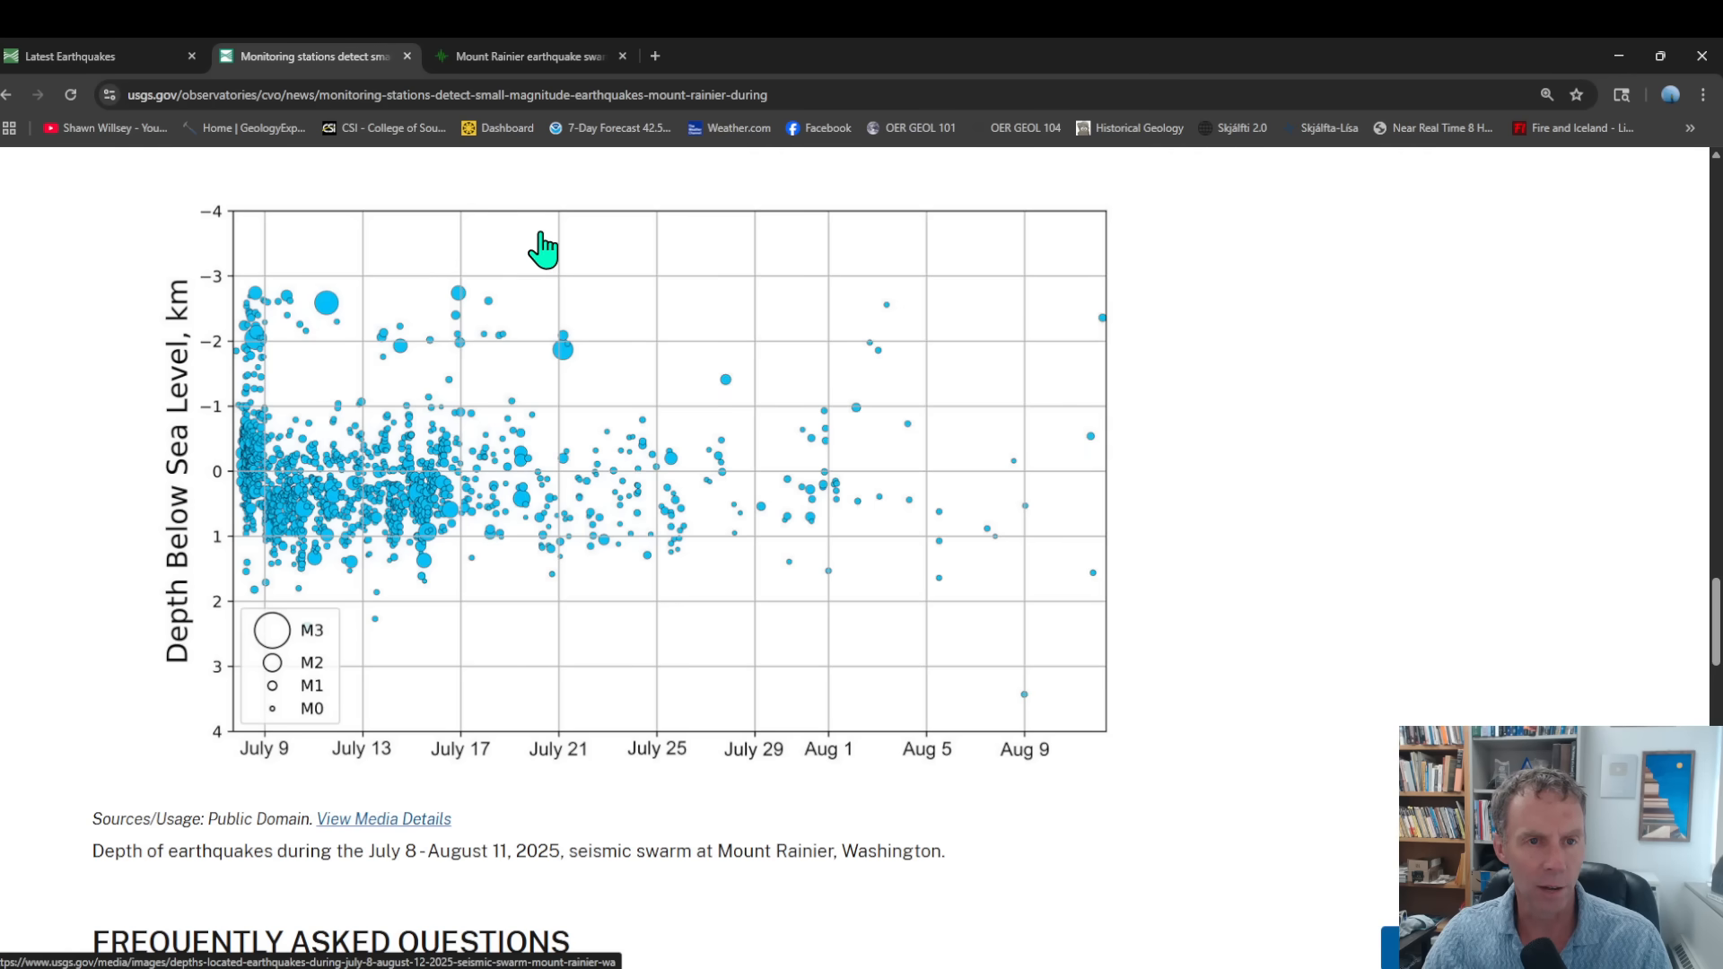
mouse_move(552, 201)
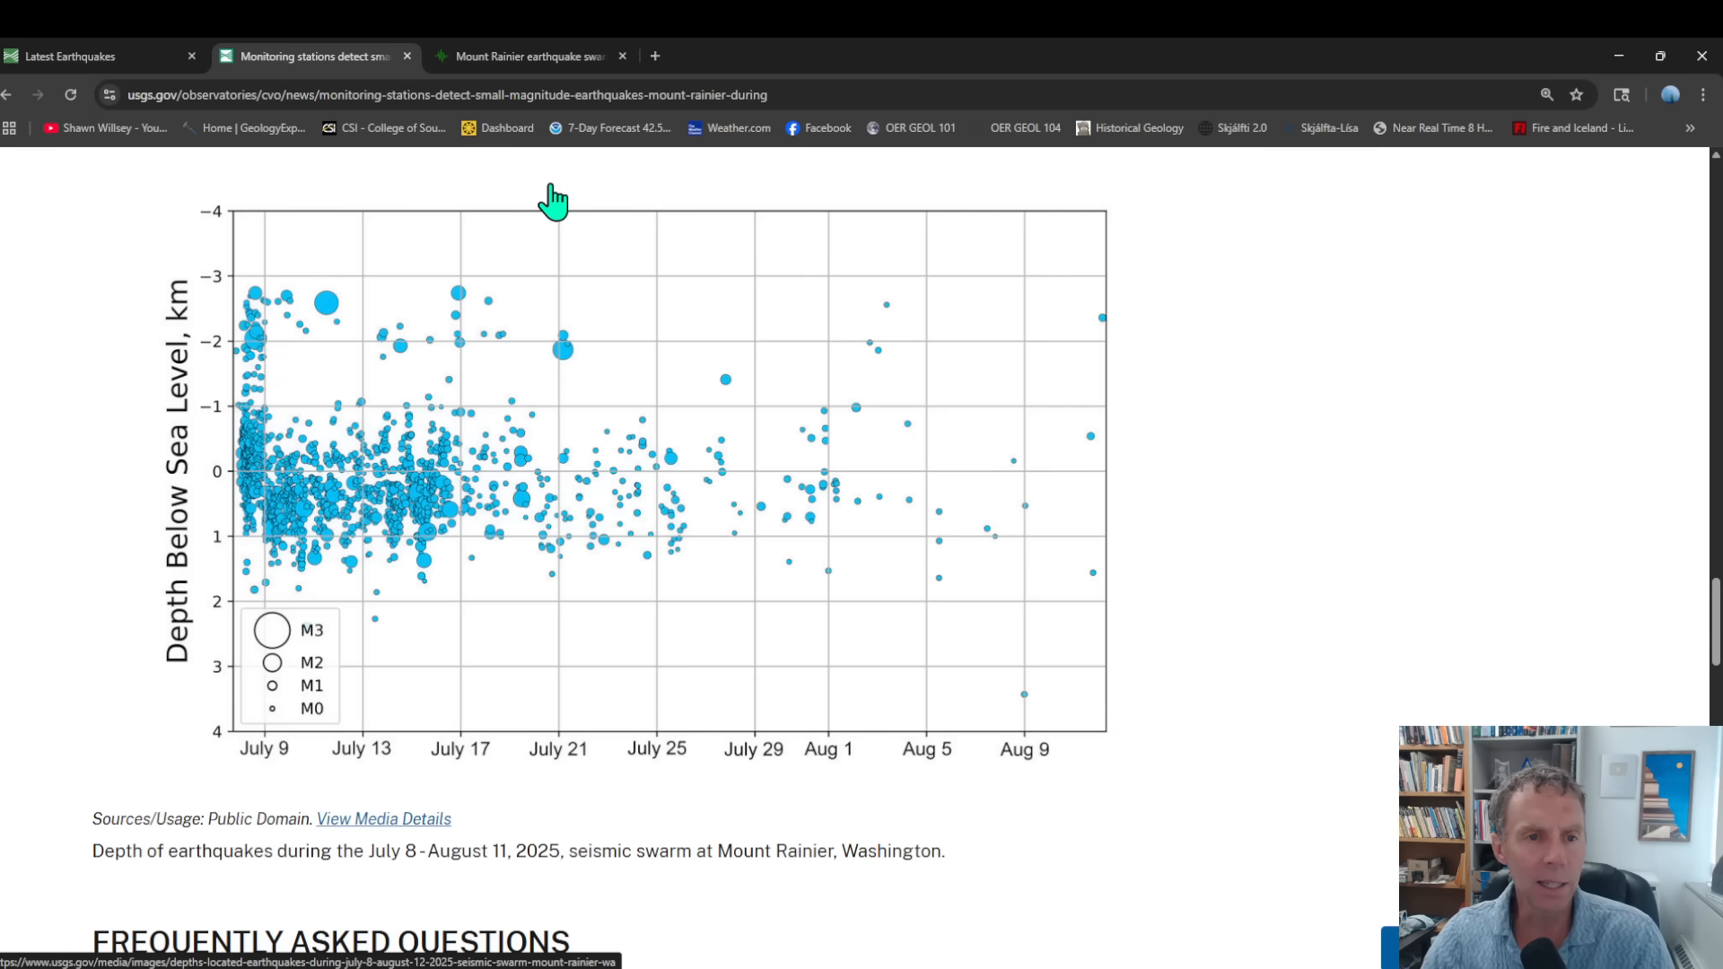
mouse_move(548, 200)
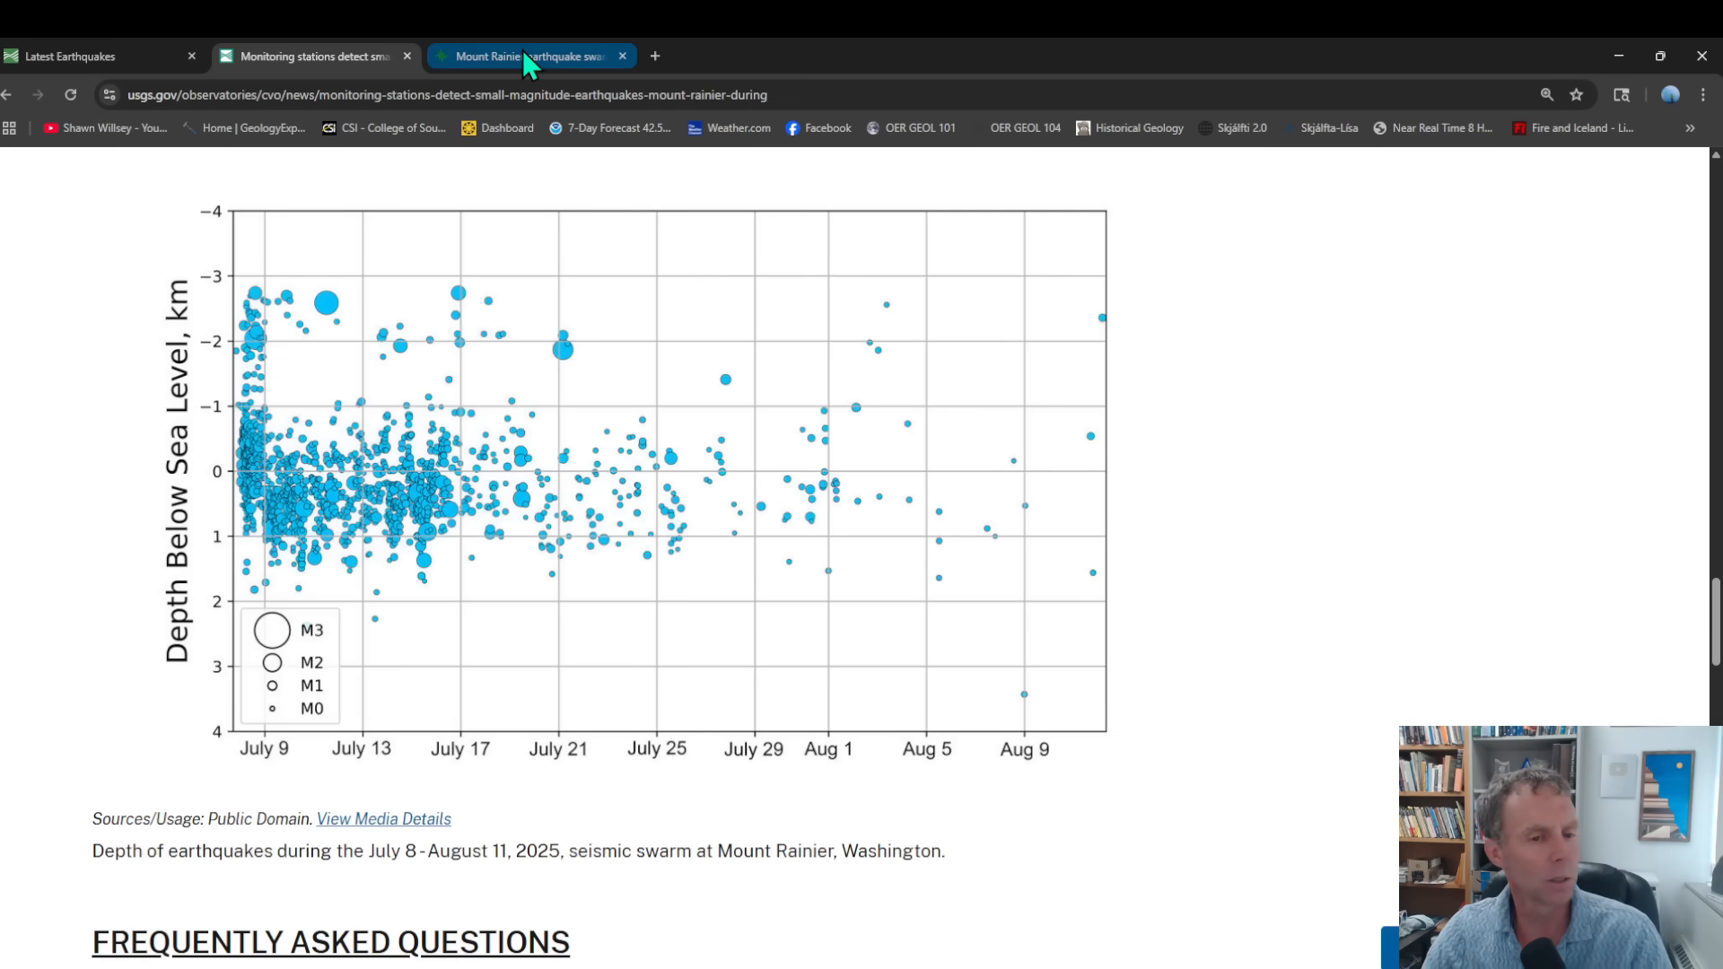
Step: Switch to the PNSN Rainier swarm blog post and scroll to the July 31 update
click(531, 56)
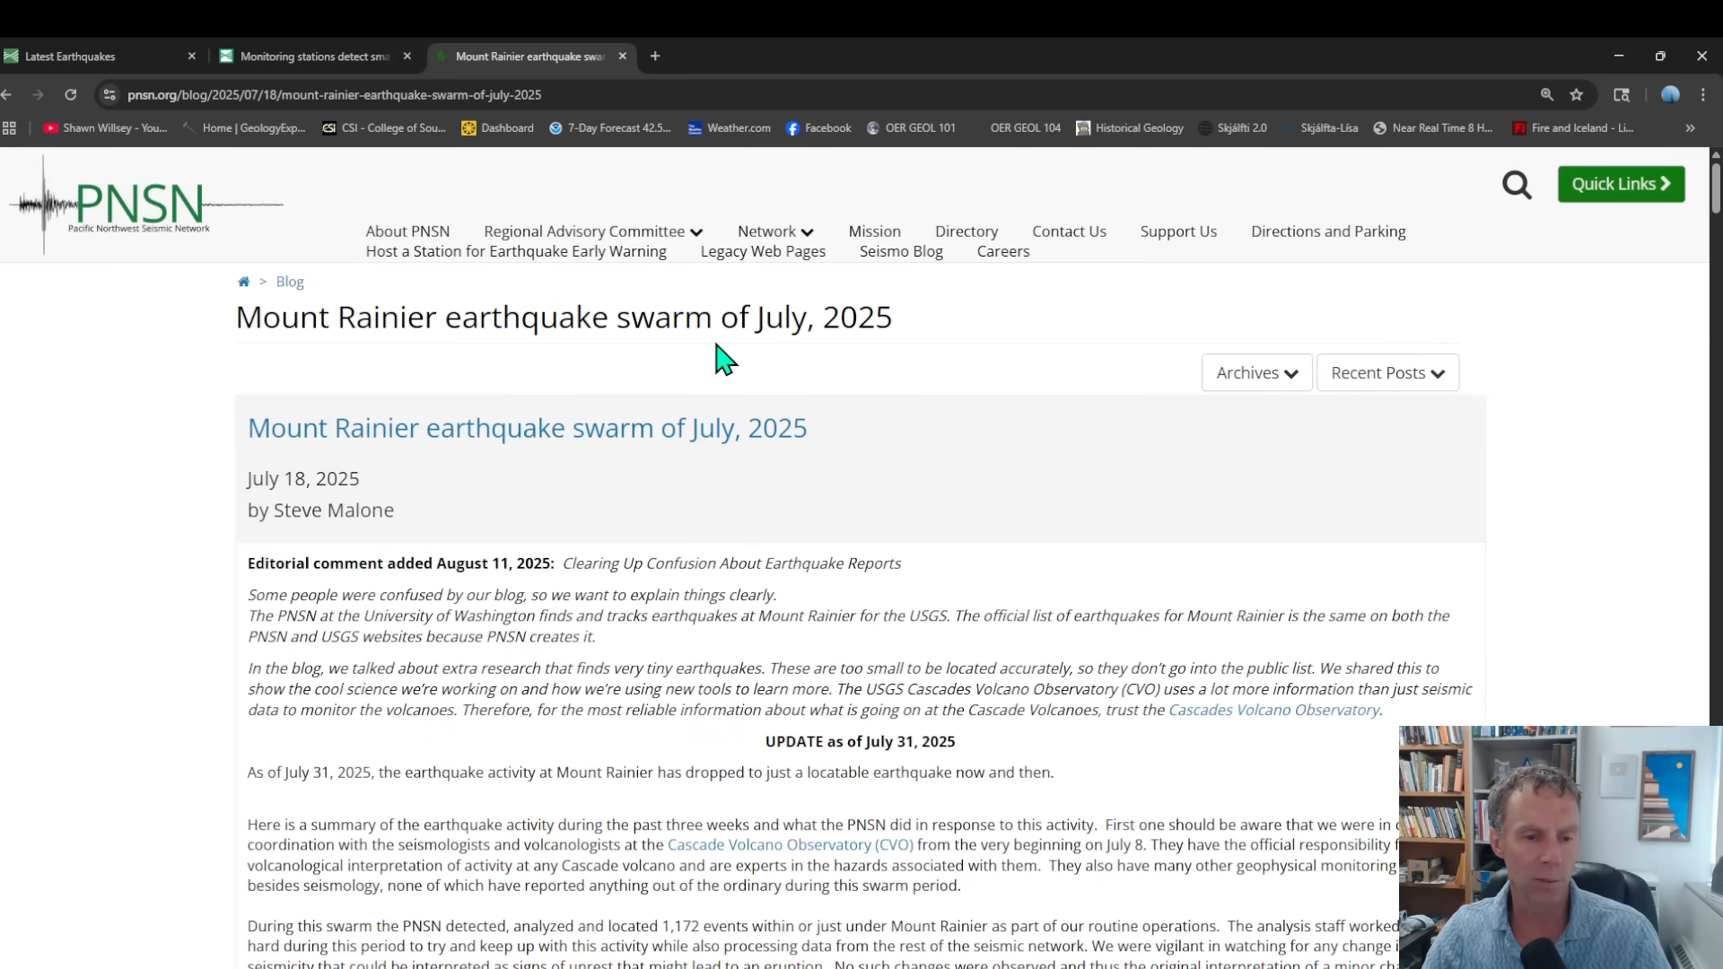
scroll(down, 3)
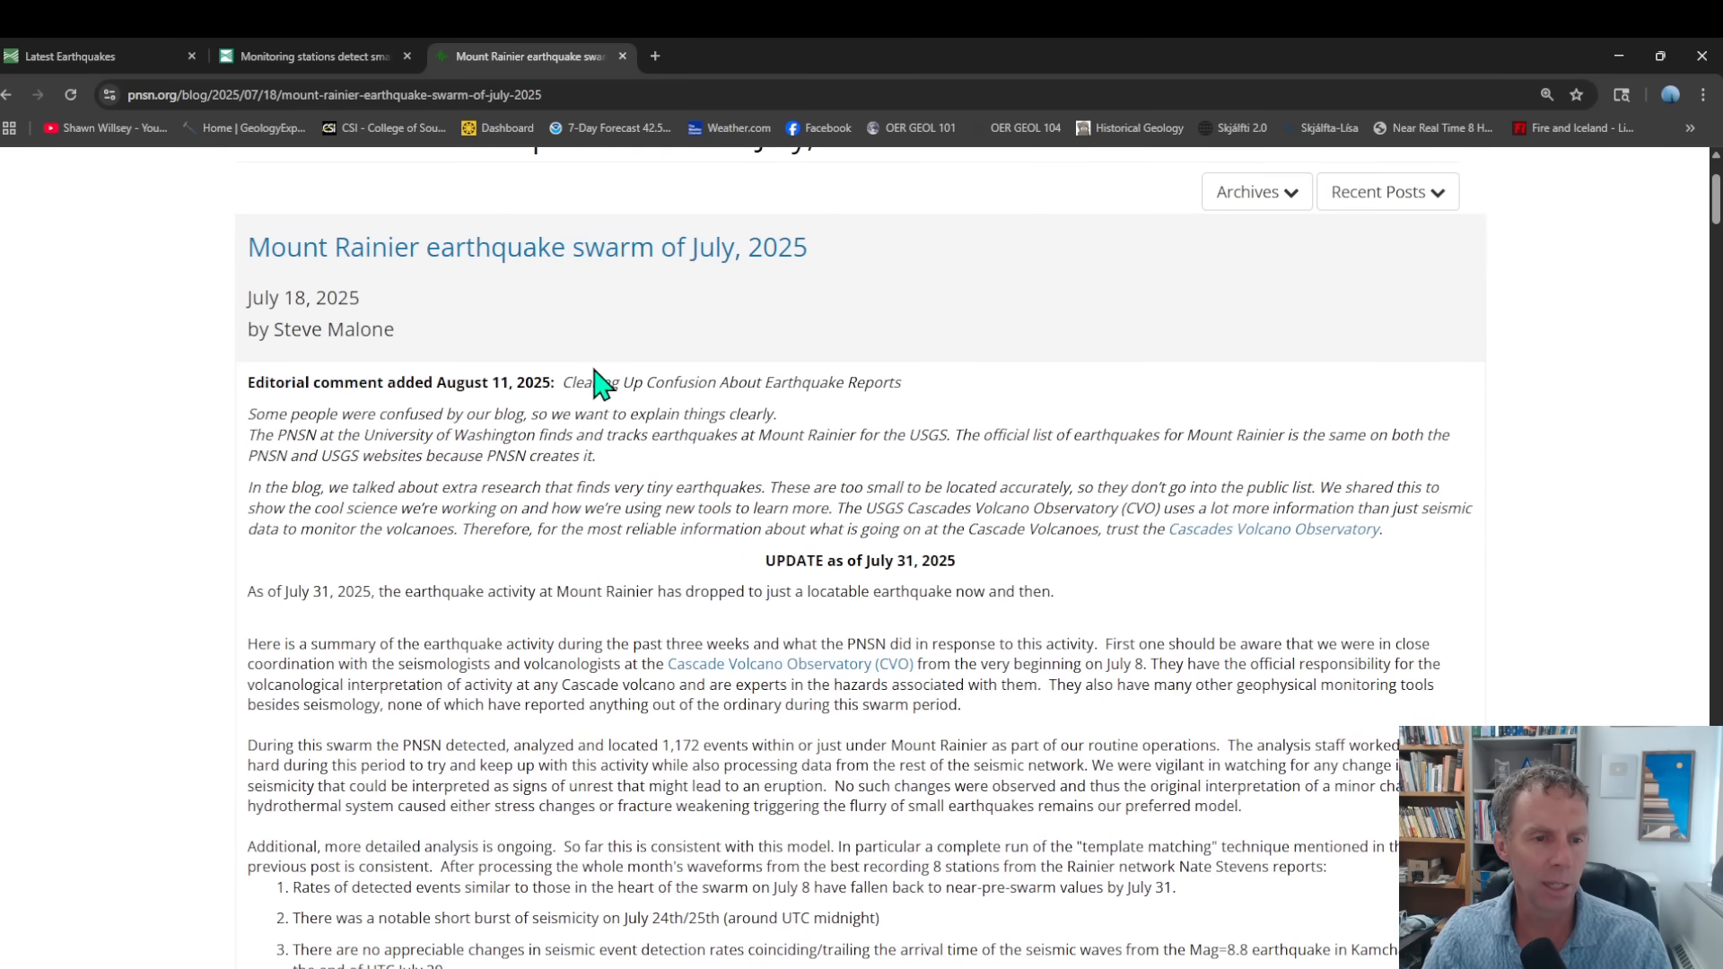
mouse_move(616, 440)
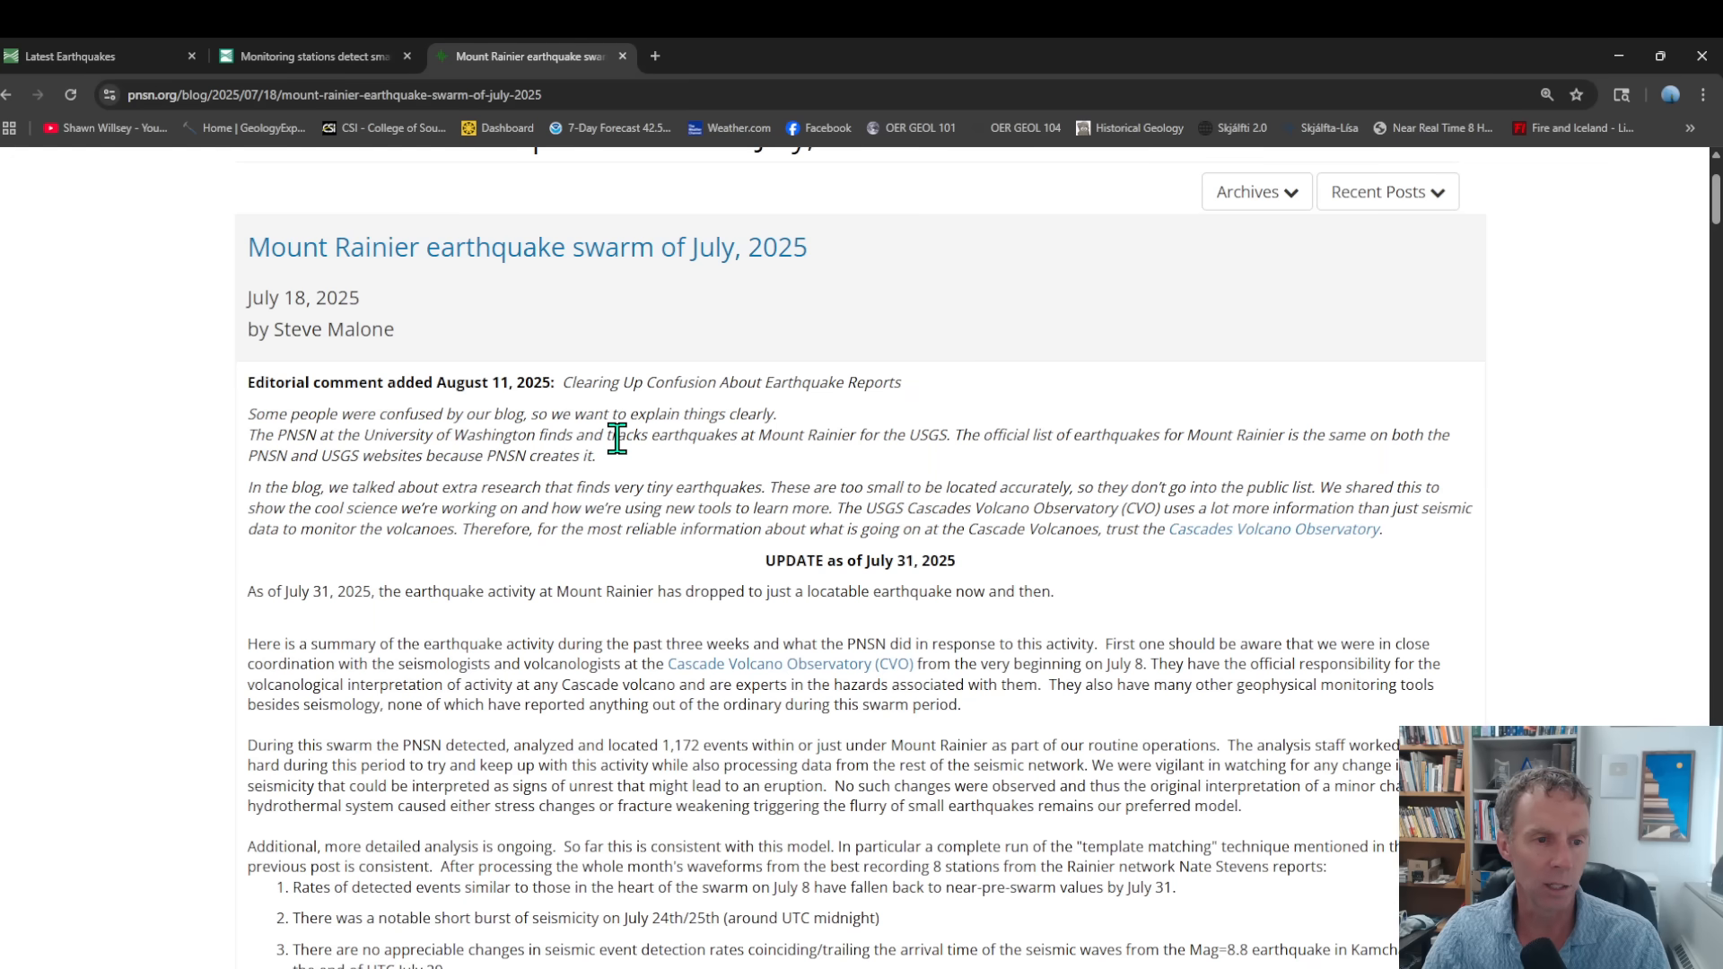
scroll(down, 3)
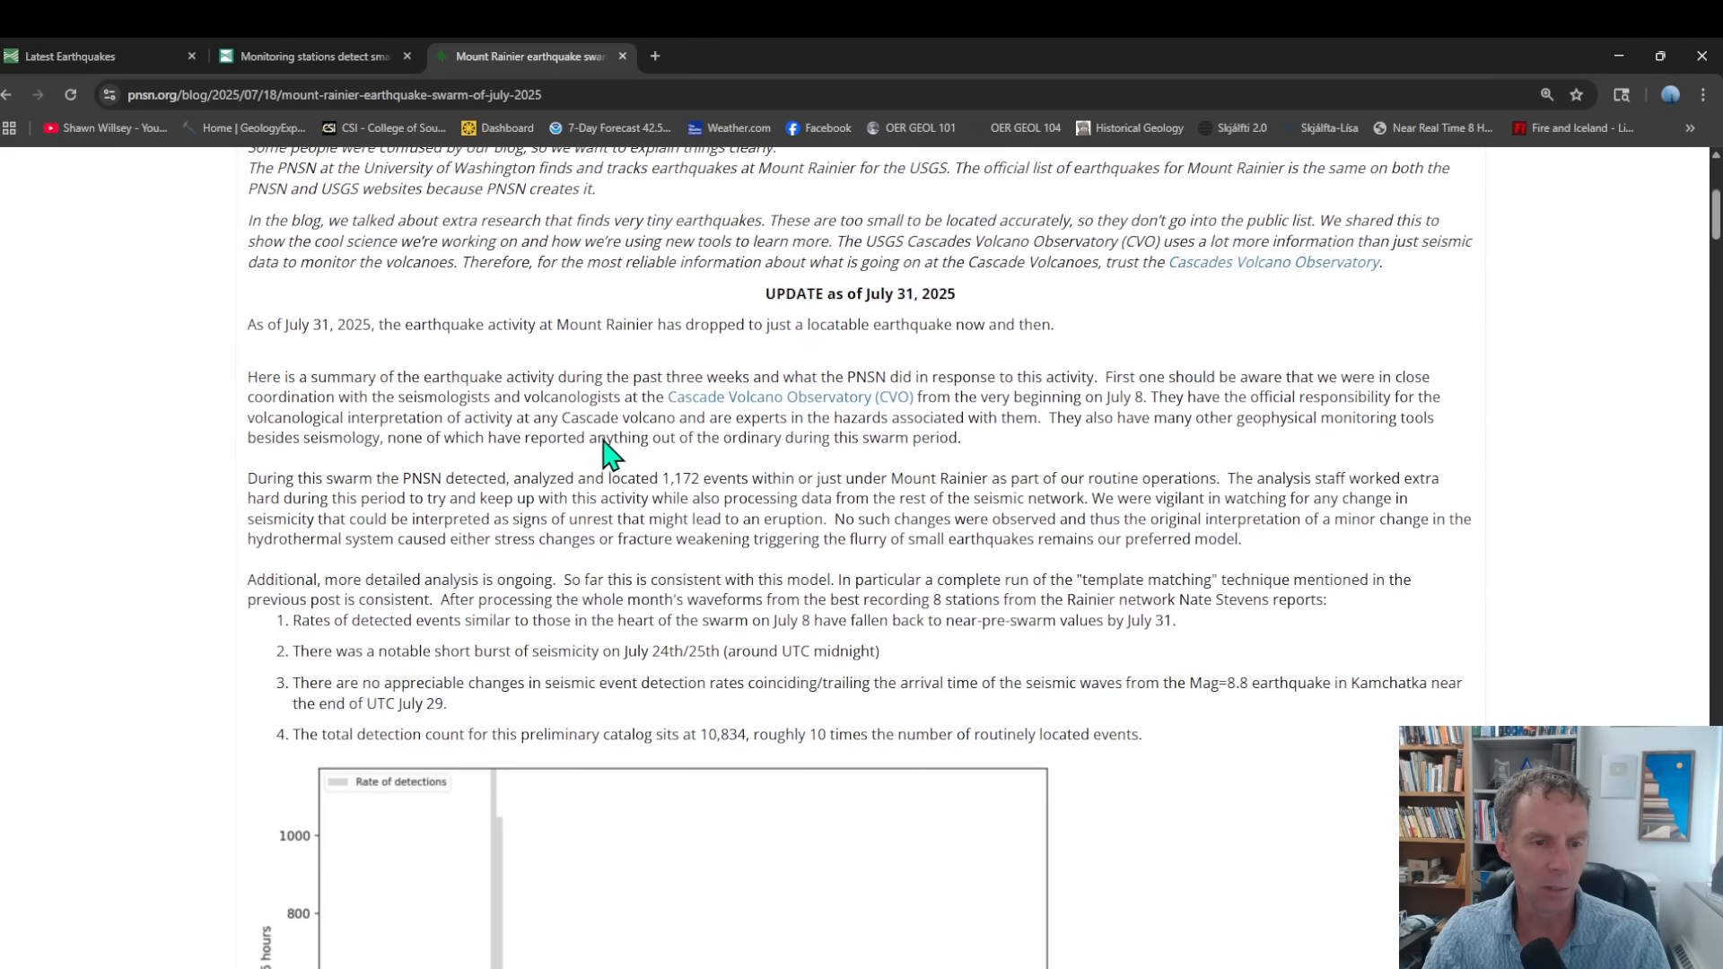
Step: Scroll past the detection count to the July template-matching detections per 6 hours plot
scroll(down, 3)
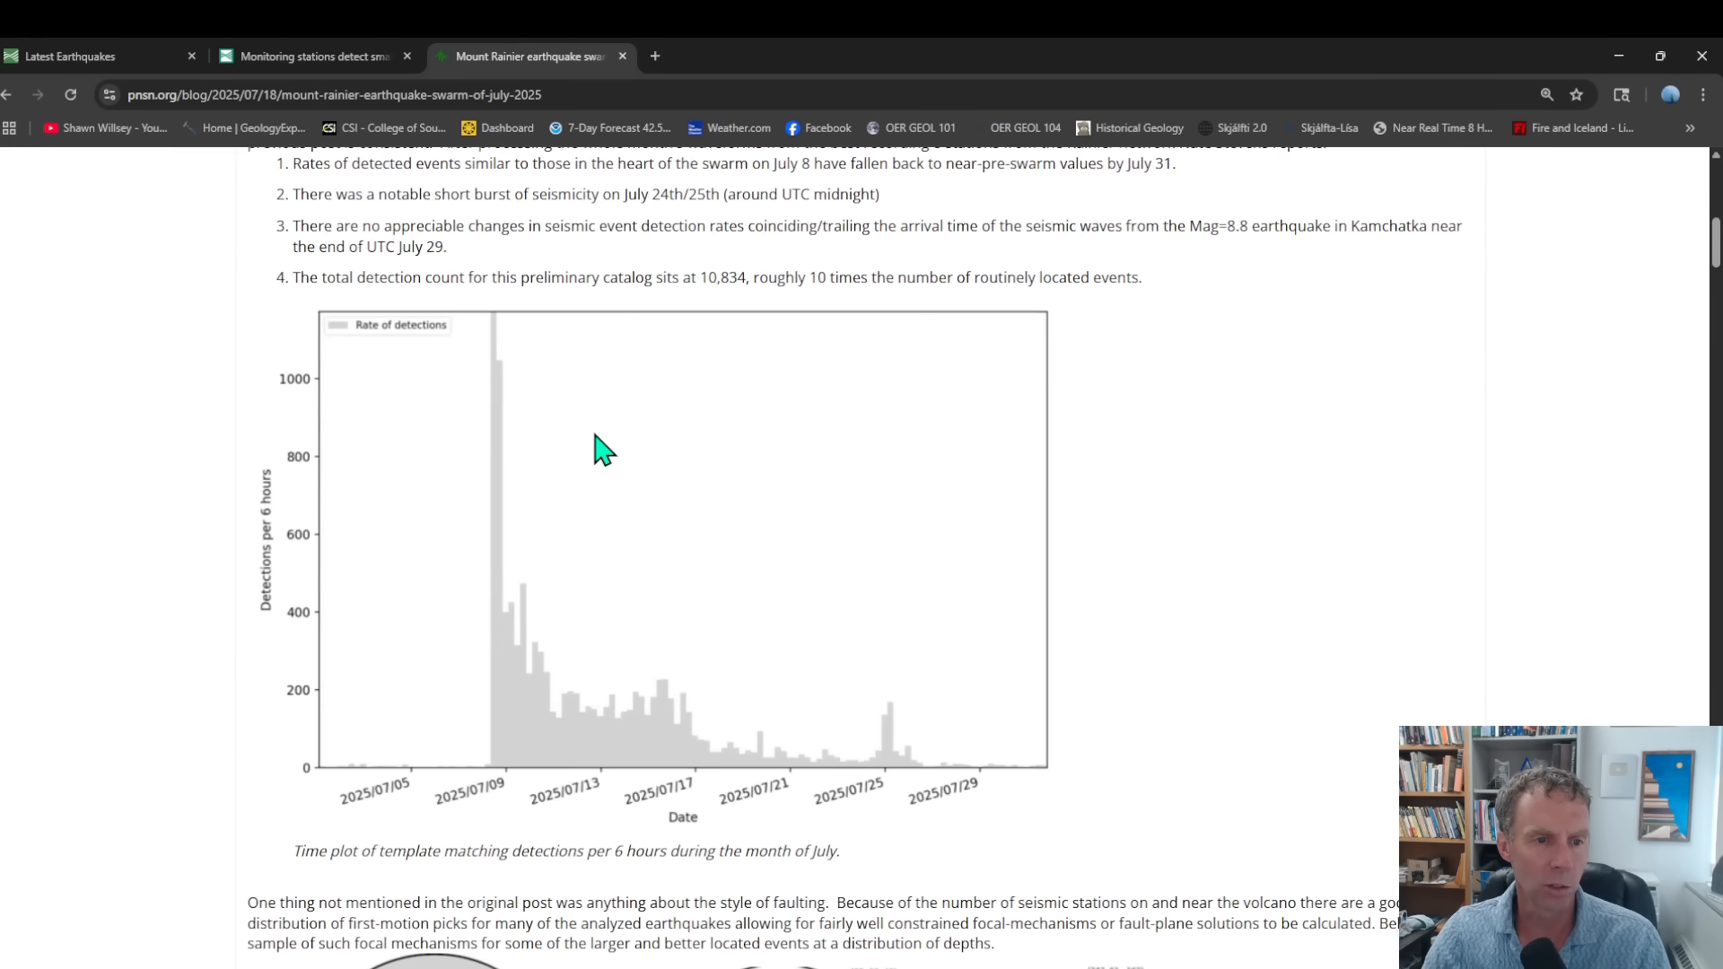
mouse_move(594, 441)
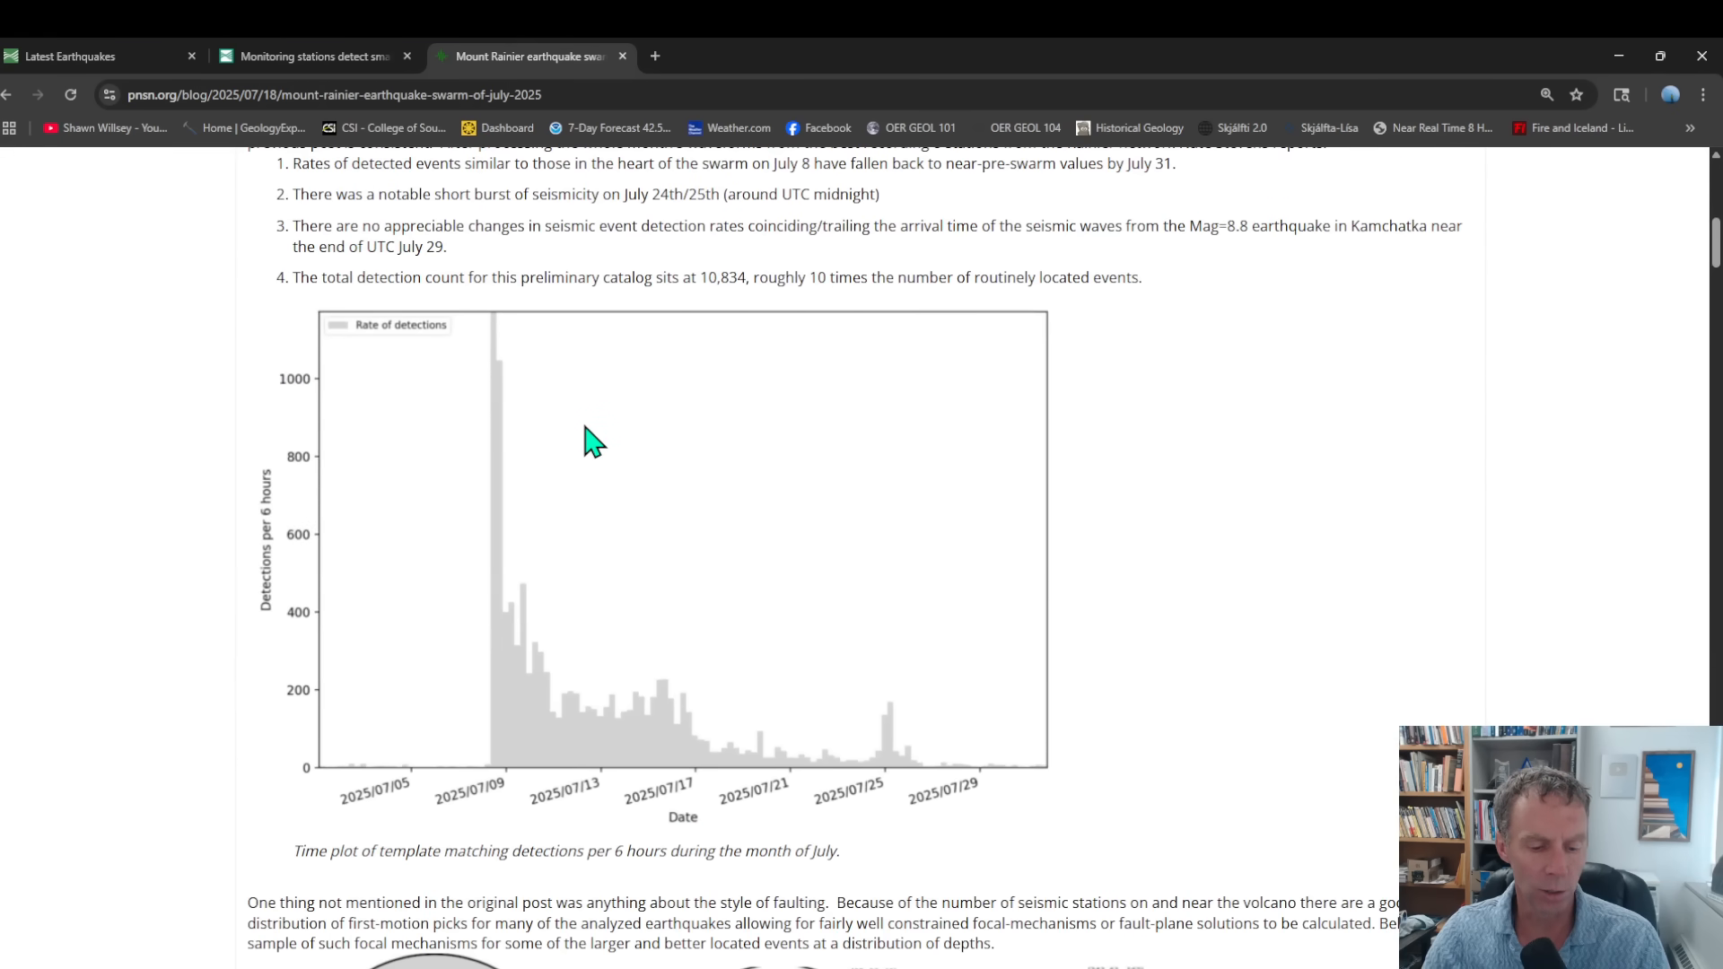
scroll(up, 3)
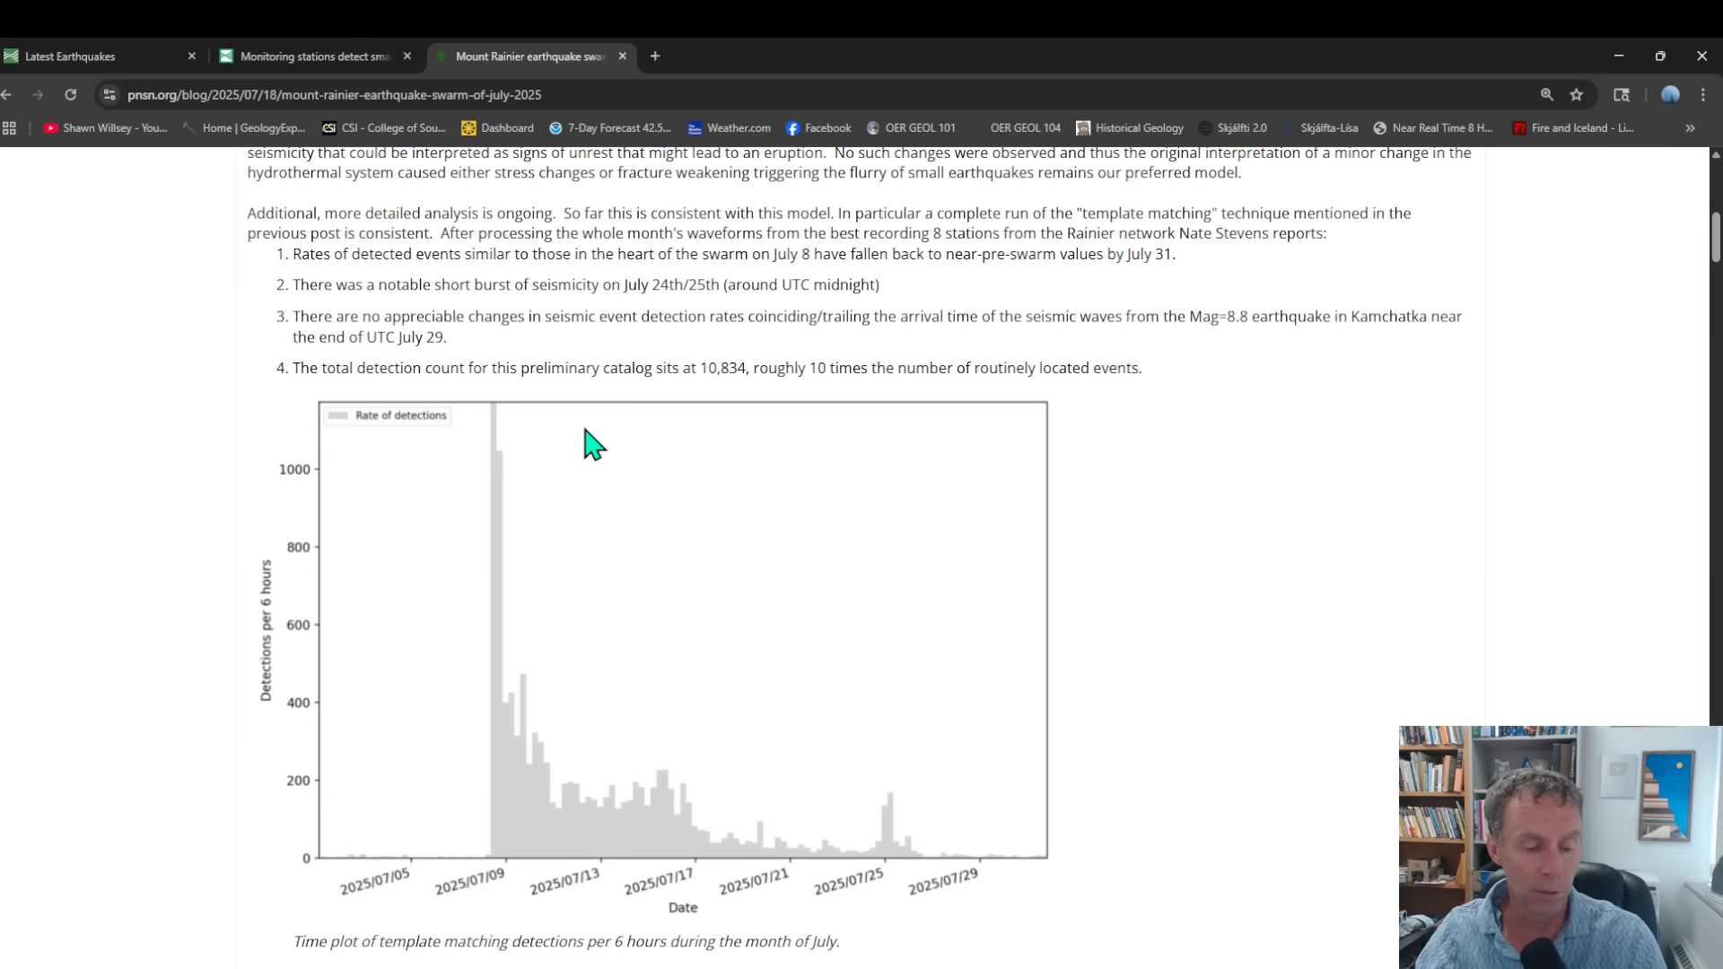
scroll(down, 3)
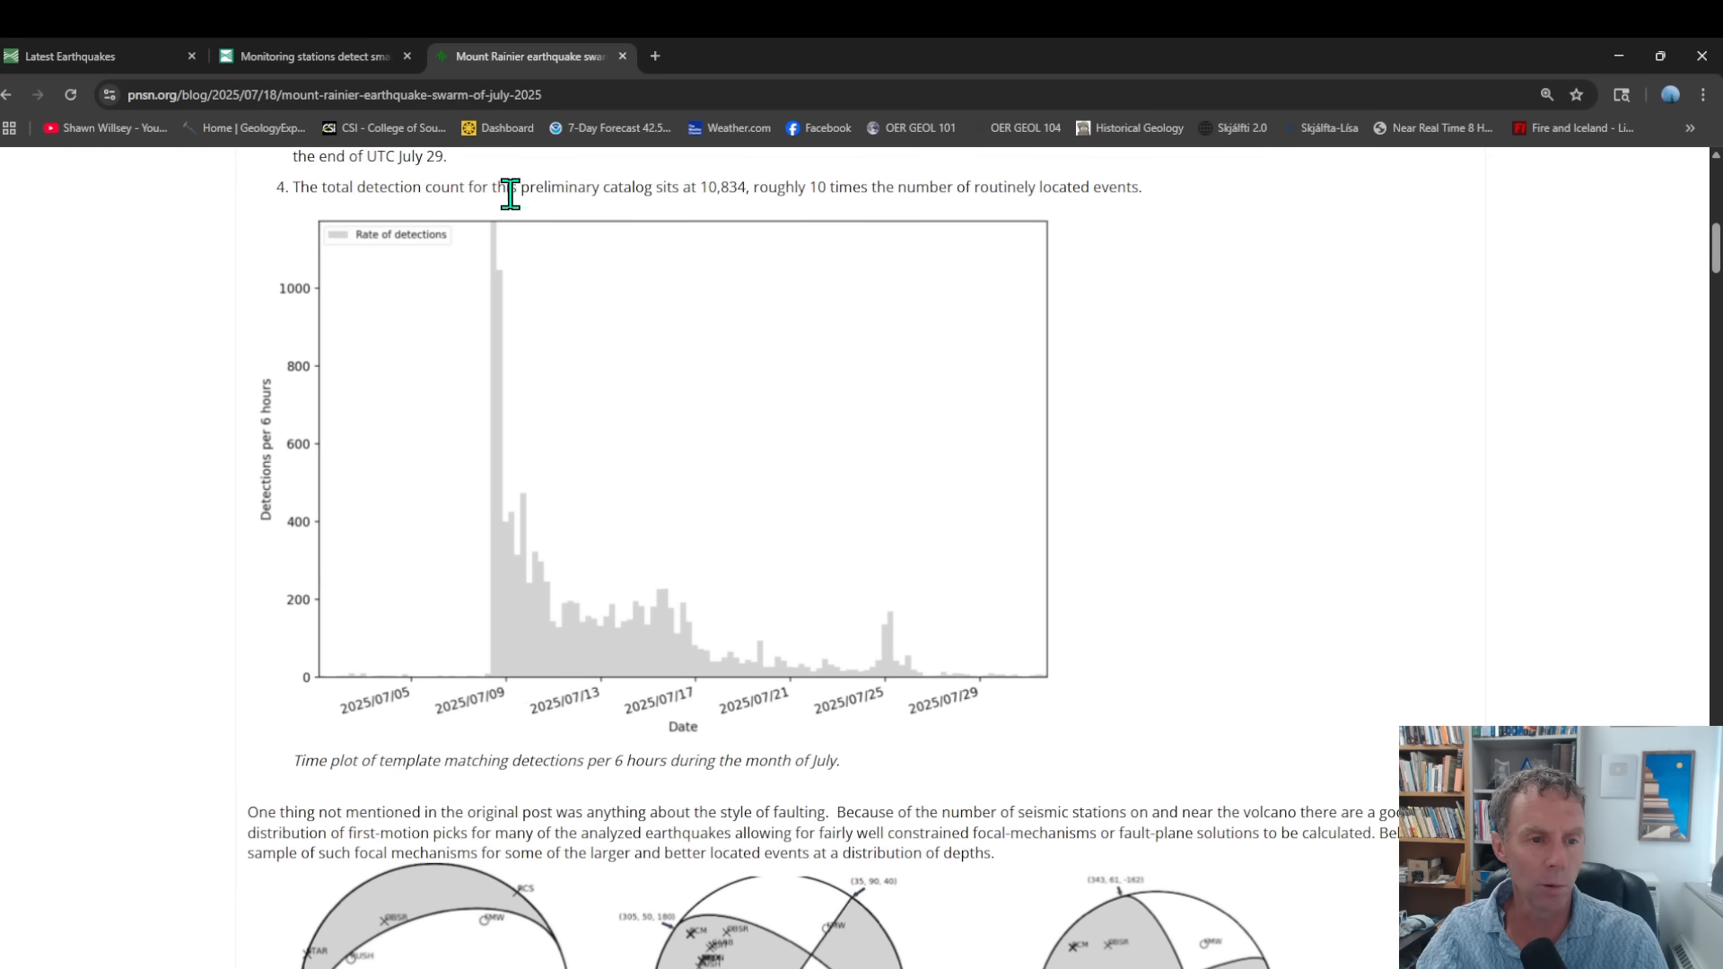
mouse_move(290, 456)
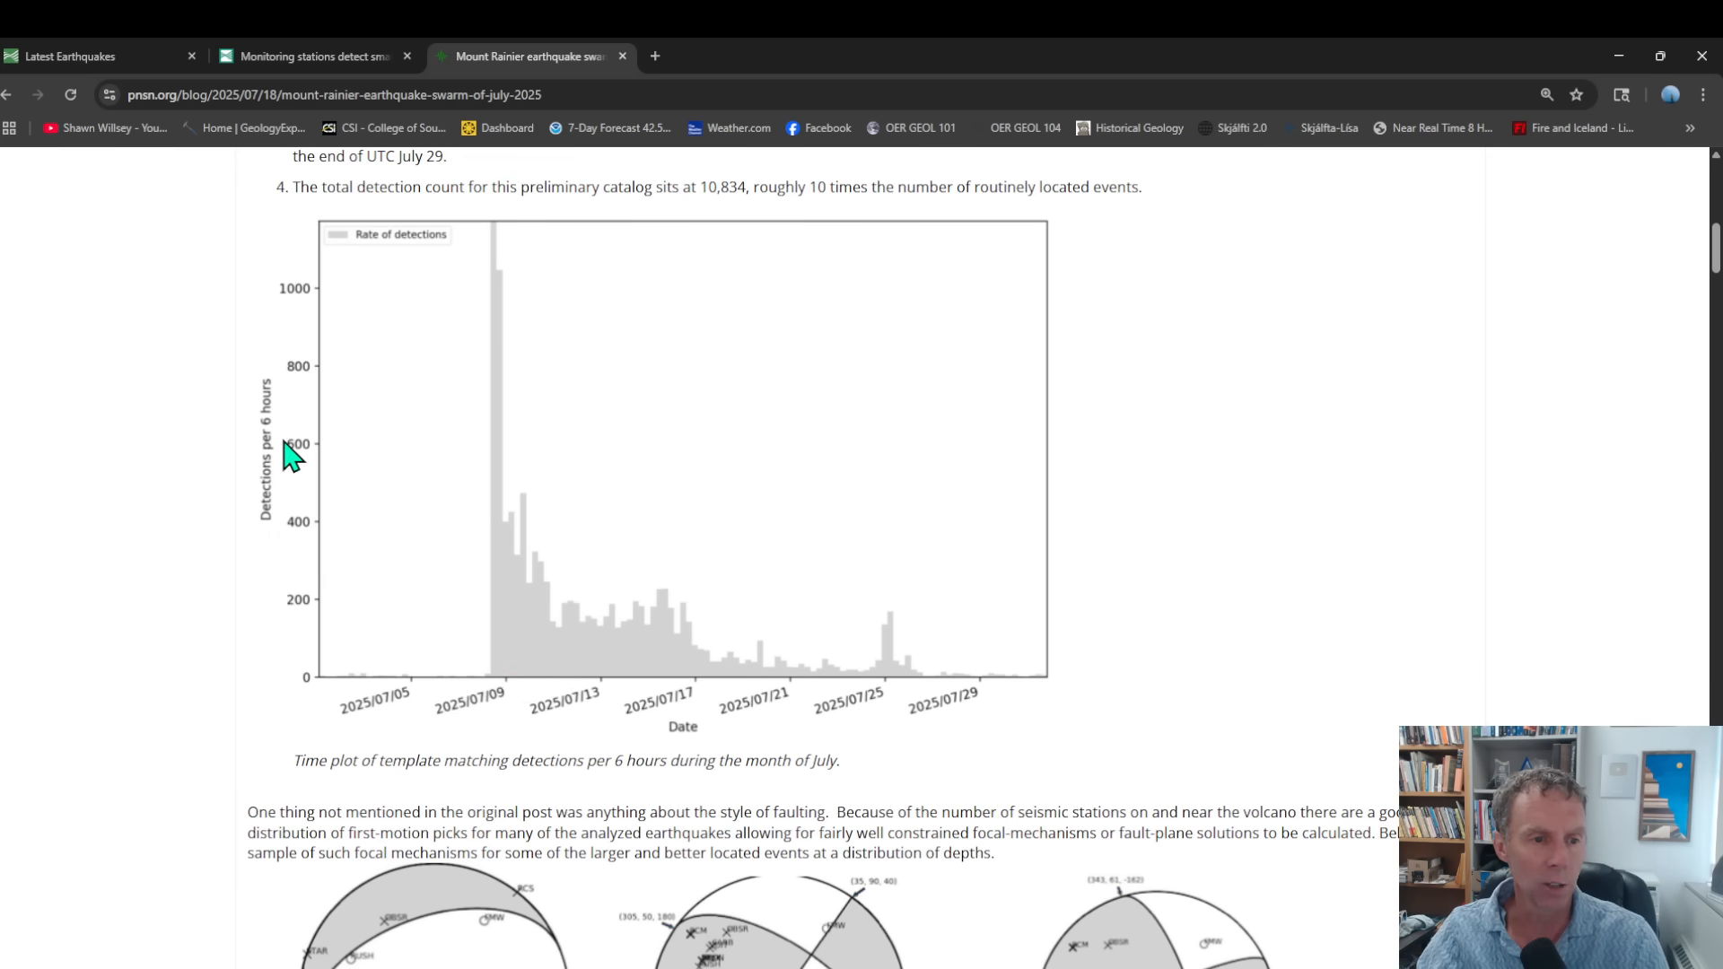
mouse_move(506, 232)
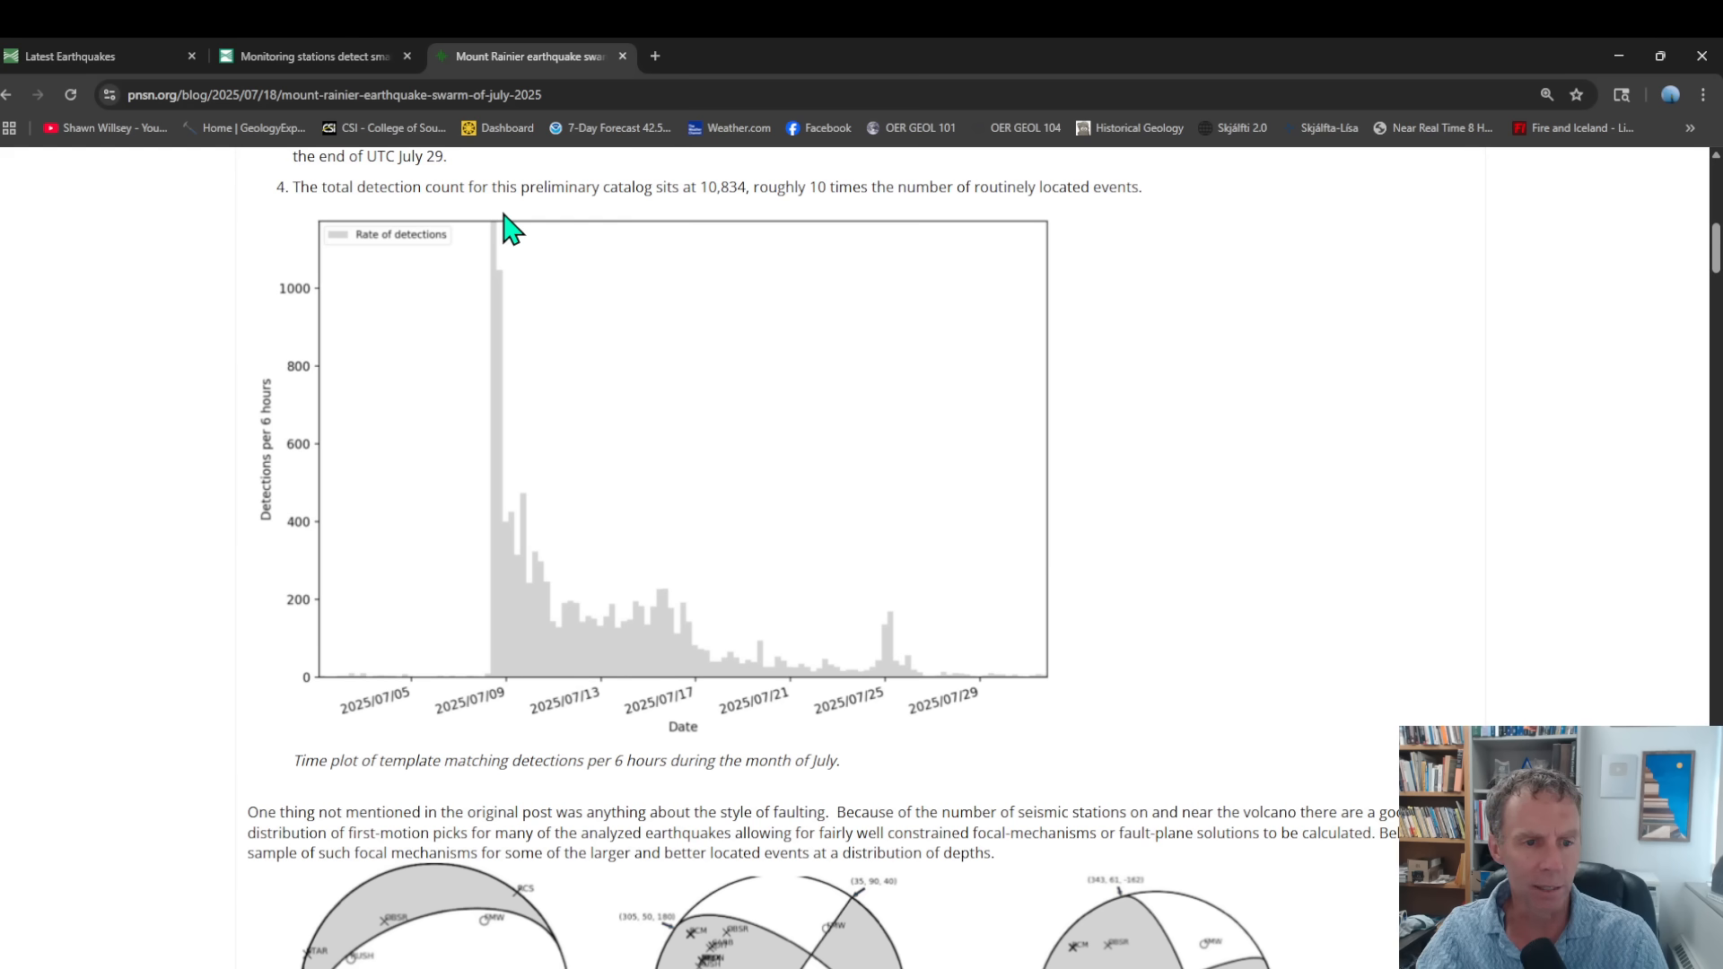
mouse_move(520, 554)
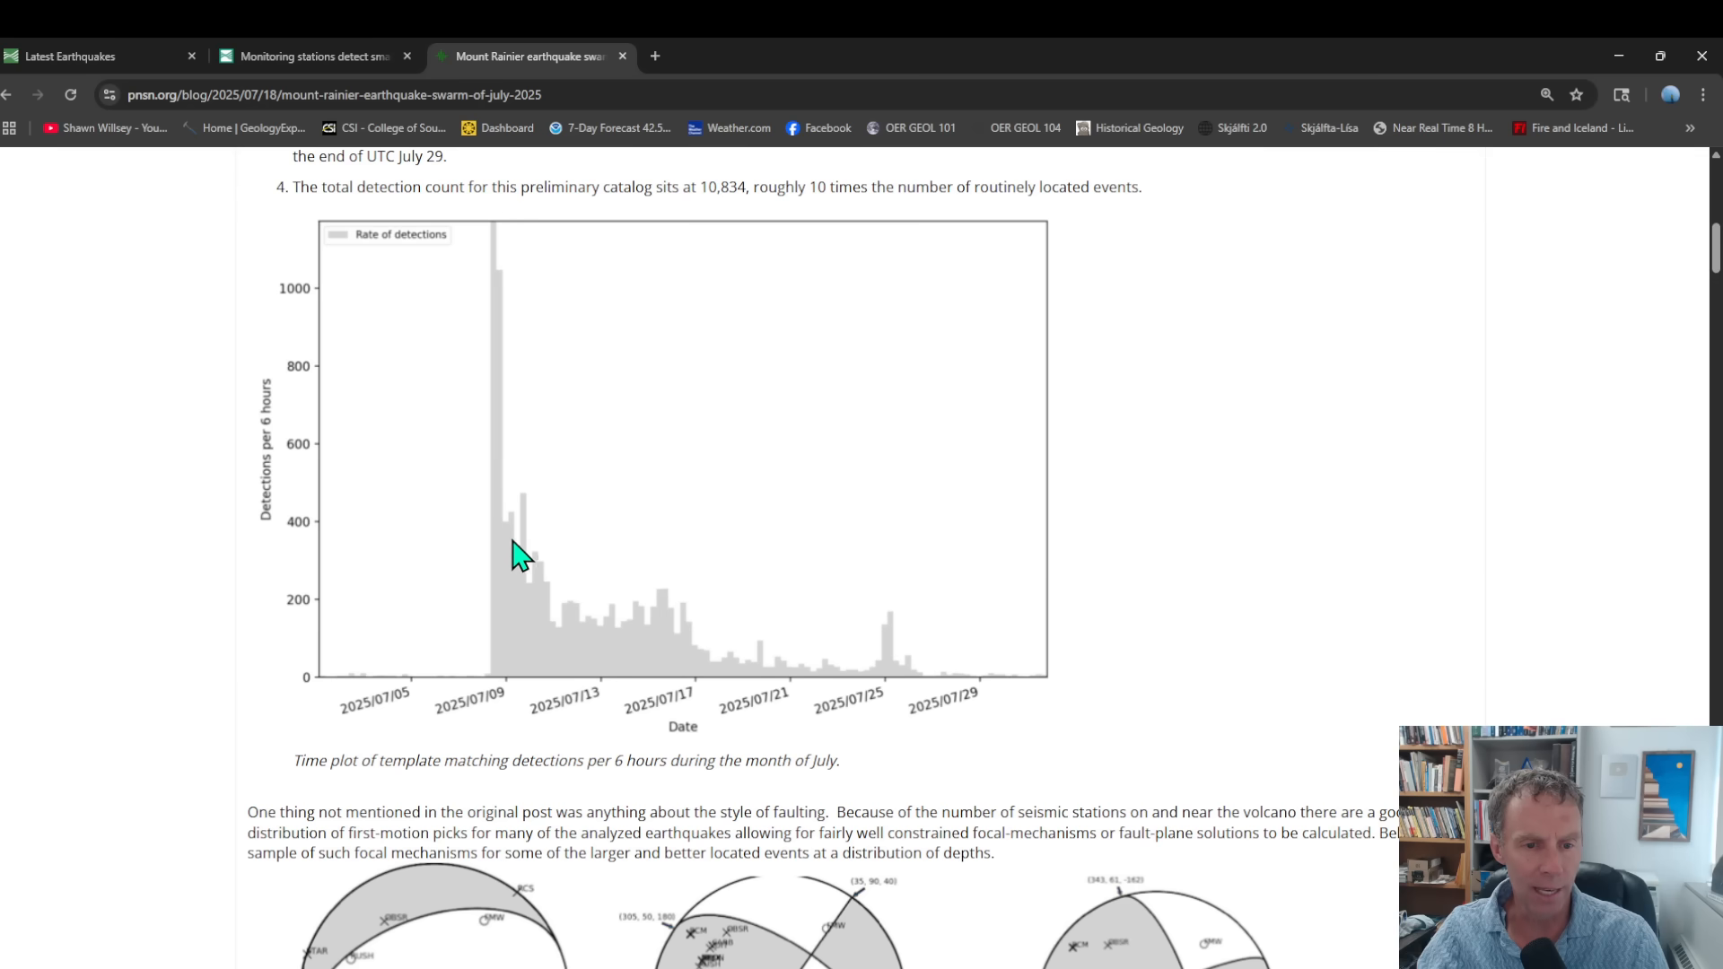
scroll(down, 3)
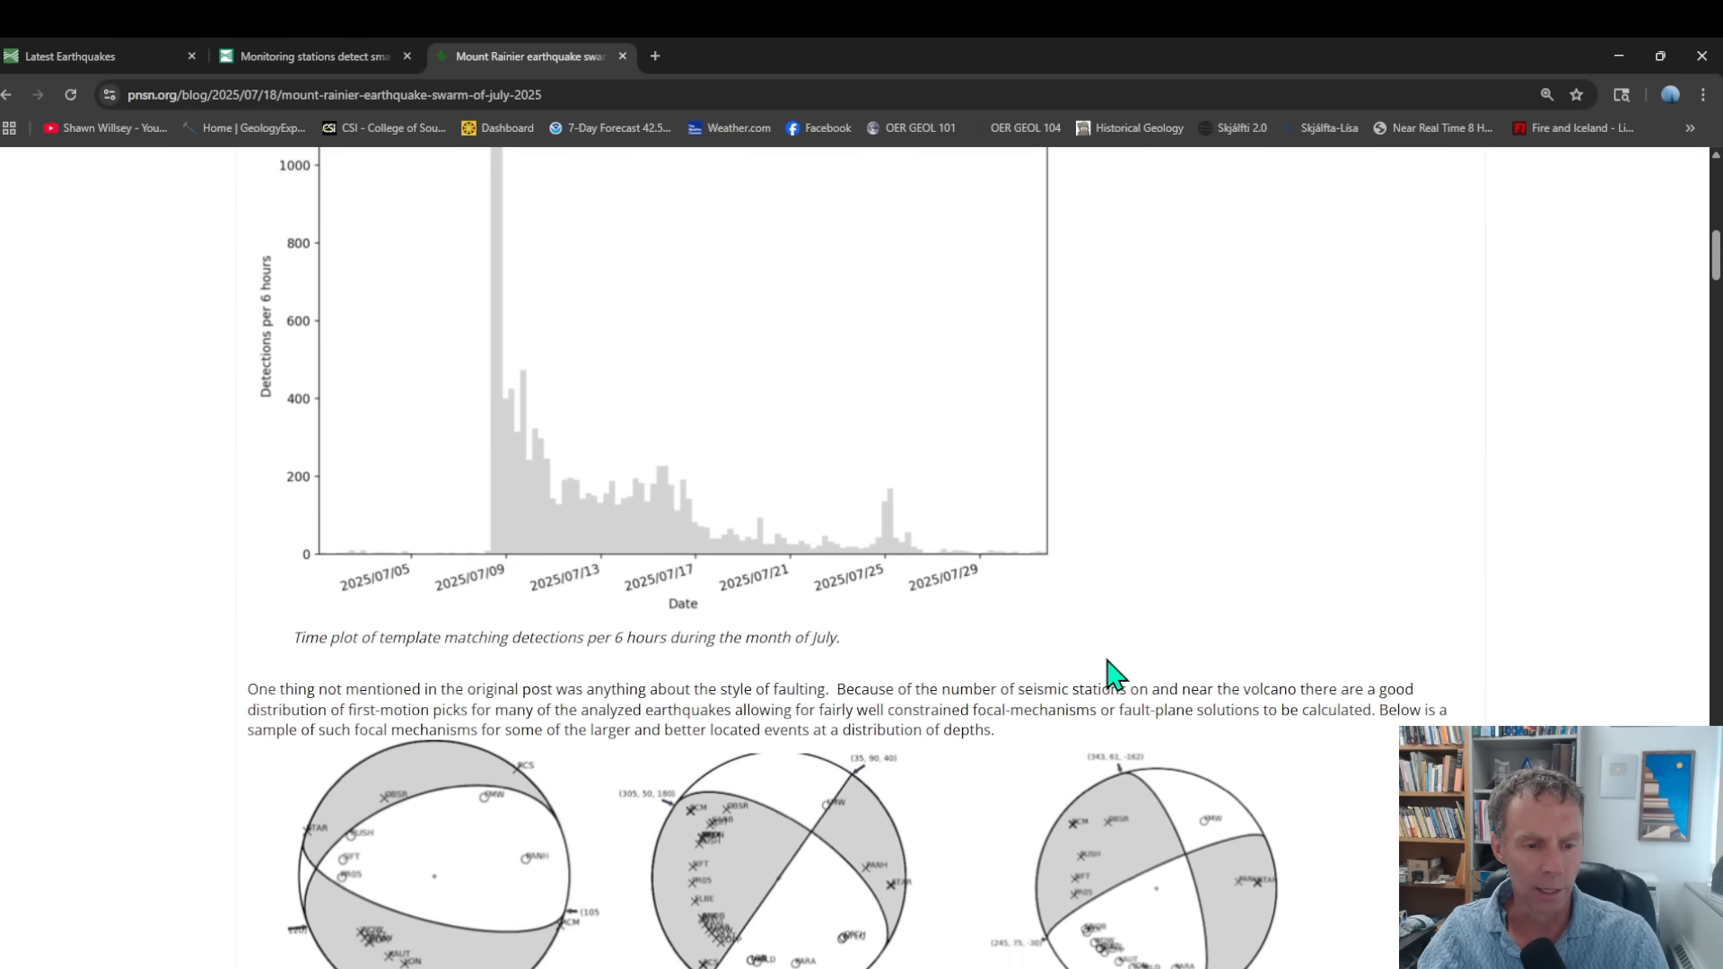
Step: Scroll to the grid of focal-mechanism diagrams labelled with magnitude and depth
scroll(down, 3)
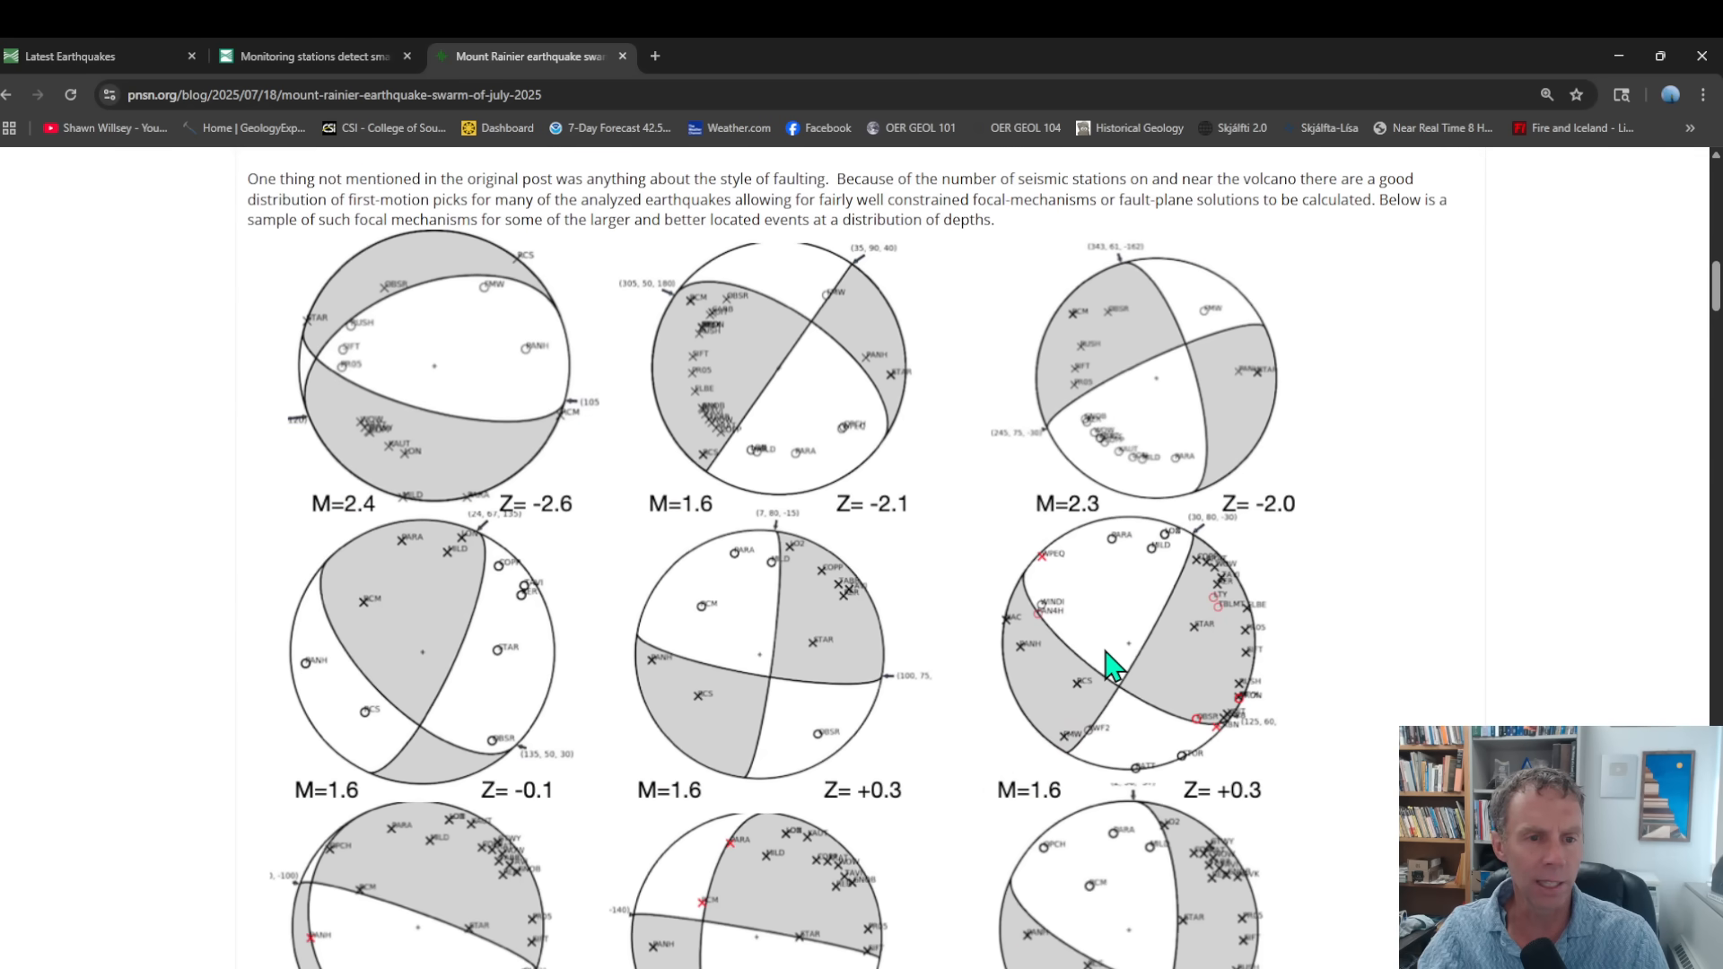
mouse_move(1019, 613)
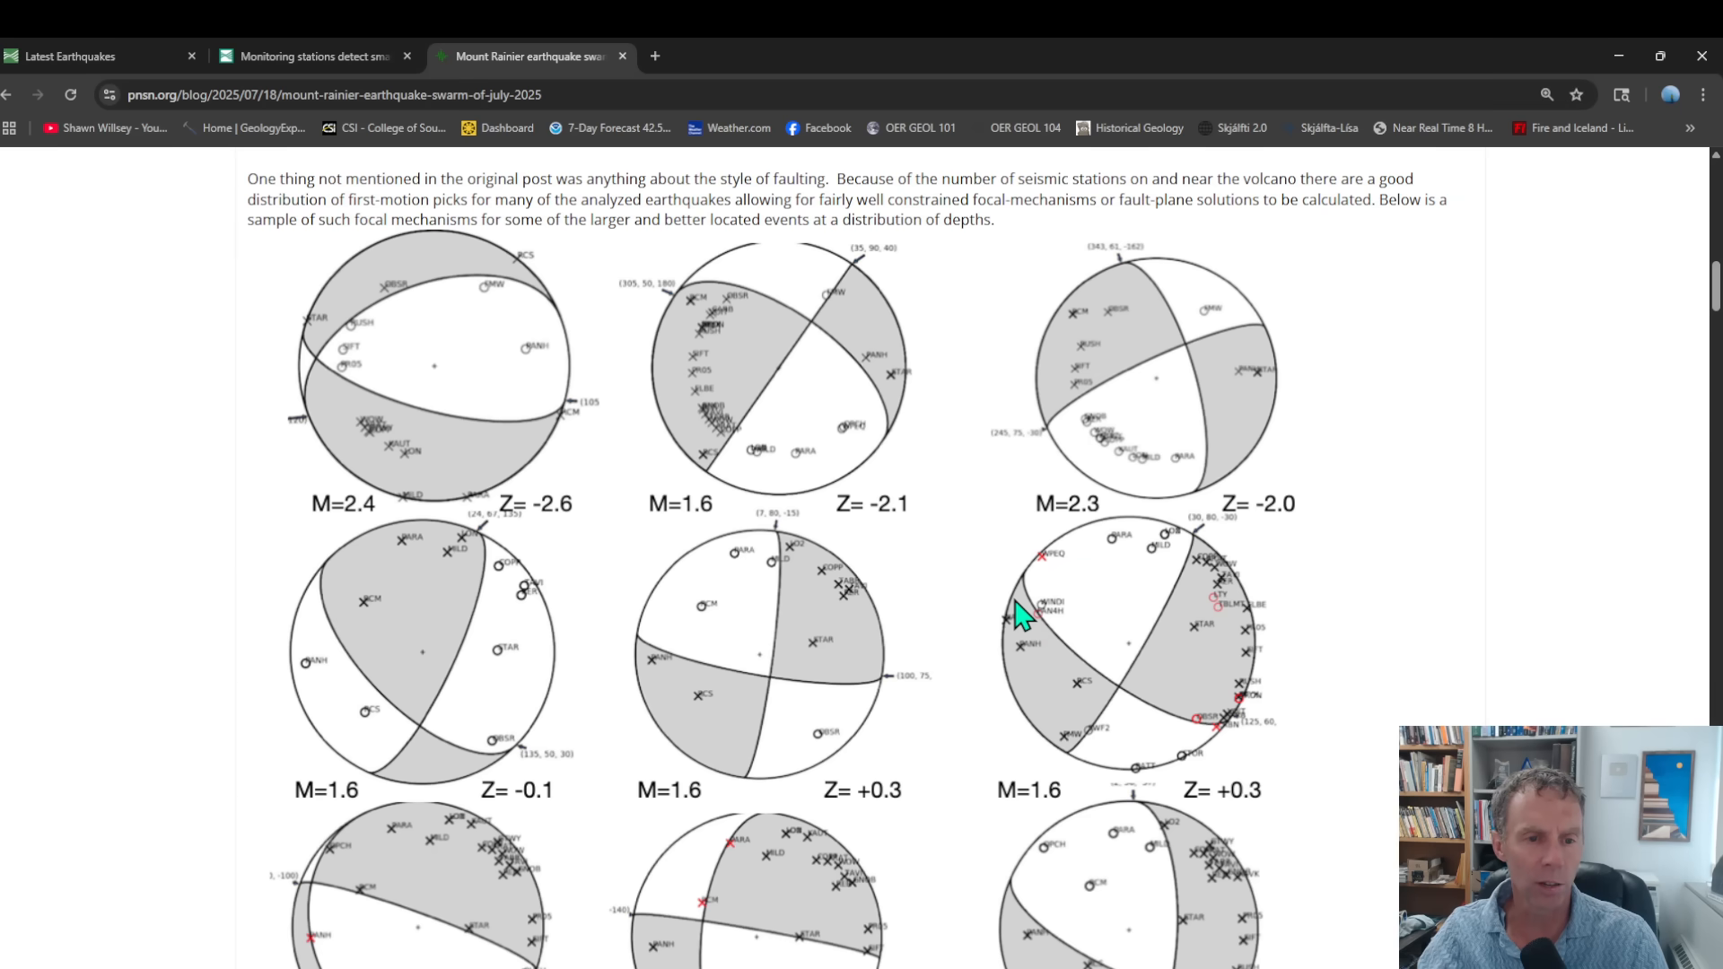
mouse_move(744, 469)
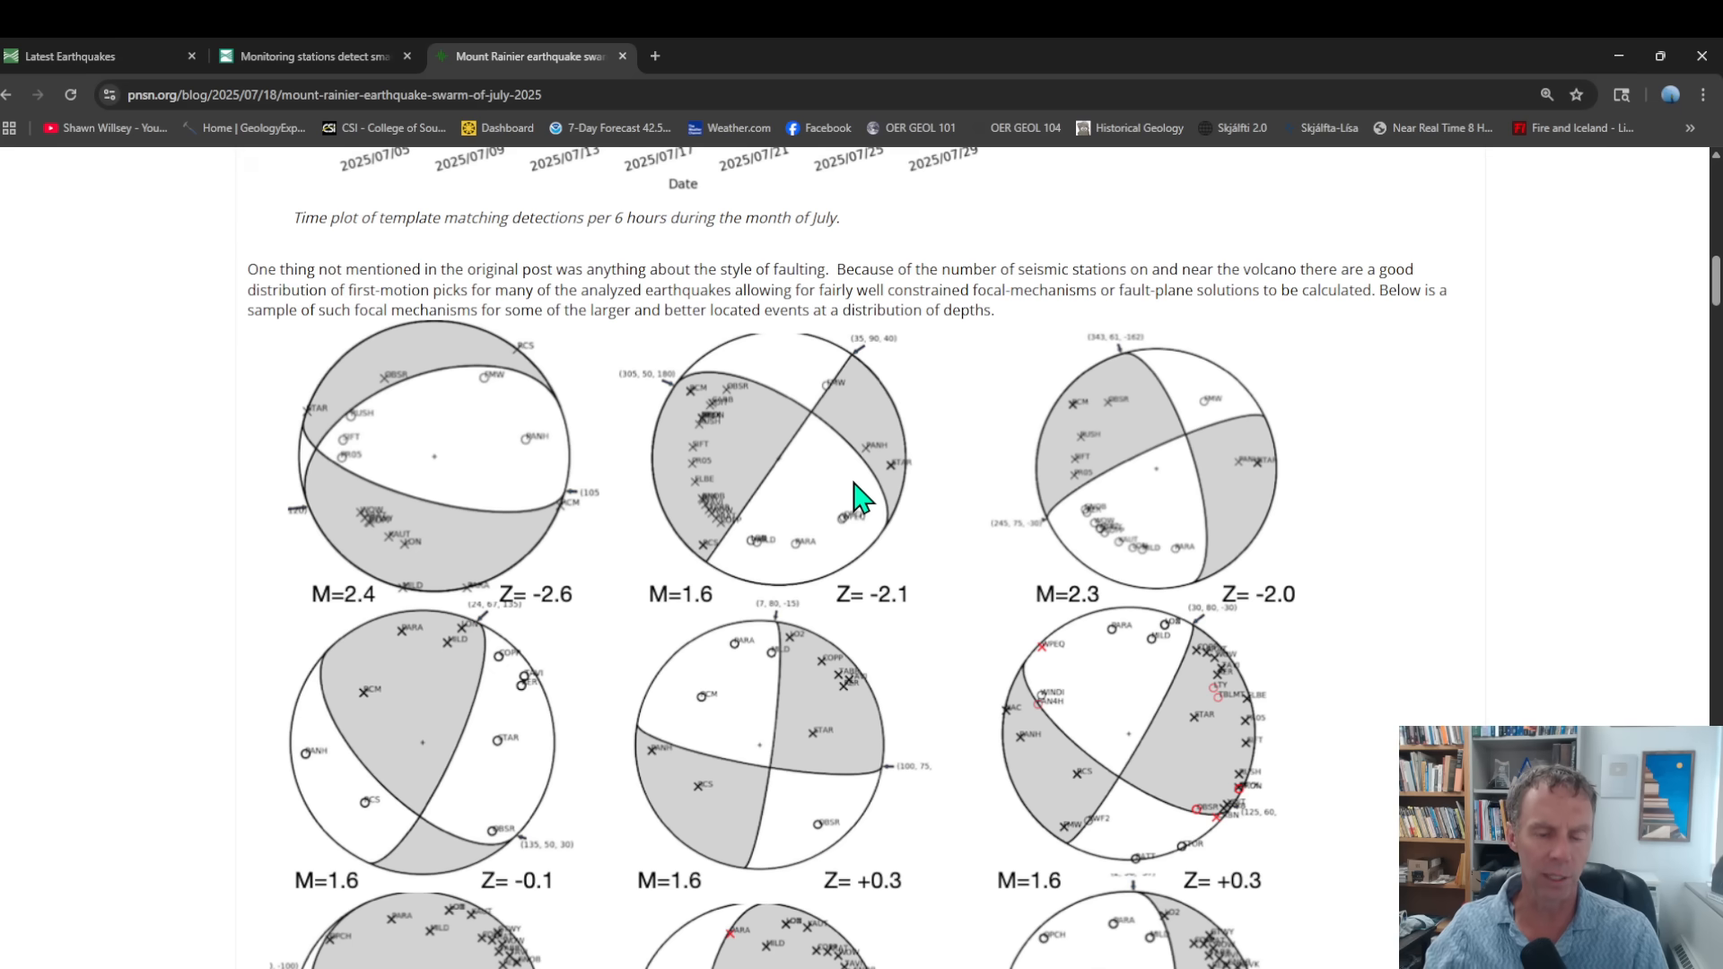
mouse_move(743, 543)
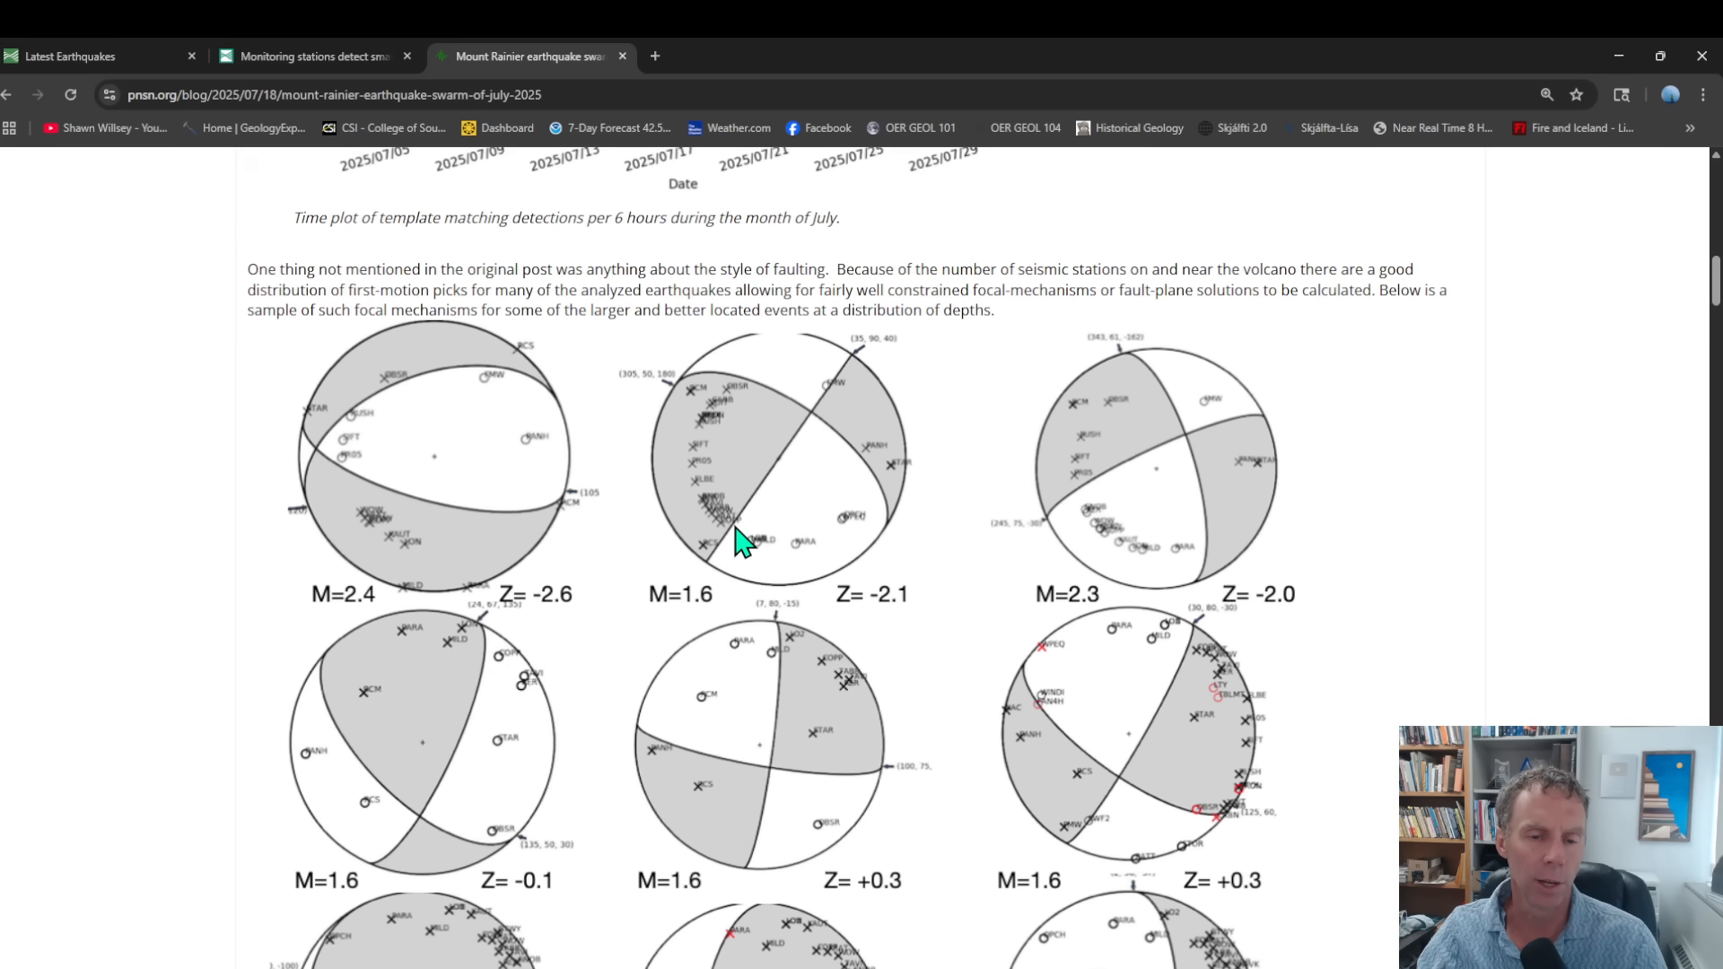
mouse_move(703, 593)
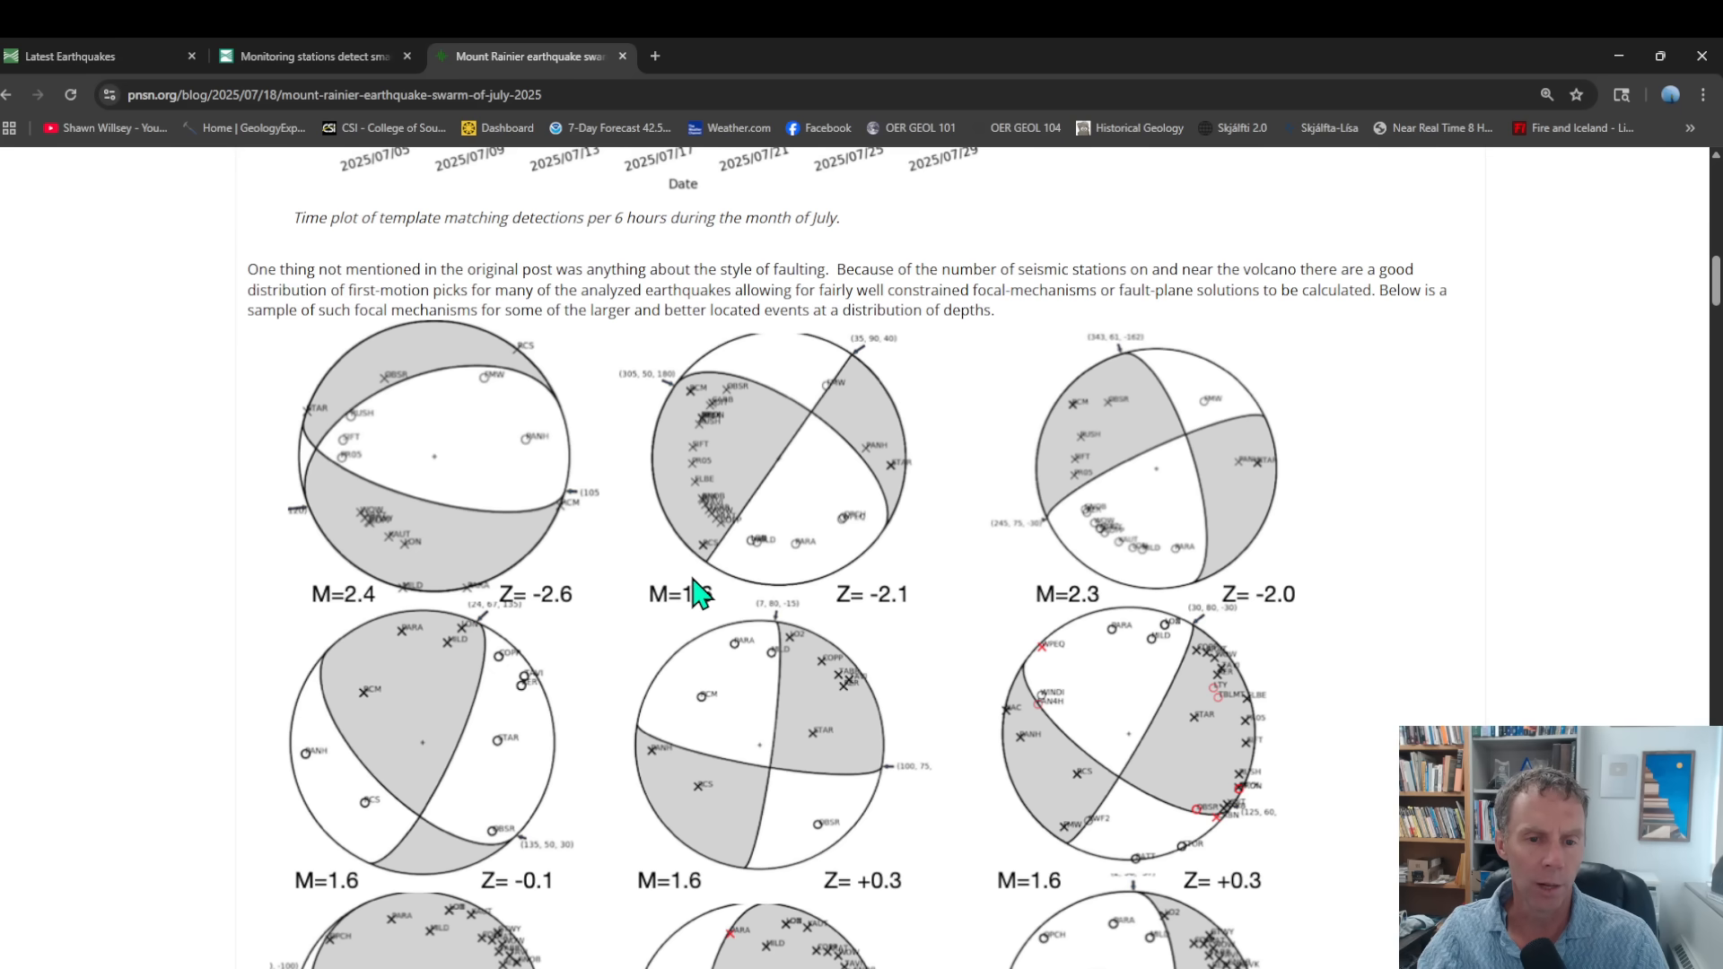
mouse_move(774, 370)
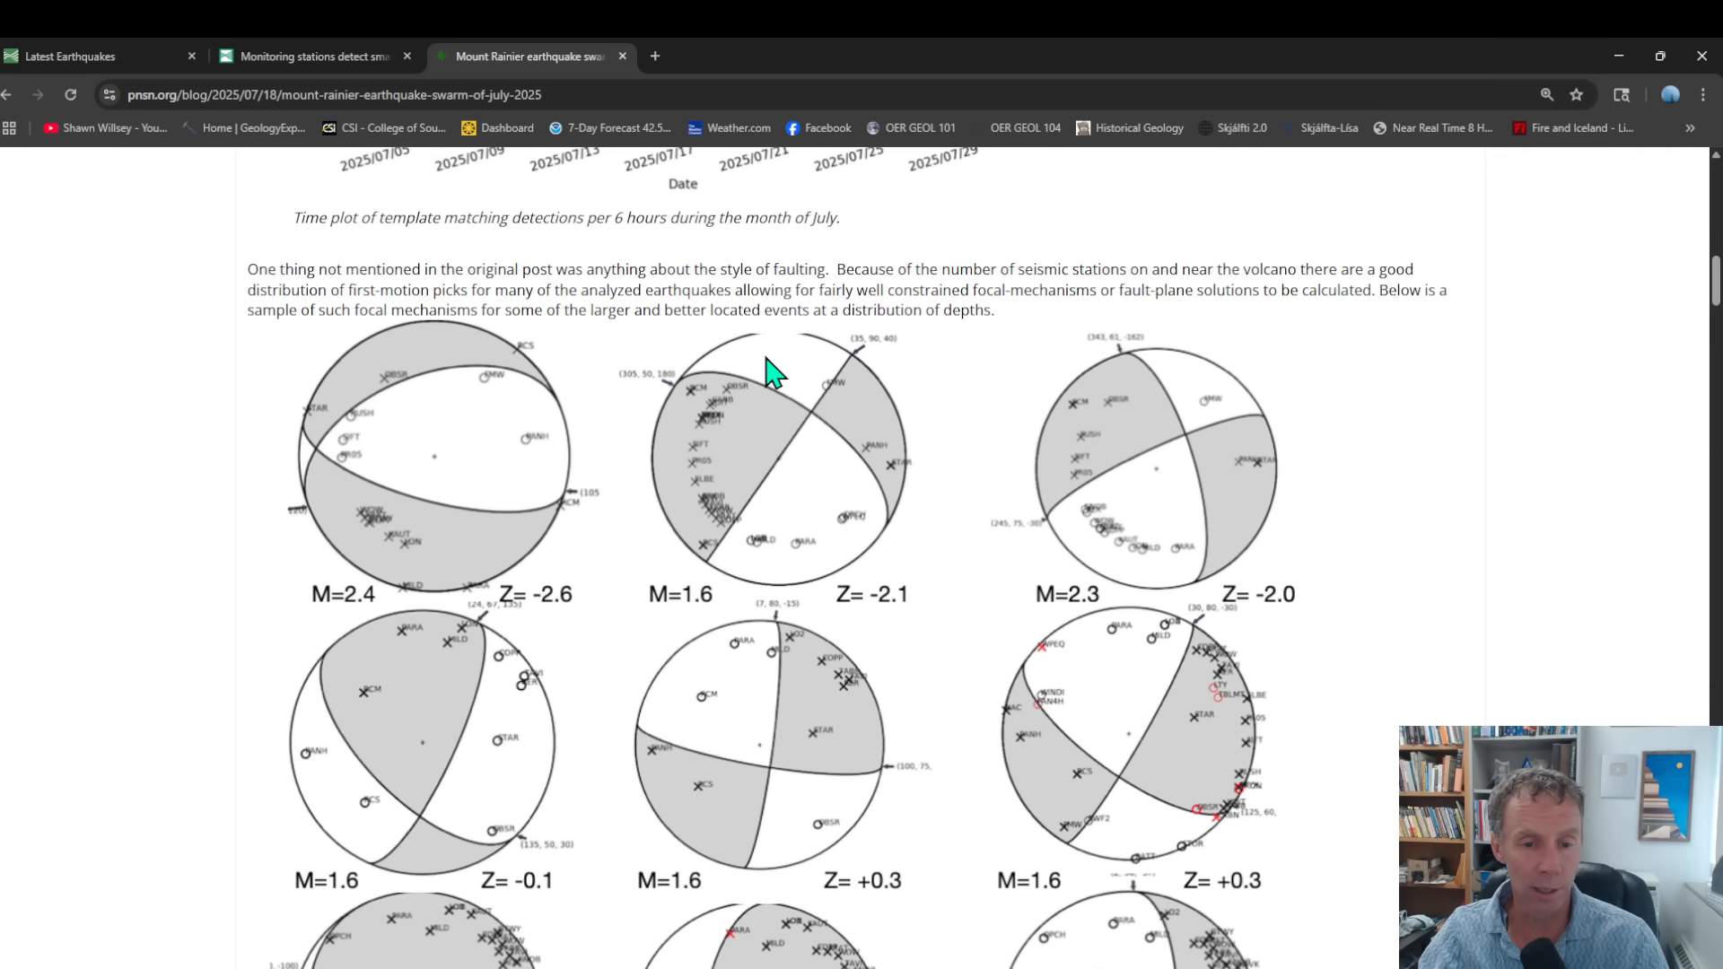
mouse_move(613, 426)
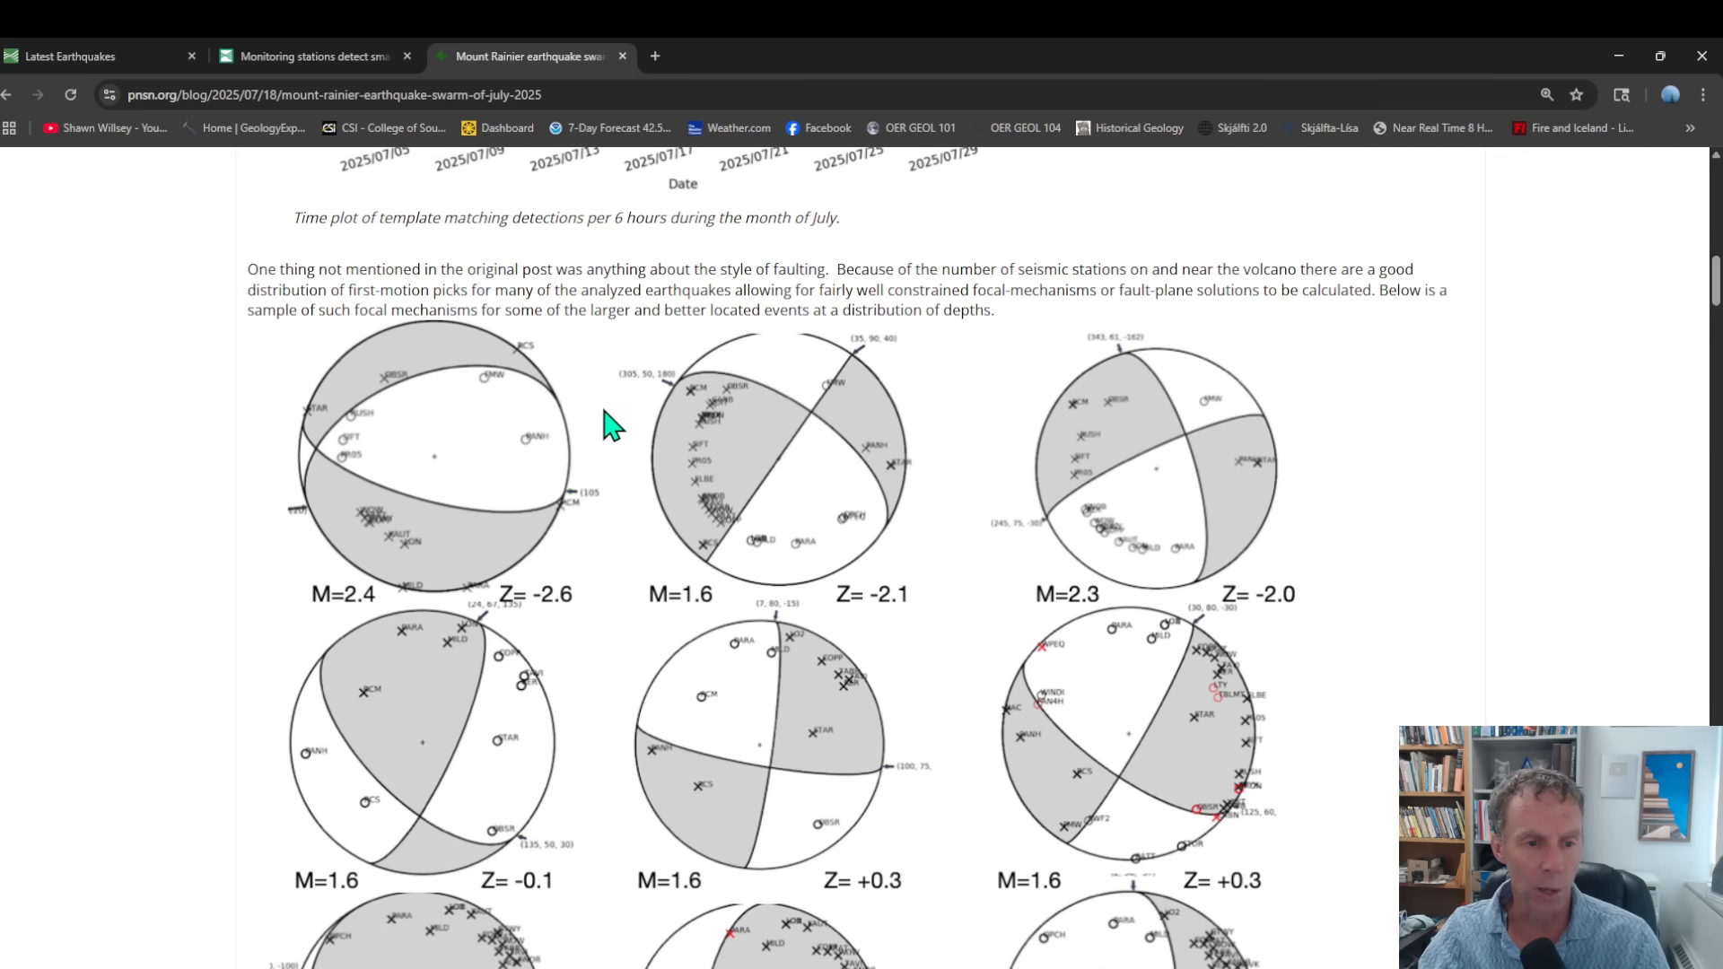
scroll(down, 3)
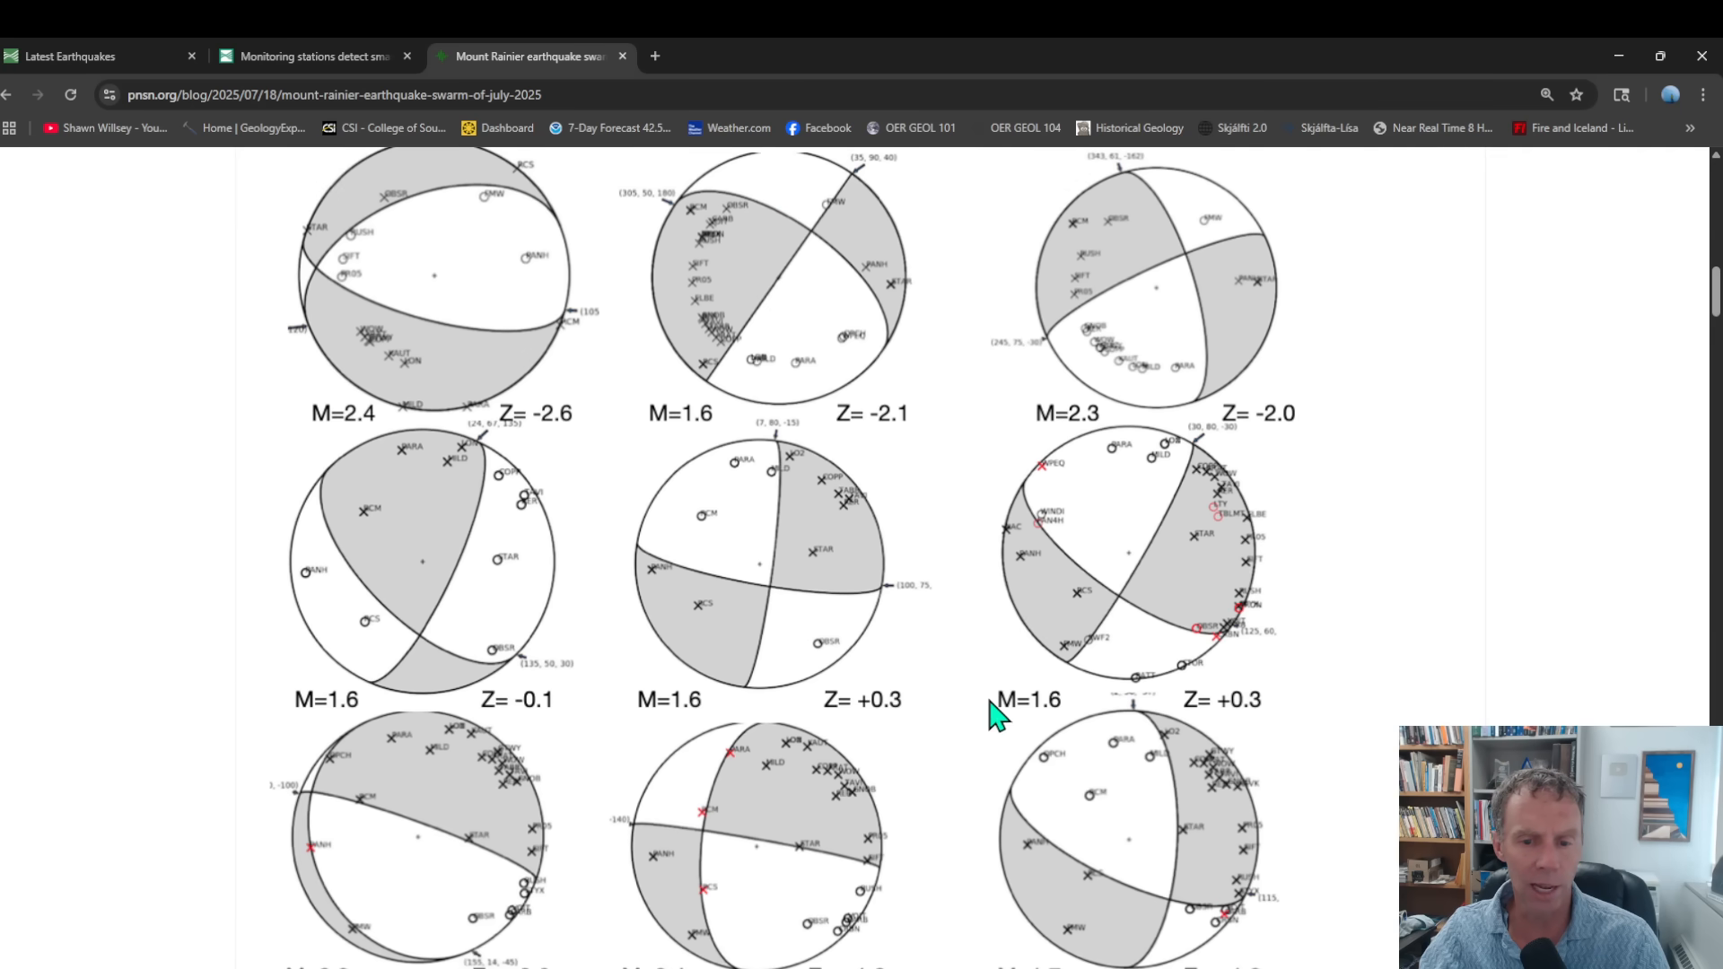
mouse_move(906, 826)
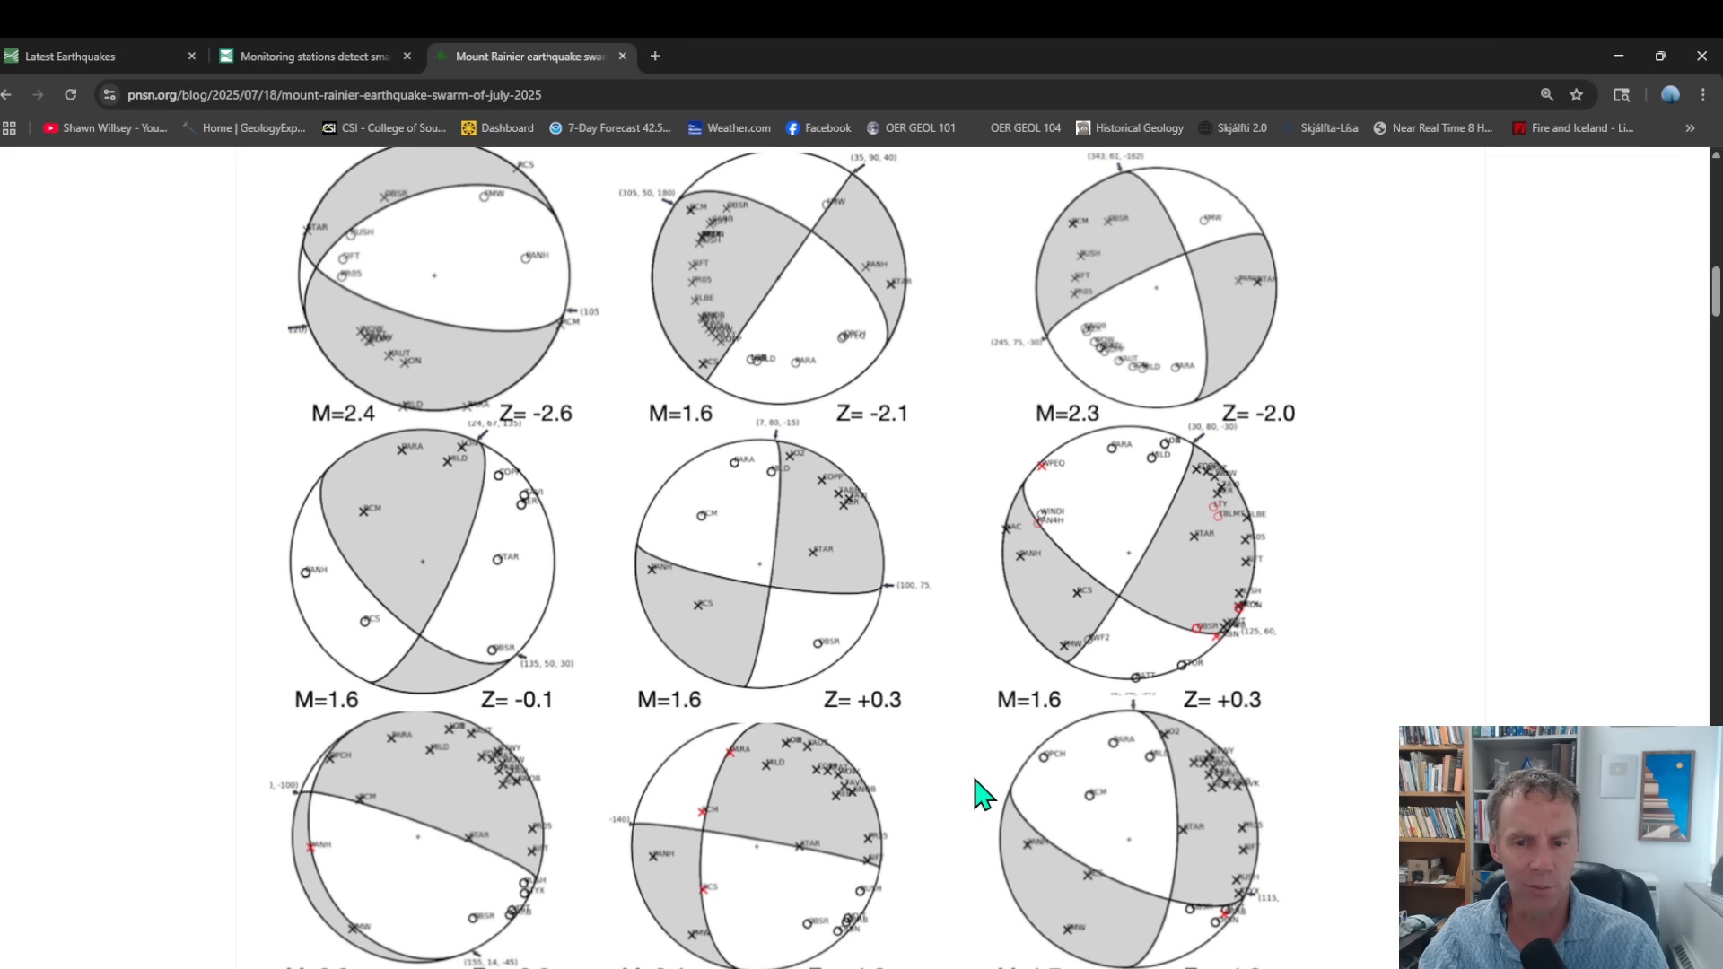
mouse_move(822, 611)
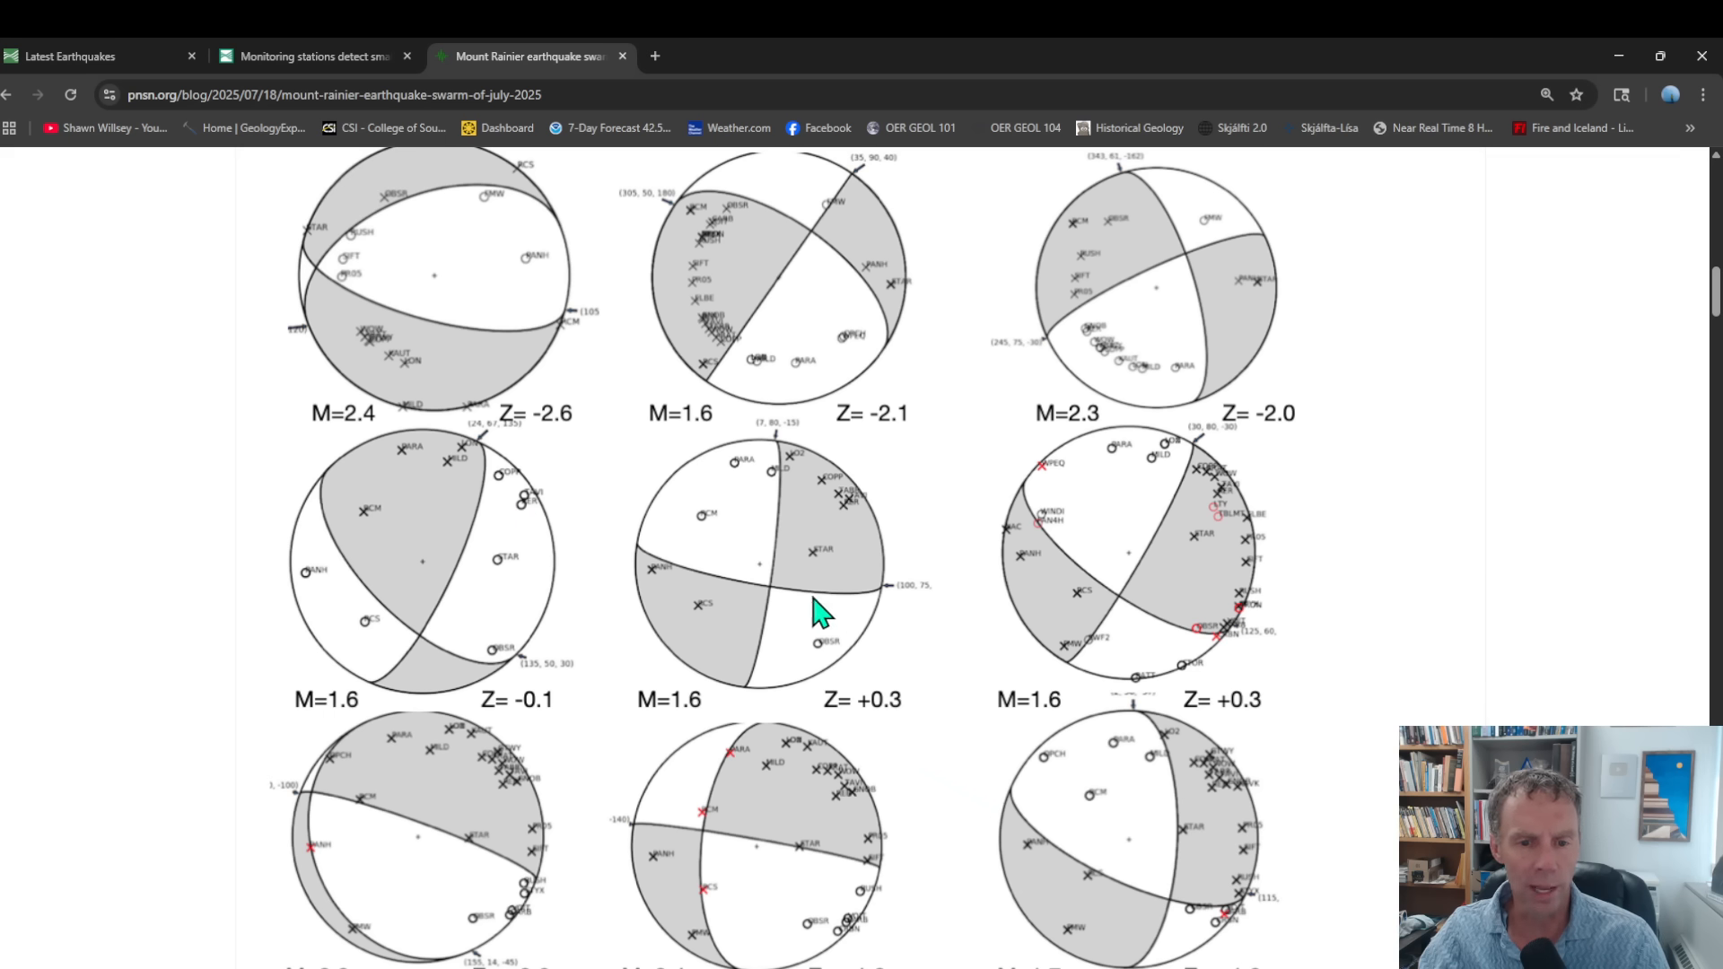
mouse_move(736, 723)
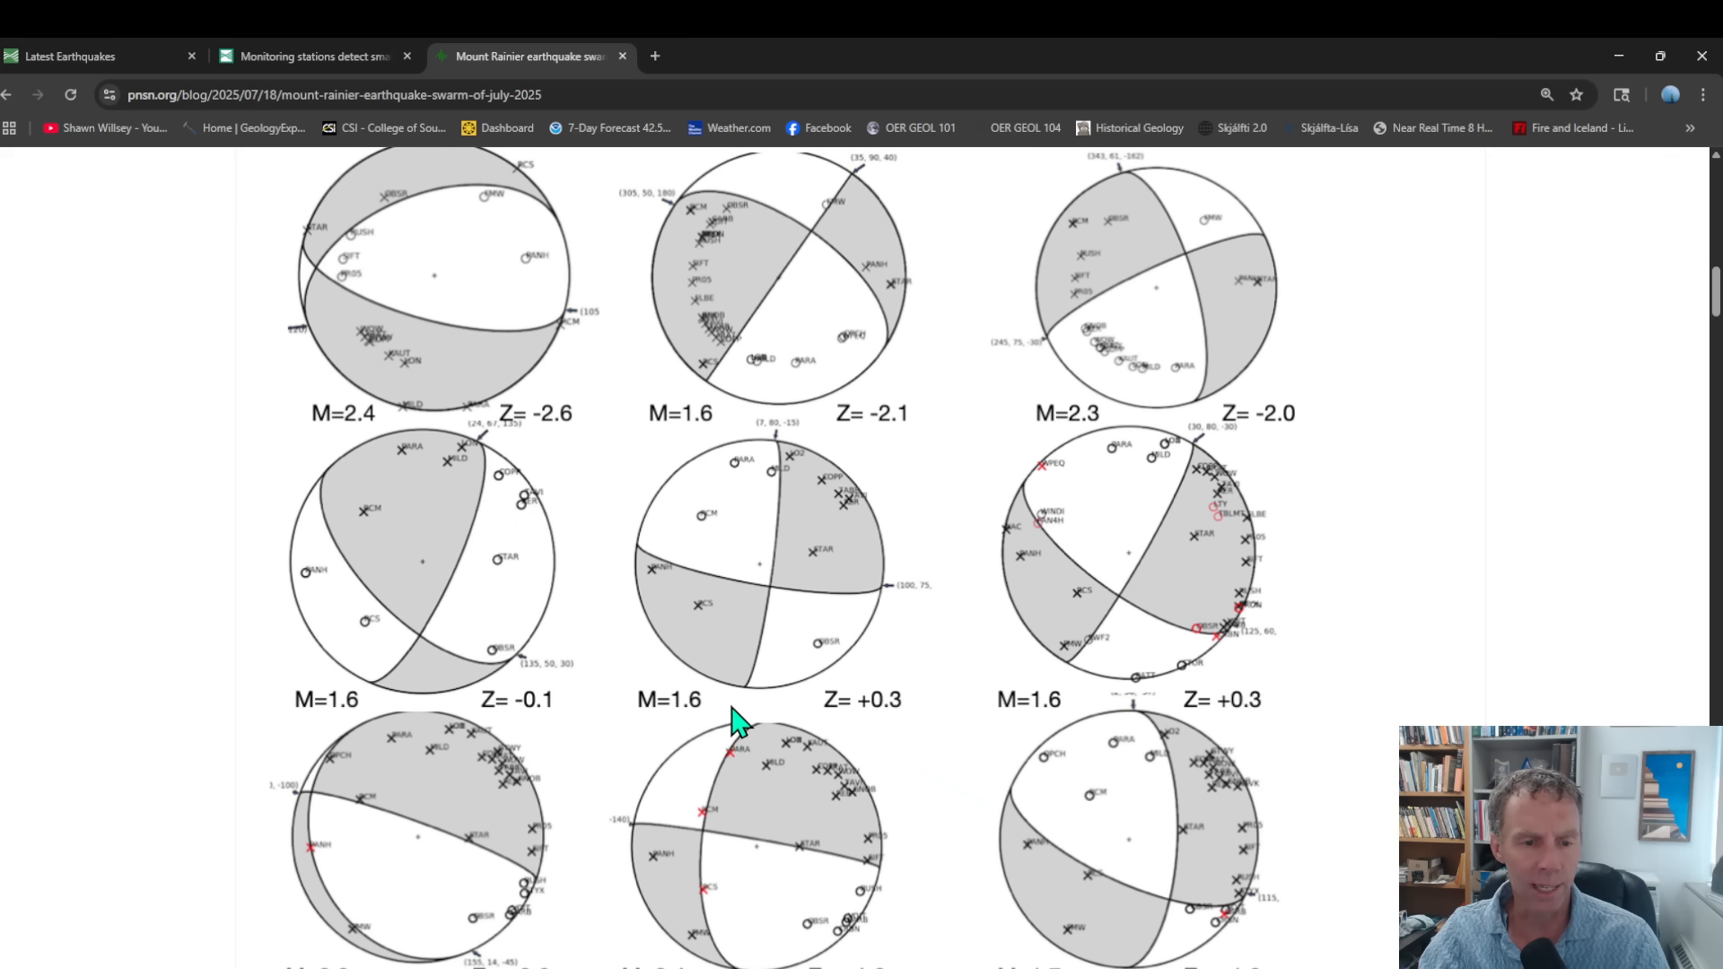
mouse_move(1043, 617)
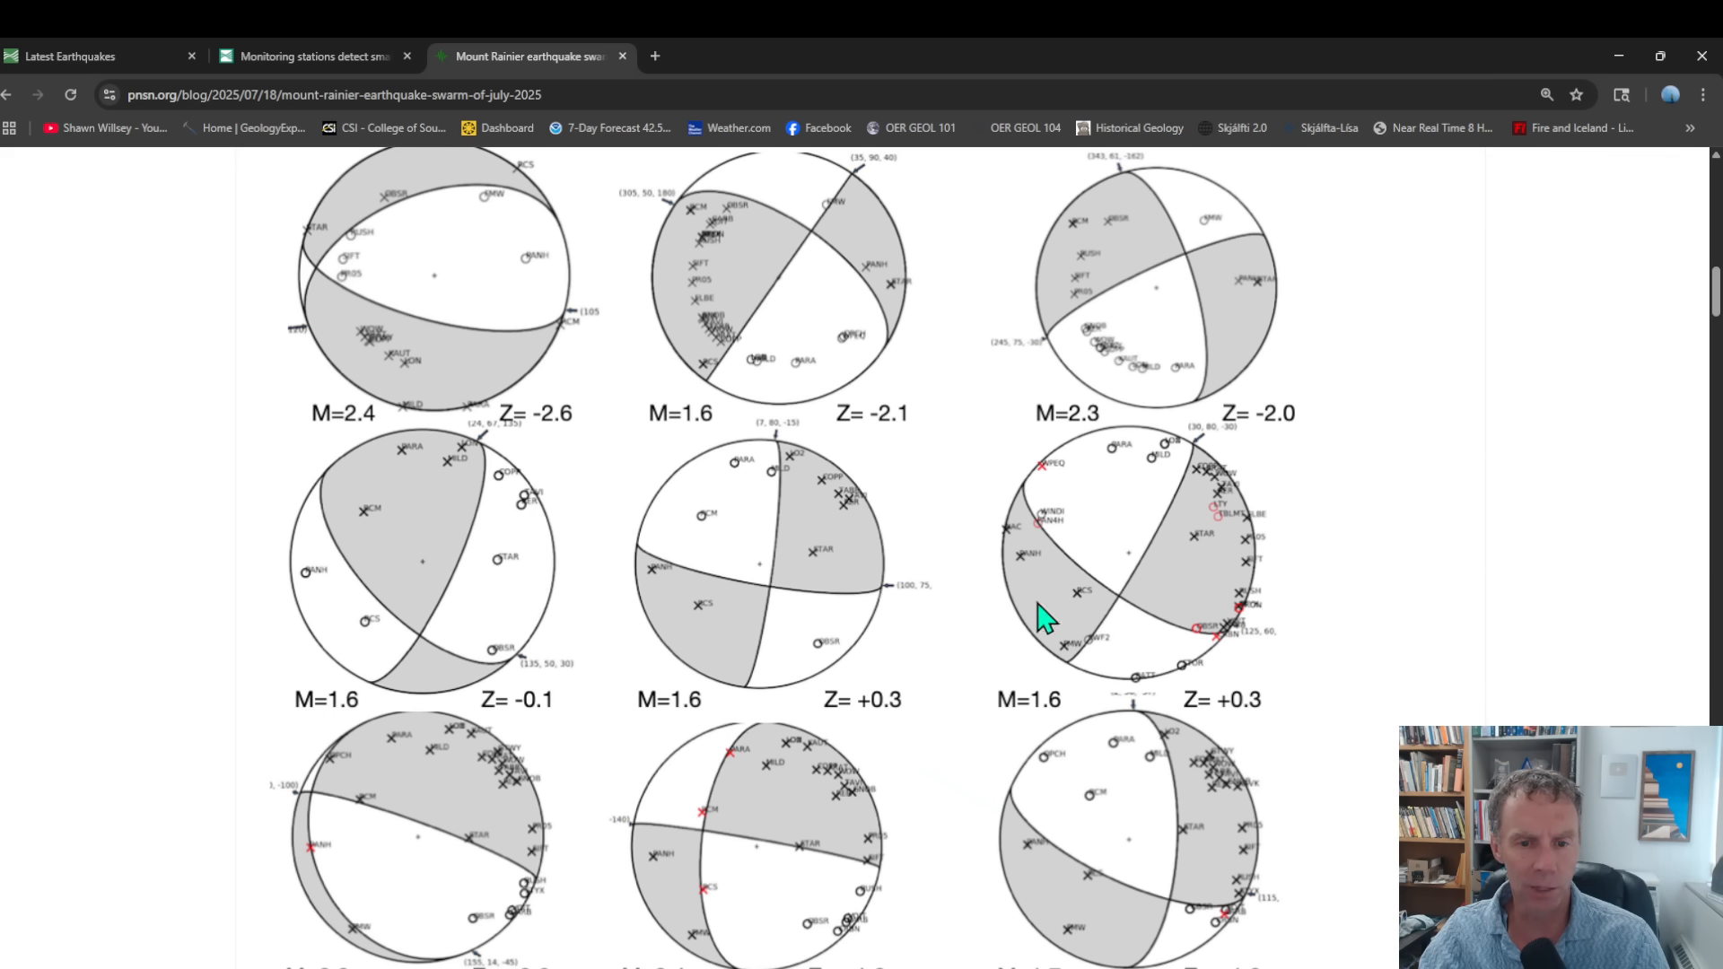
mouse_move(313, 461)
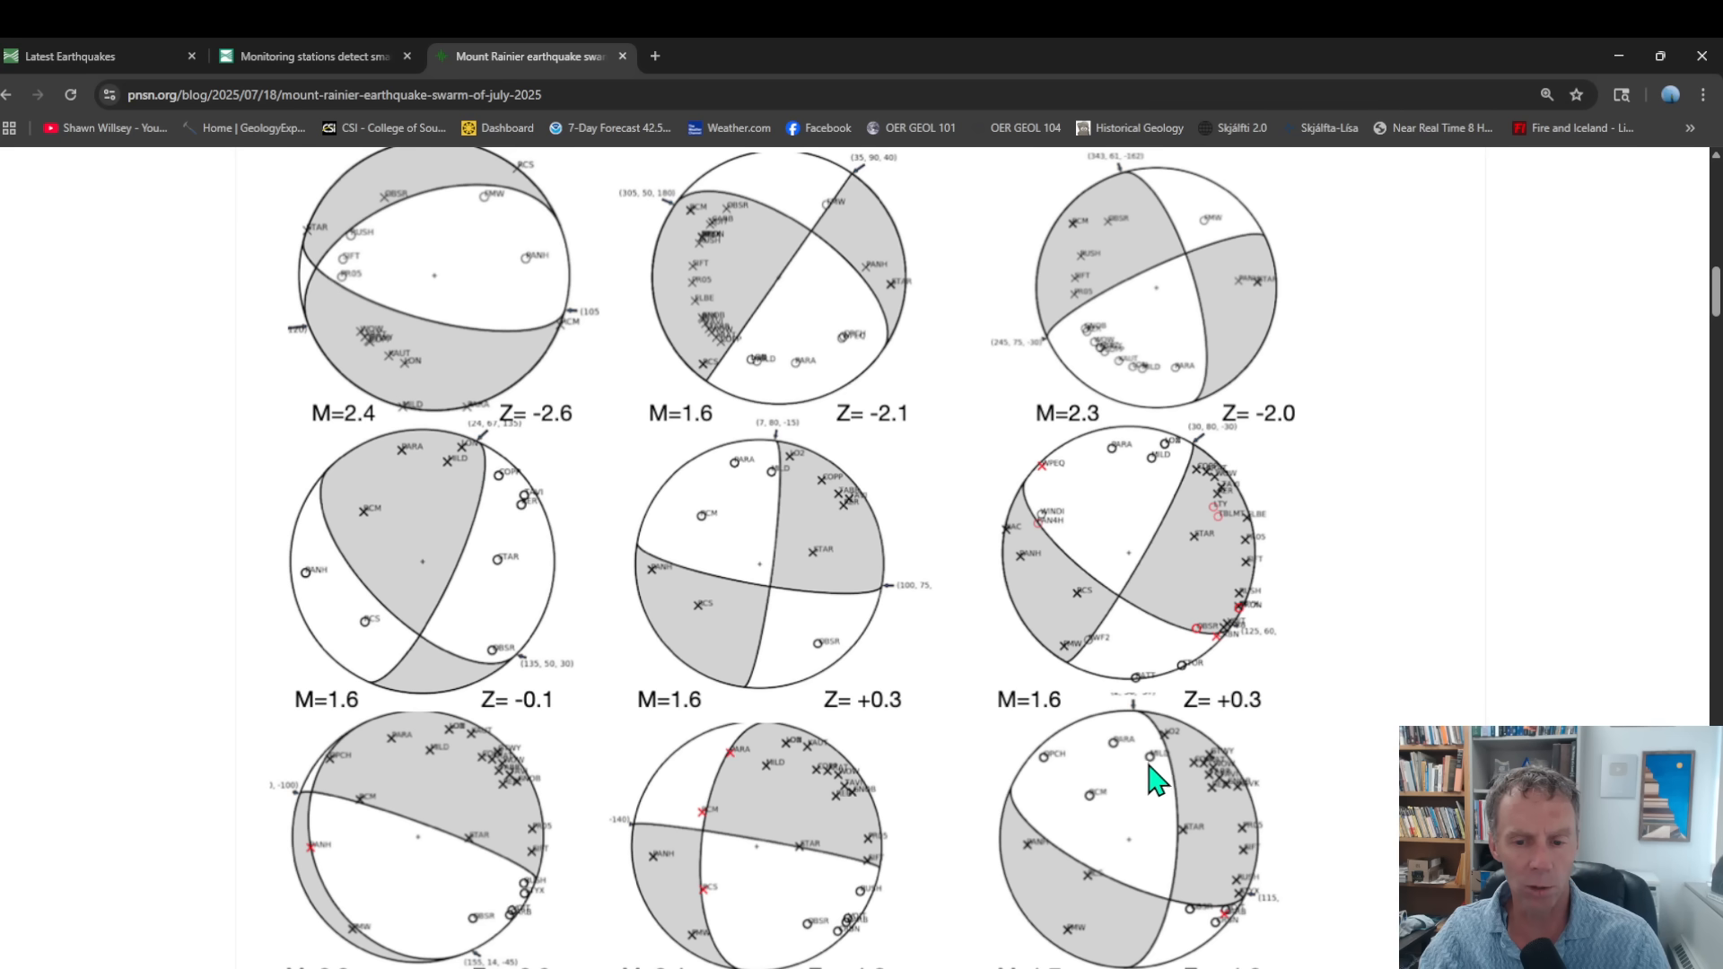
mouse_move(1159, 769)
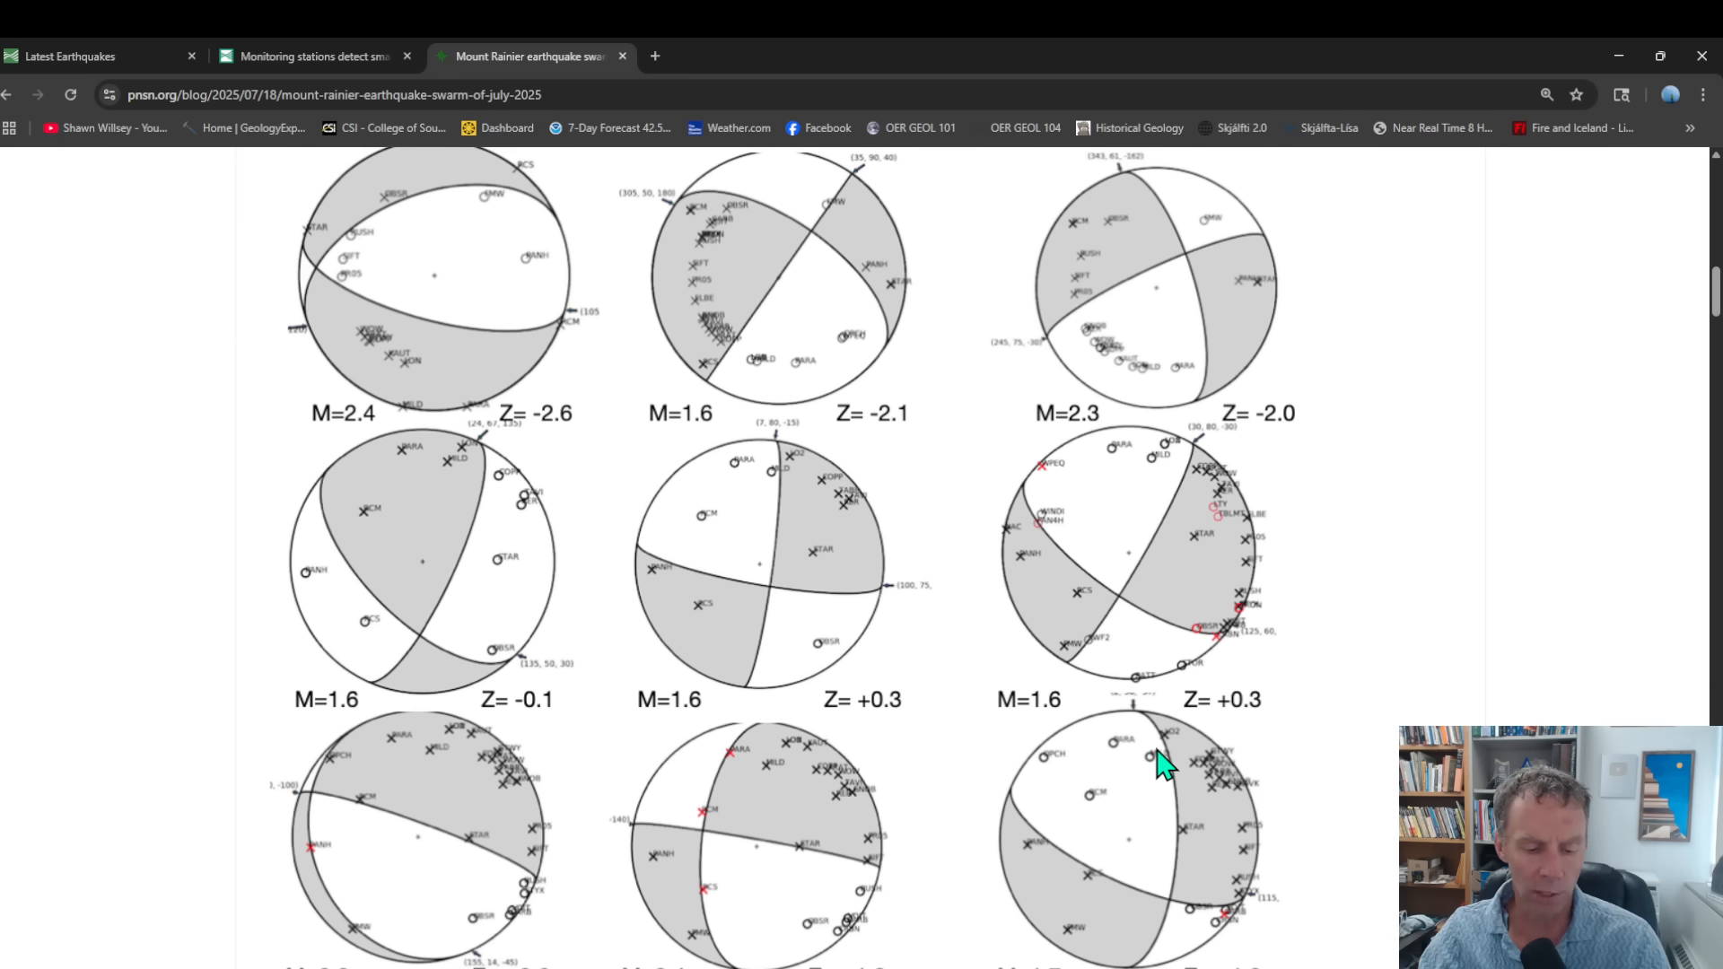
mouse_move(818, 615)
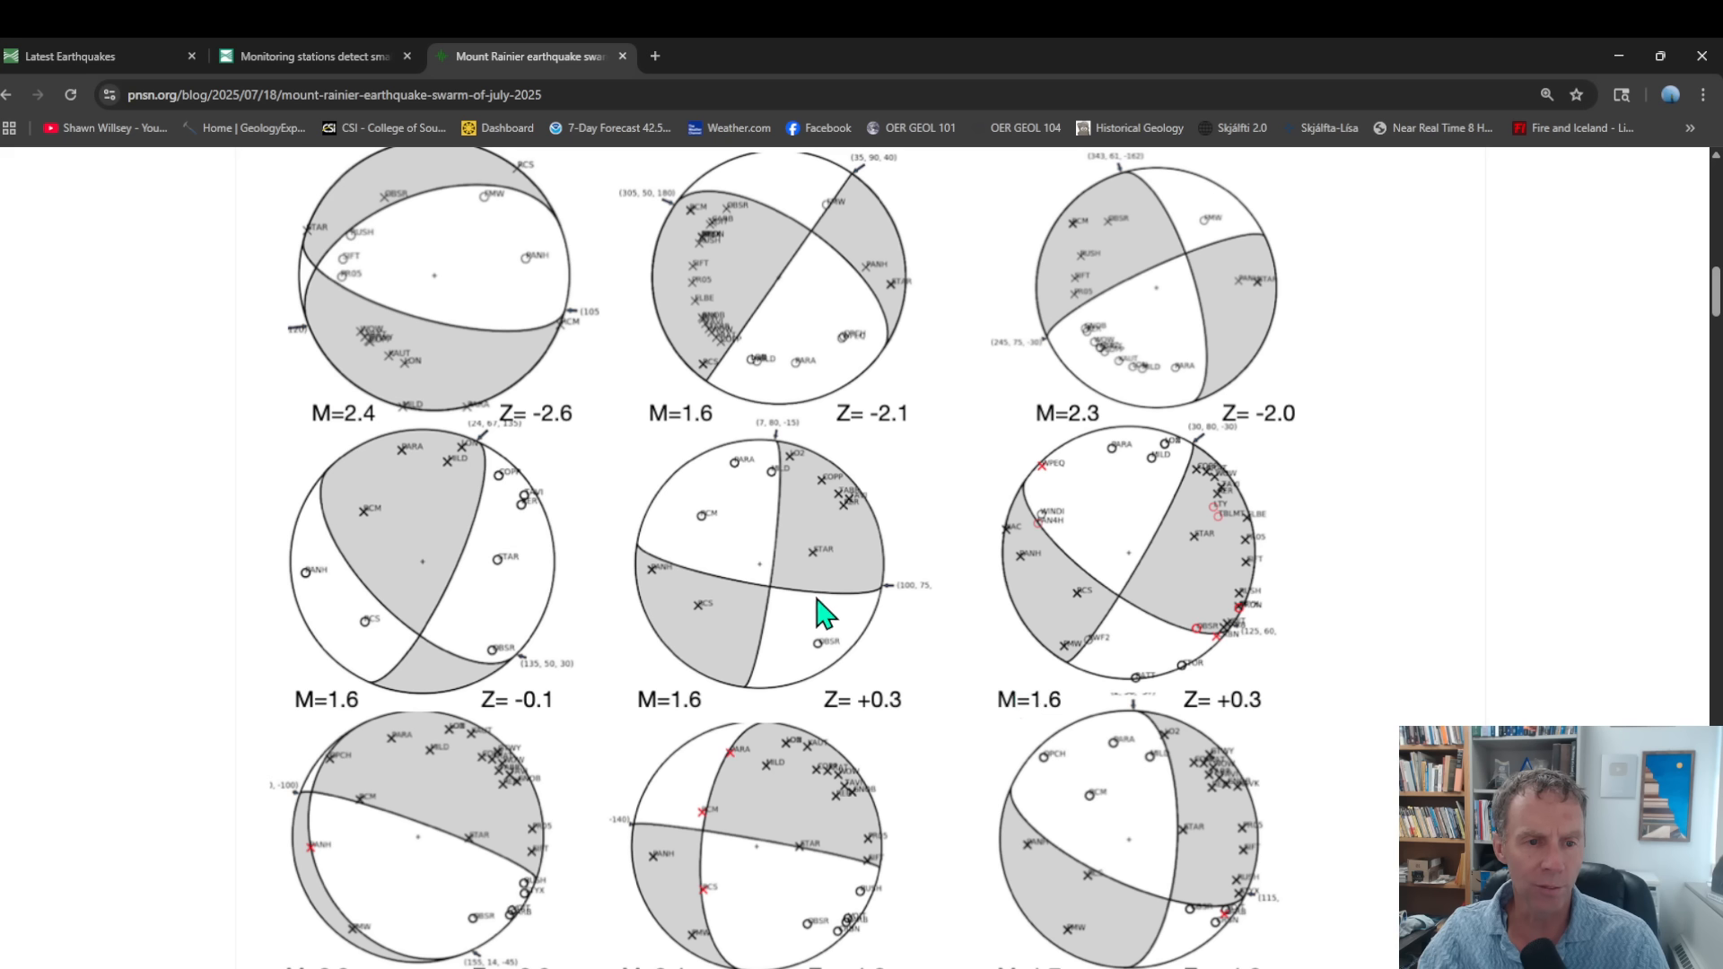
mouse_move(811, 755)
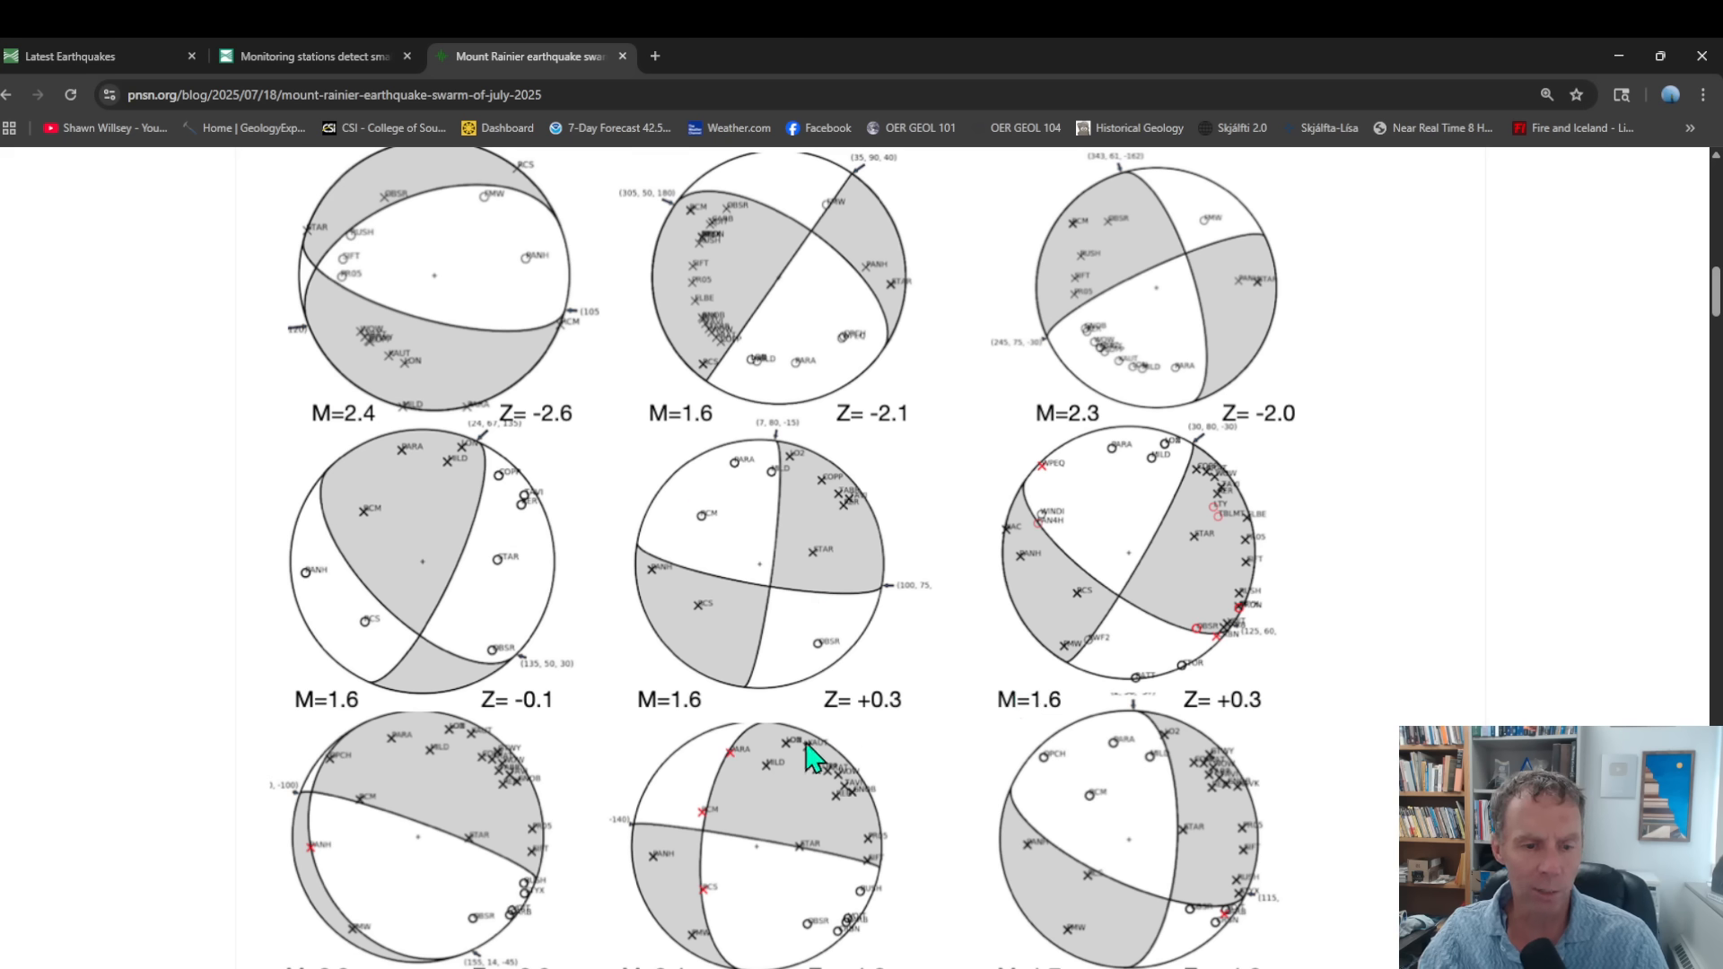
mouse_move(461, 440)
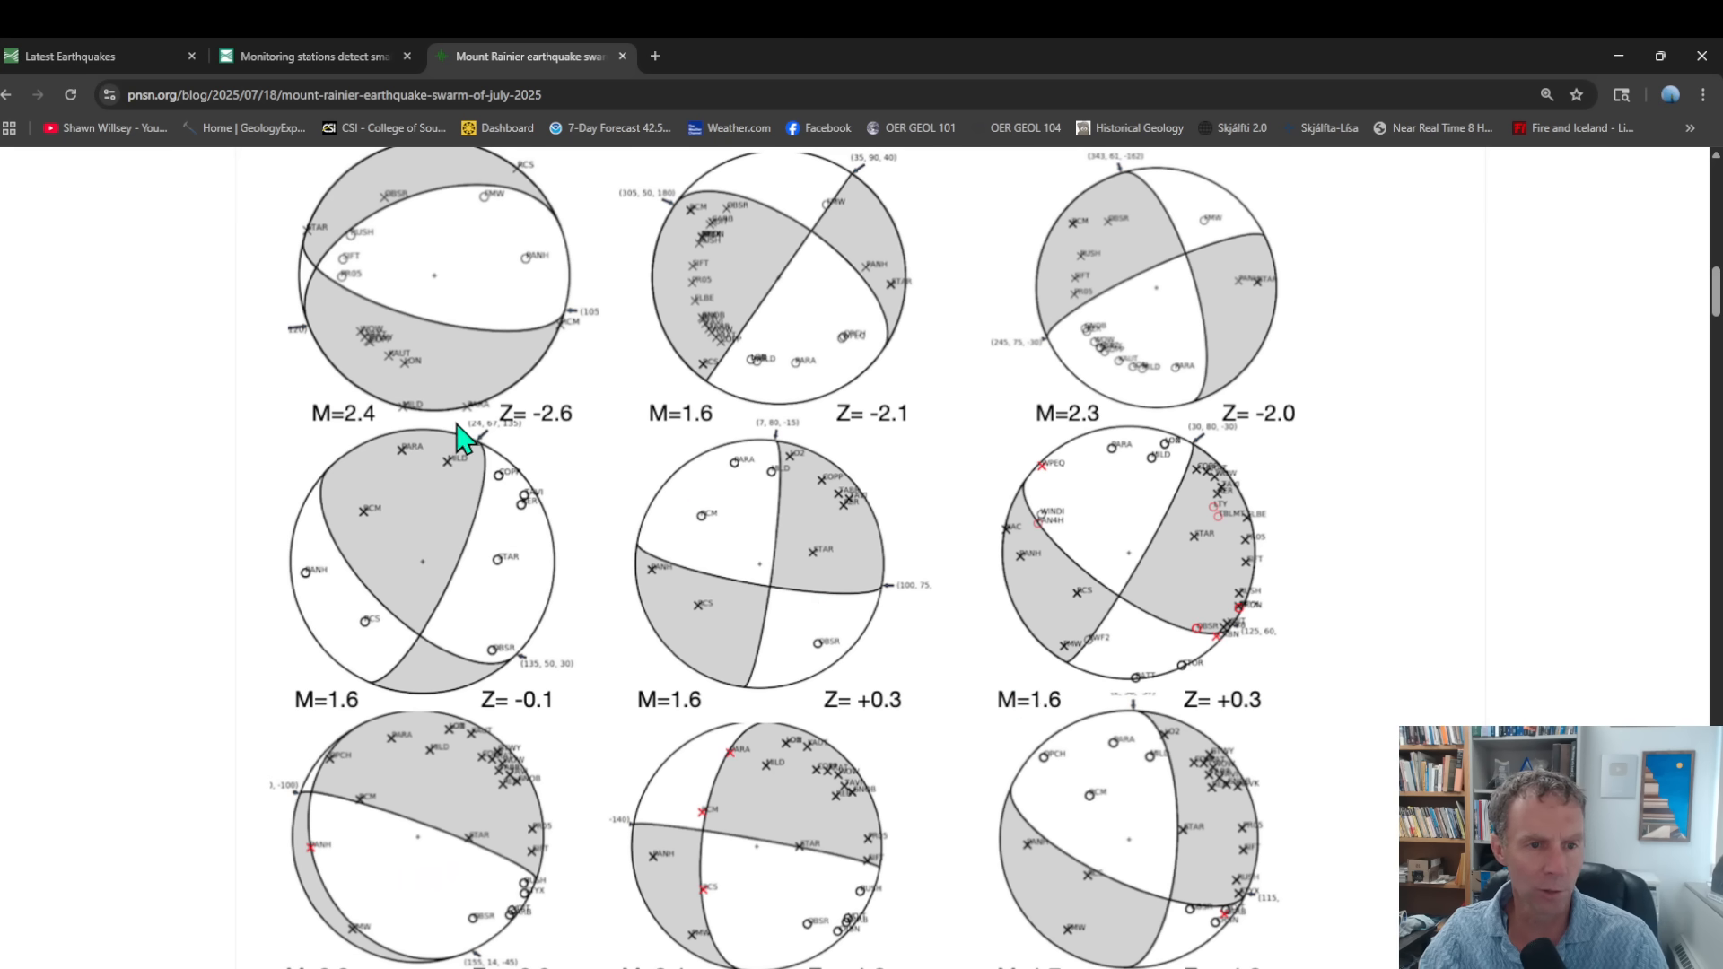
mouse_move(901, 531)
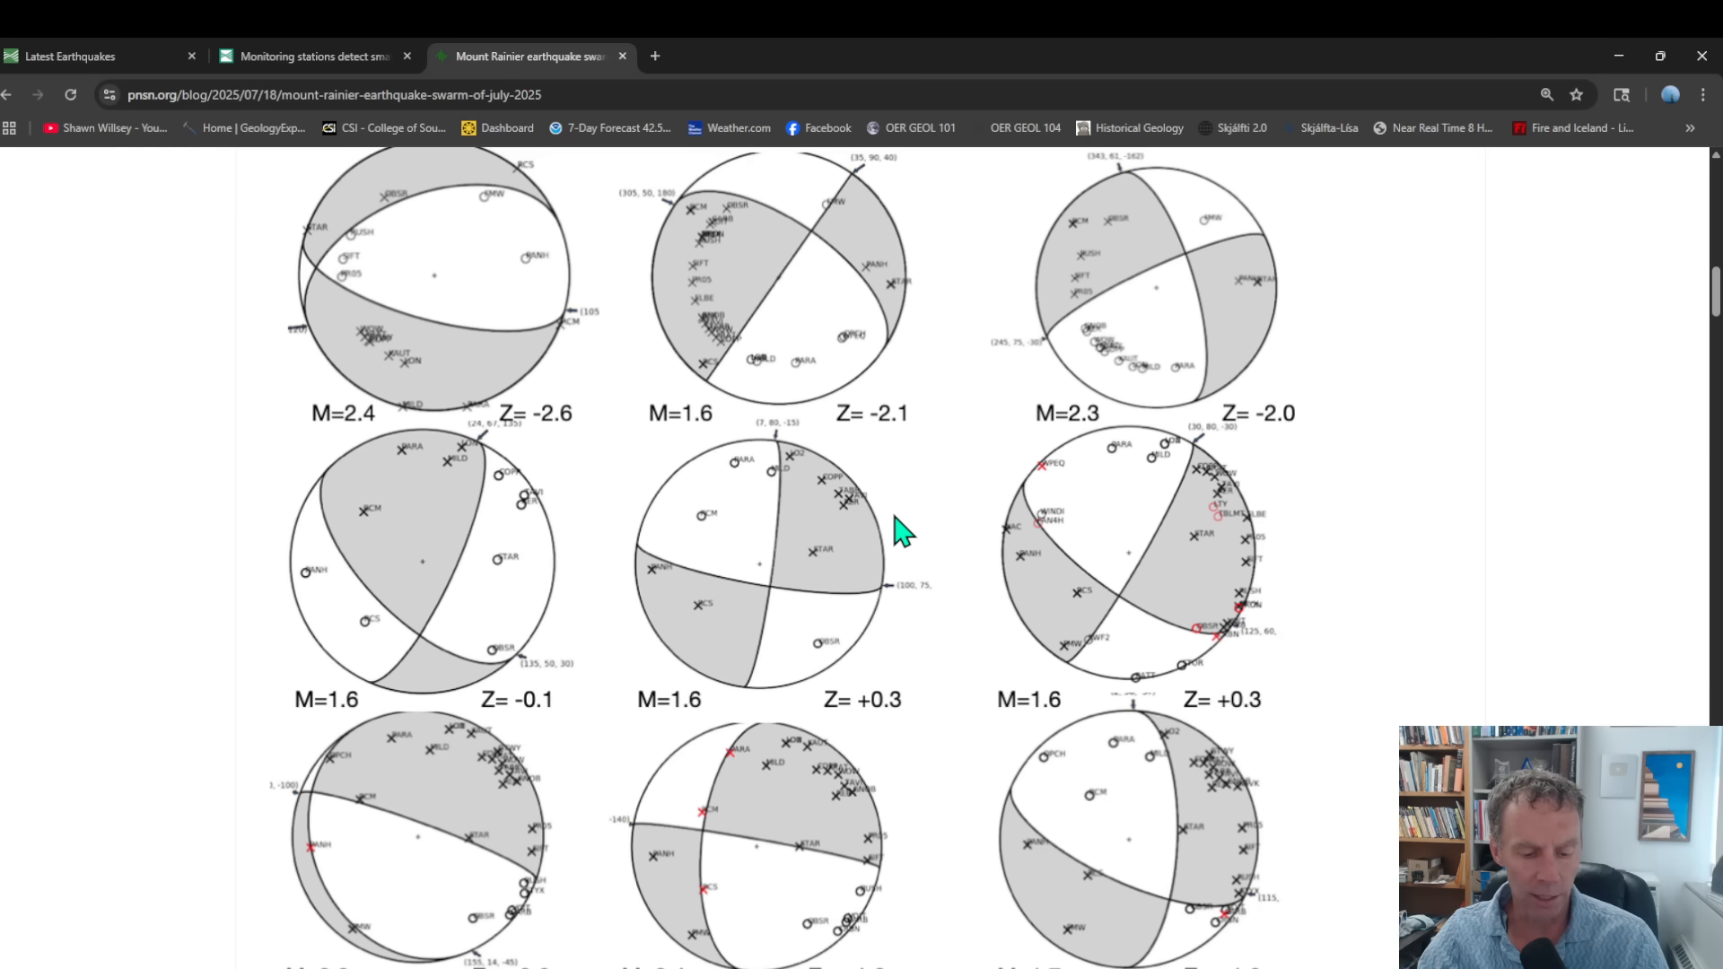
Step: Read the nine-mechanism caption and HypoDD text, reaching the routine-versus-relocated map
scroll(down, 3)
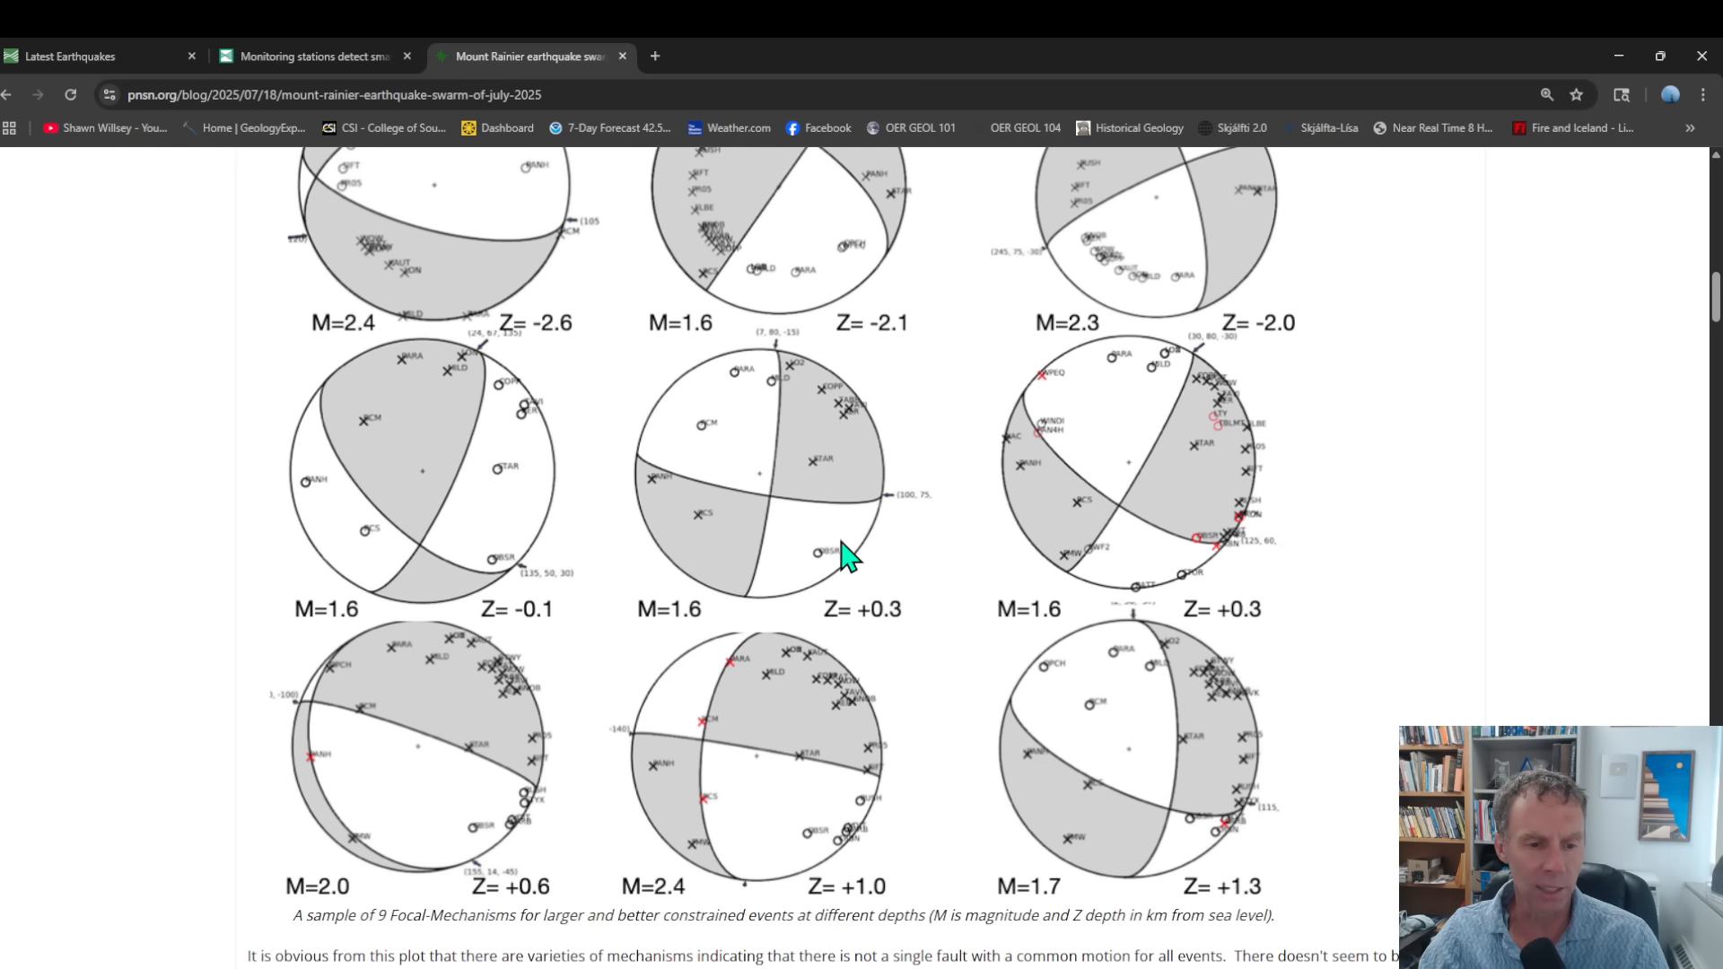
scroll(up, 3)
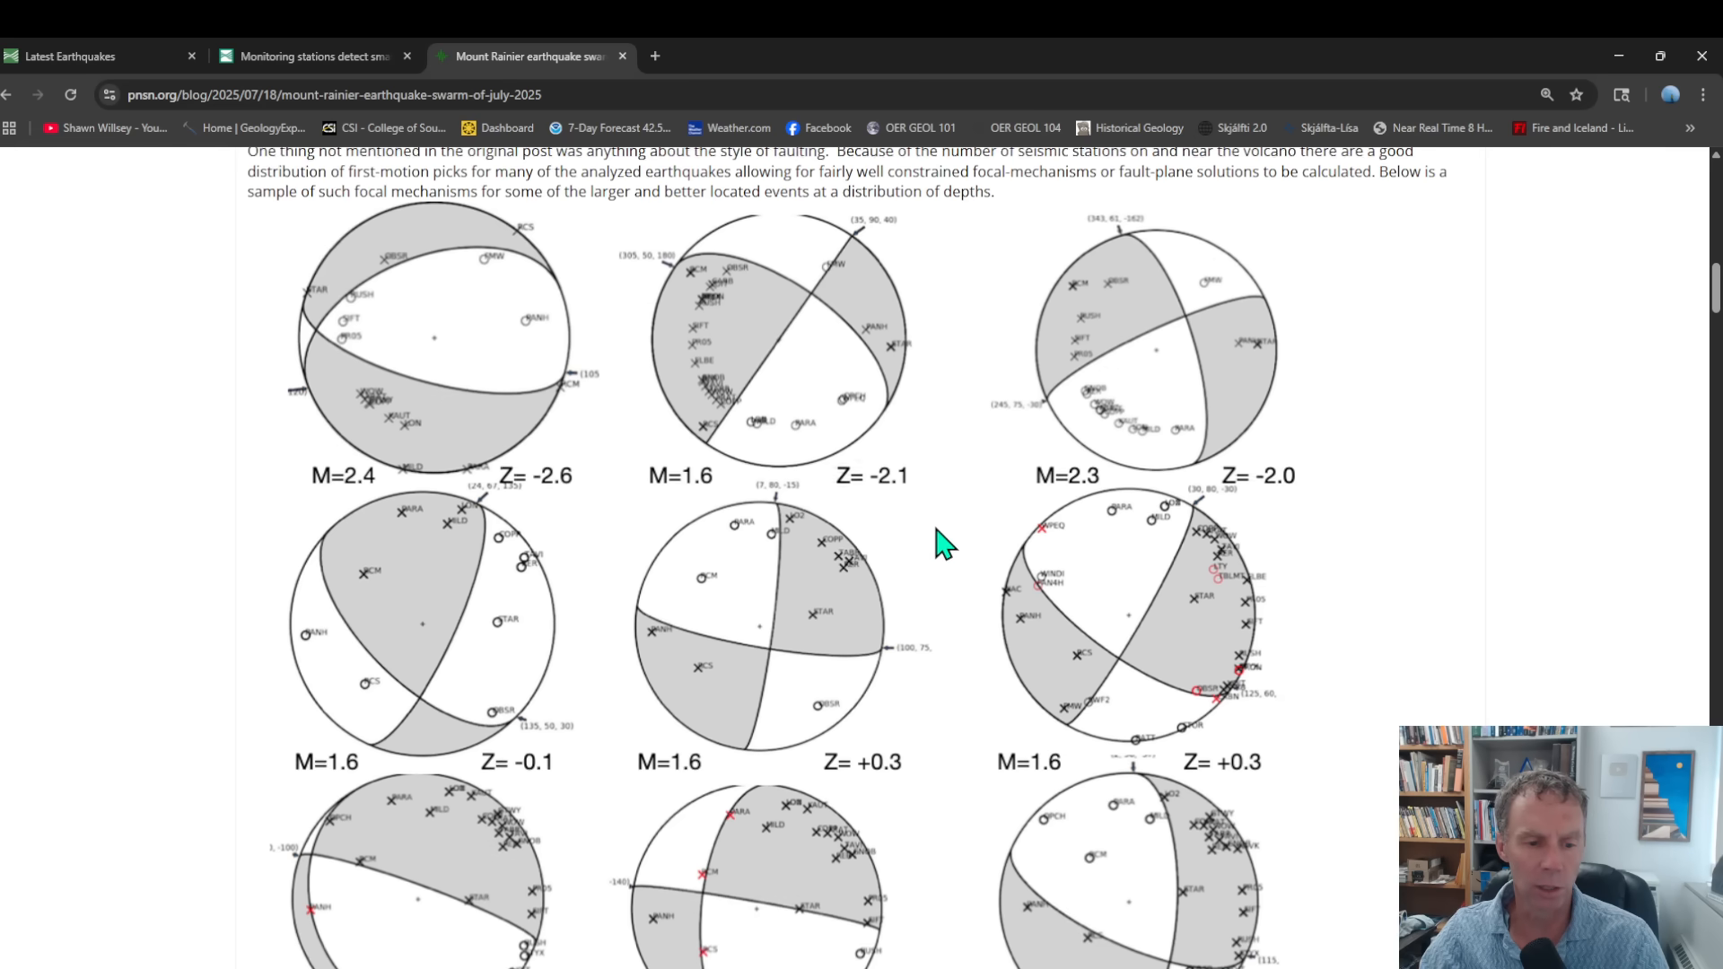
scroll(down, 3)
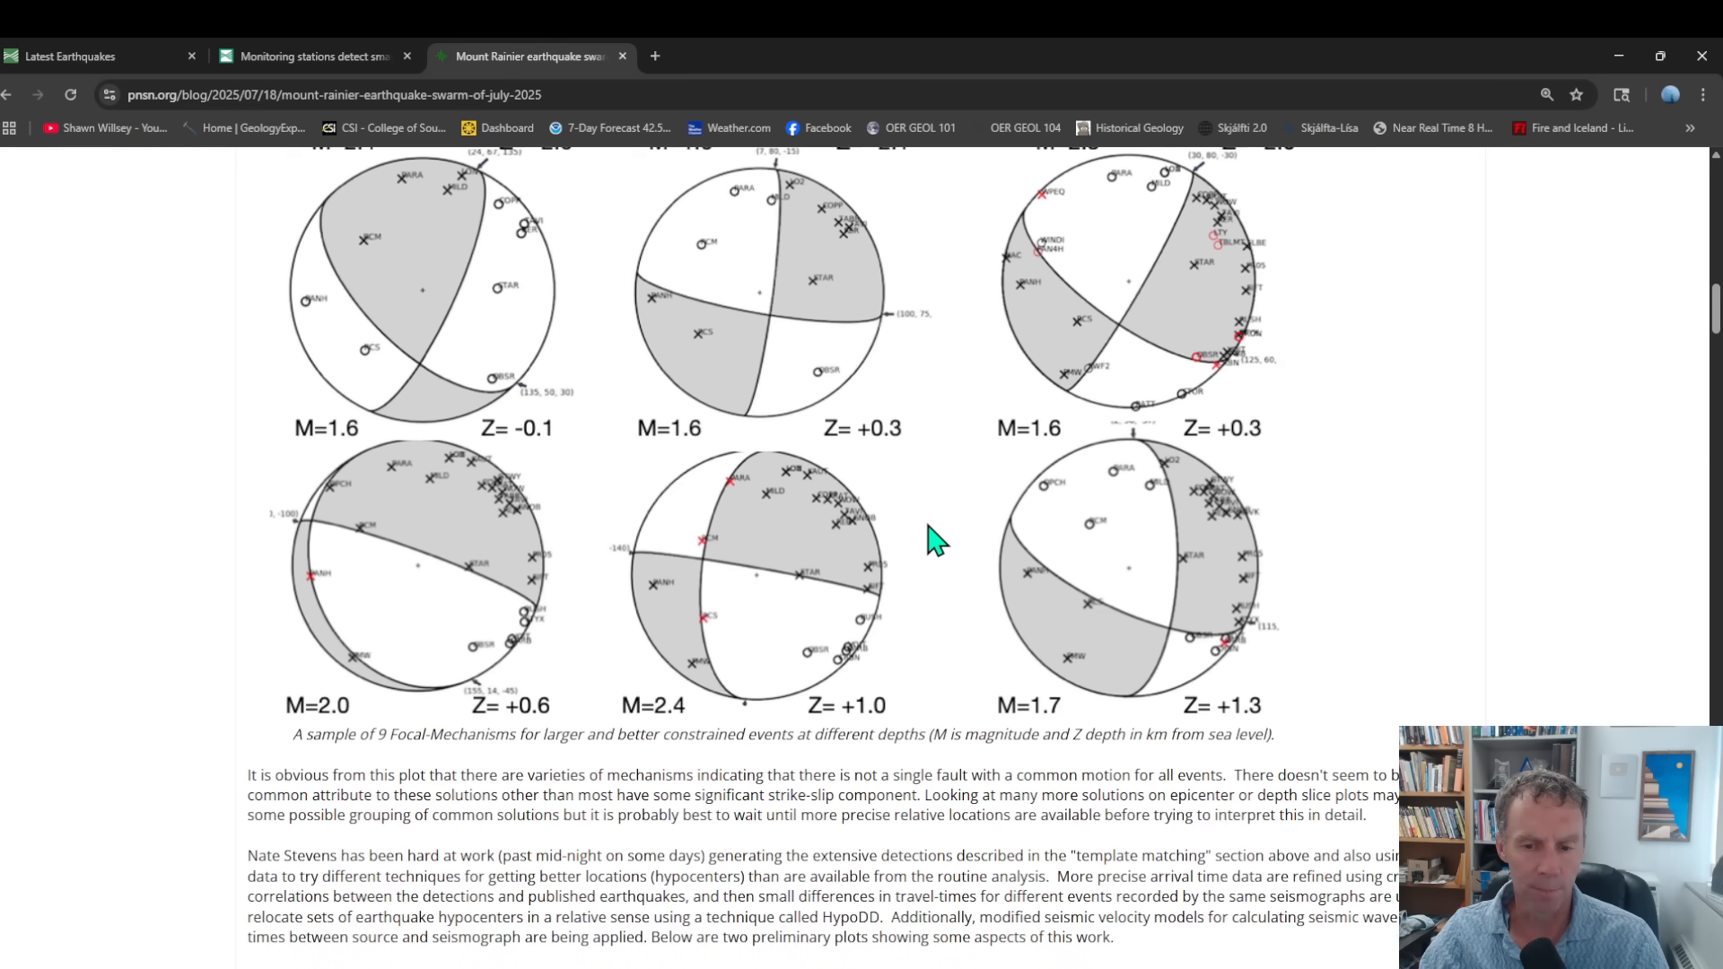
mouse_move(769, 564)
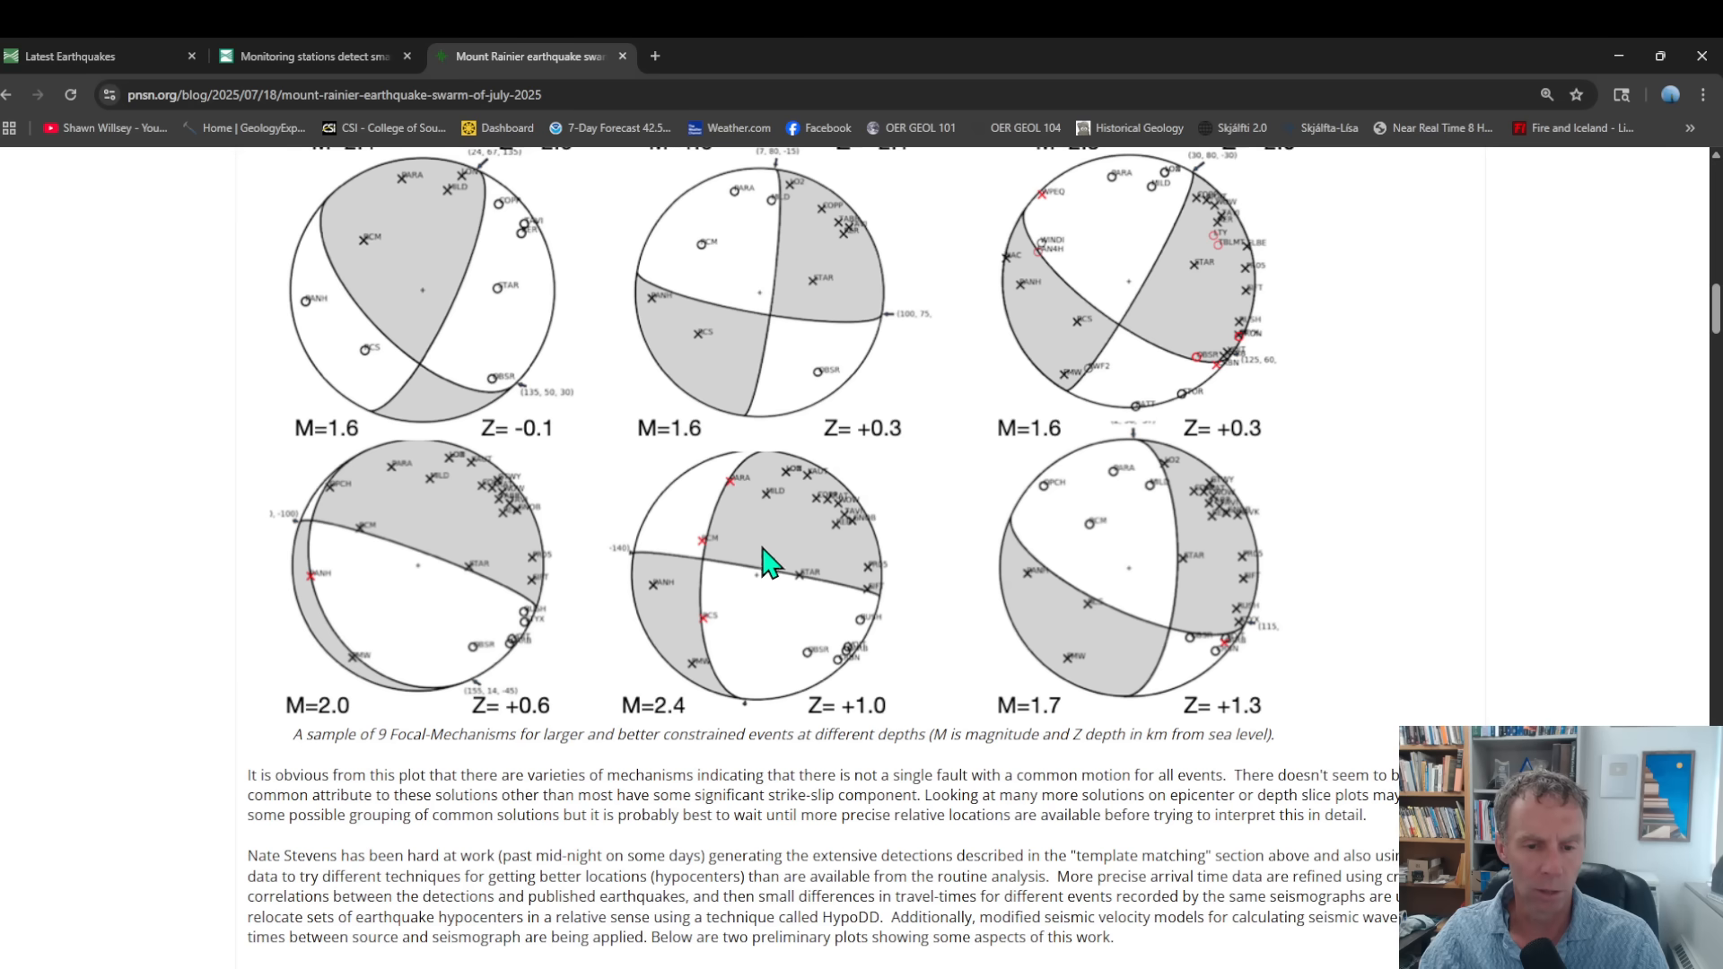
mouse_move(998, 632)
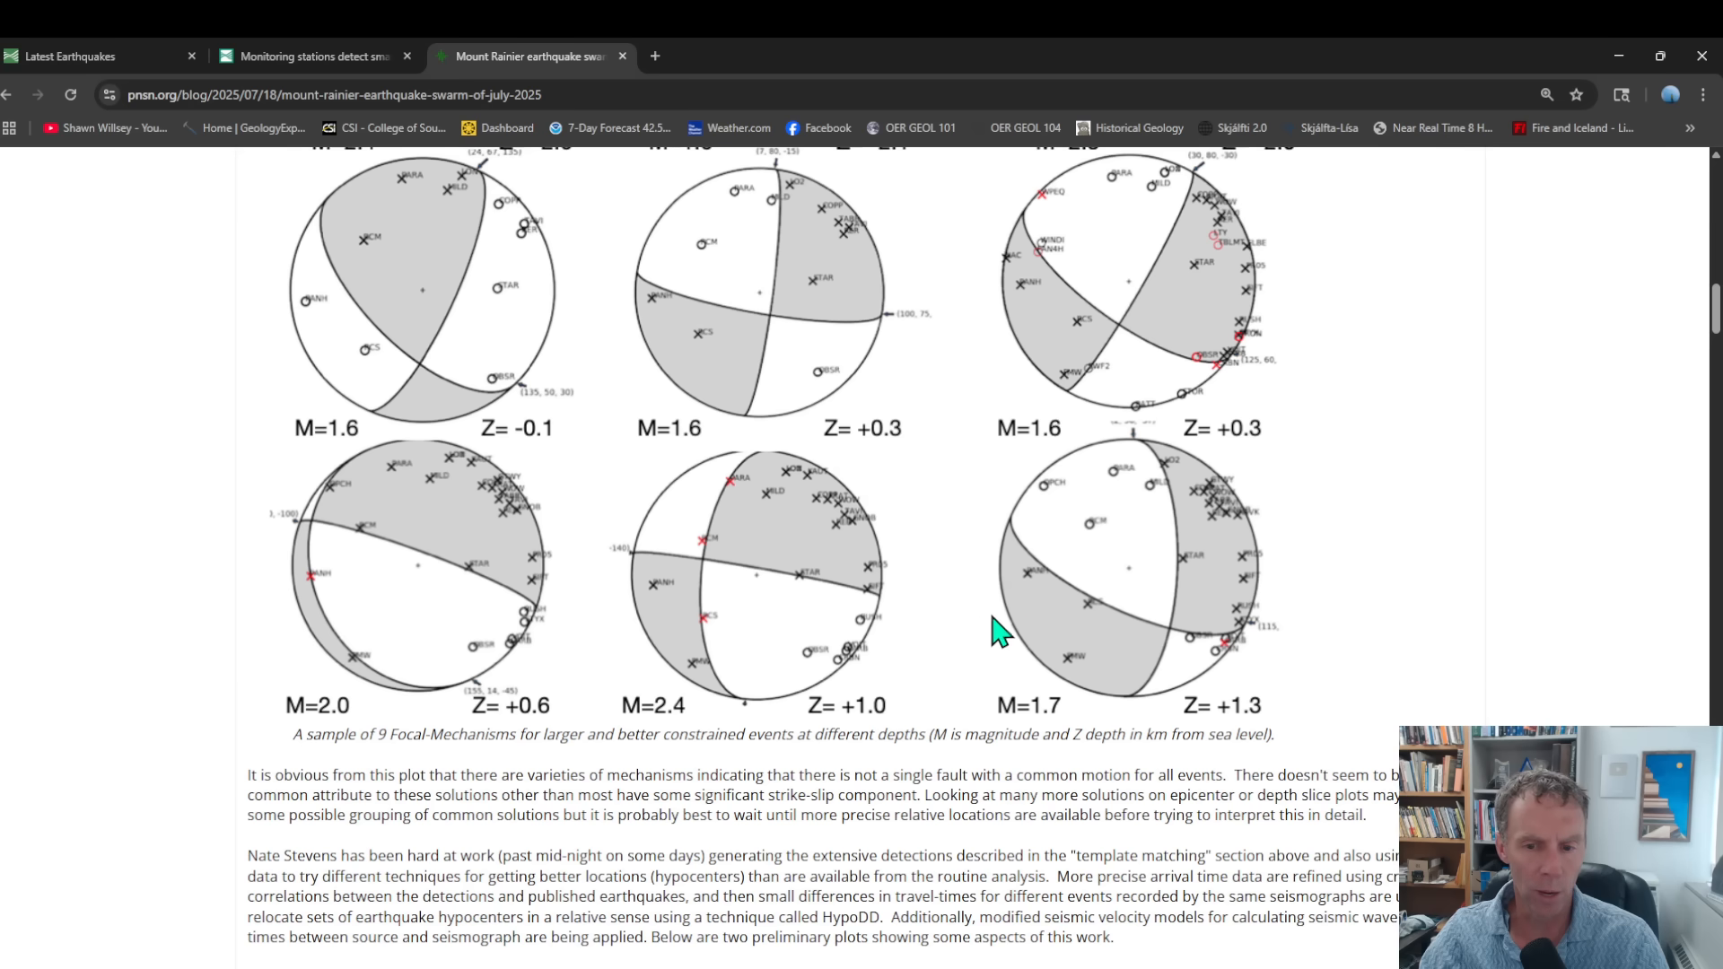
scroll(up, 3)
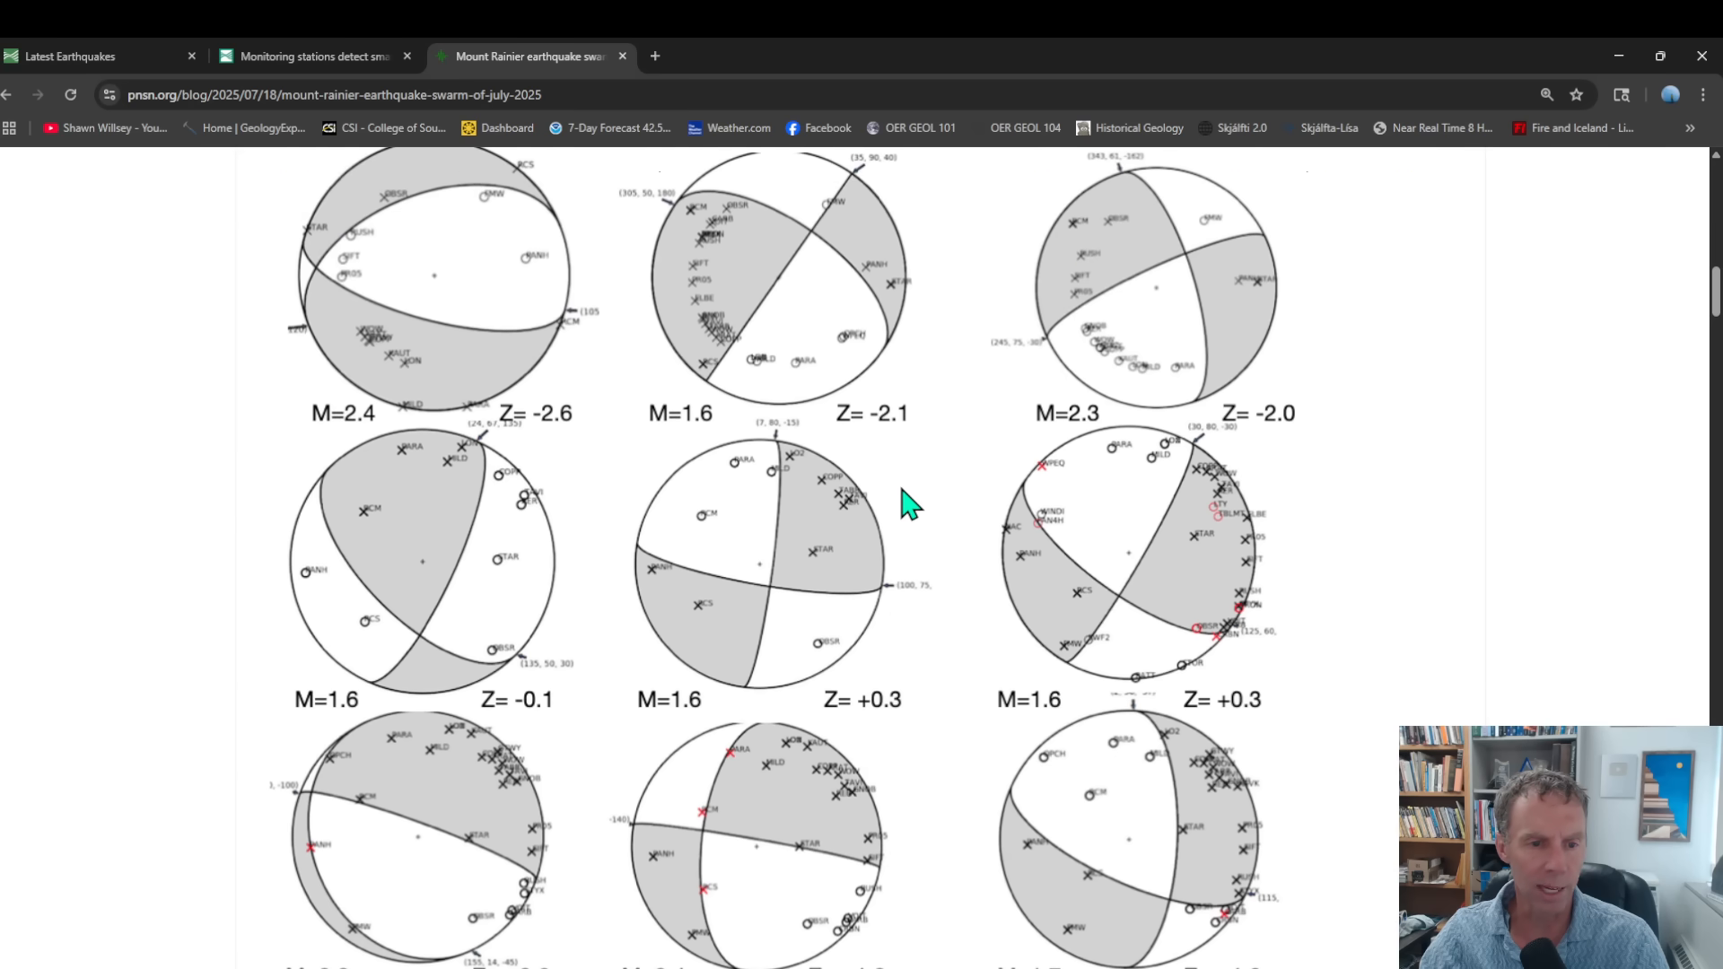
mouse_move(919, 507)
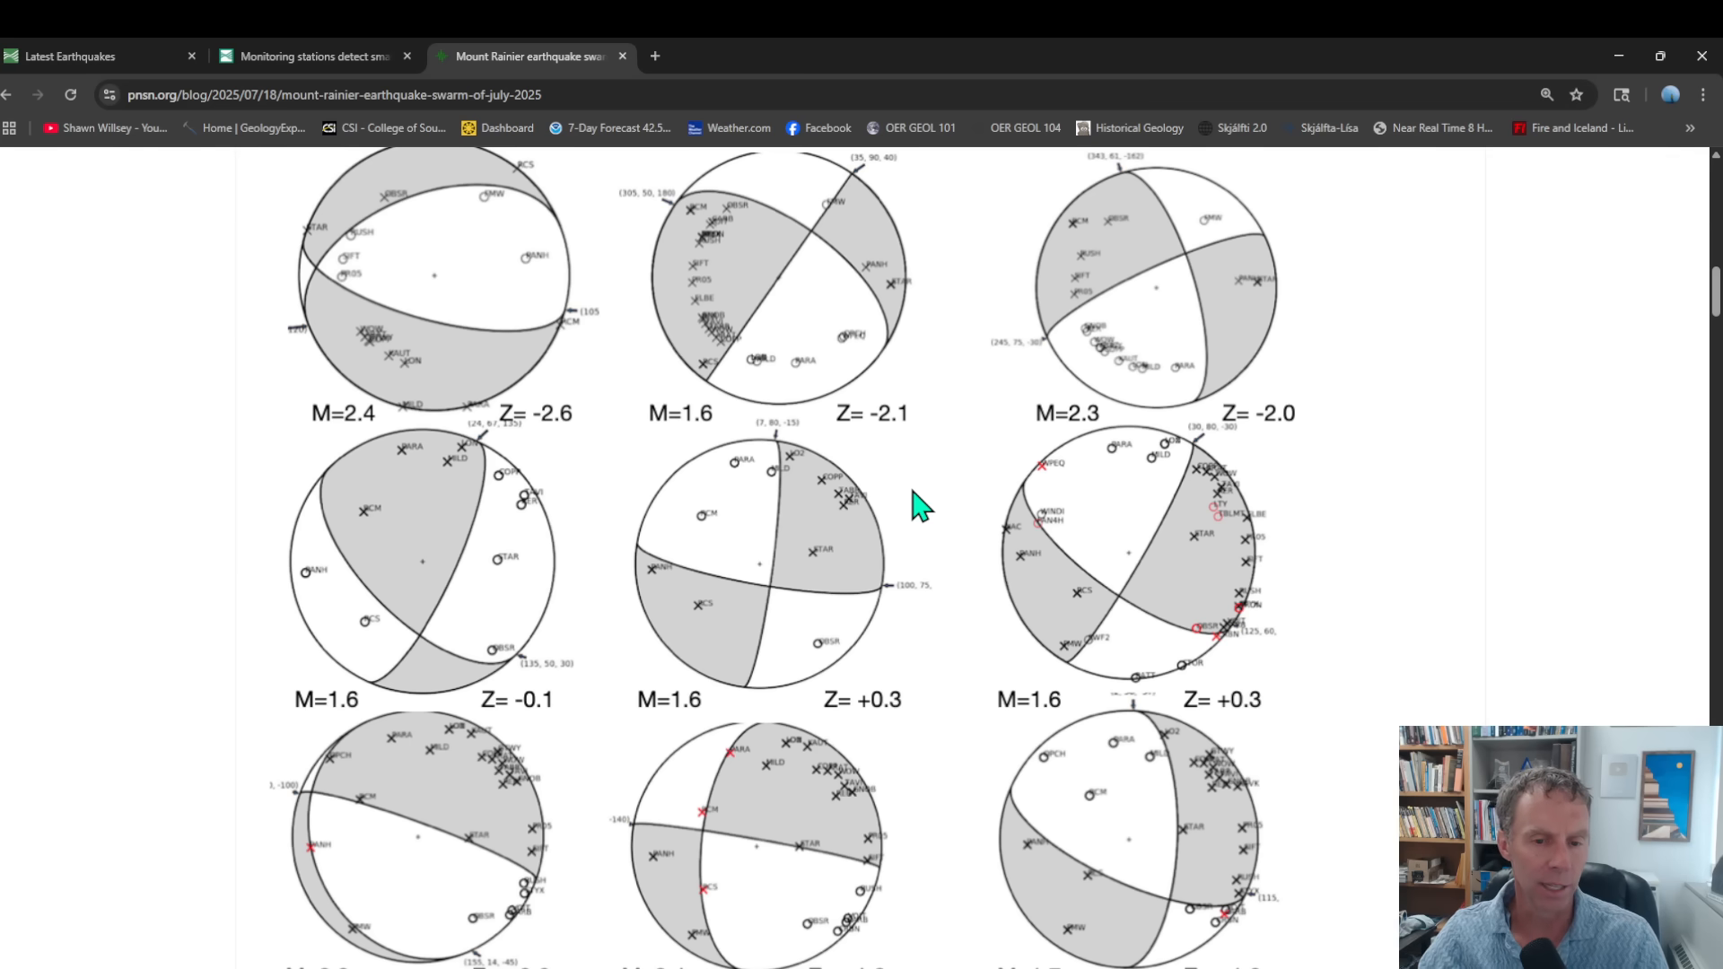
scroll(down, 3)
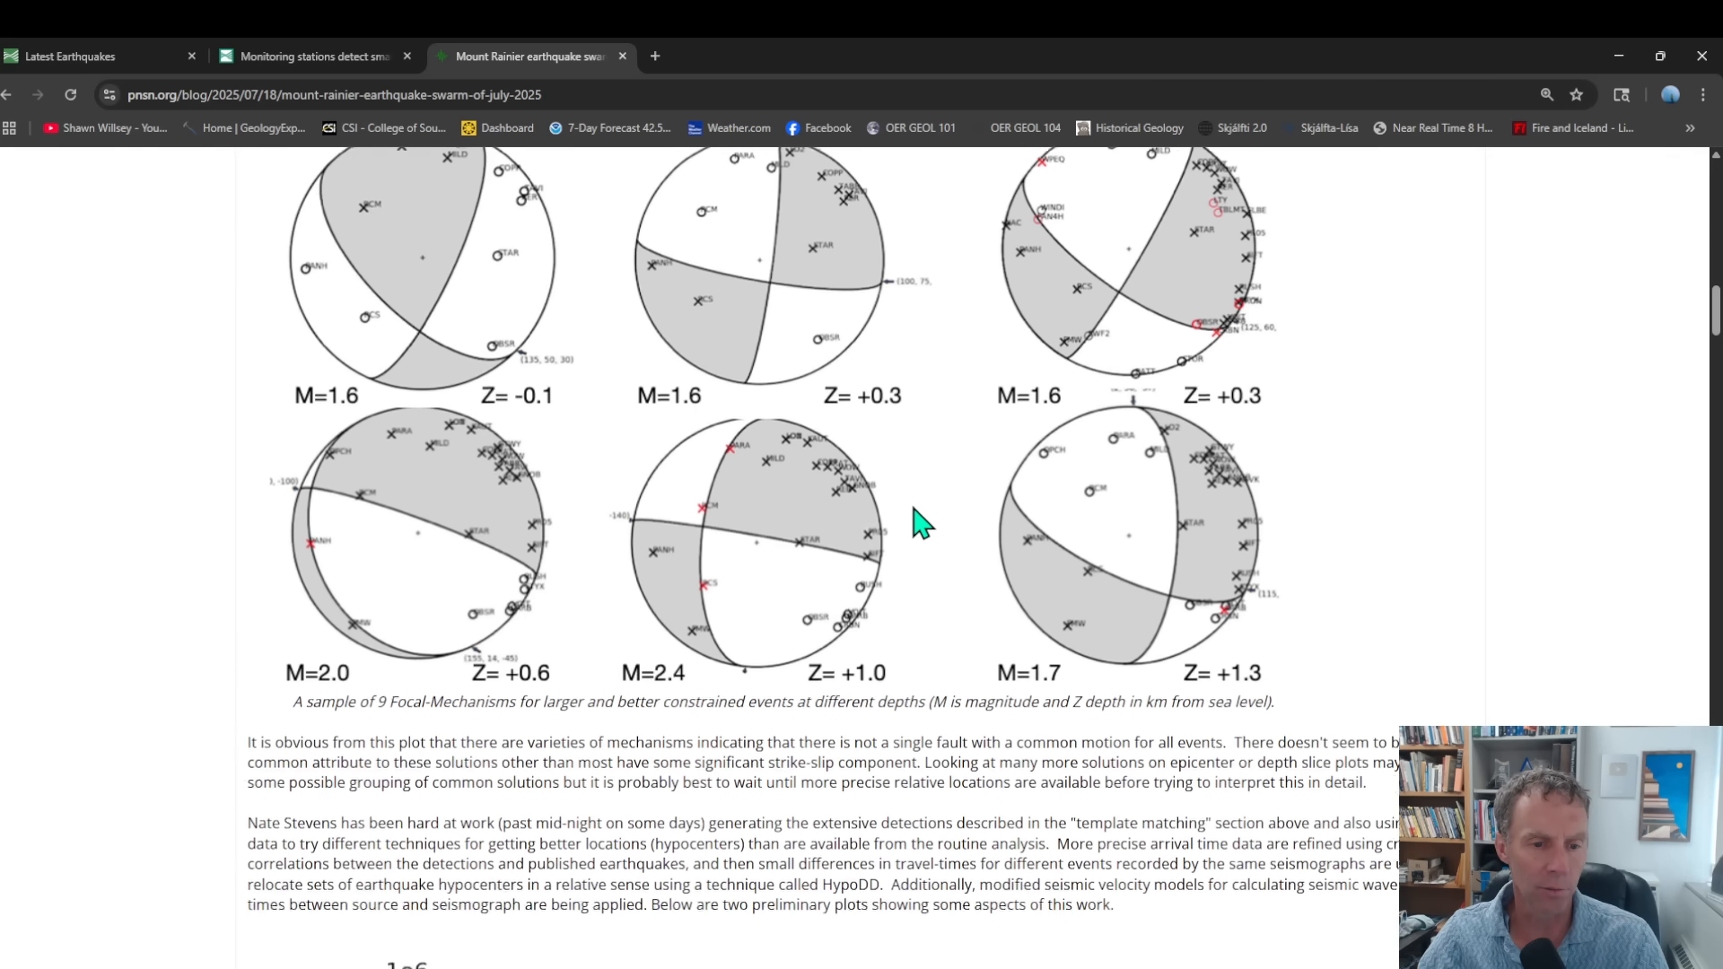
scroll(down, 3)
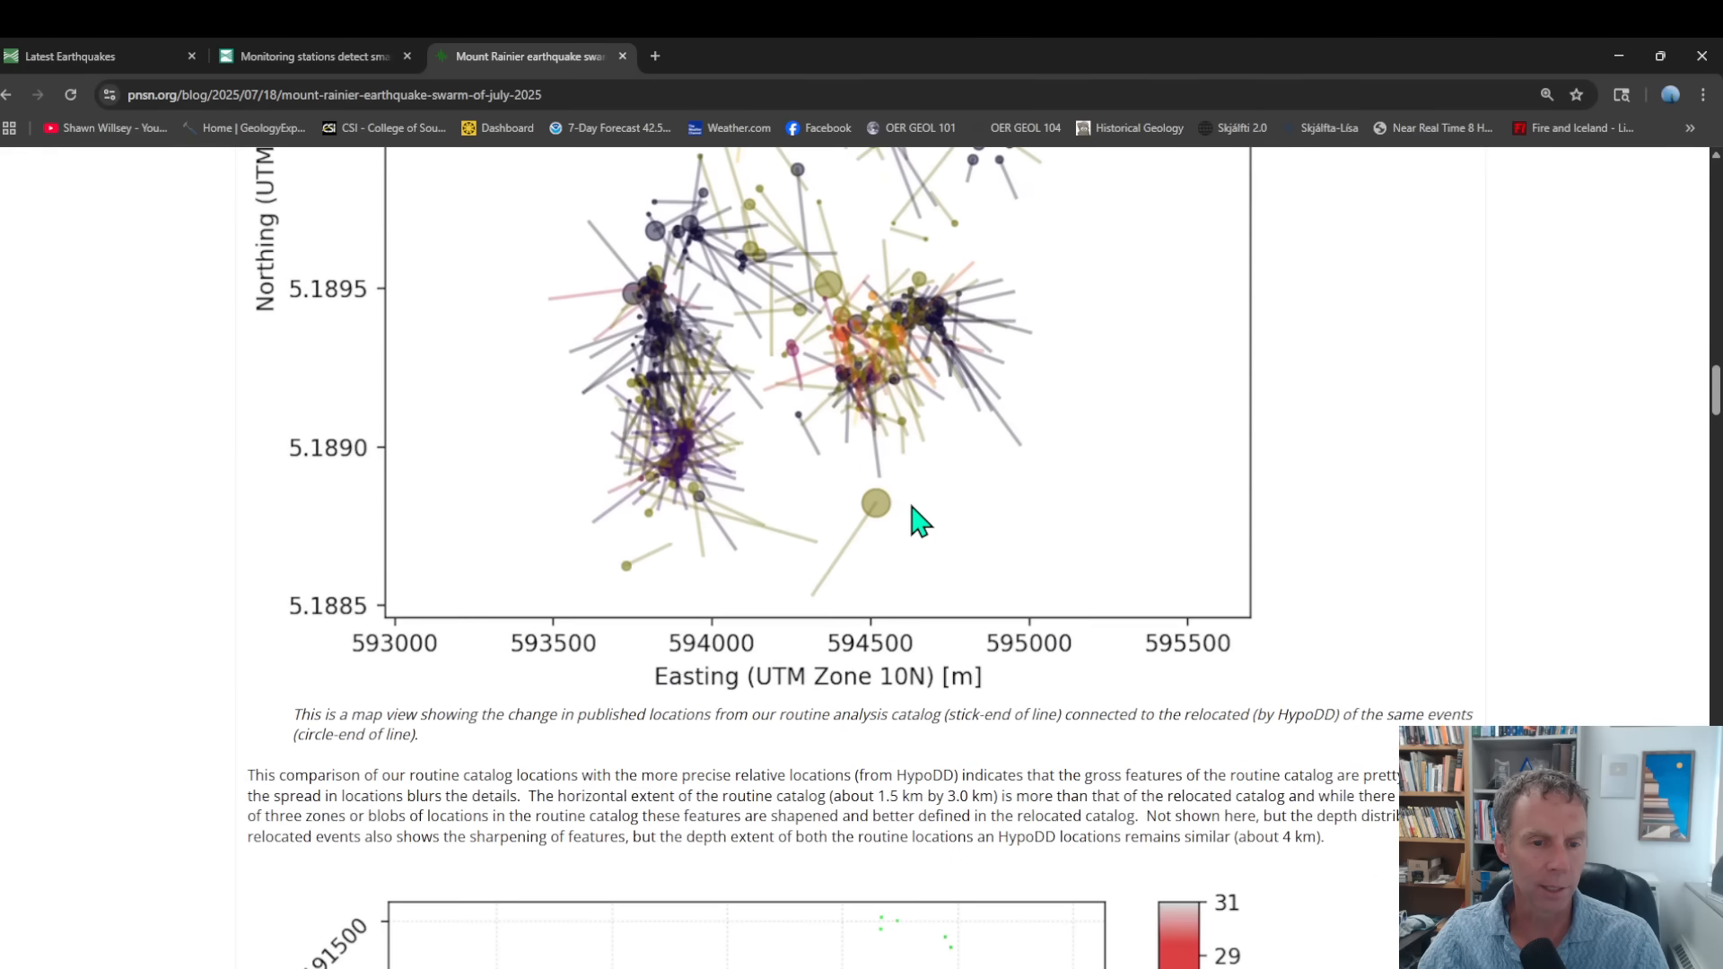
Step: Scroll to the map of ~11,000 HypoDD-relocated events coloured by July day
scroll(down, 3)
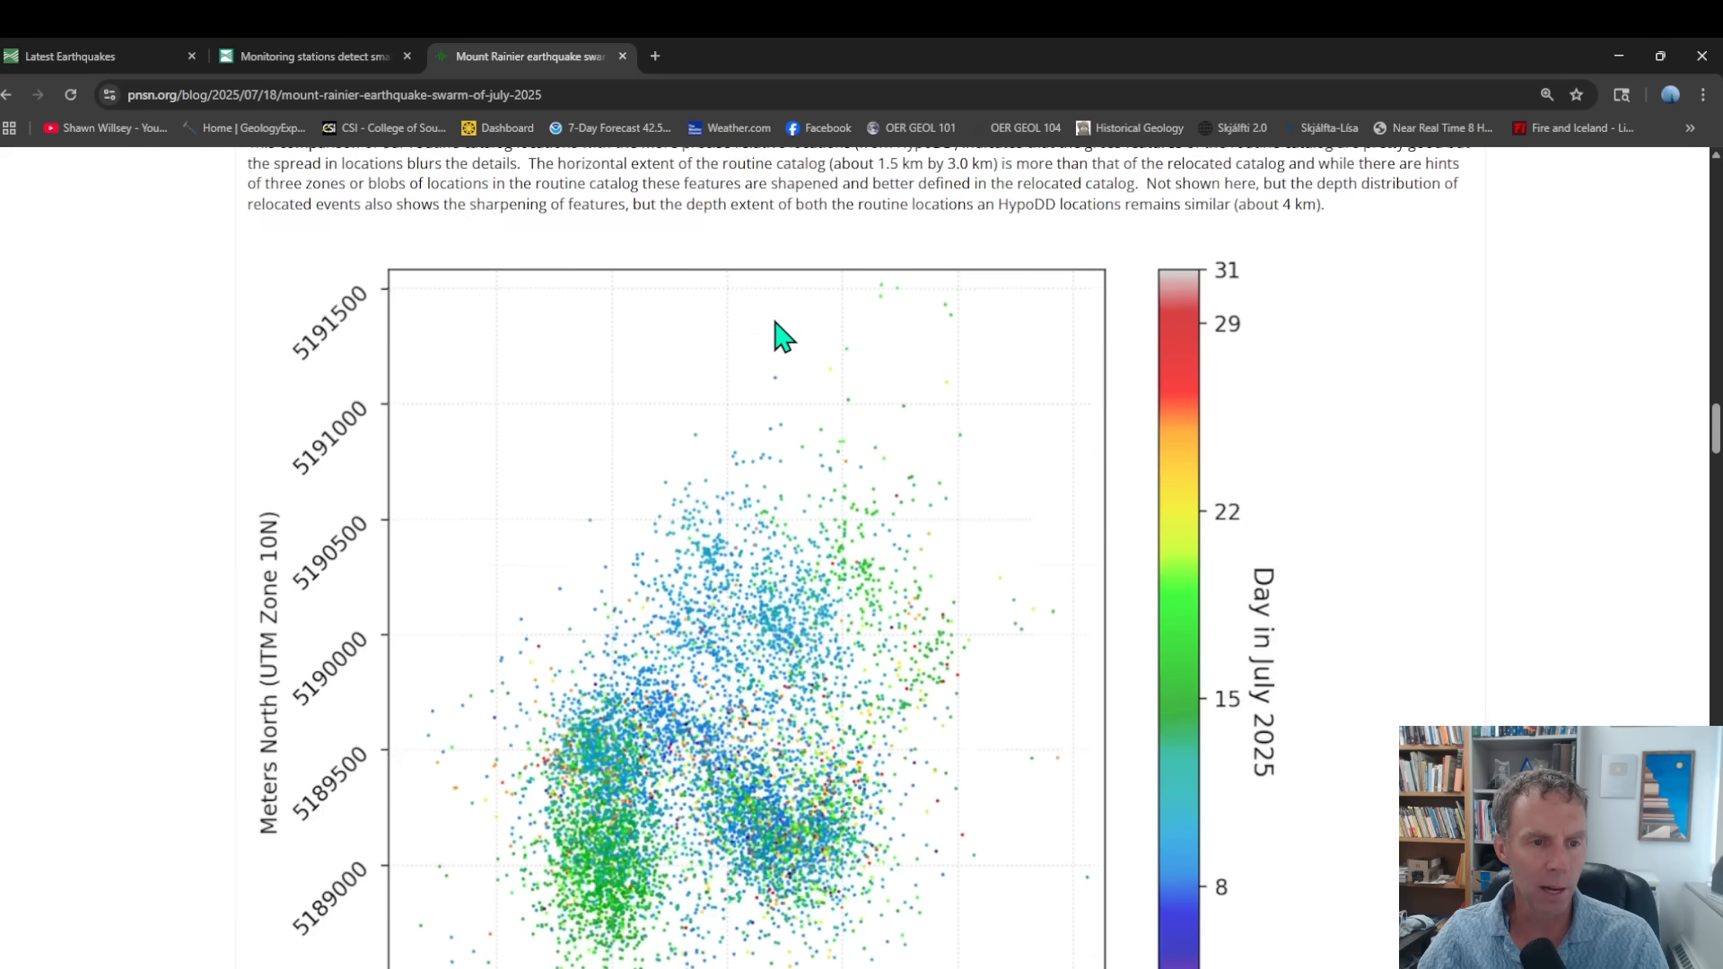
scroll(down, 3)
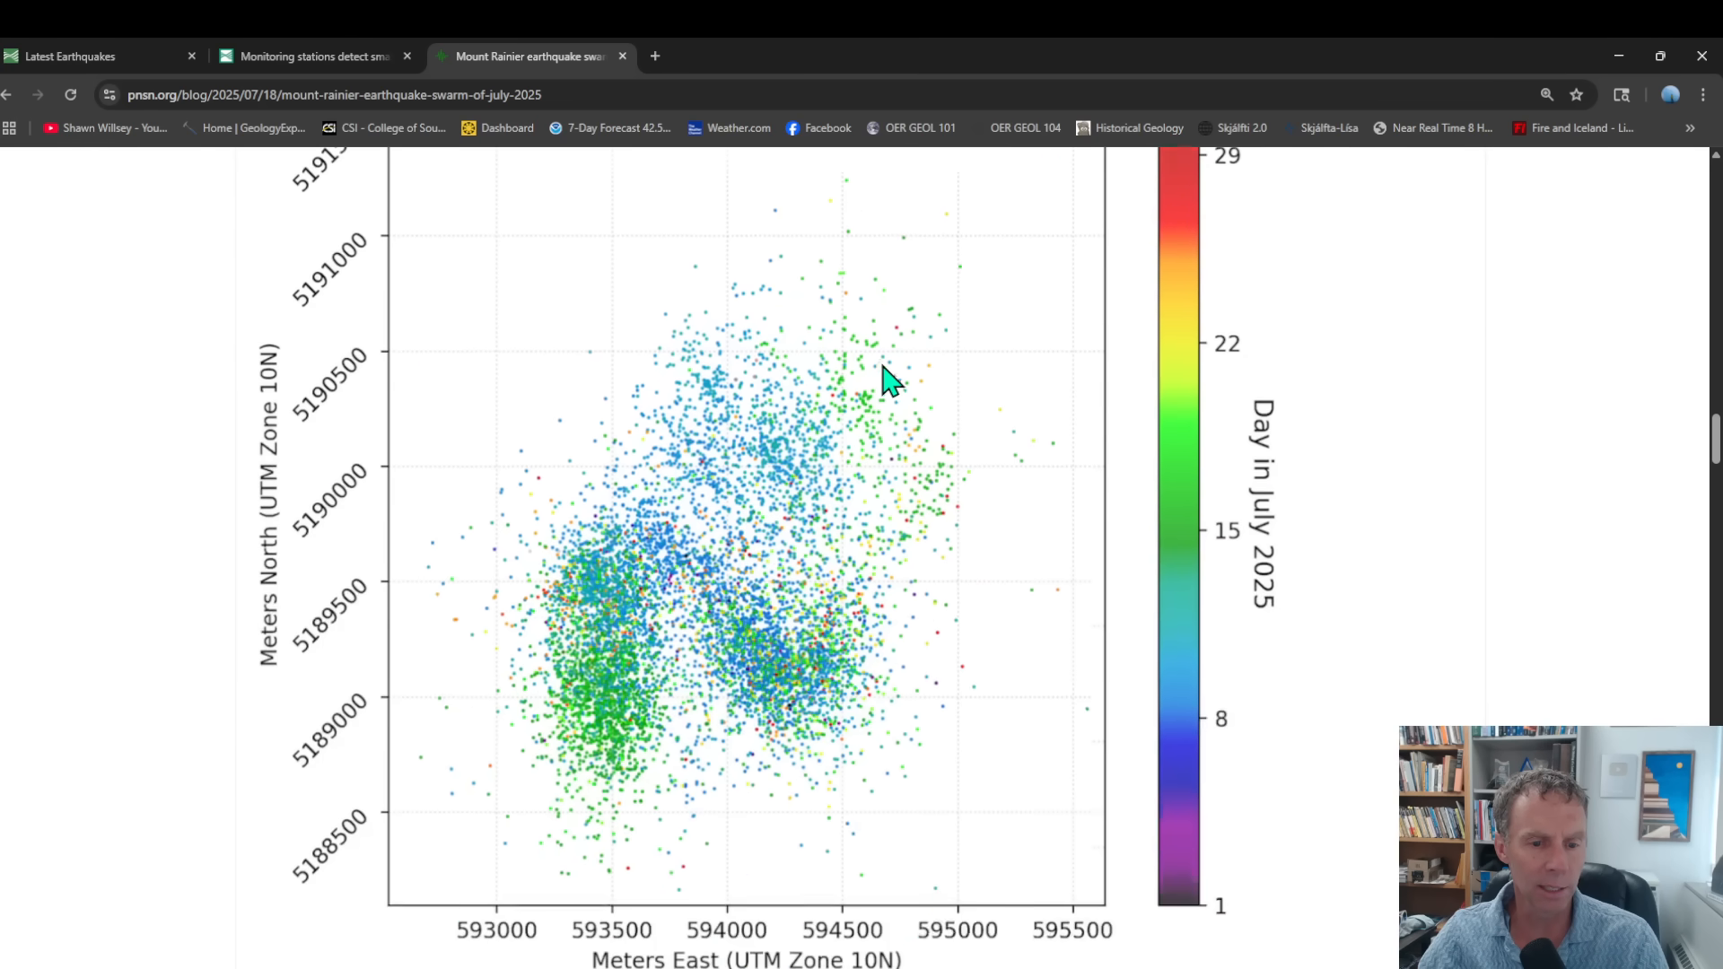
scroll(down, 3)
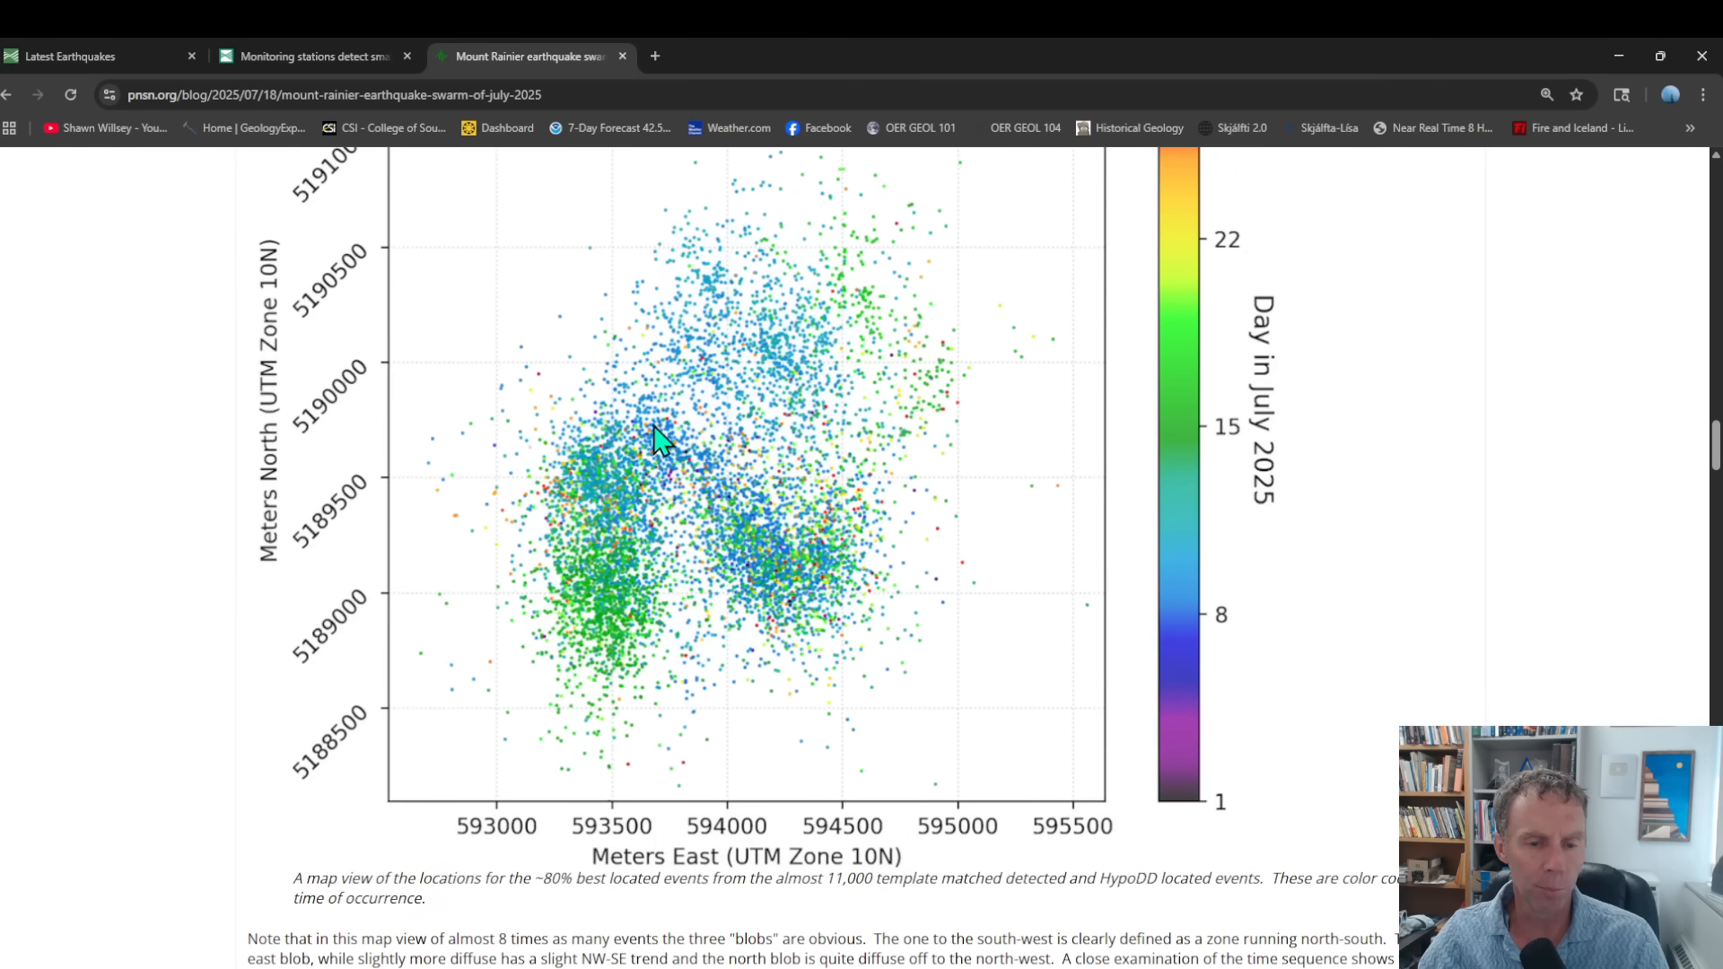
mouse_move(646, 439)
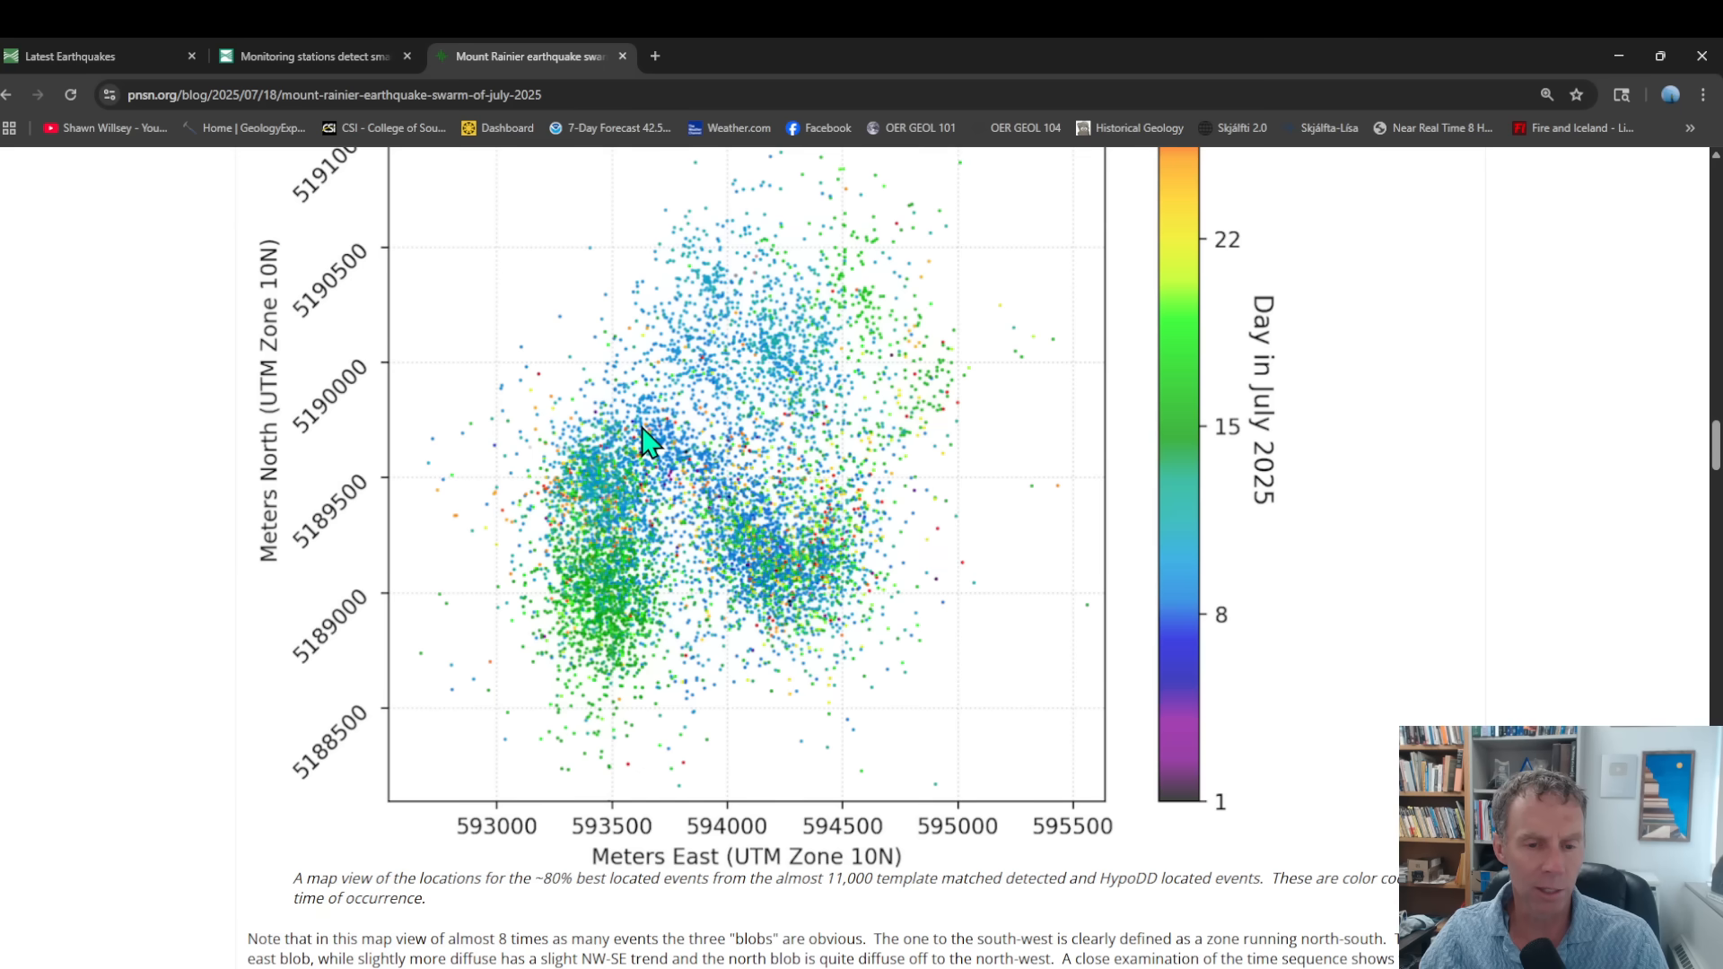
scroll(down, 3)
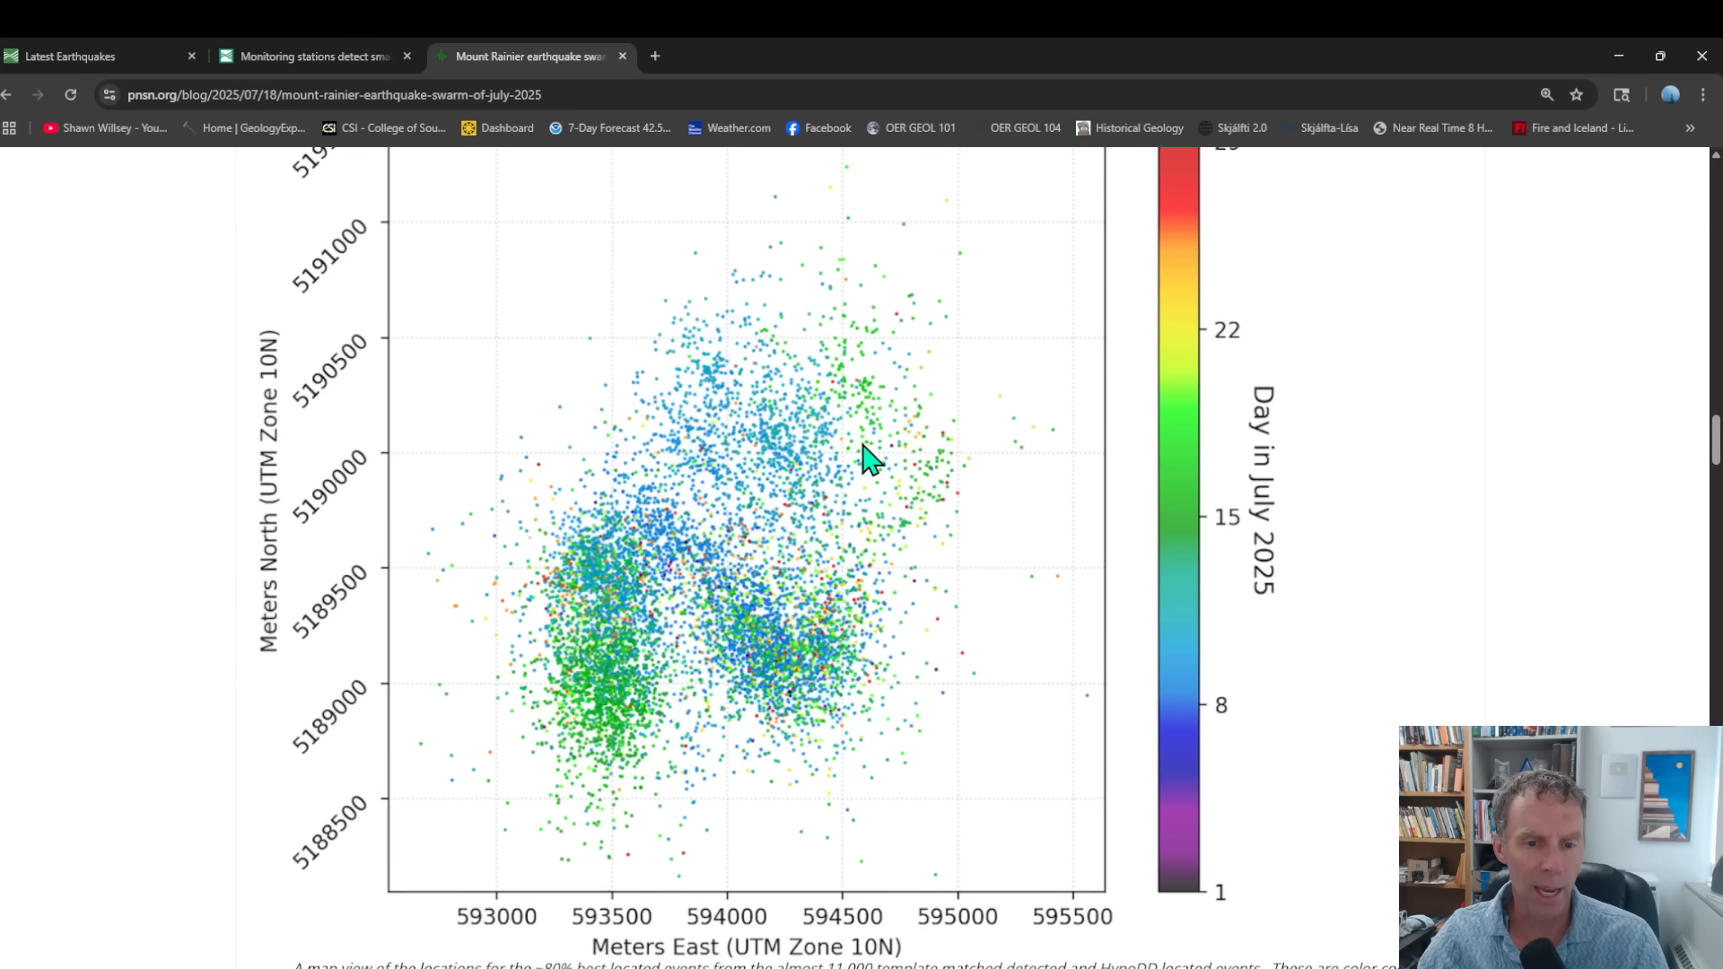
scroll(up, 3)
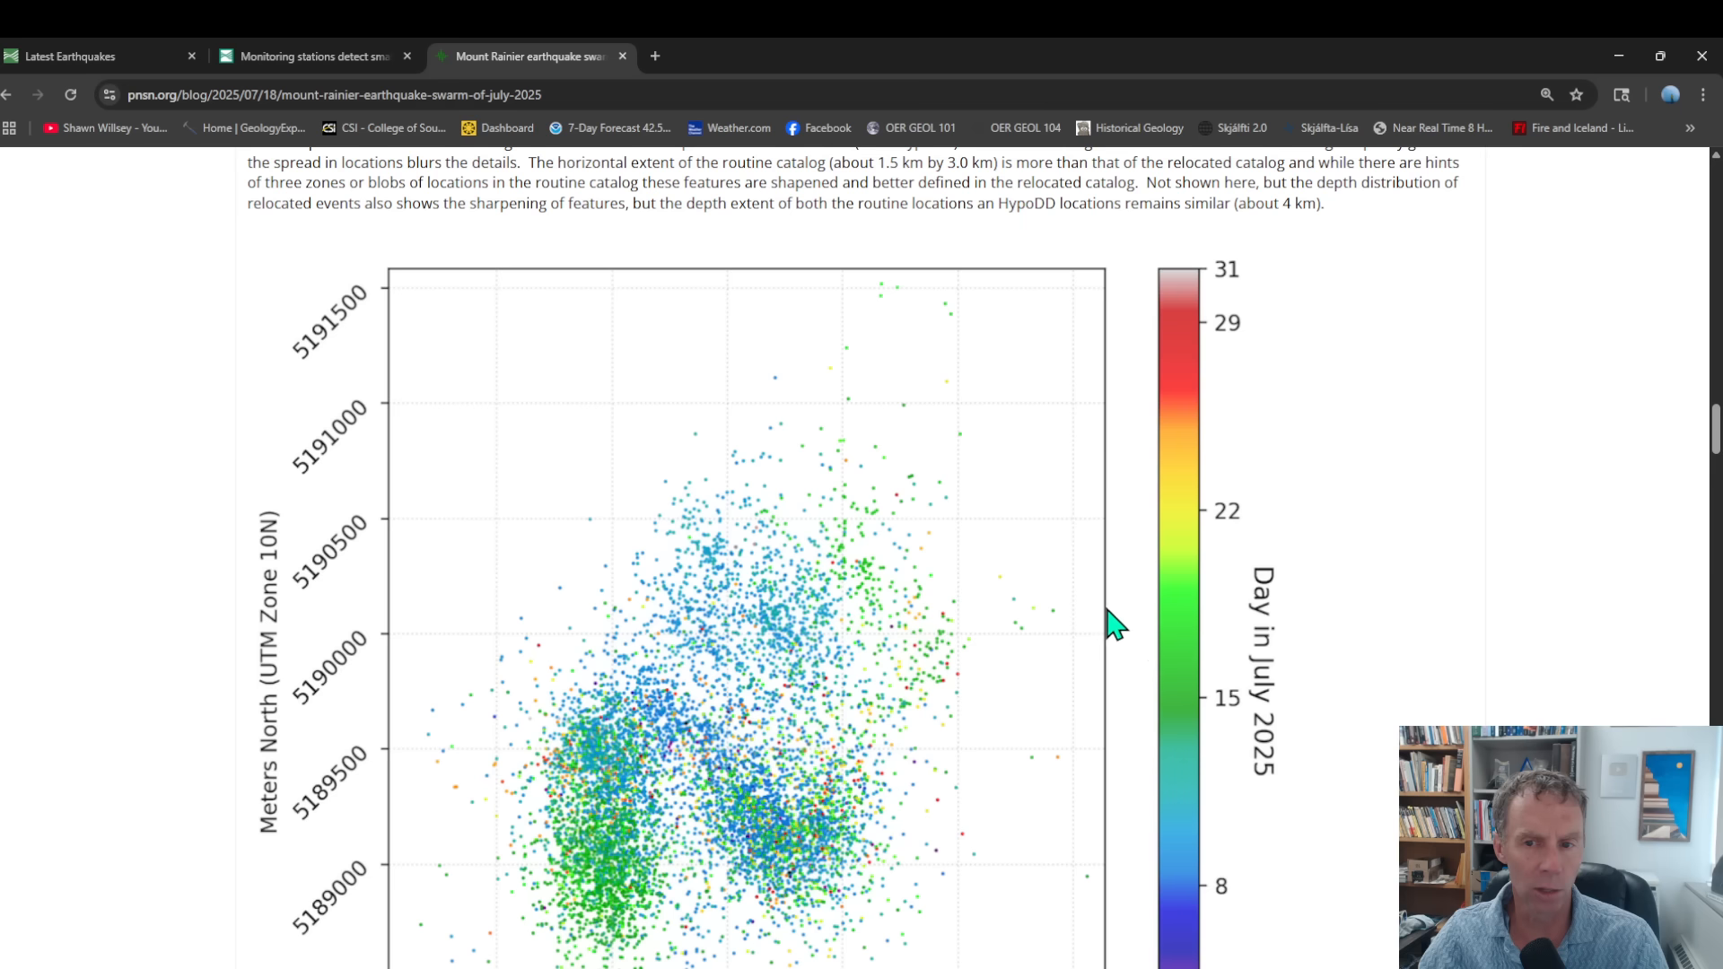
scroll(down, 3)
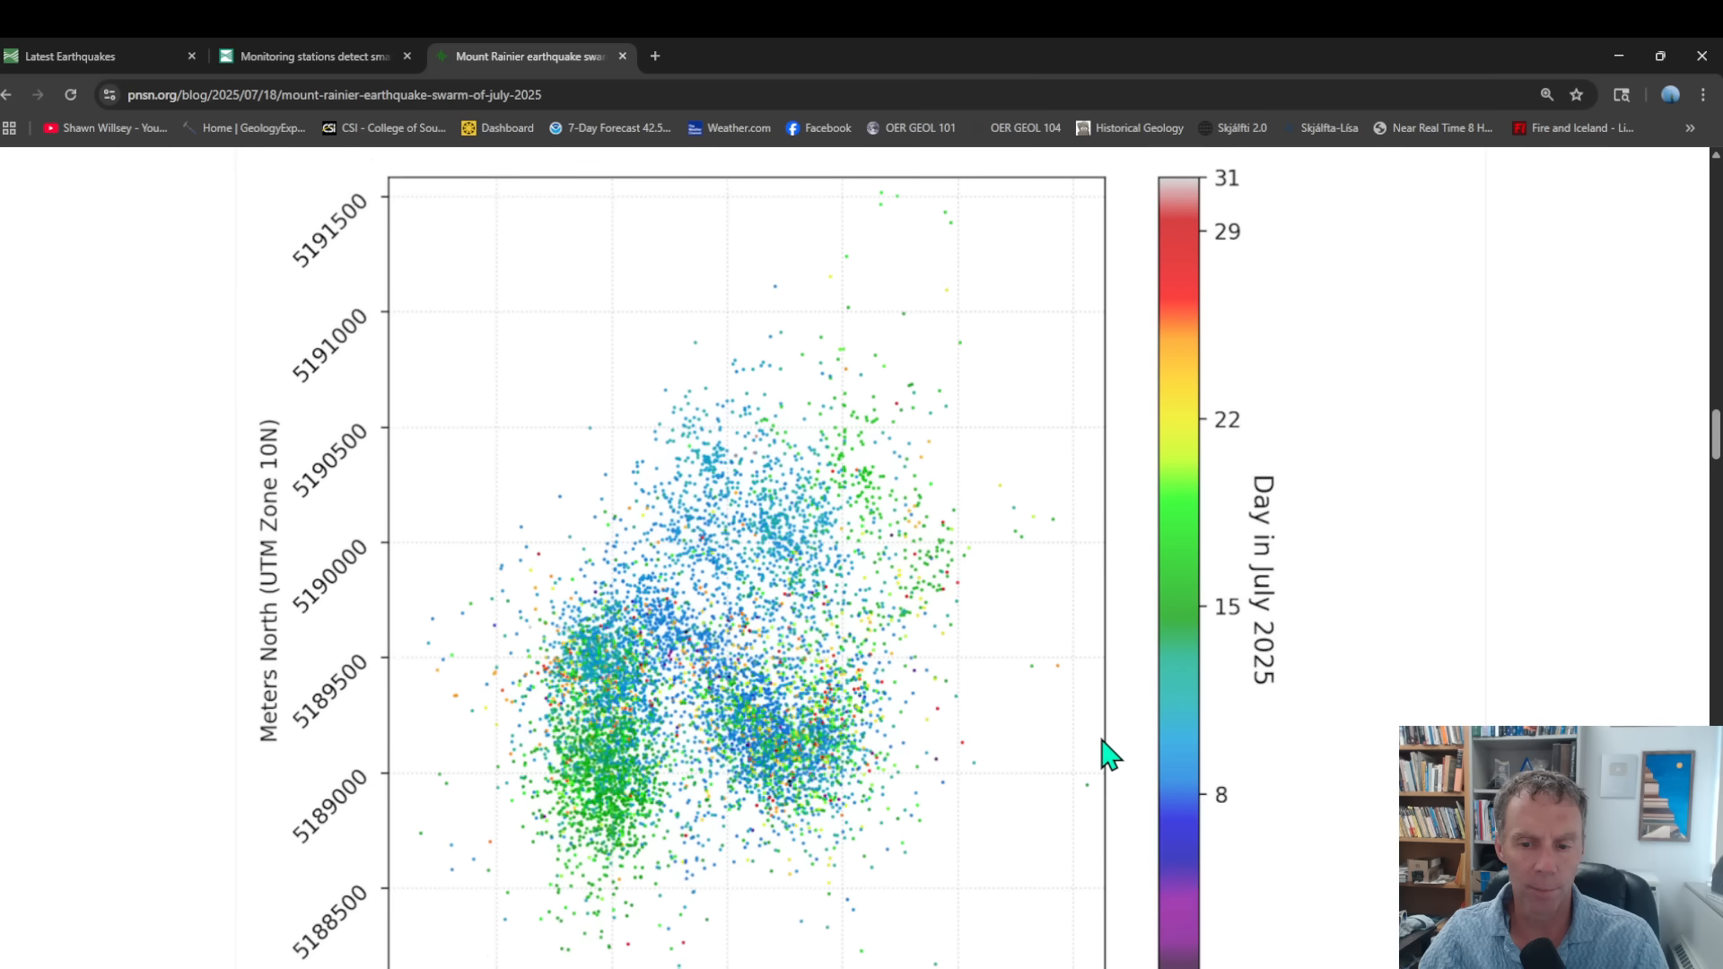
scroll(down, 3)
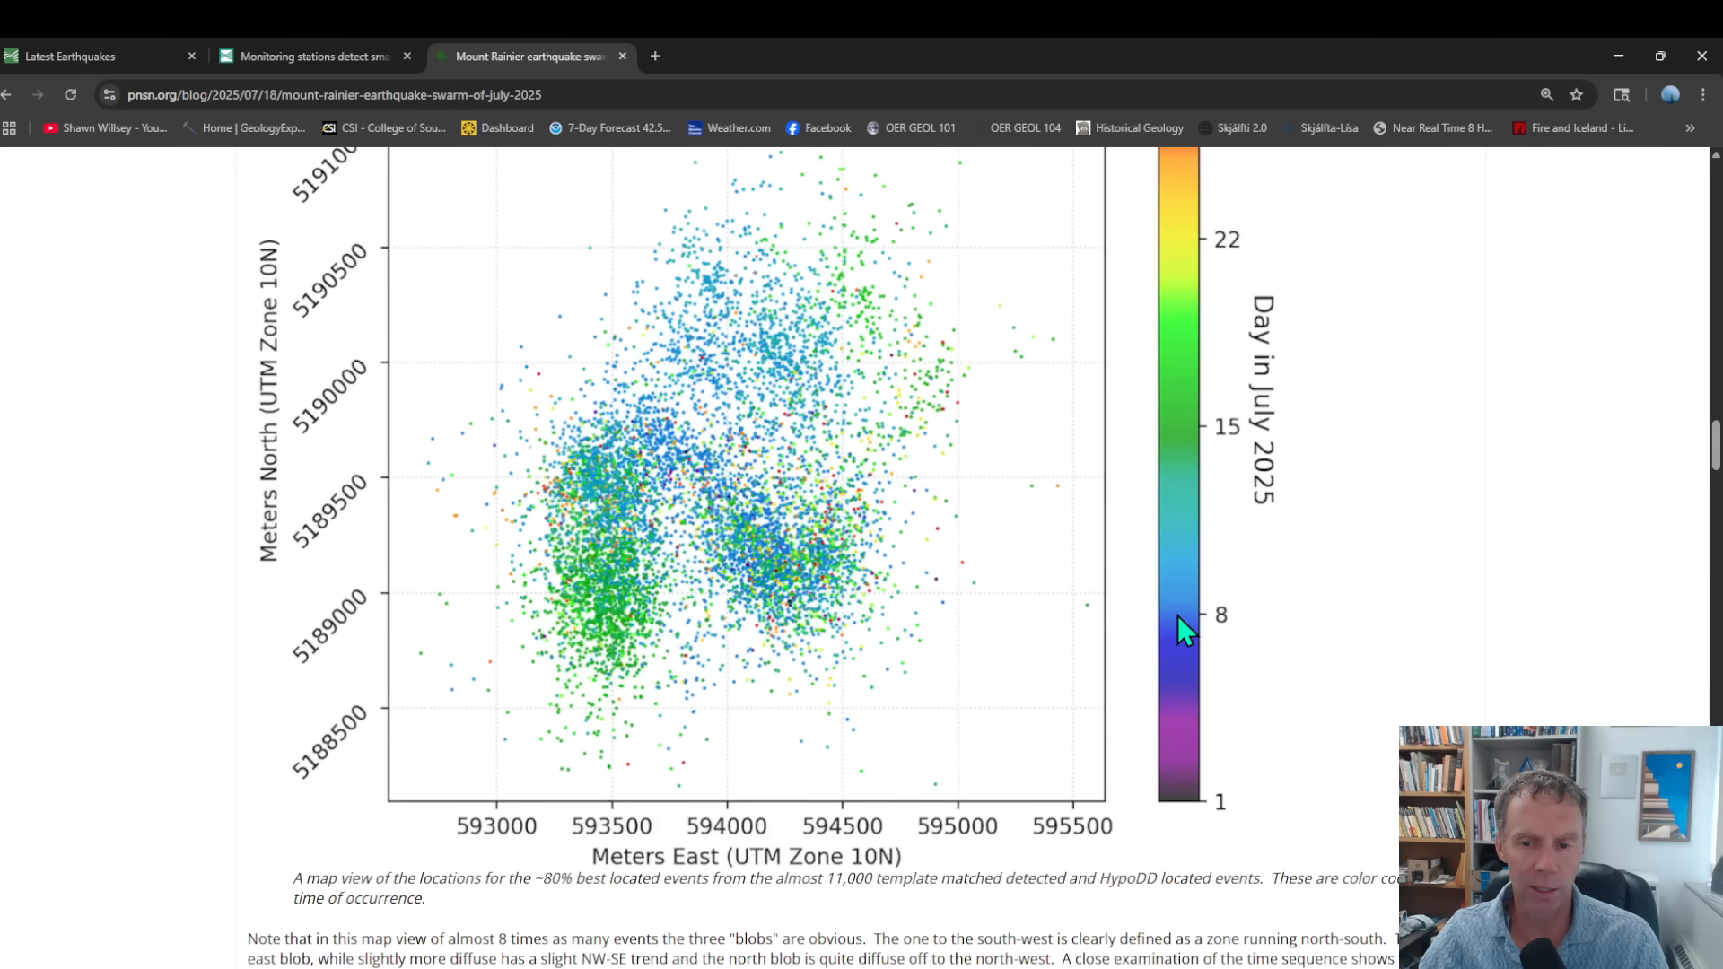
mouse_move(1195, 623)
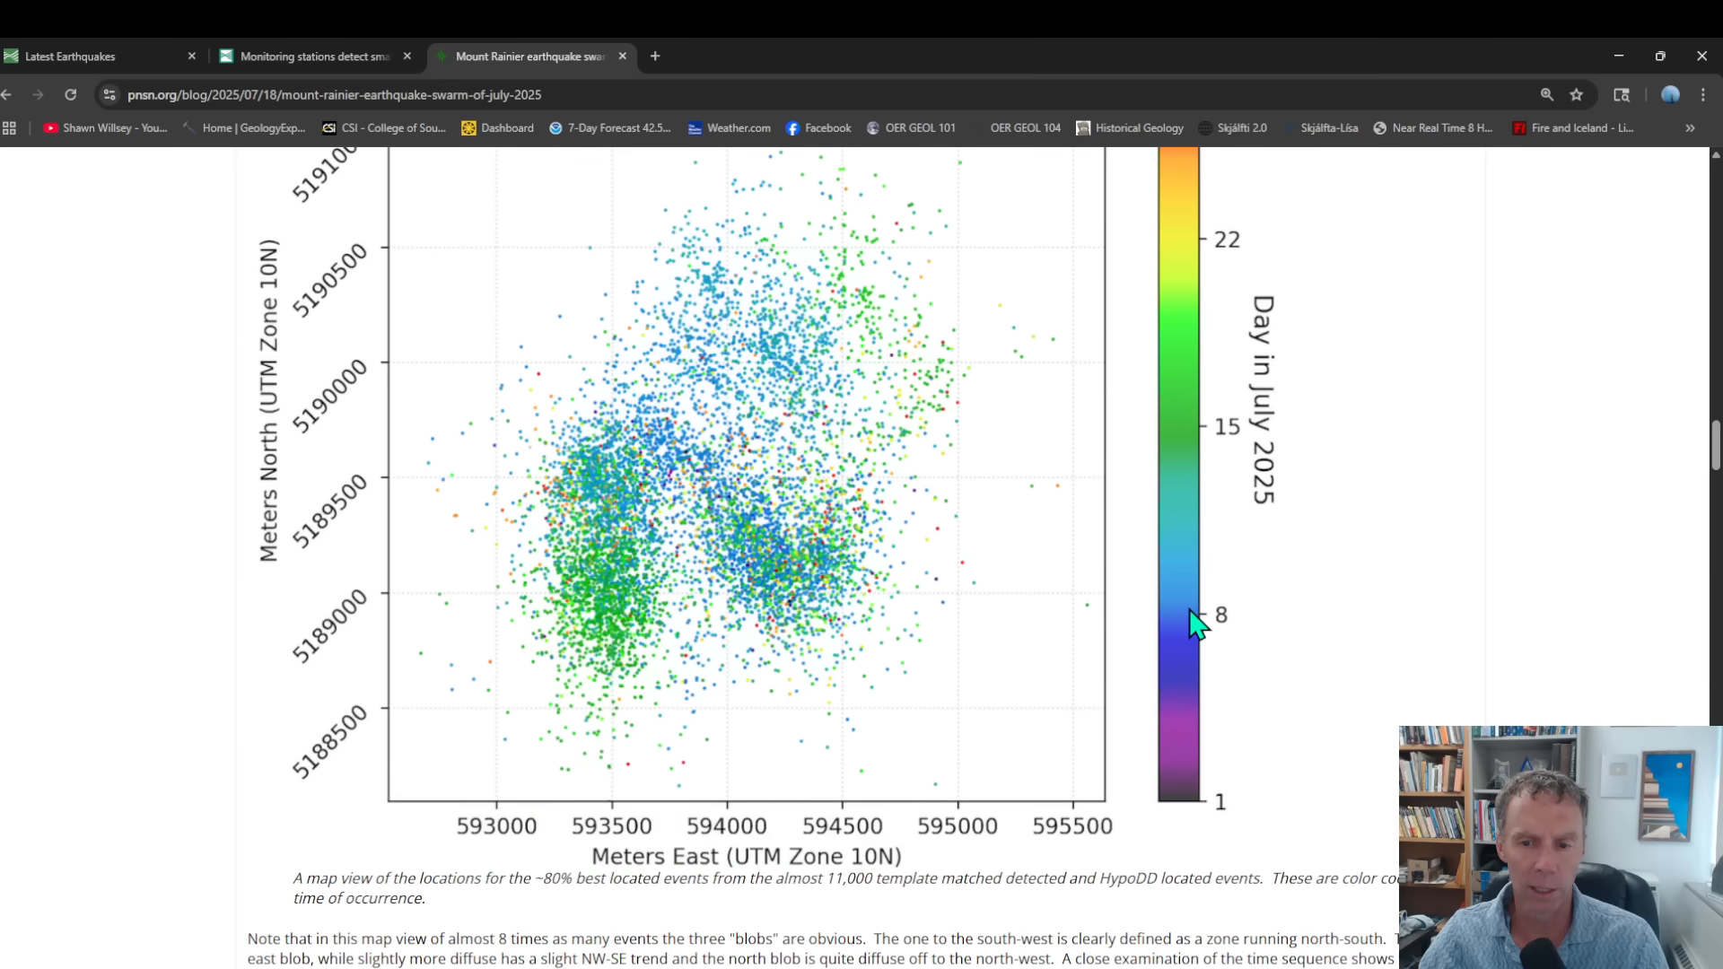
mouse_move(1208, 627)
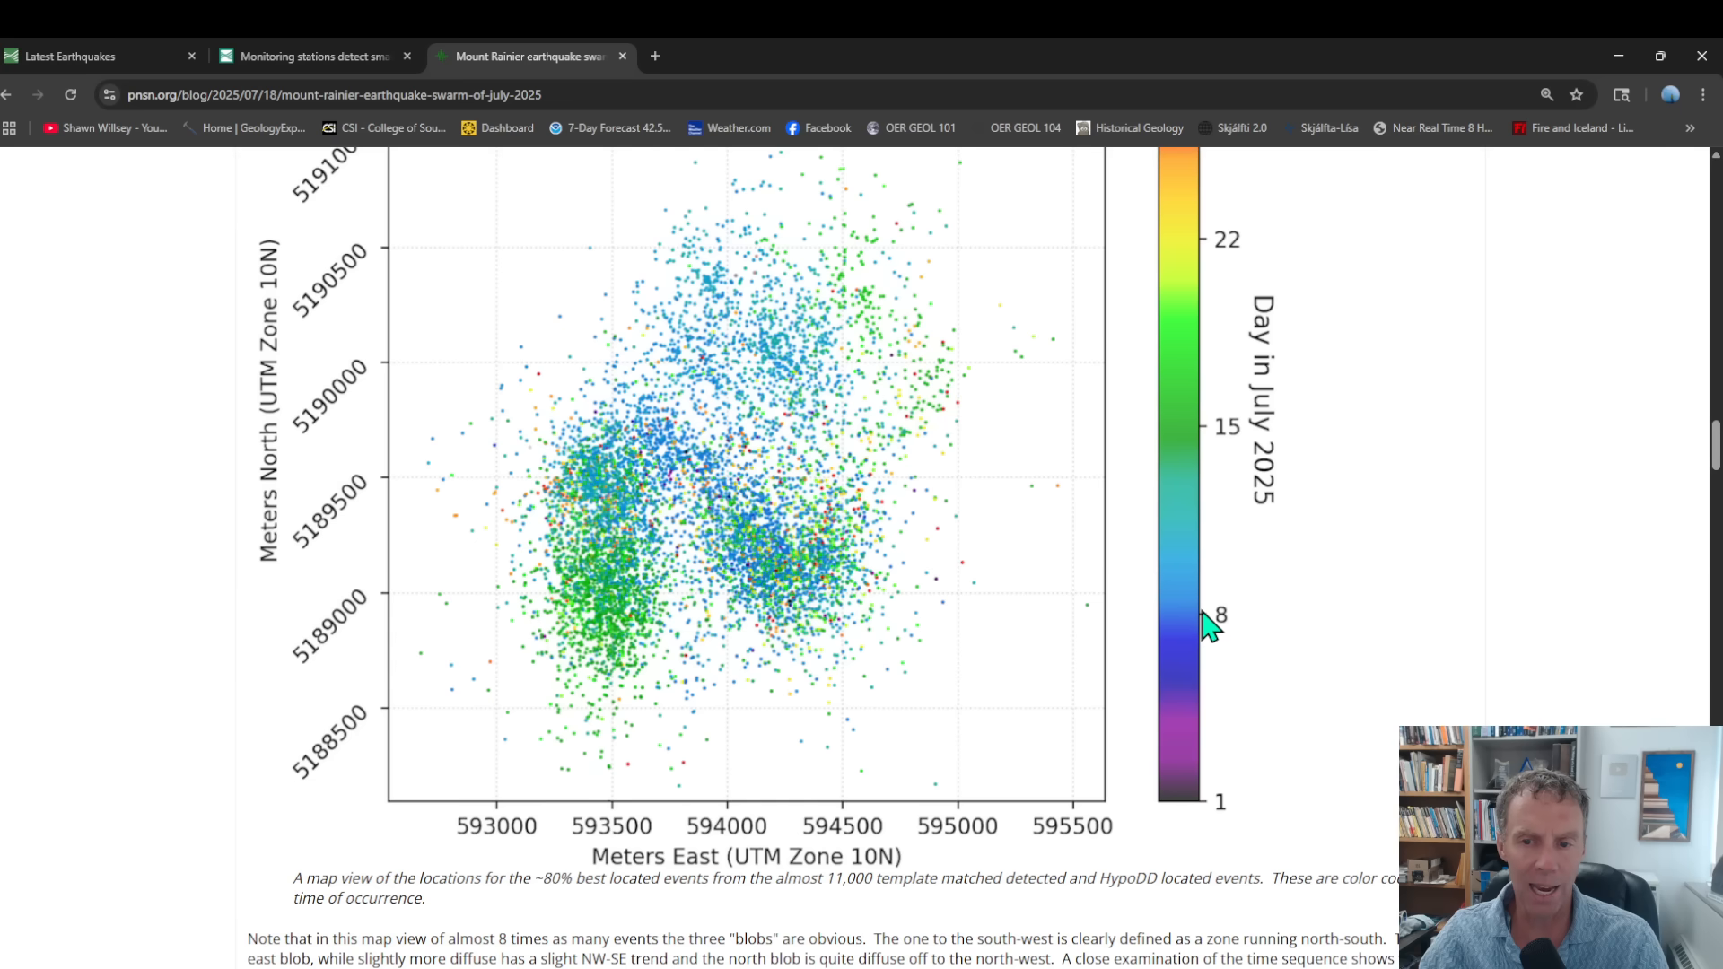
mouse_move(1186, 431)
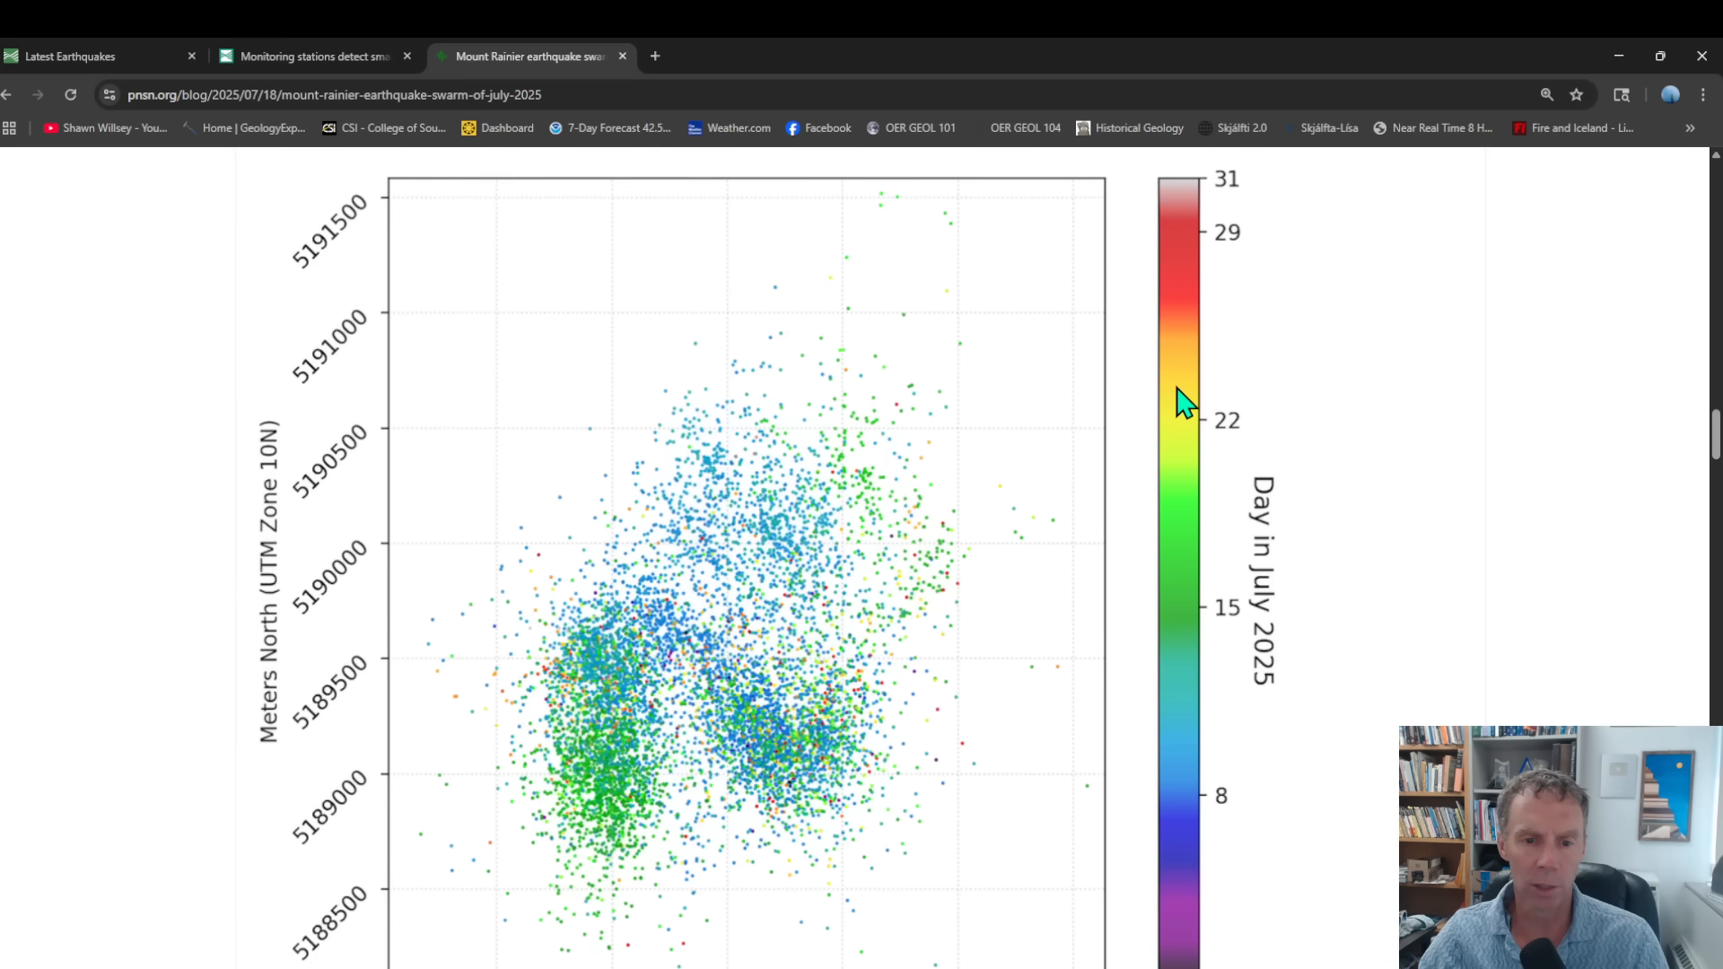
scroll(down, 3)
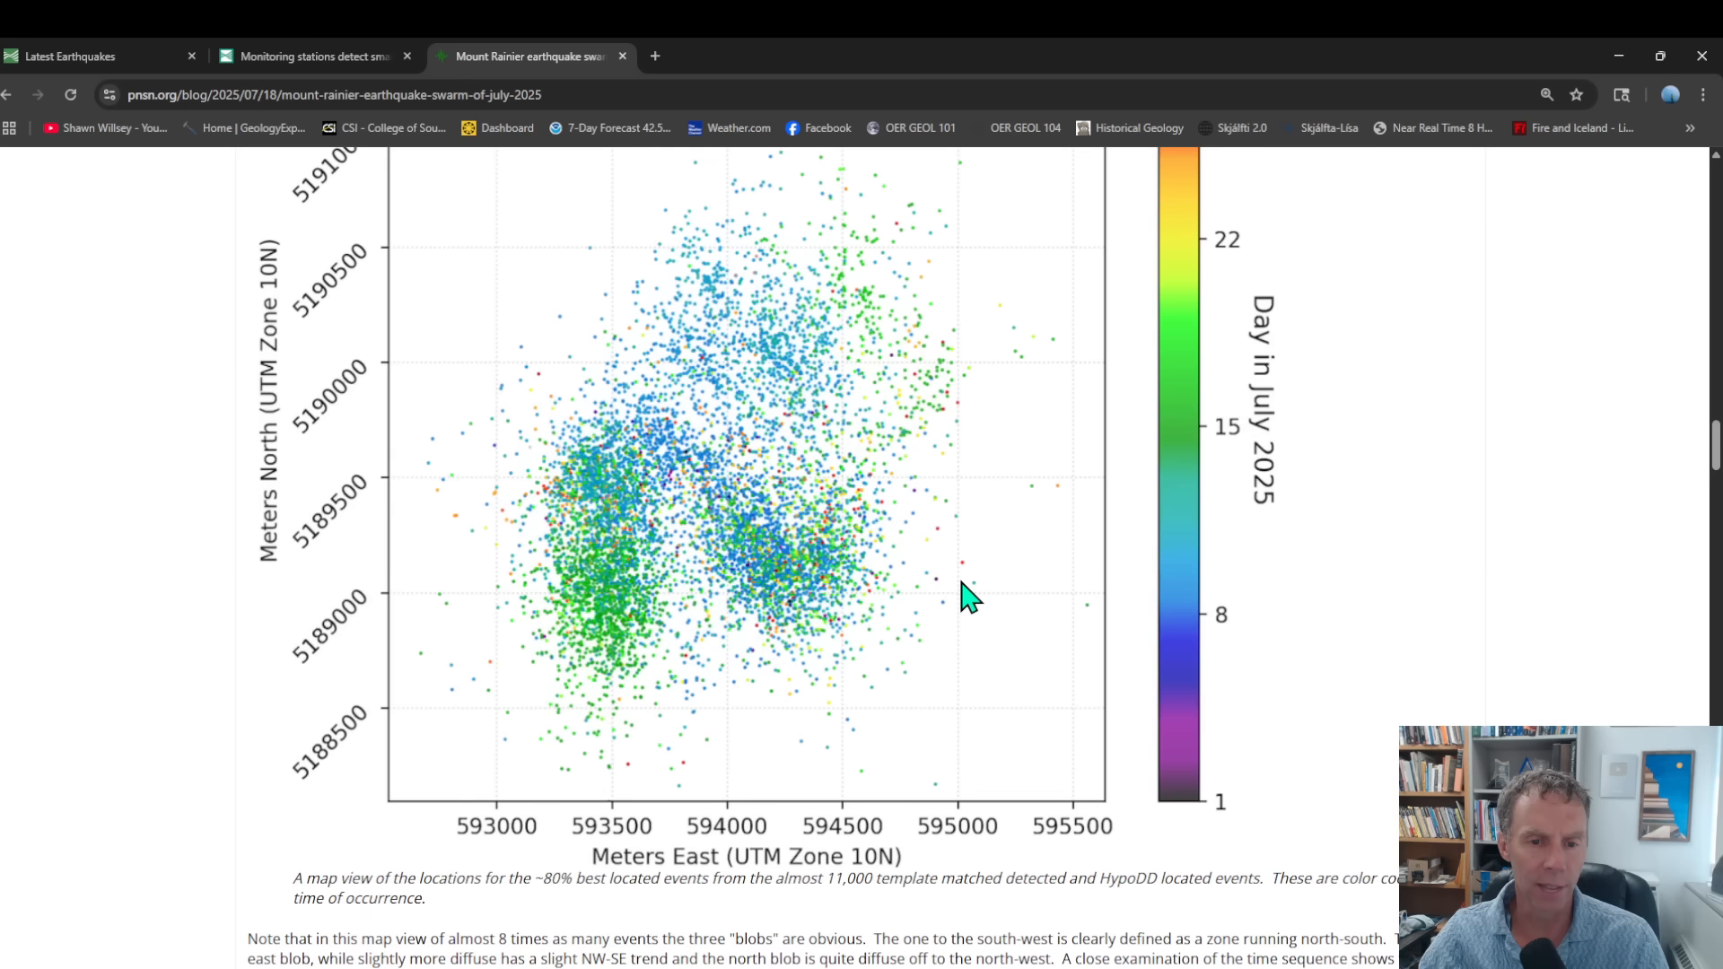
mouse_move(429, 726)
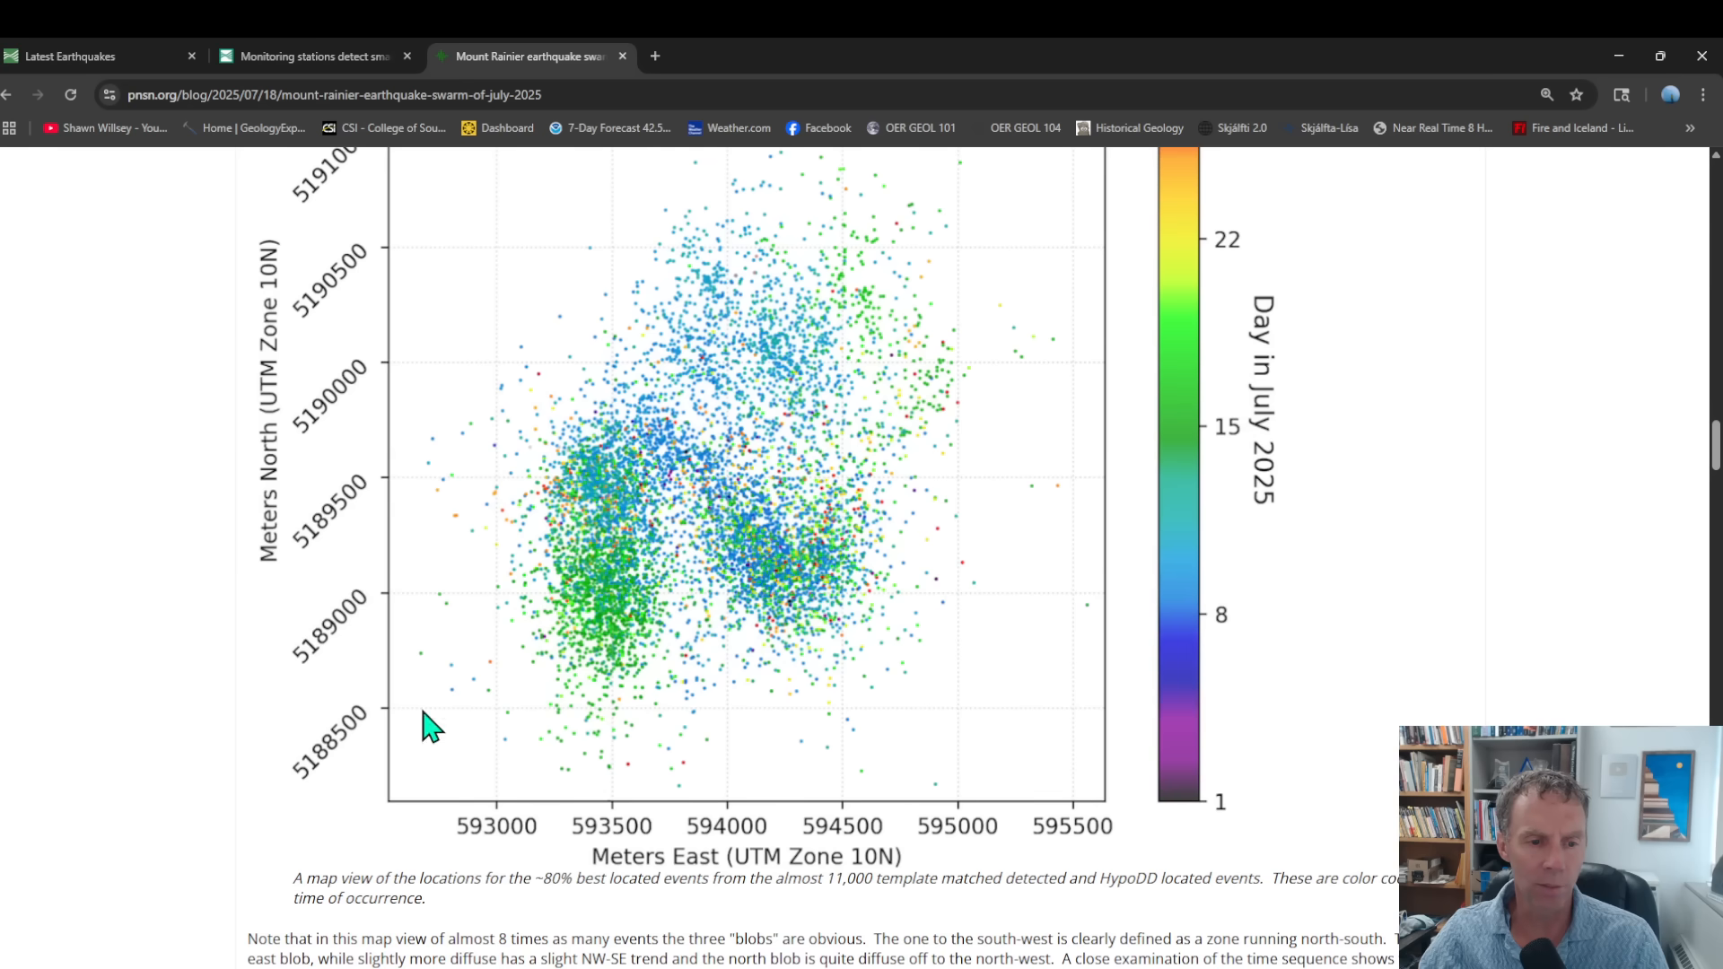
mouse_move(807, 562)
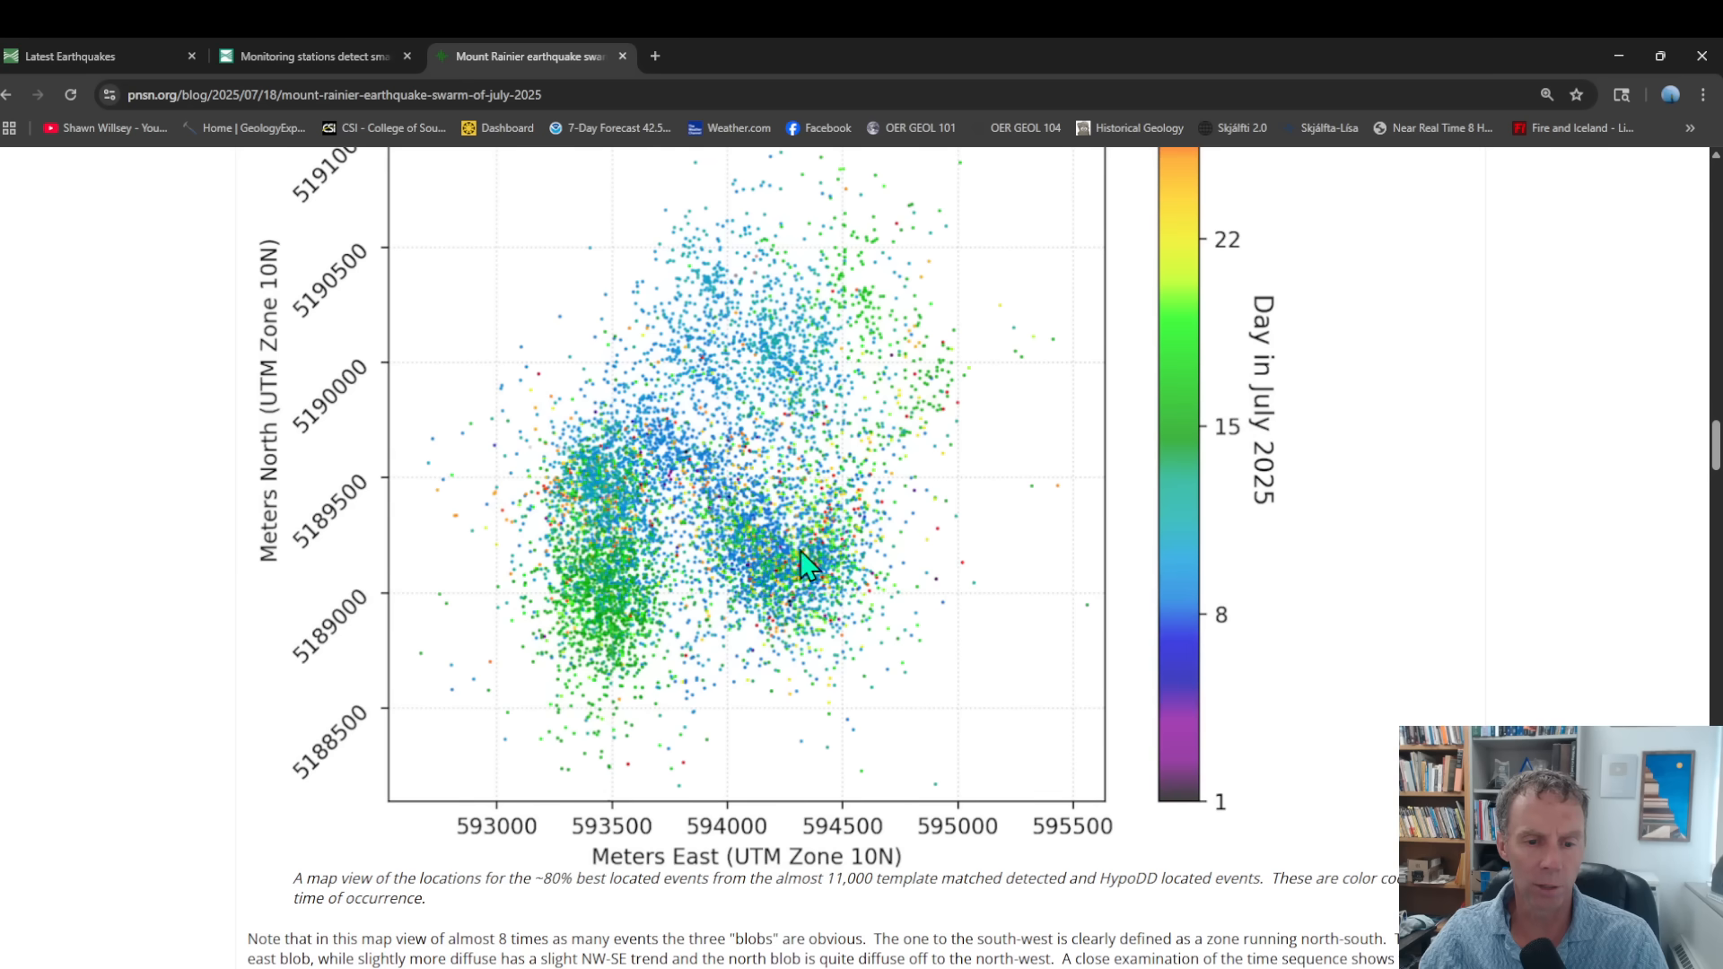
mouse_move(605, 622)
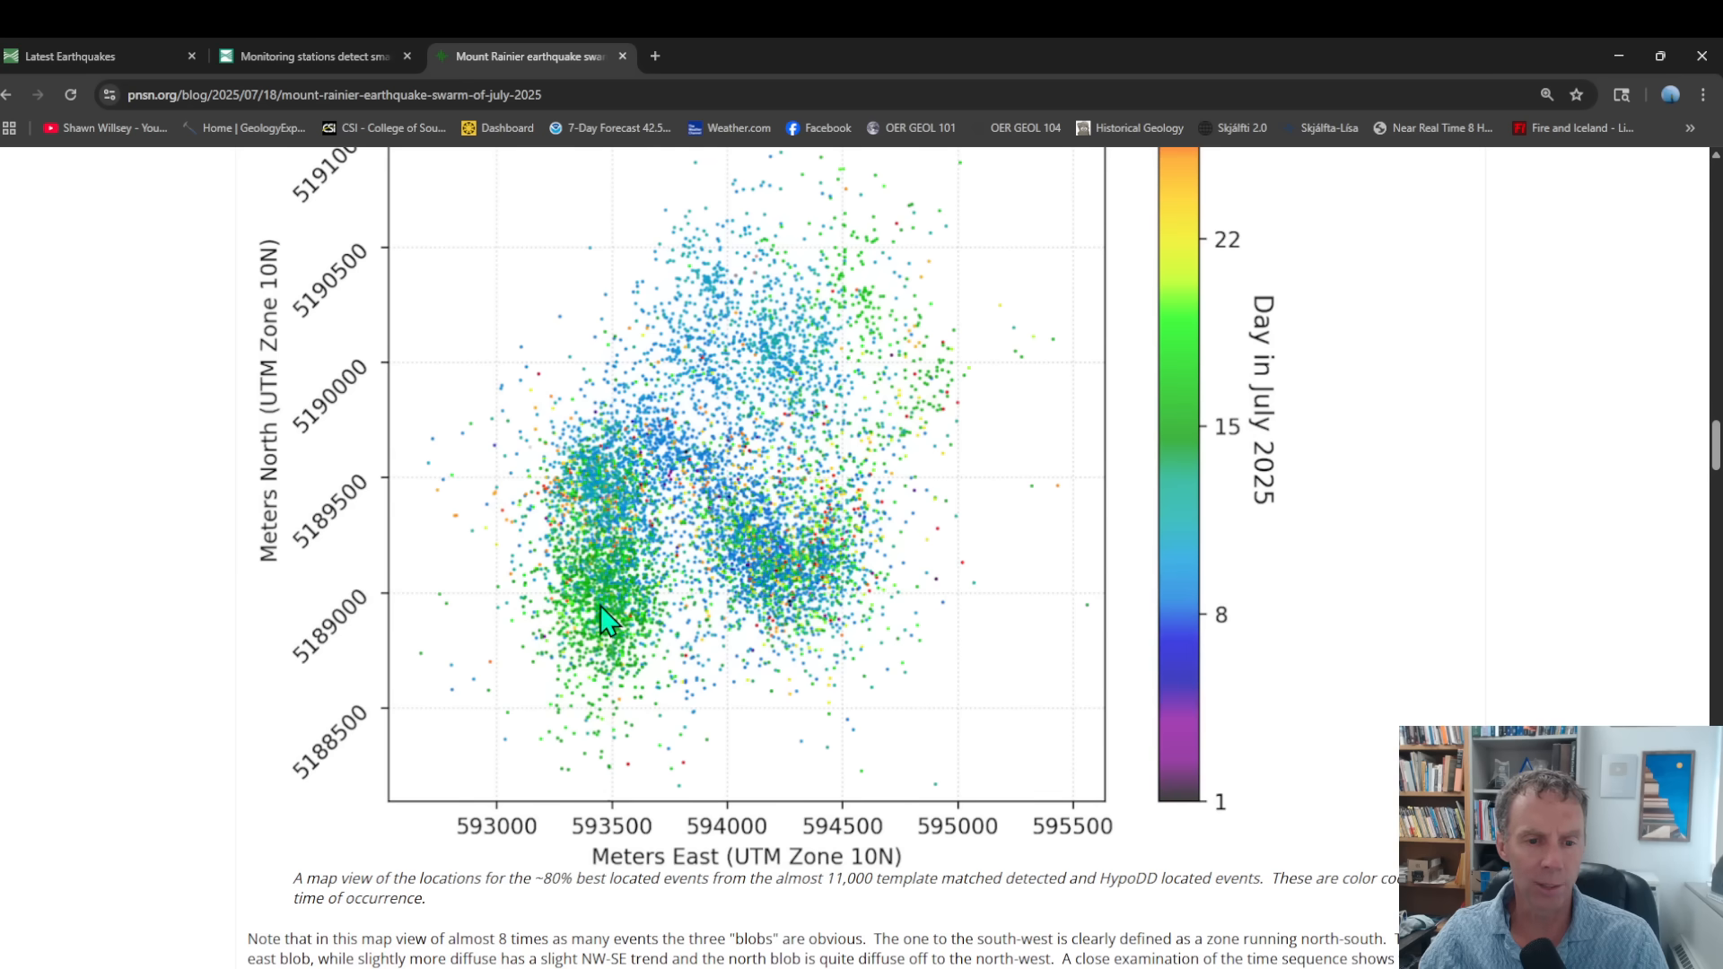
mouse_move(868, 632)
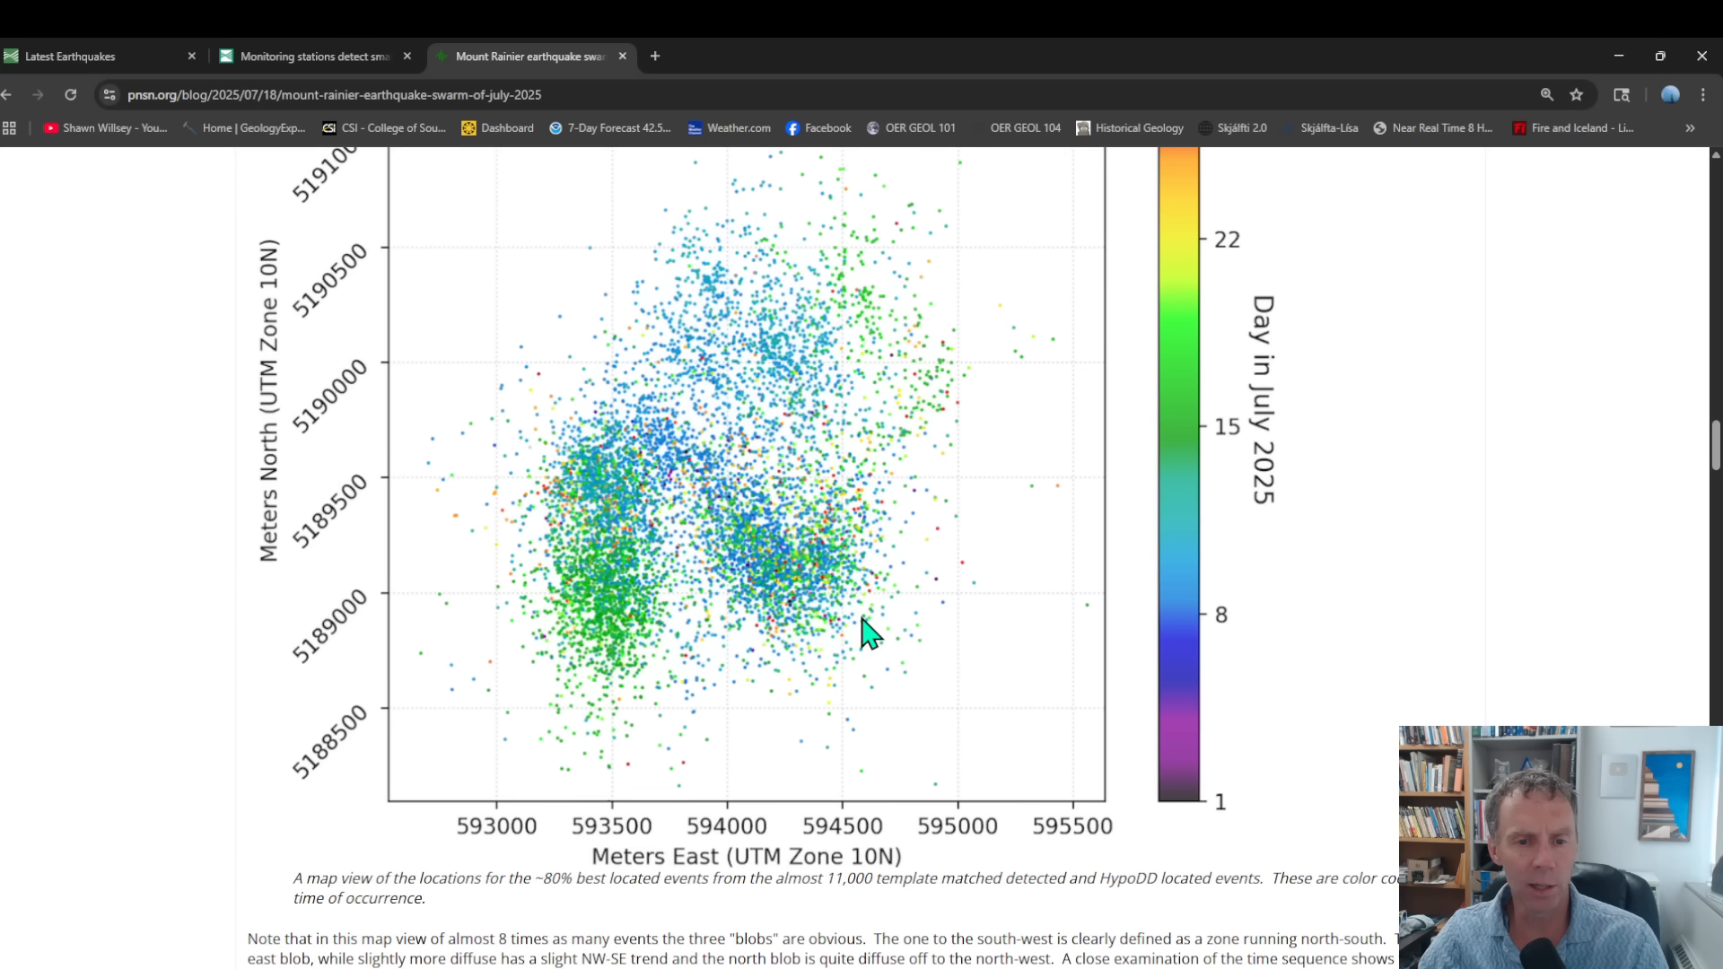
mouse_move(733, 591)
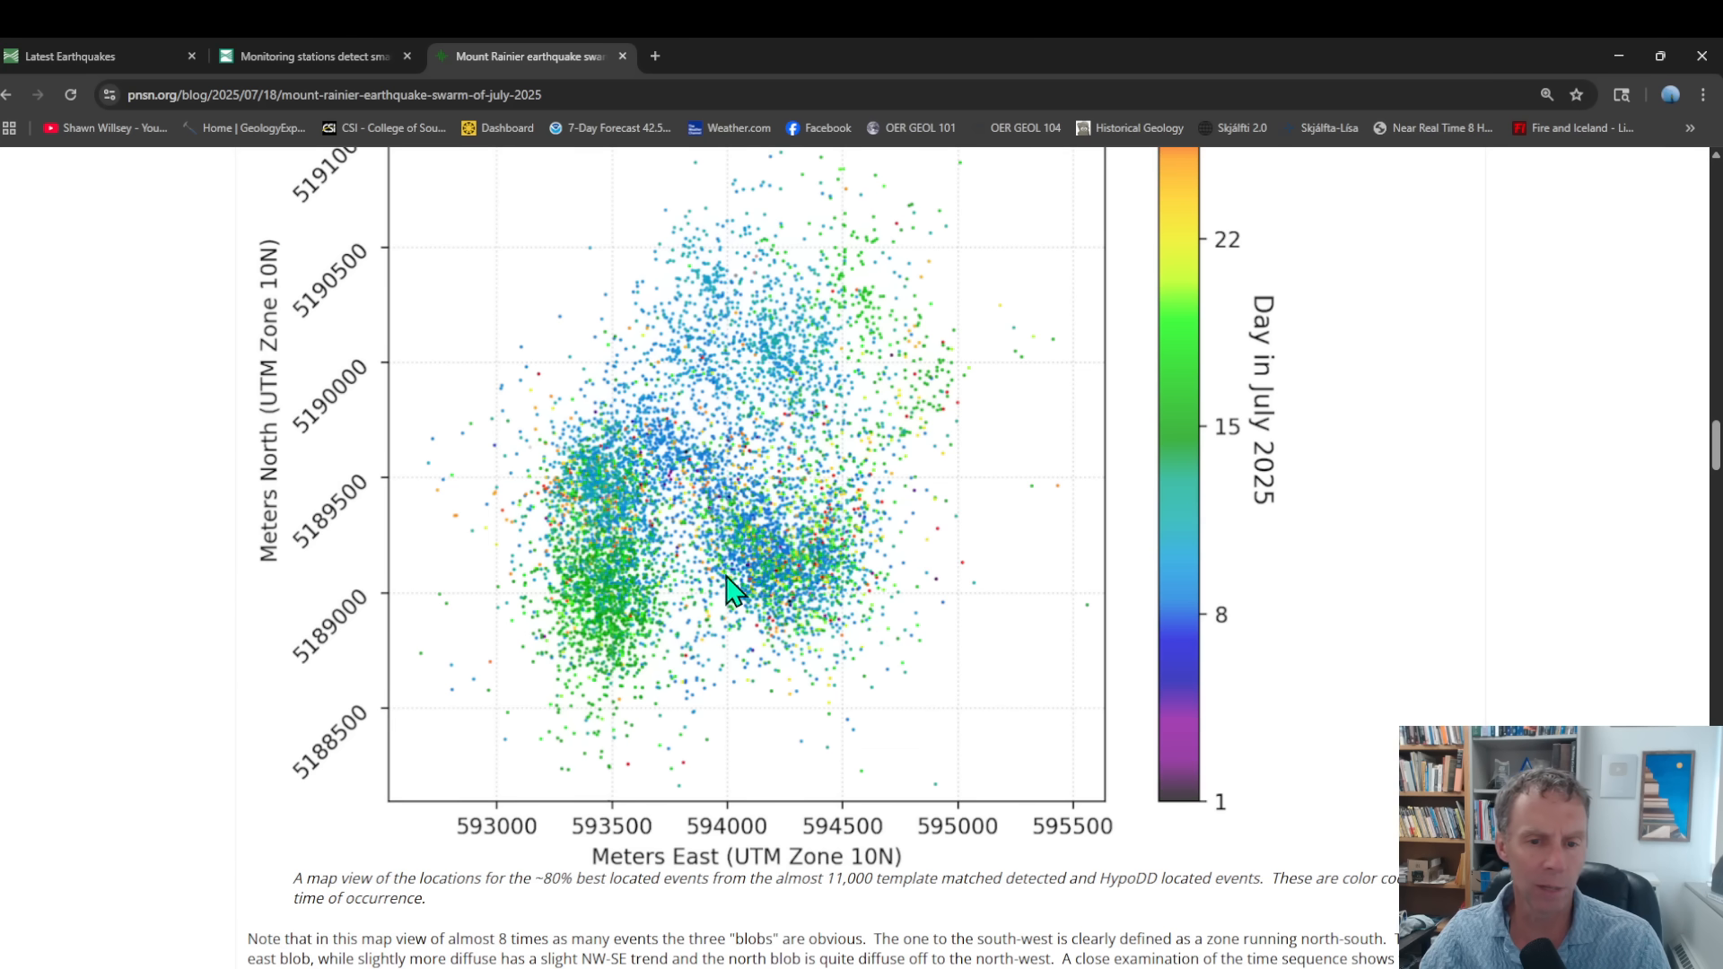
mouse_move(635, 607)
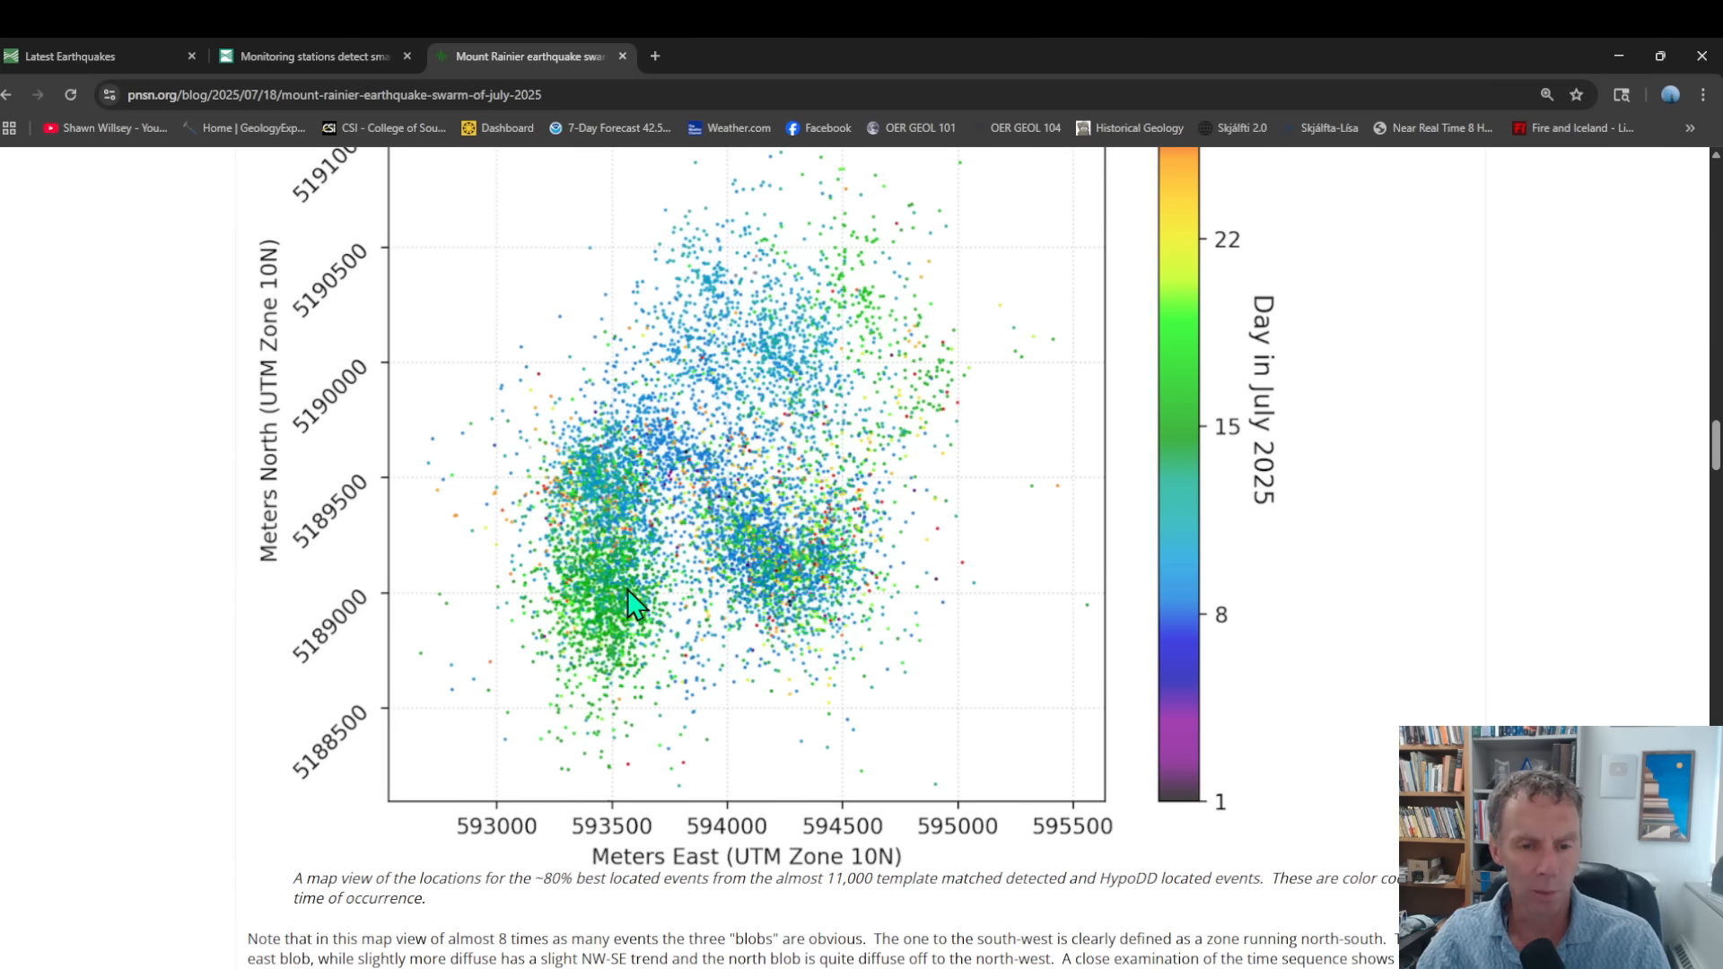
mouse_move(616, 739)
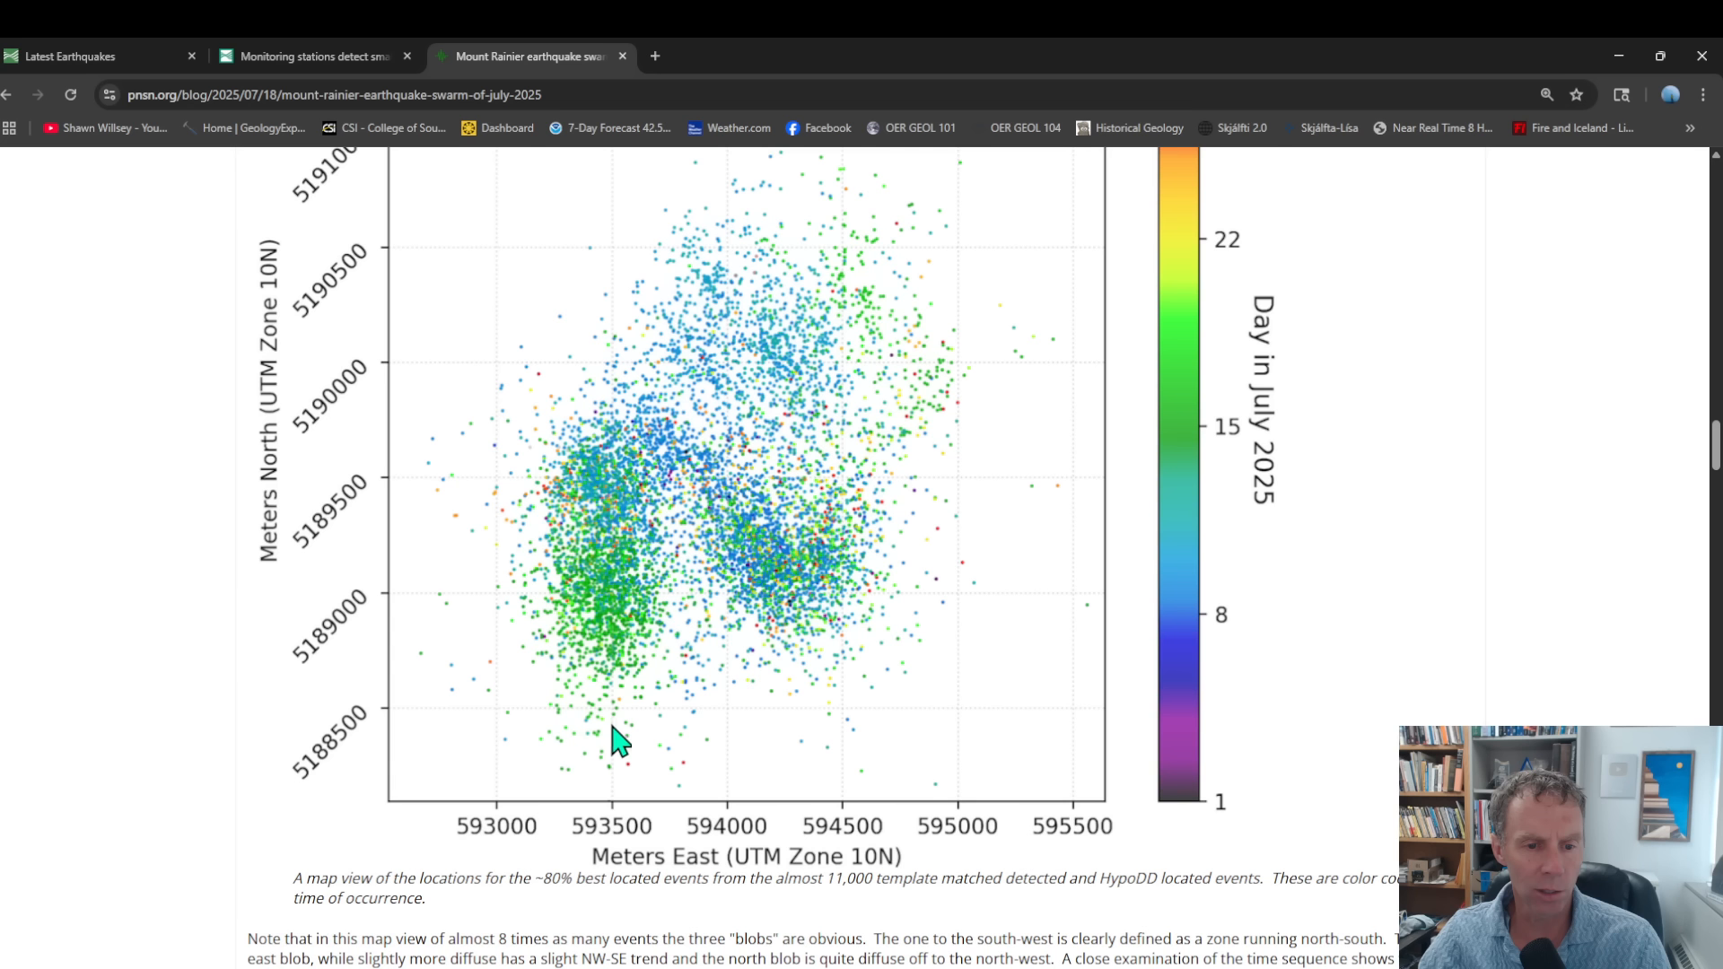
mouse_move(613, 724)
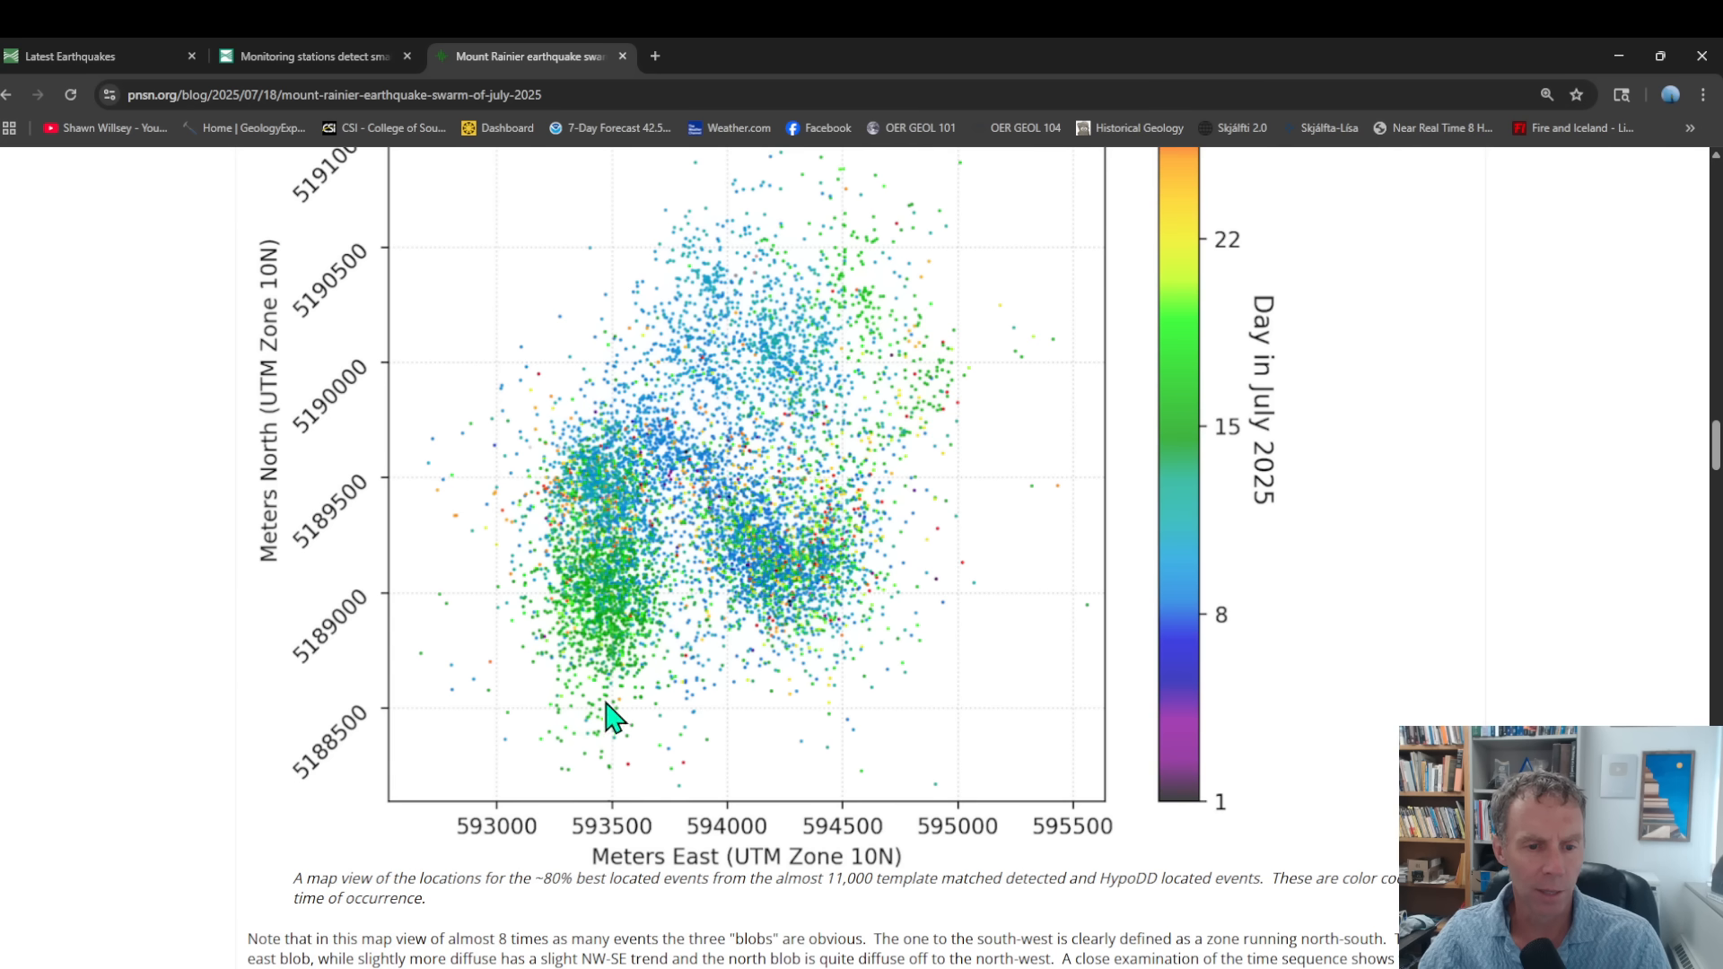
mouse_move(612, 557)
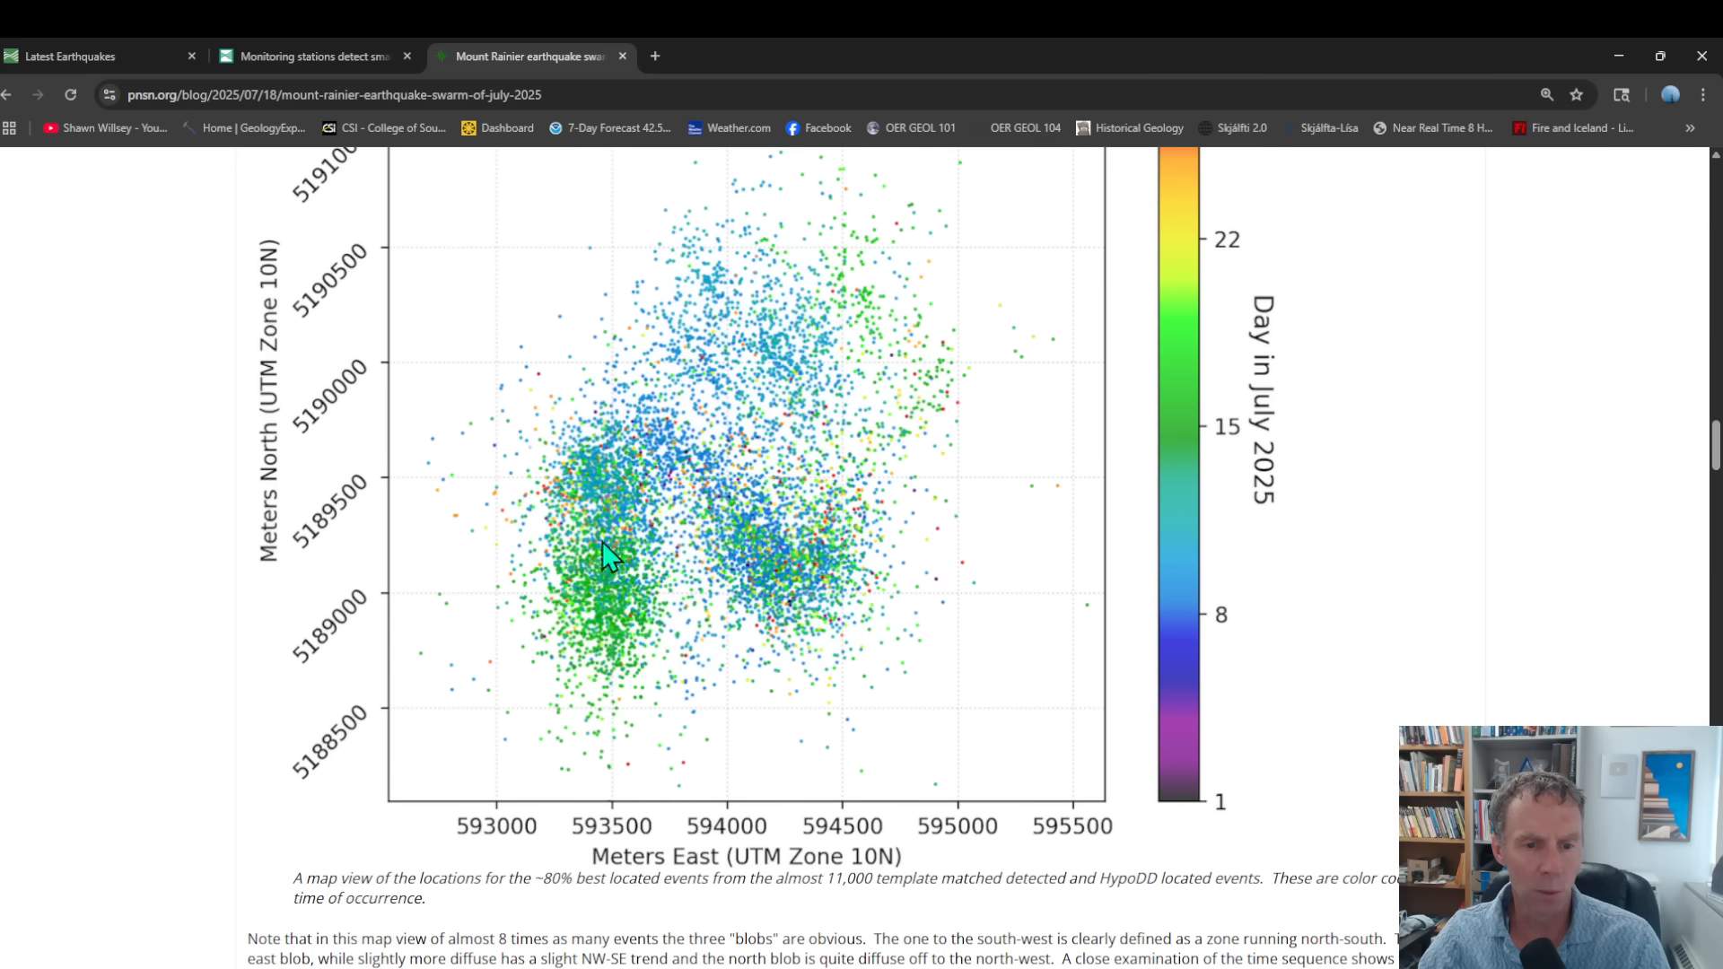
mouse_move(588, 480)
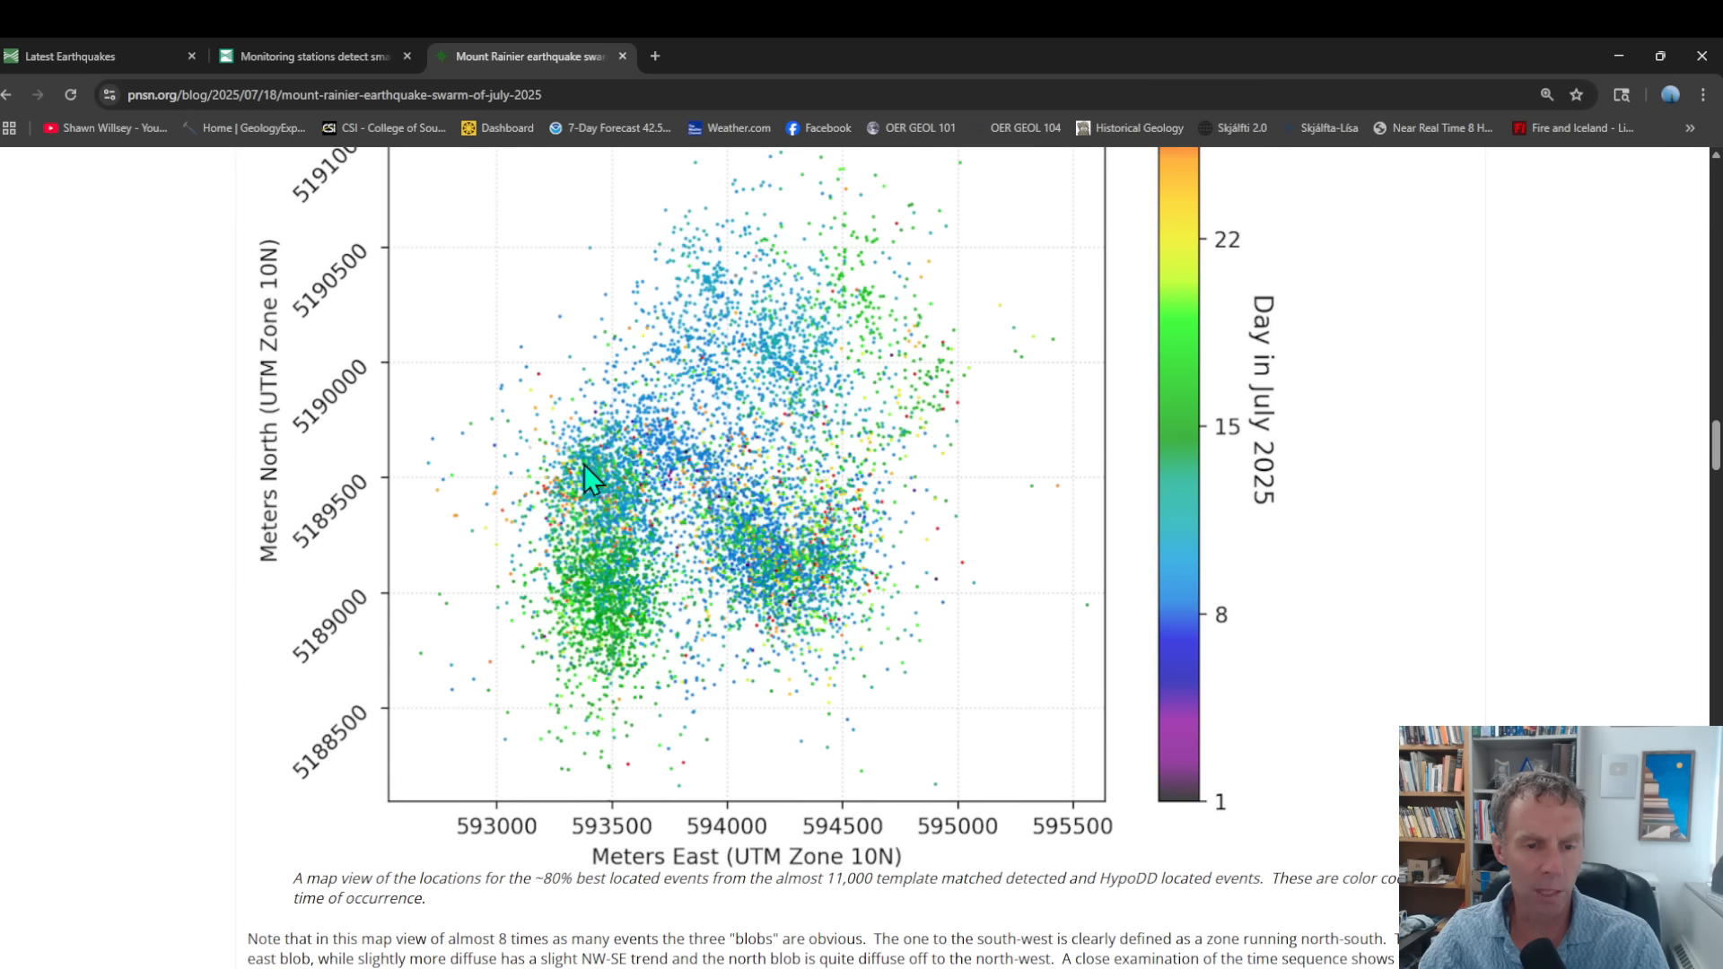
mouse_move(569, 630)
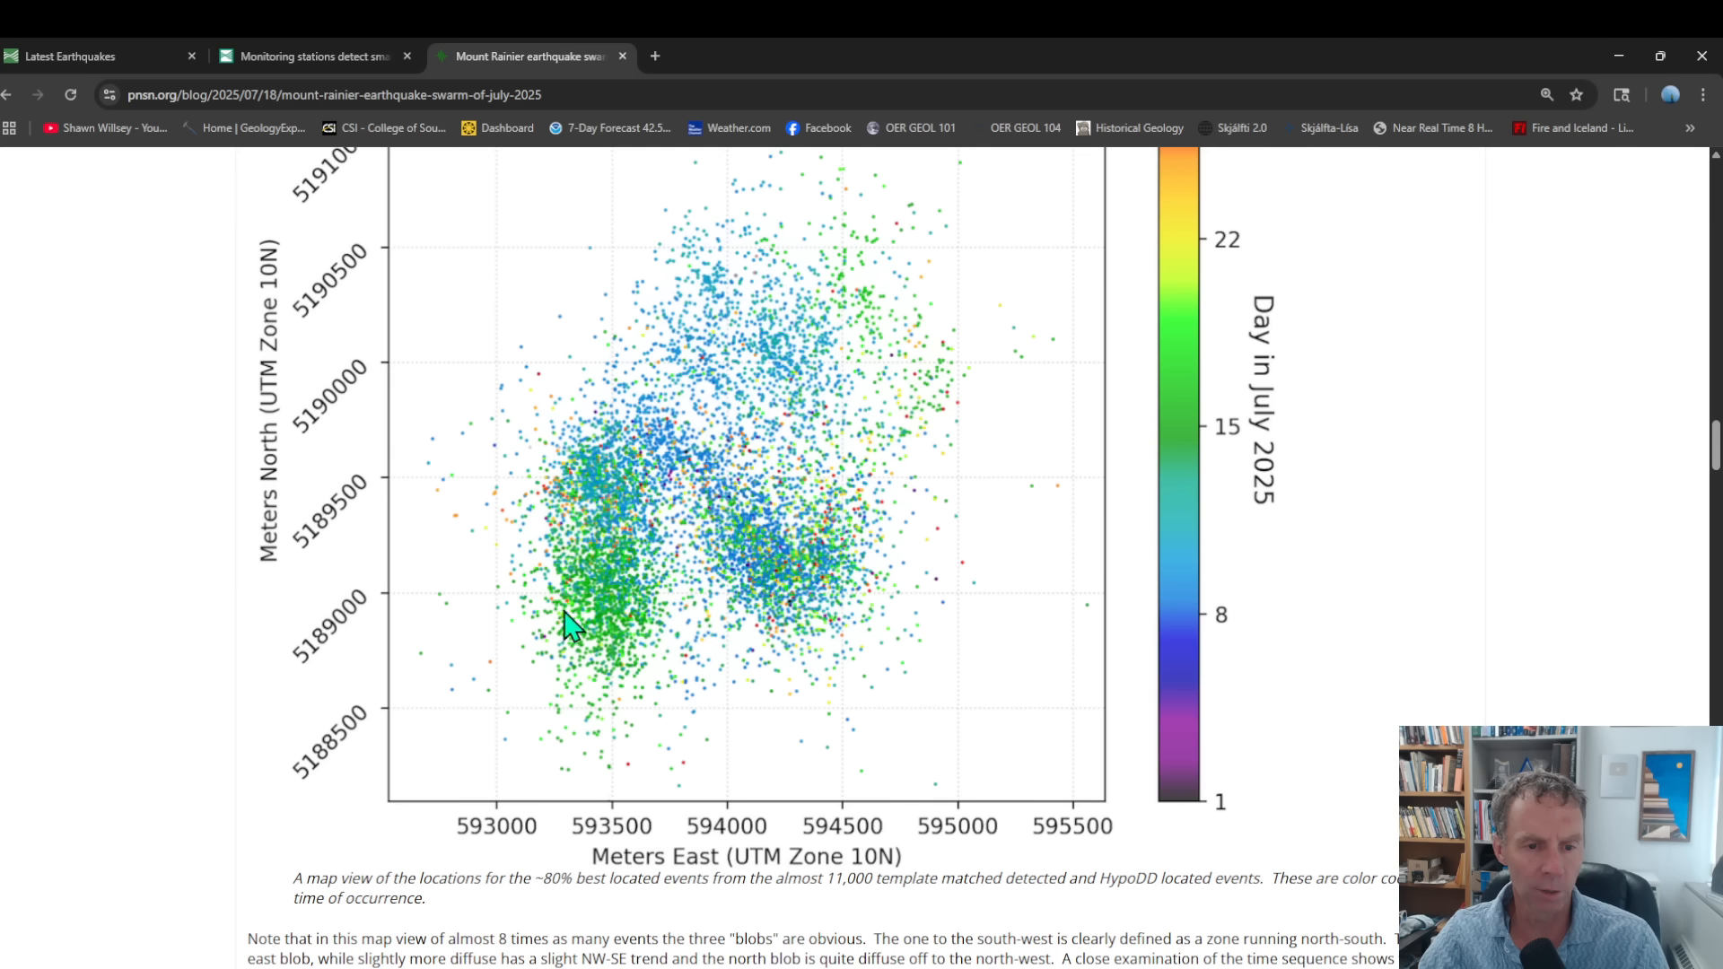
mouse_move(641, 618)
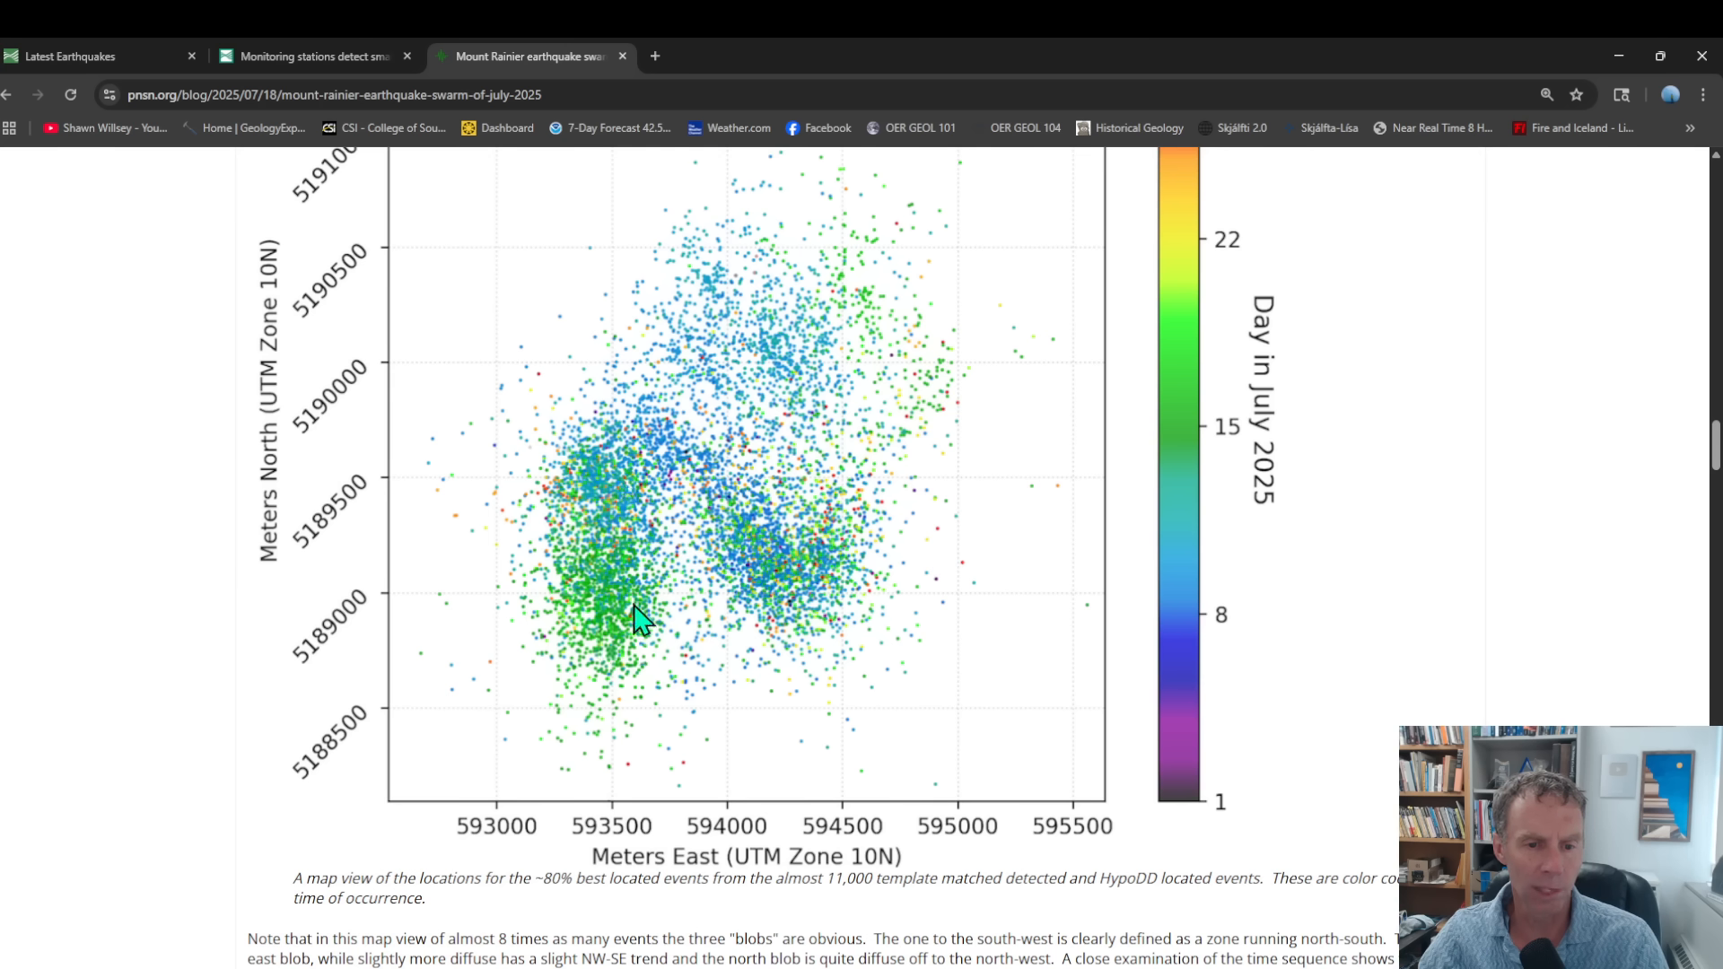
mouse_move(664, 641)
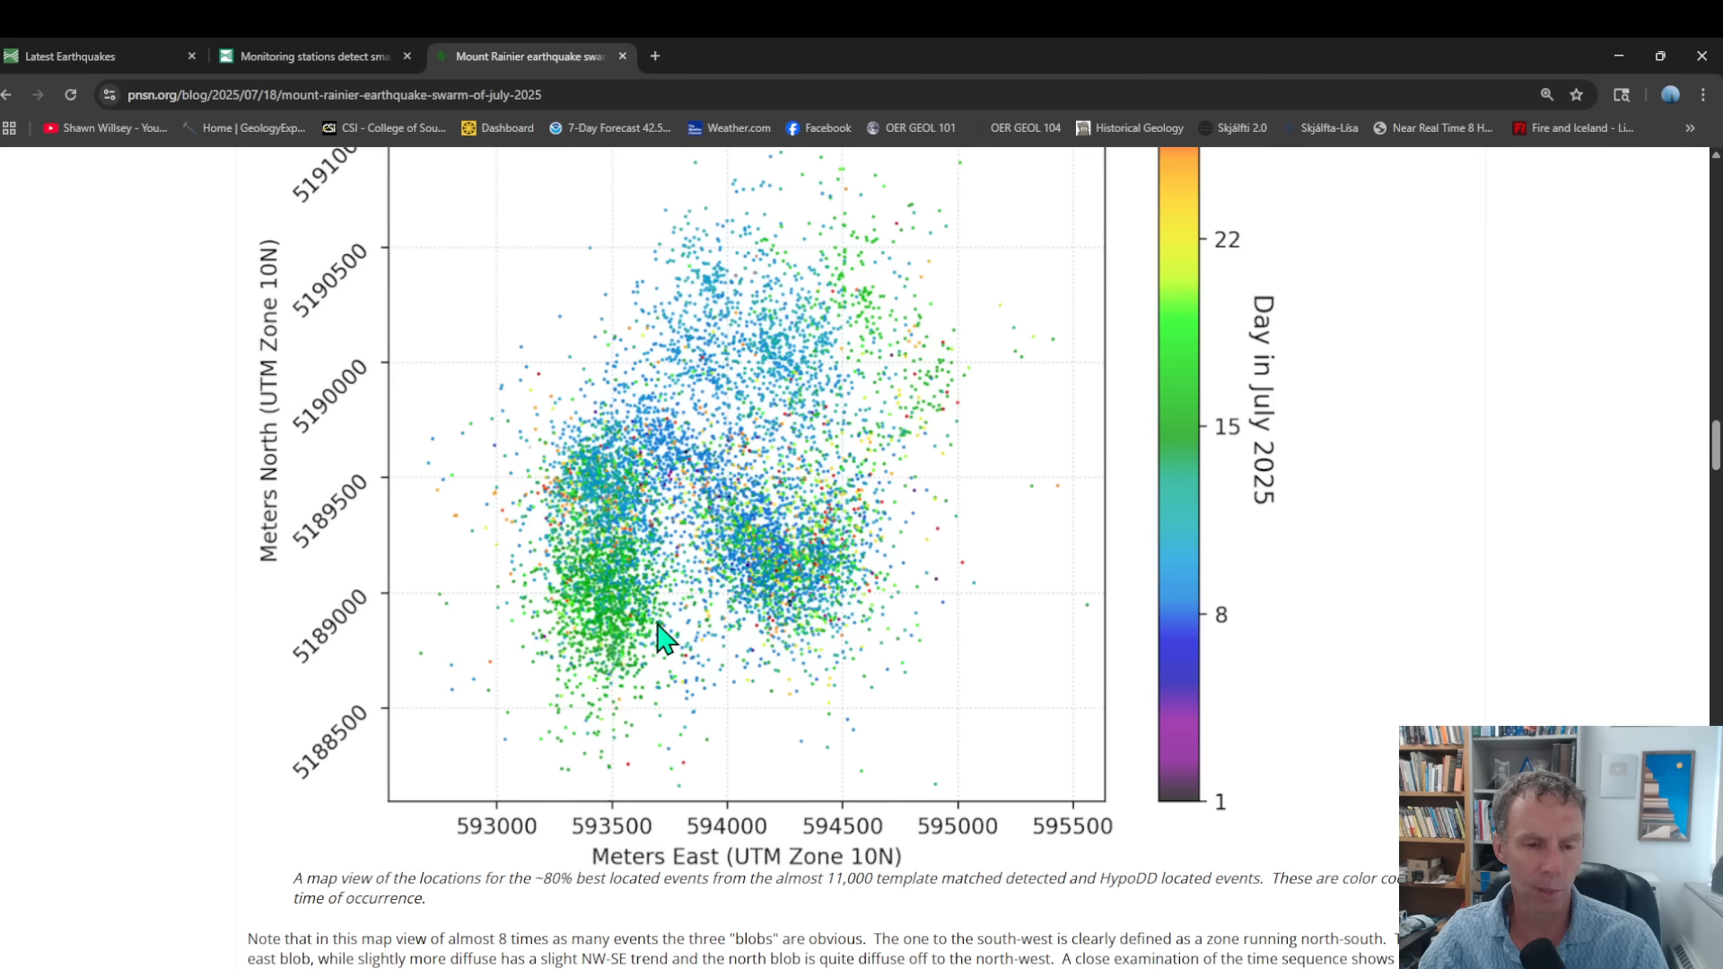
mouse_move(621, 427)
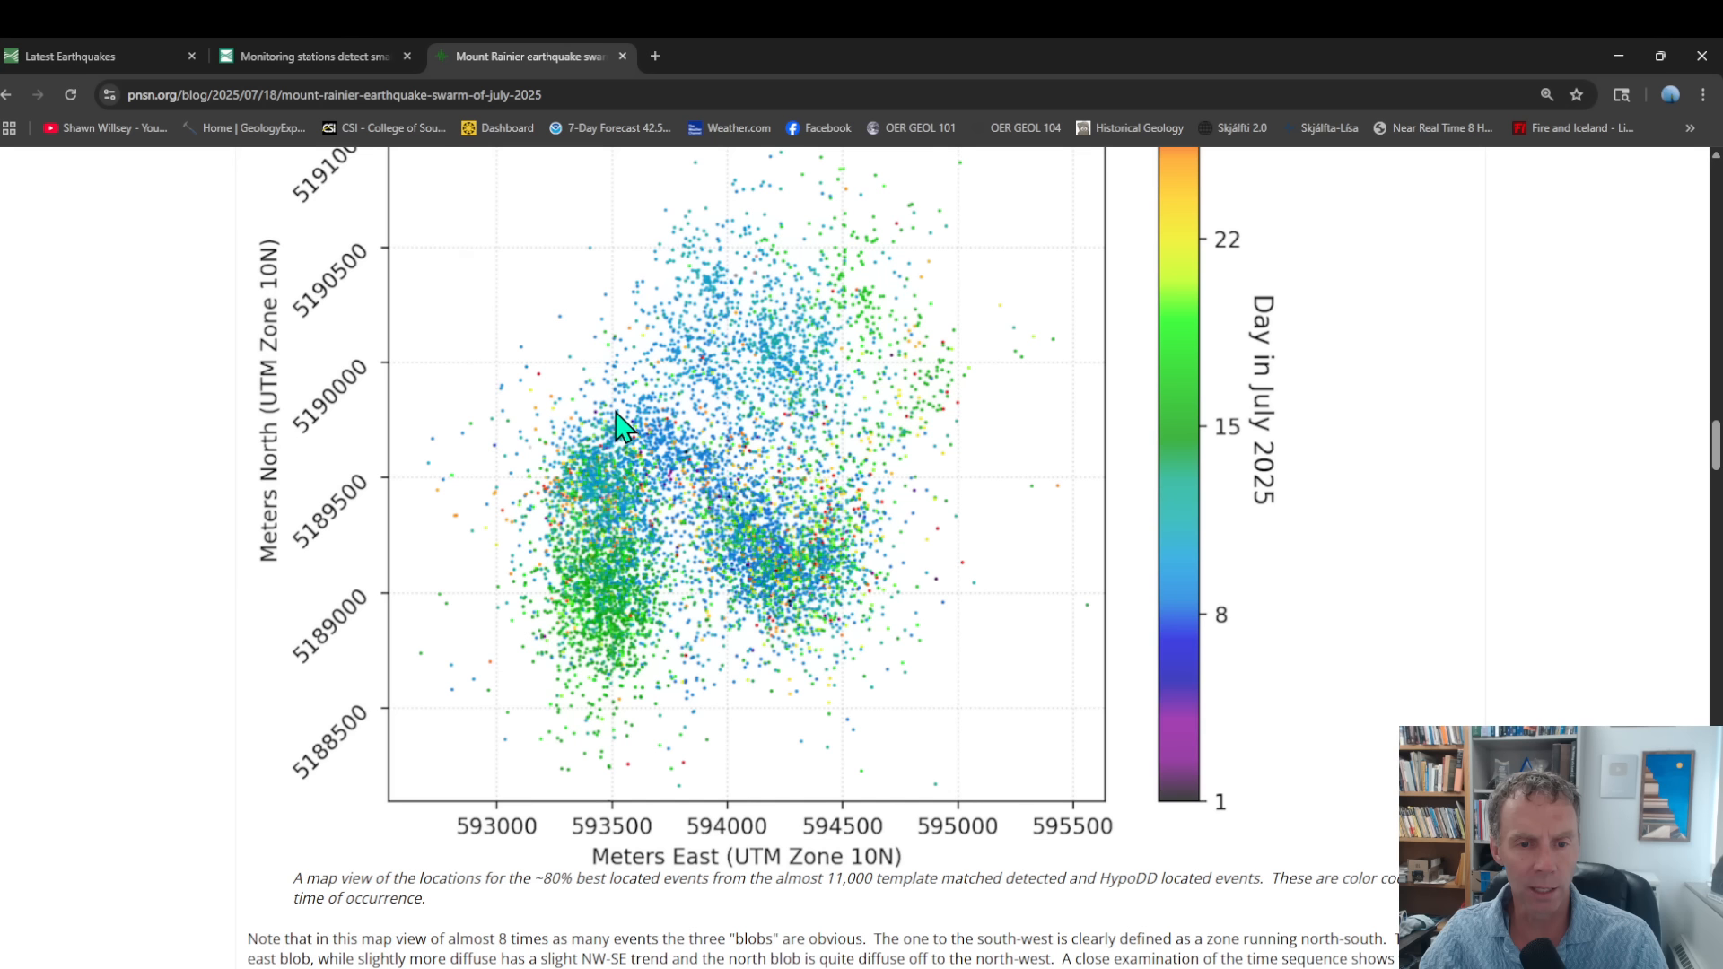
mouse_move(873, 505)
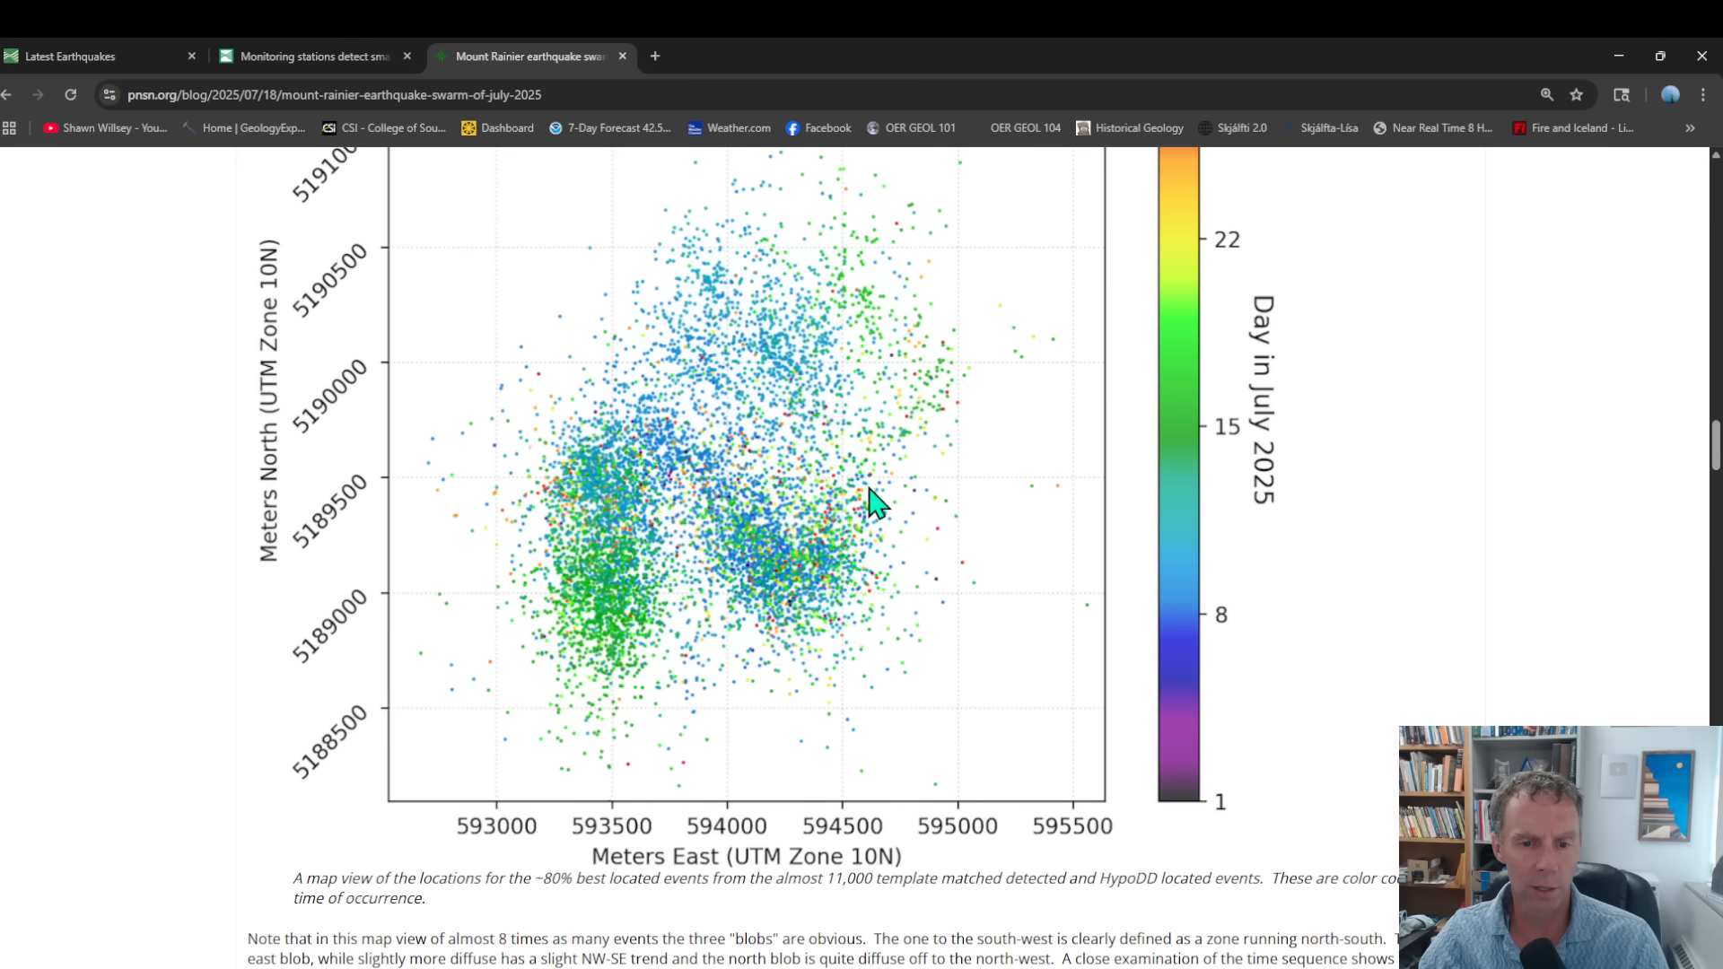
mouse_move(712, 484)
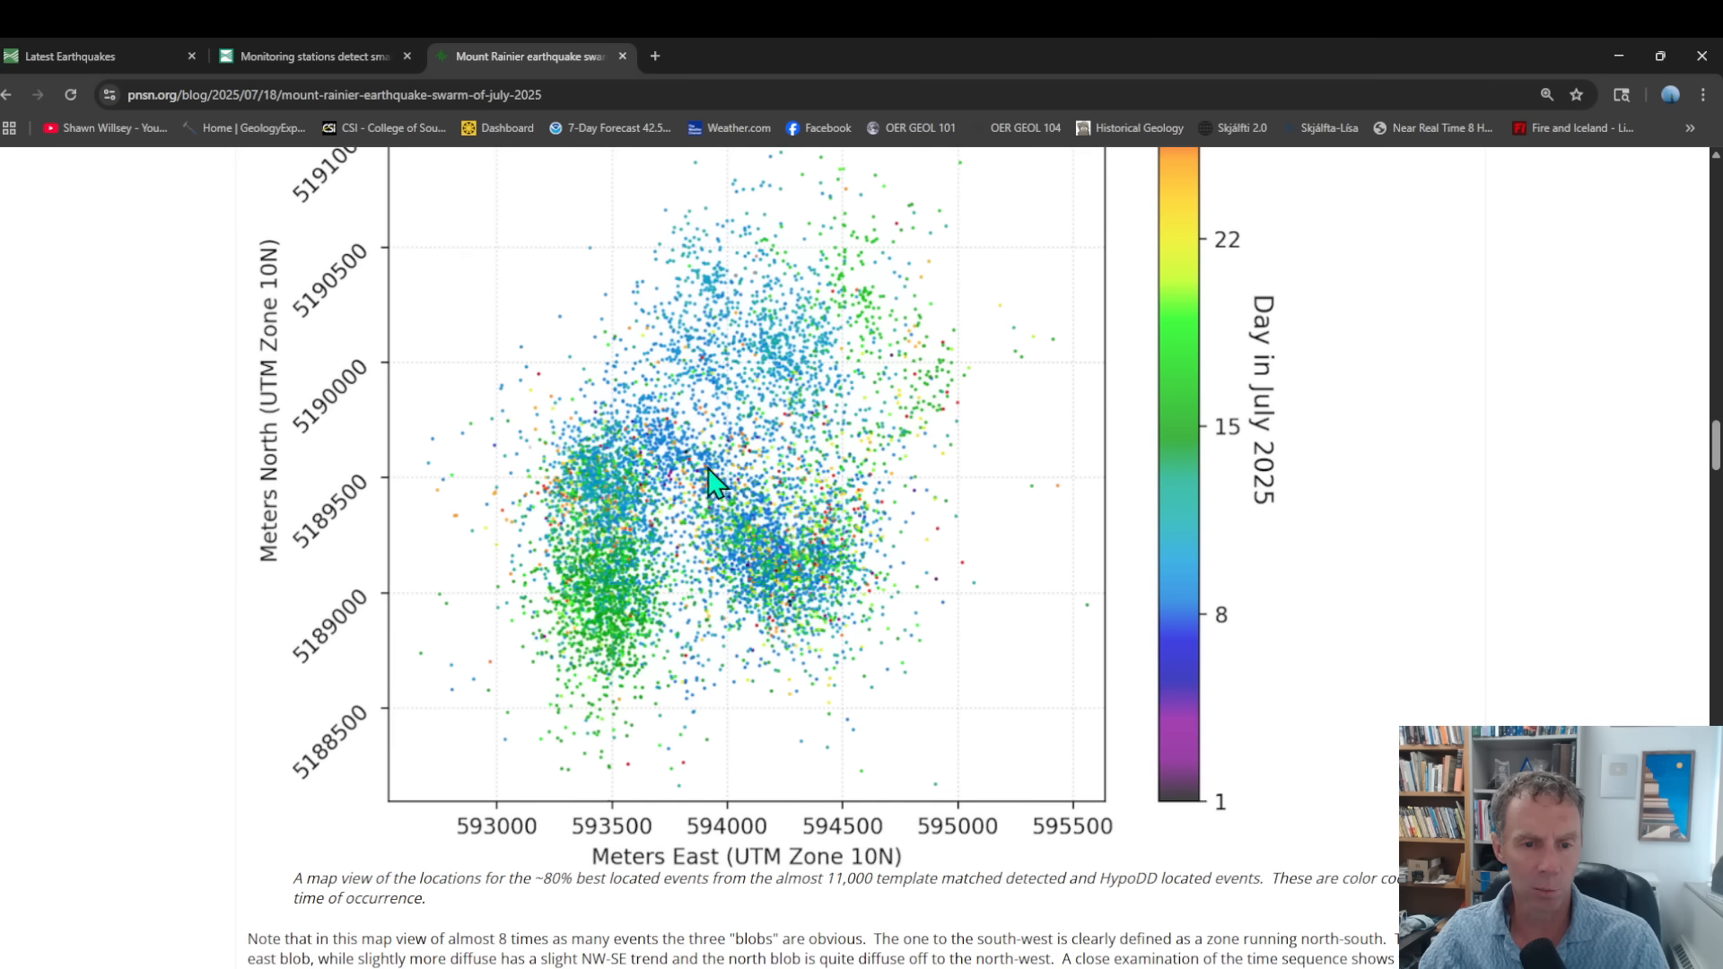
mouse_move(640, 412)
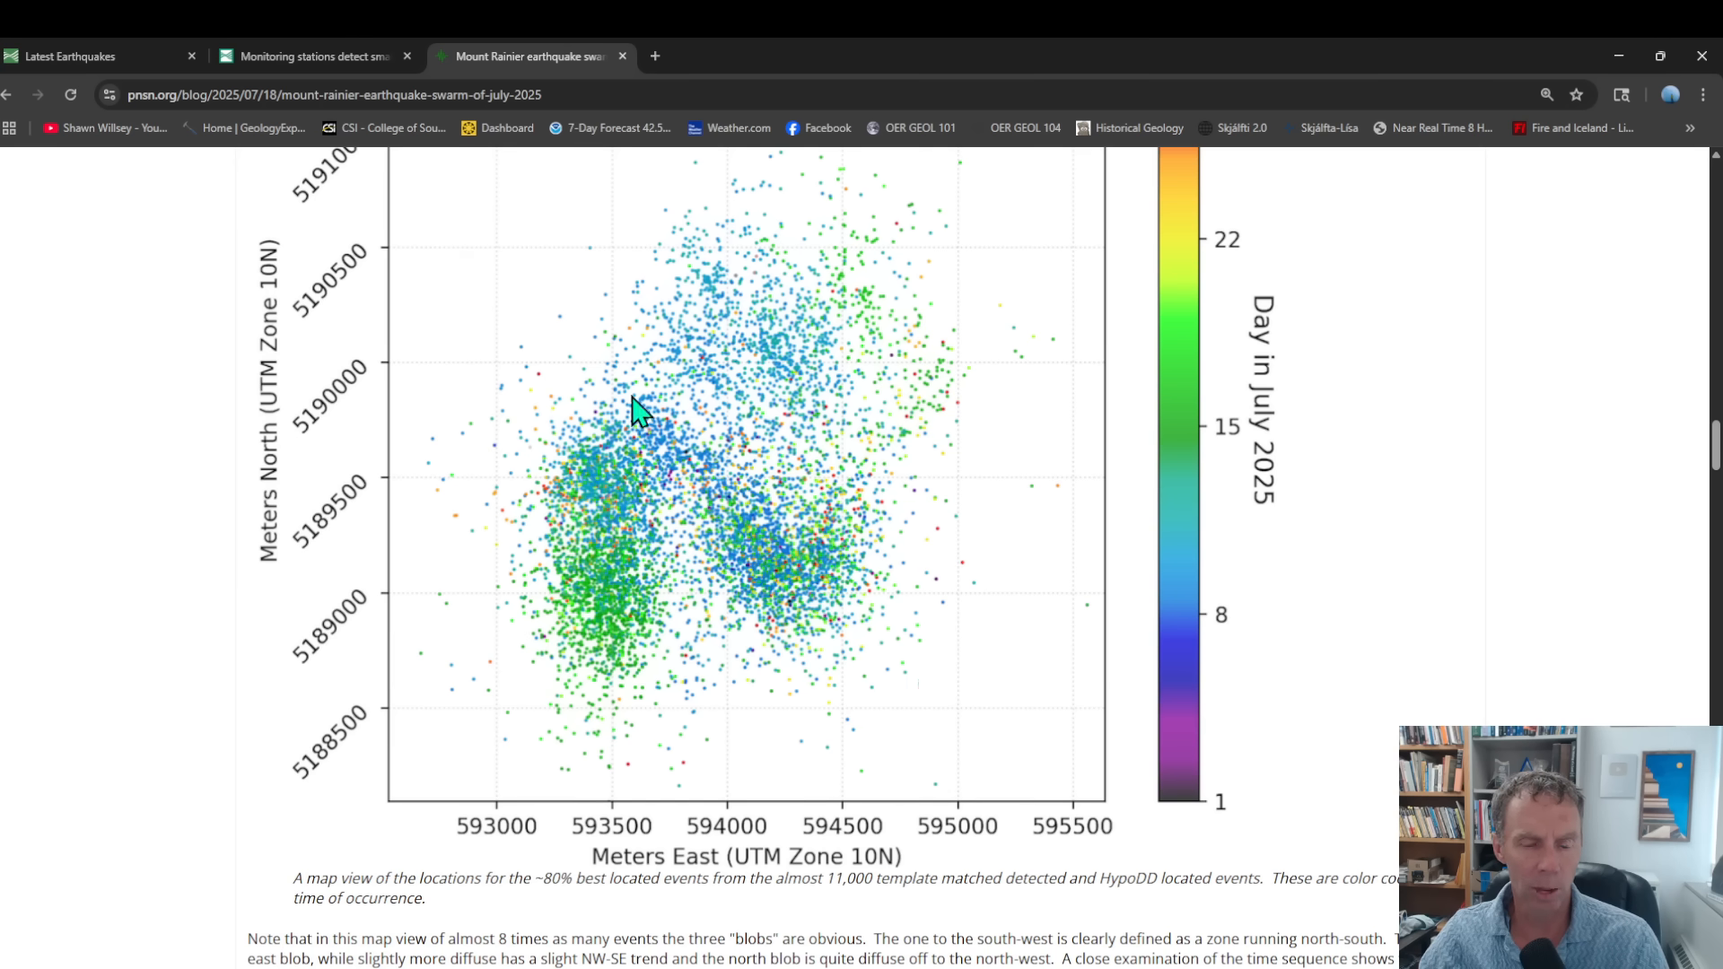
mouse_move(789, 556)
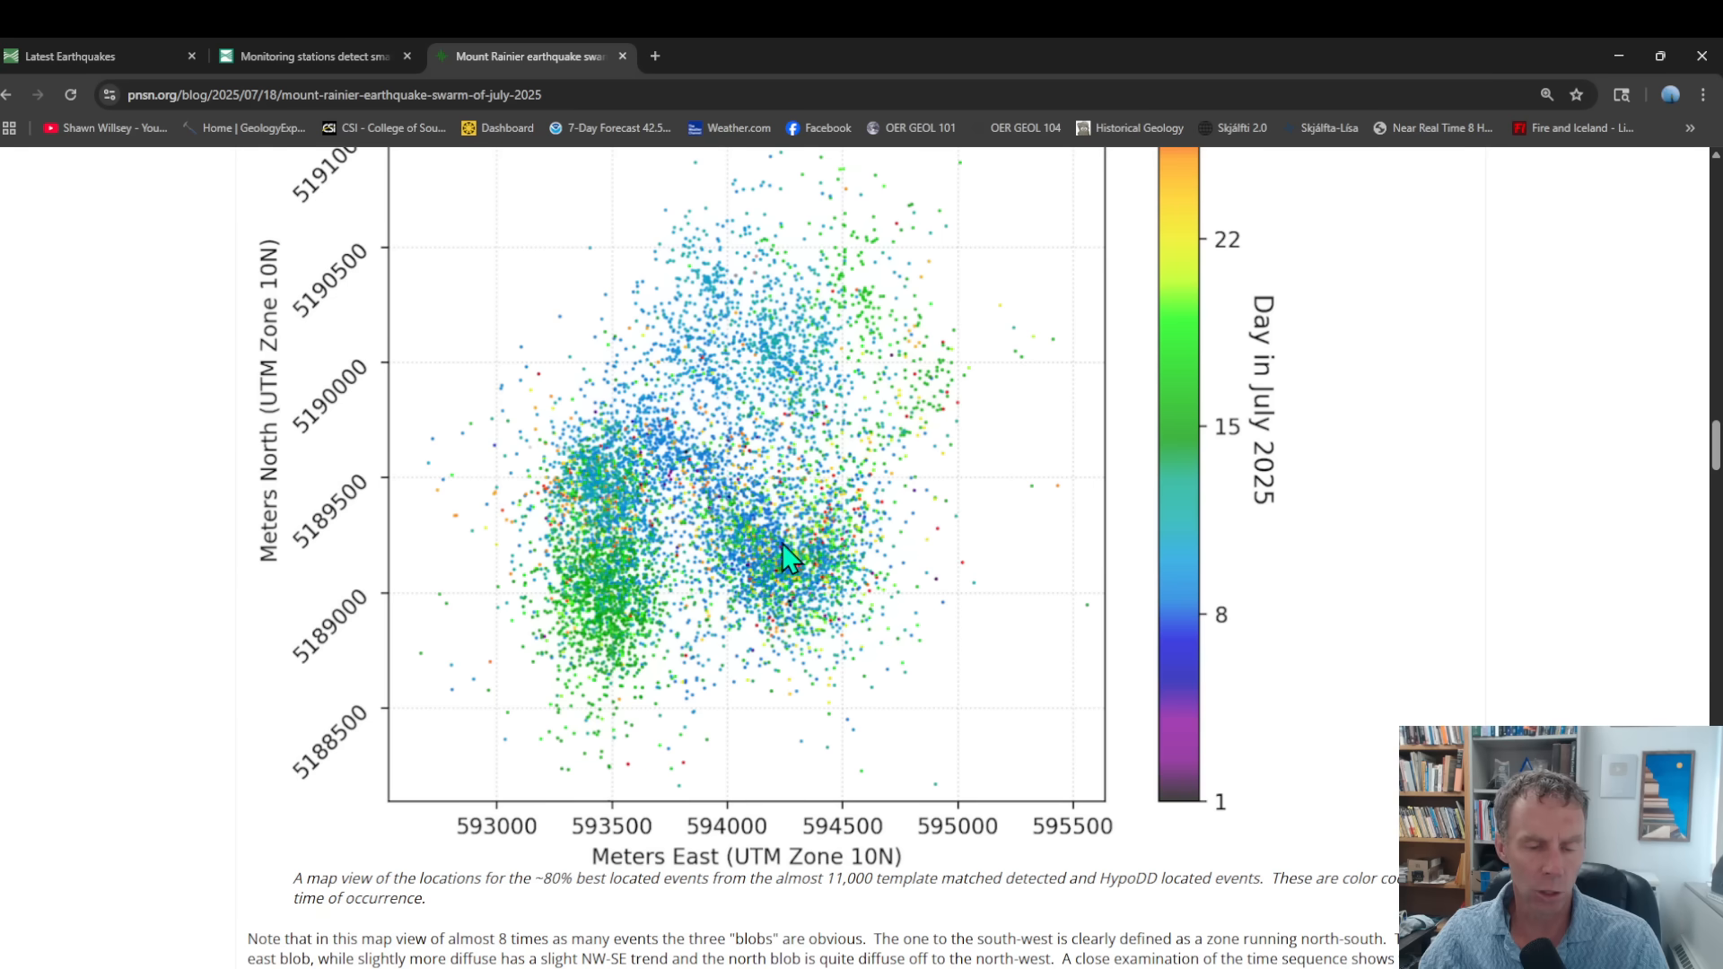
mouse_move(645, 429)
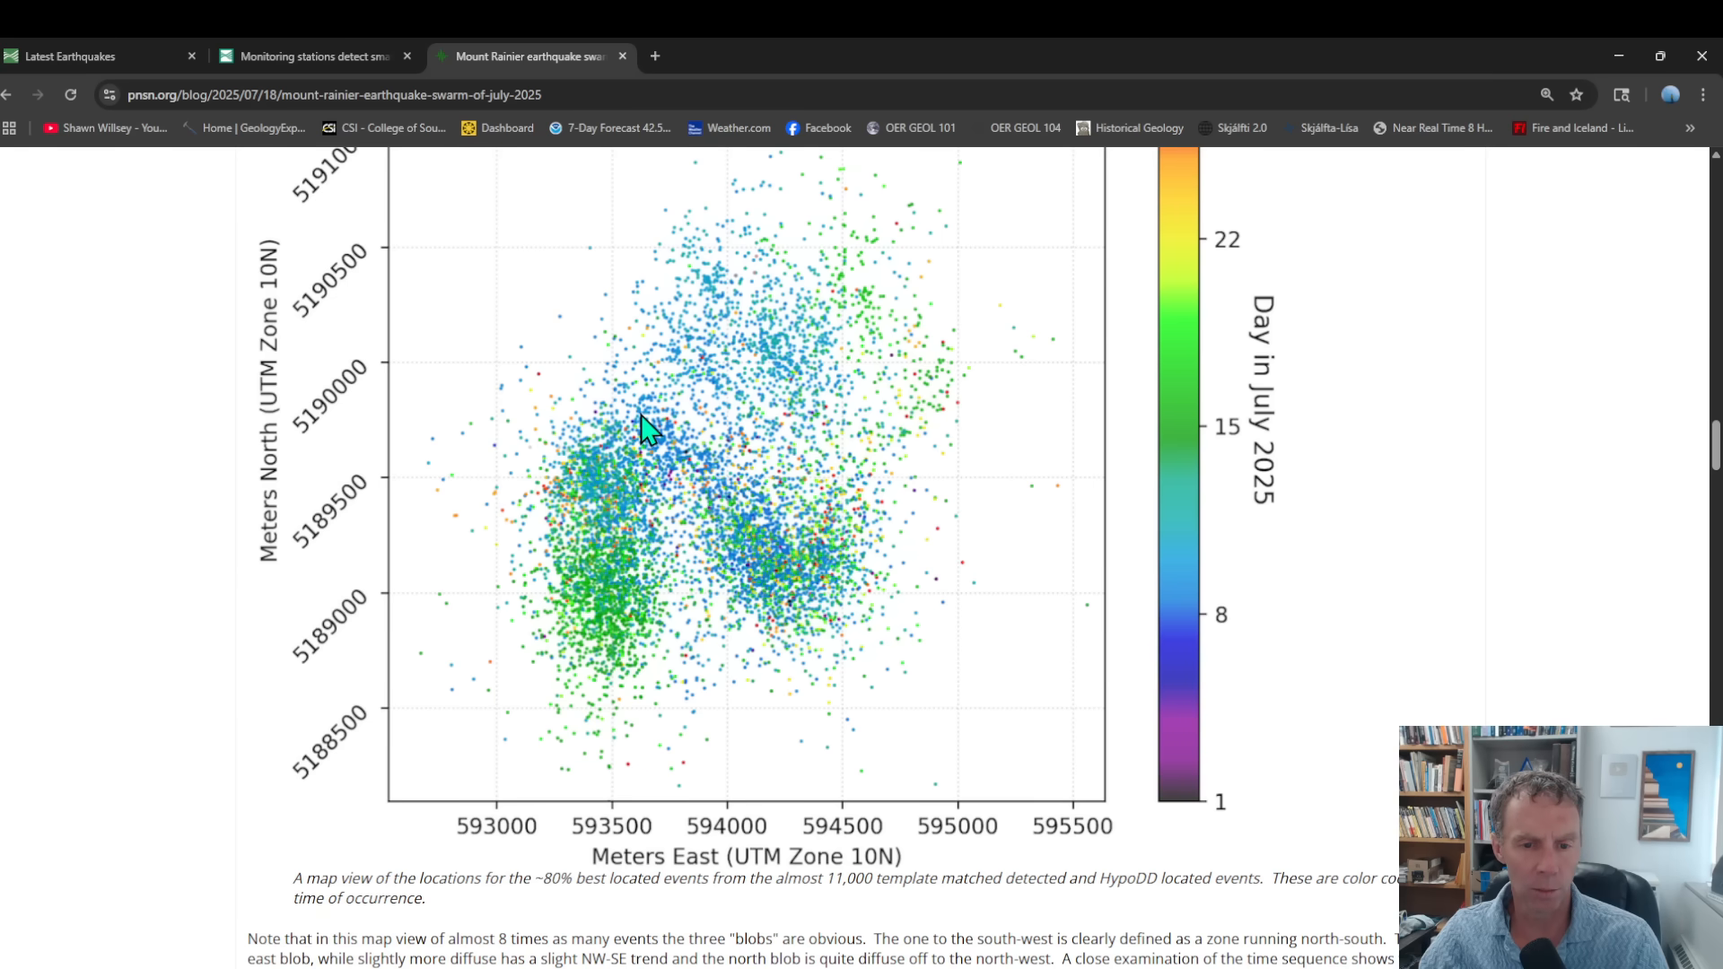
mouse_move(895, 453)
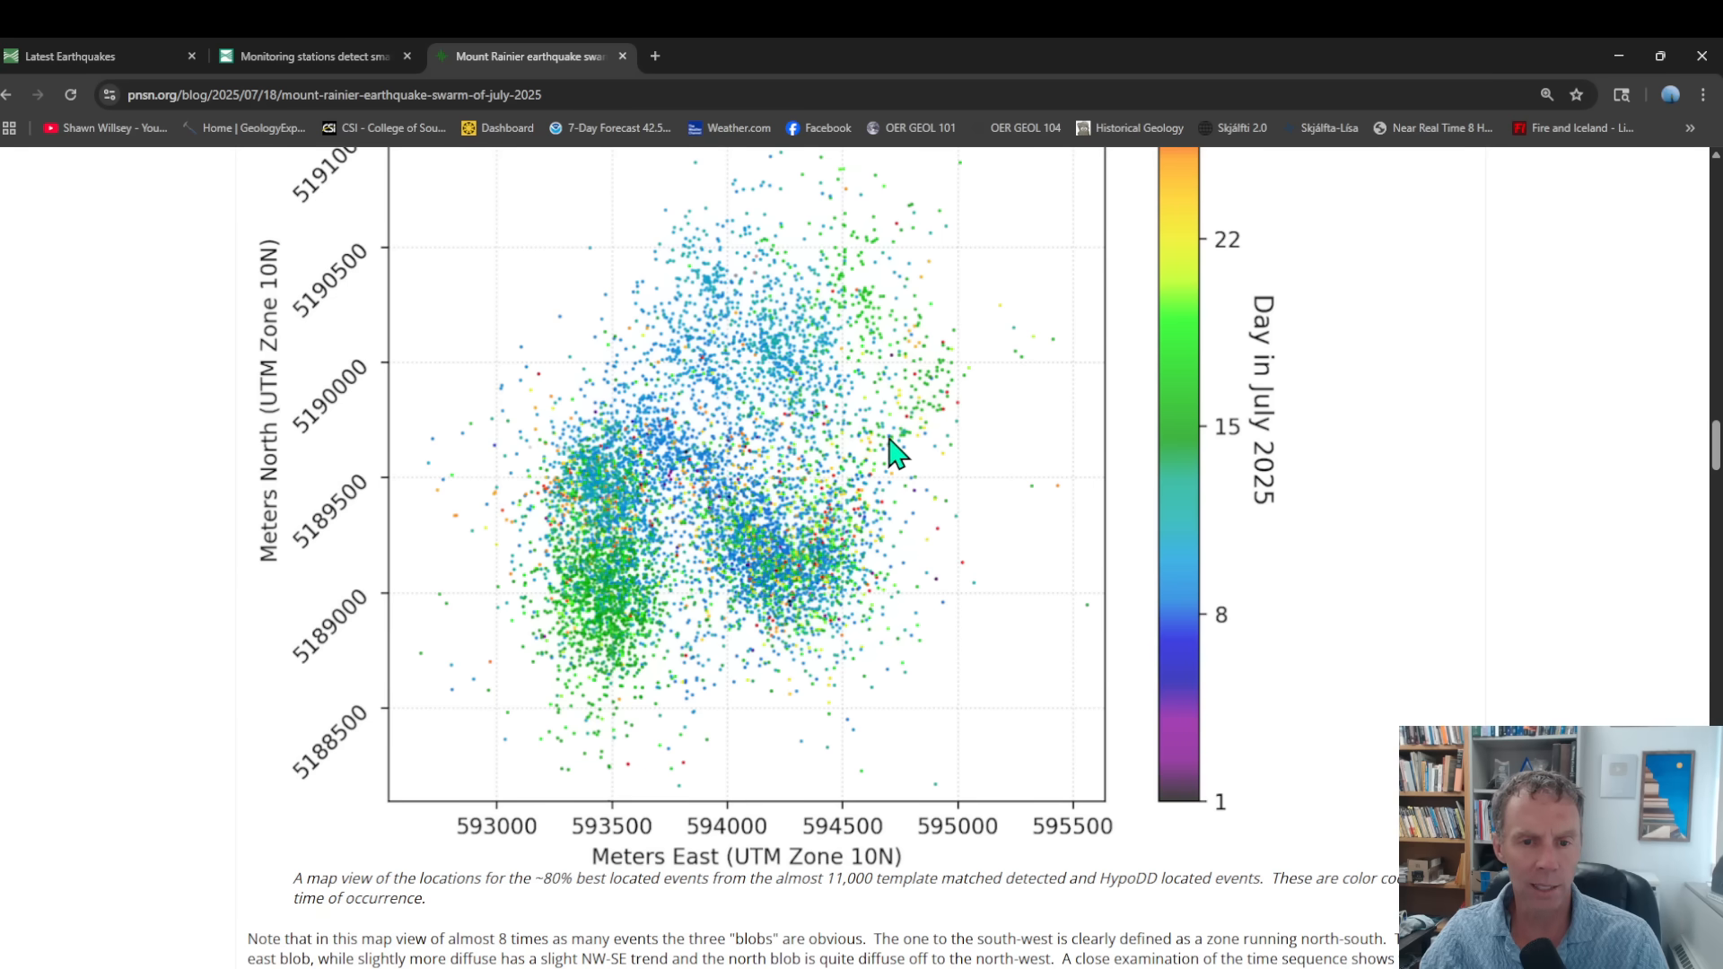
Step: Nudge the page so the full Day in July 2025 colour bar is visible
scroll(down, 3)
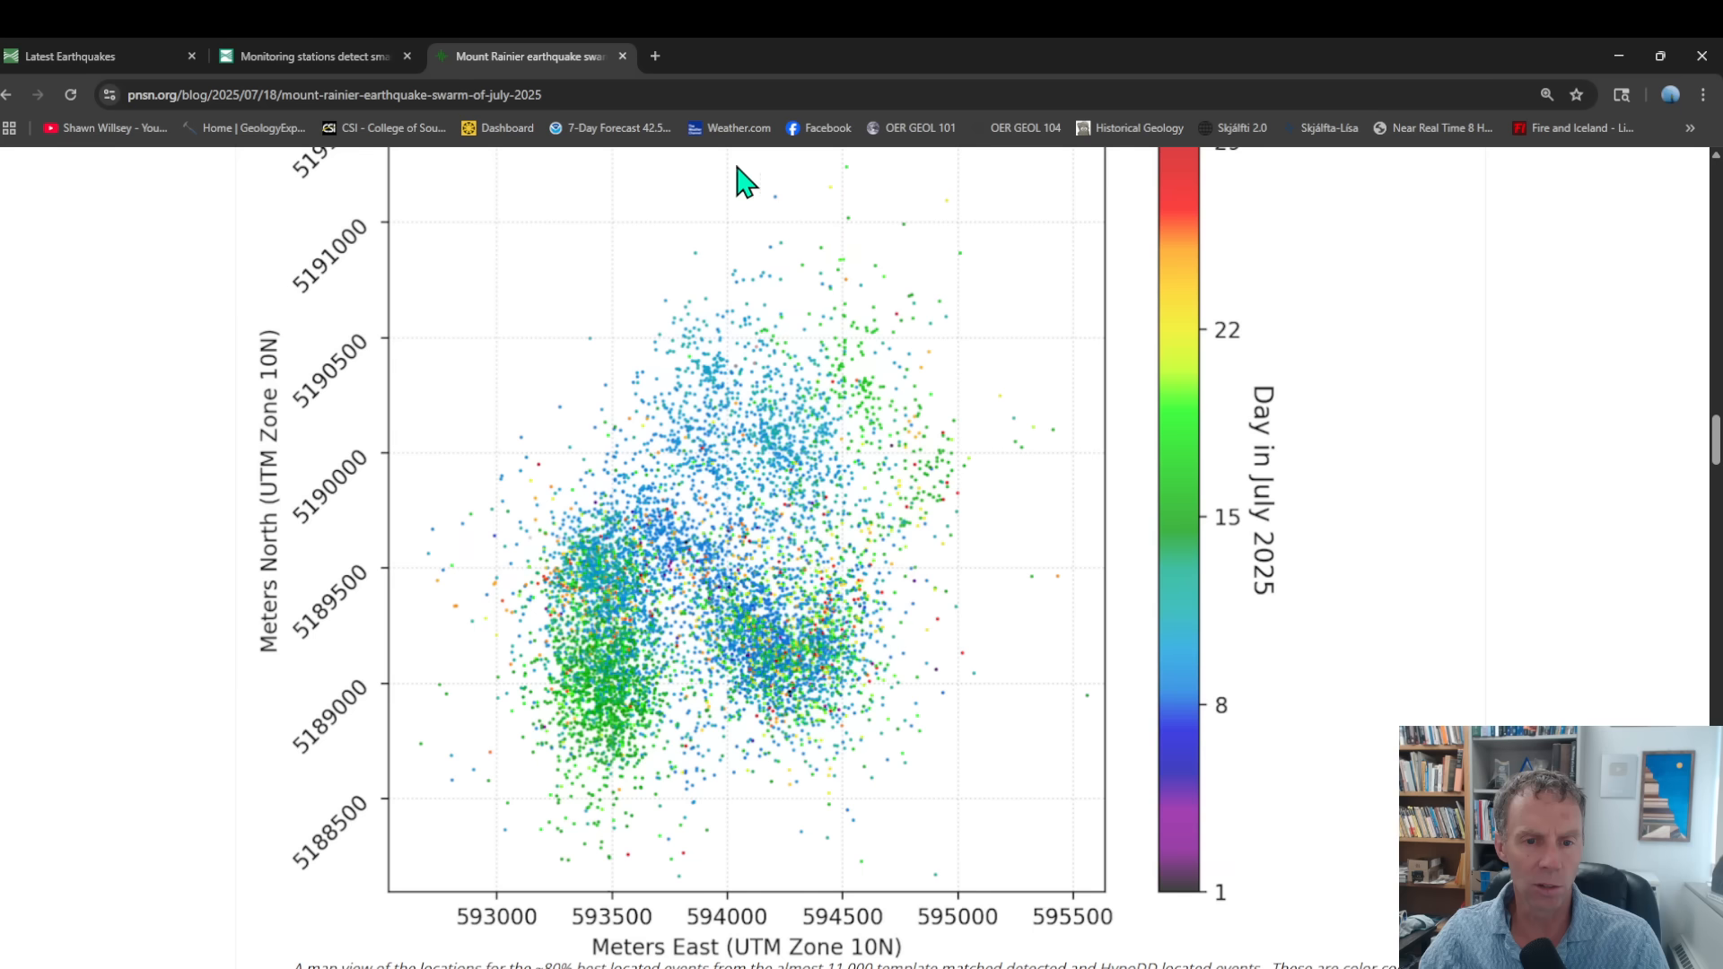
mouse_move(809, 640)
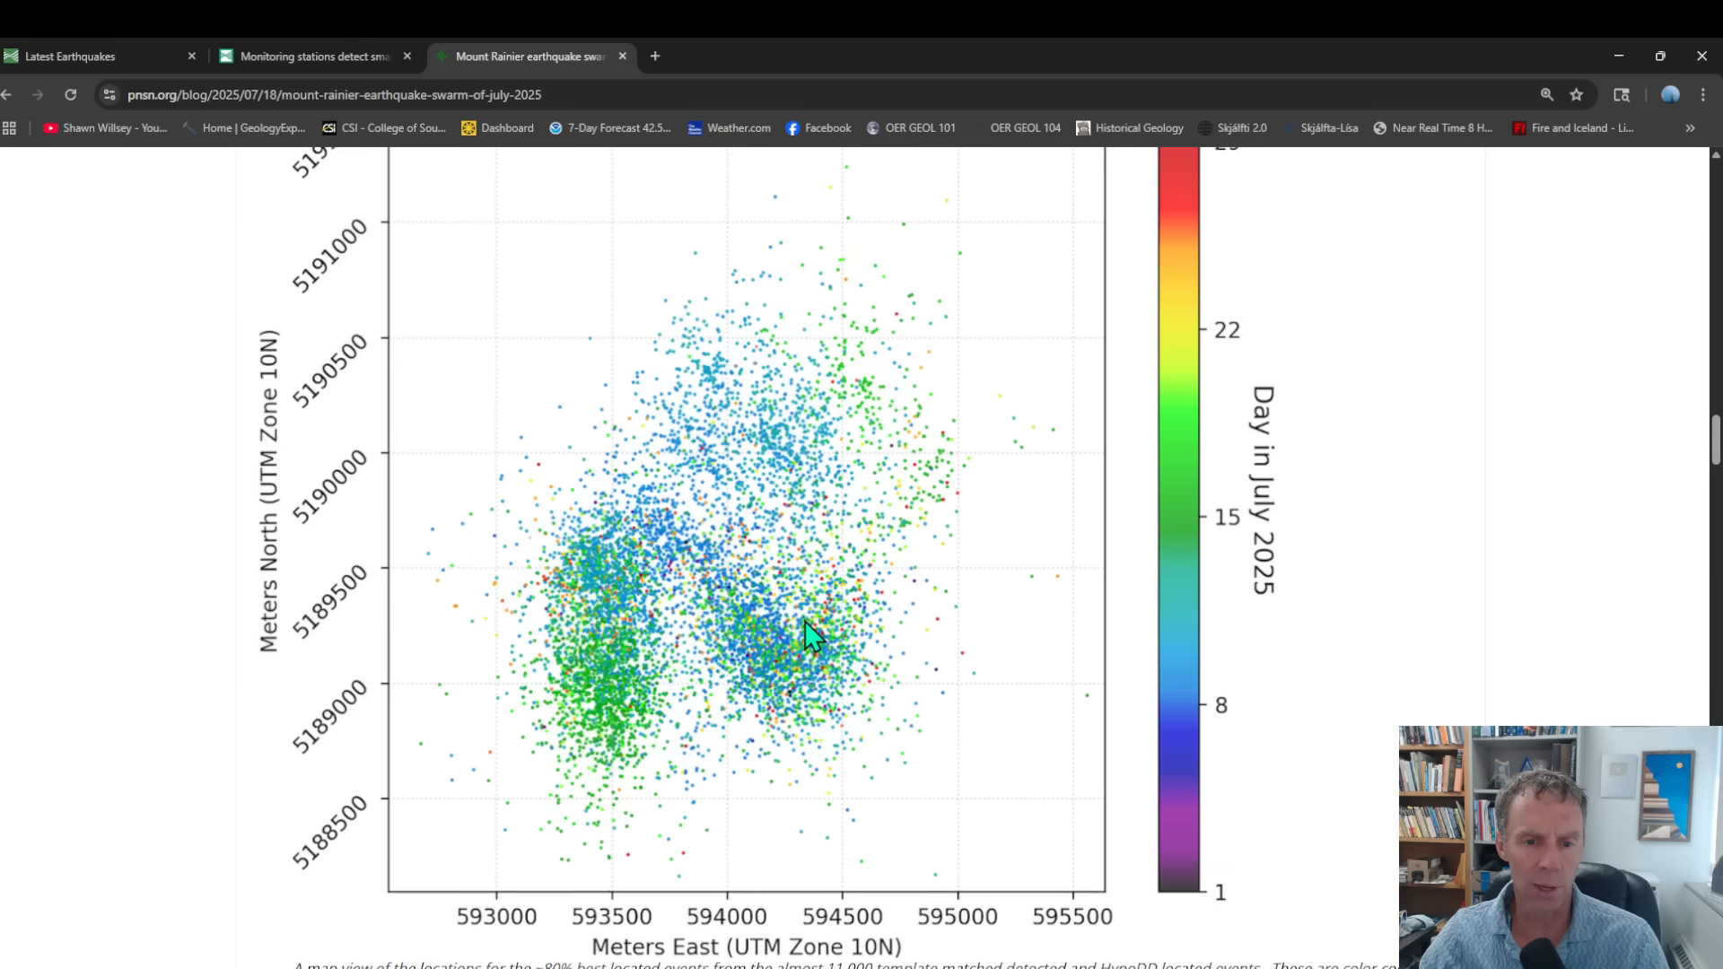
mouse_move(676, 398)
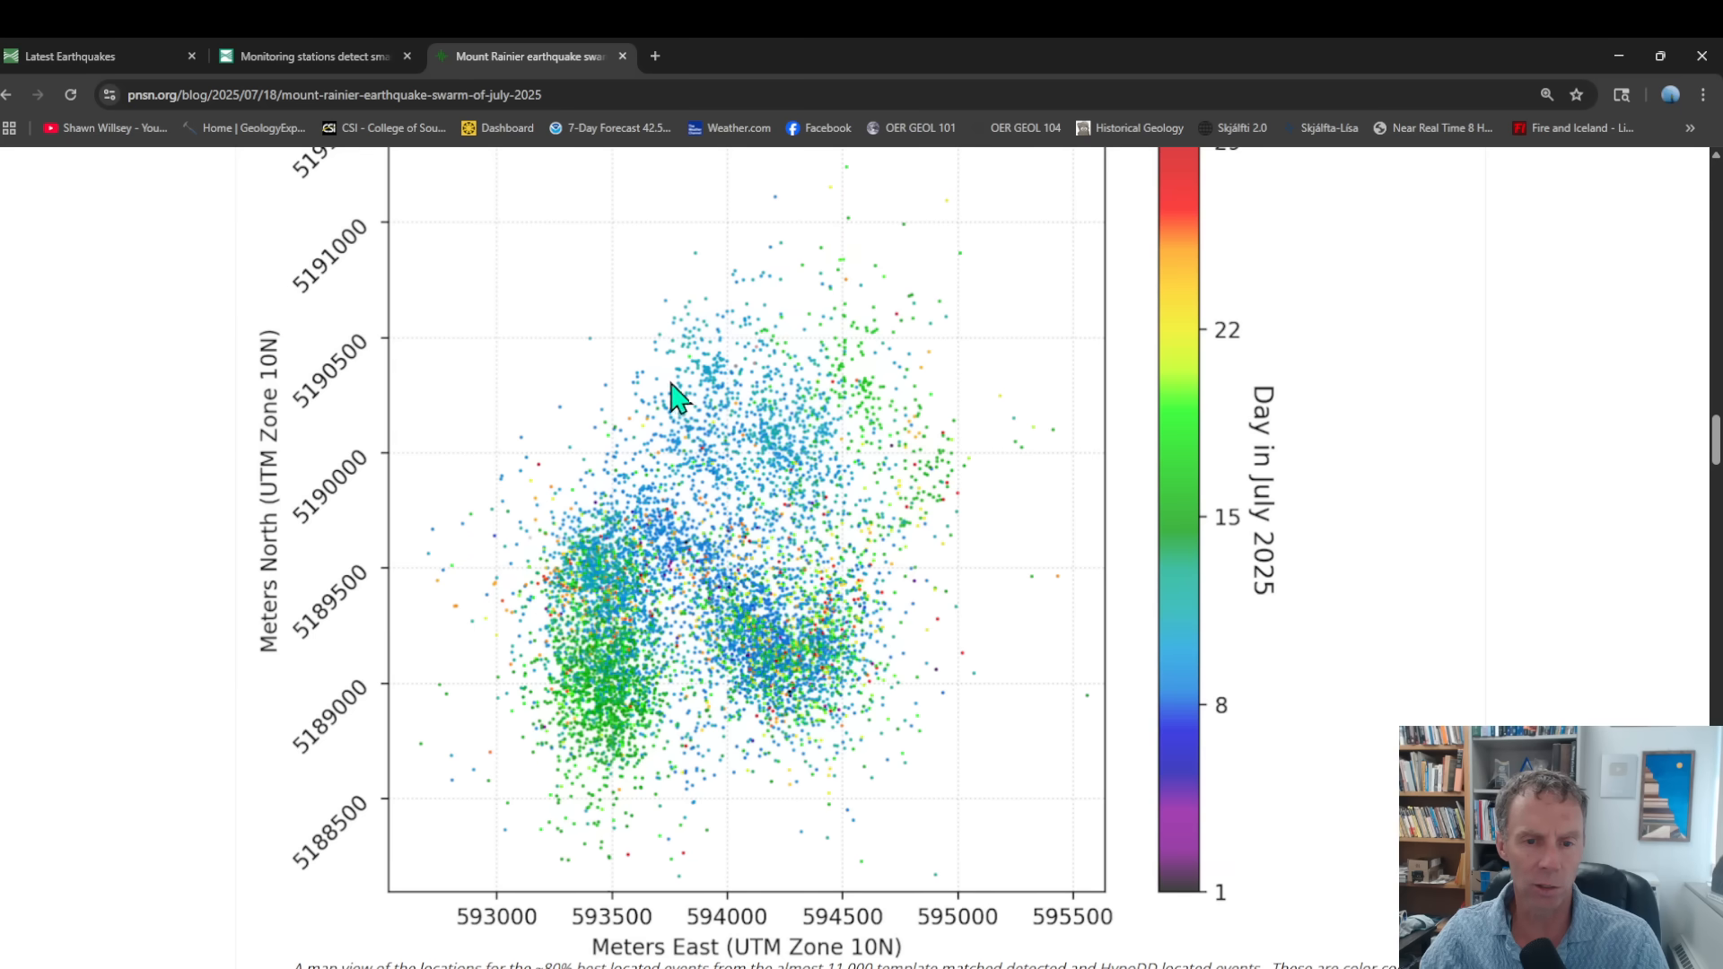
mouse_move(935, 525)
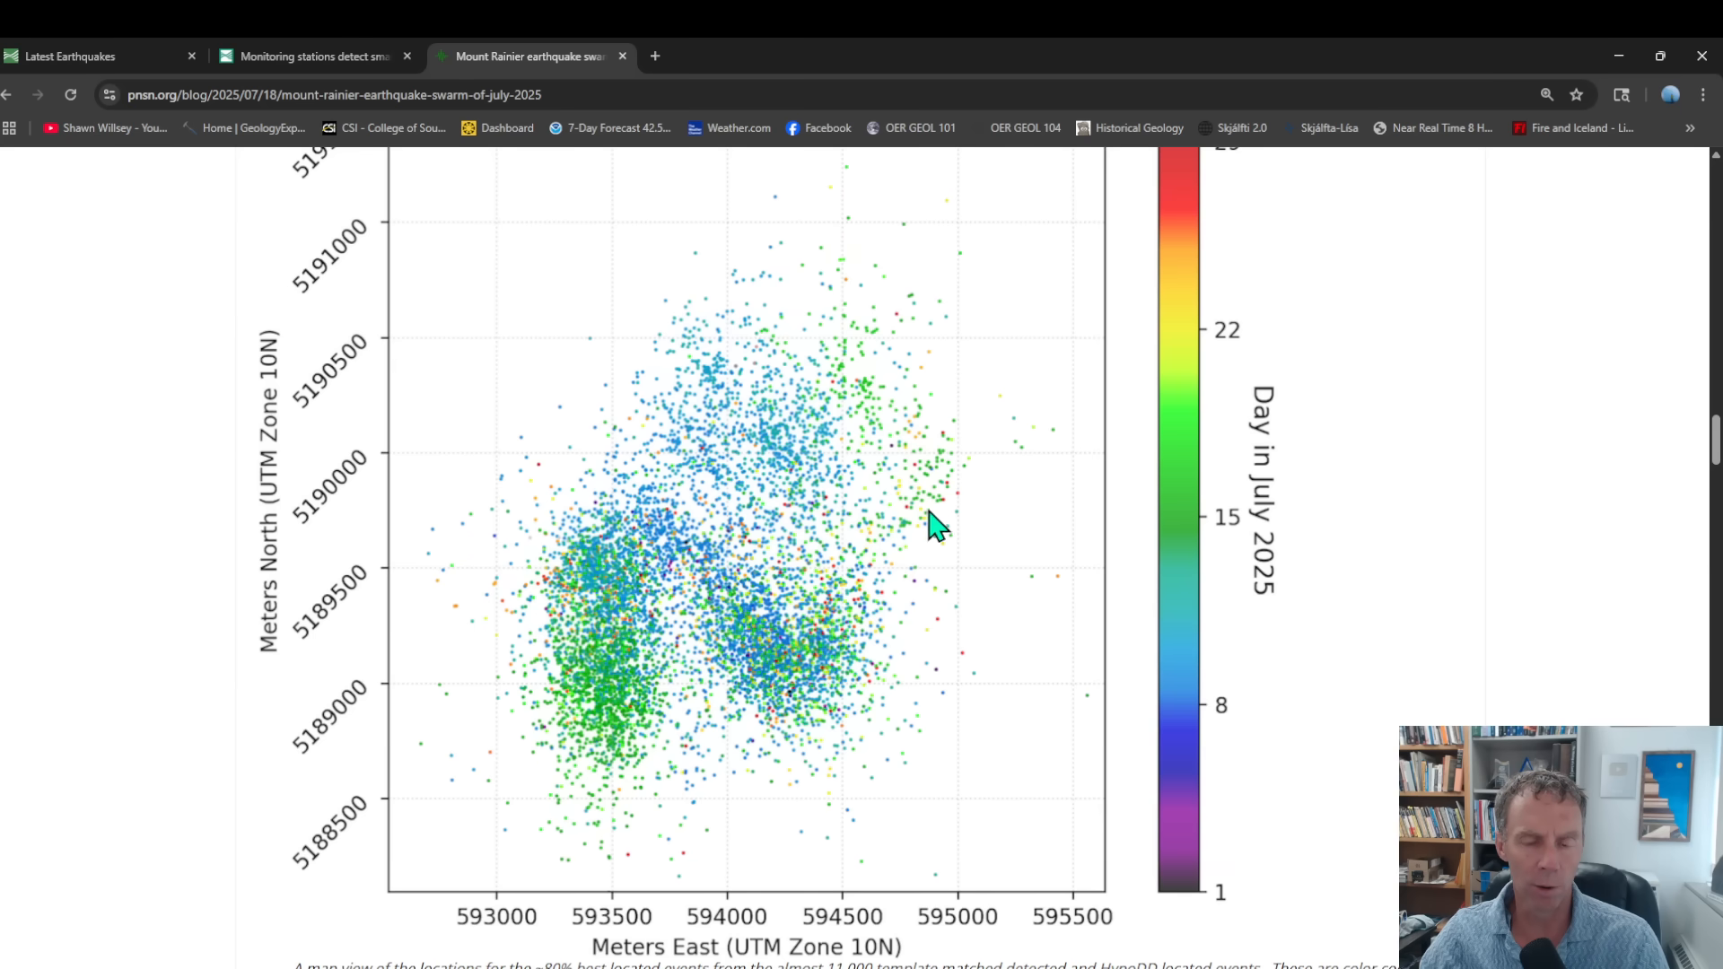
mouse_move(687, 366)
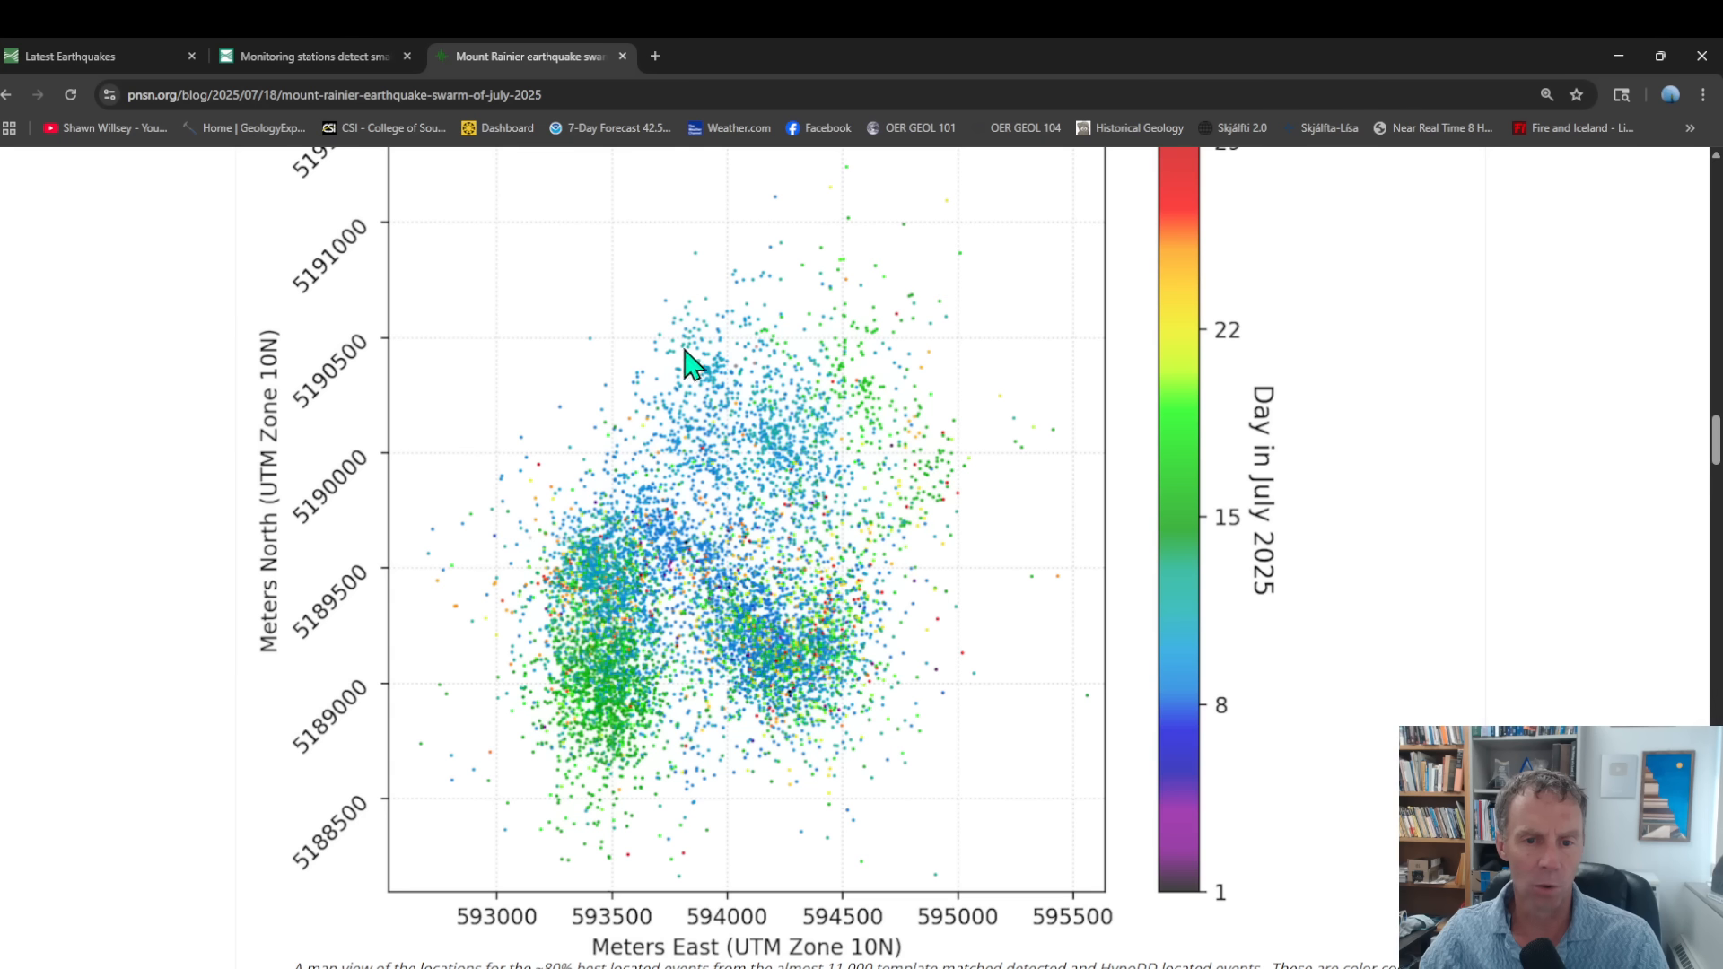
mouse_move(582, 440)
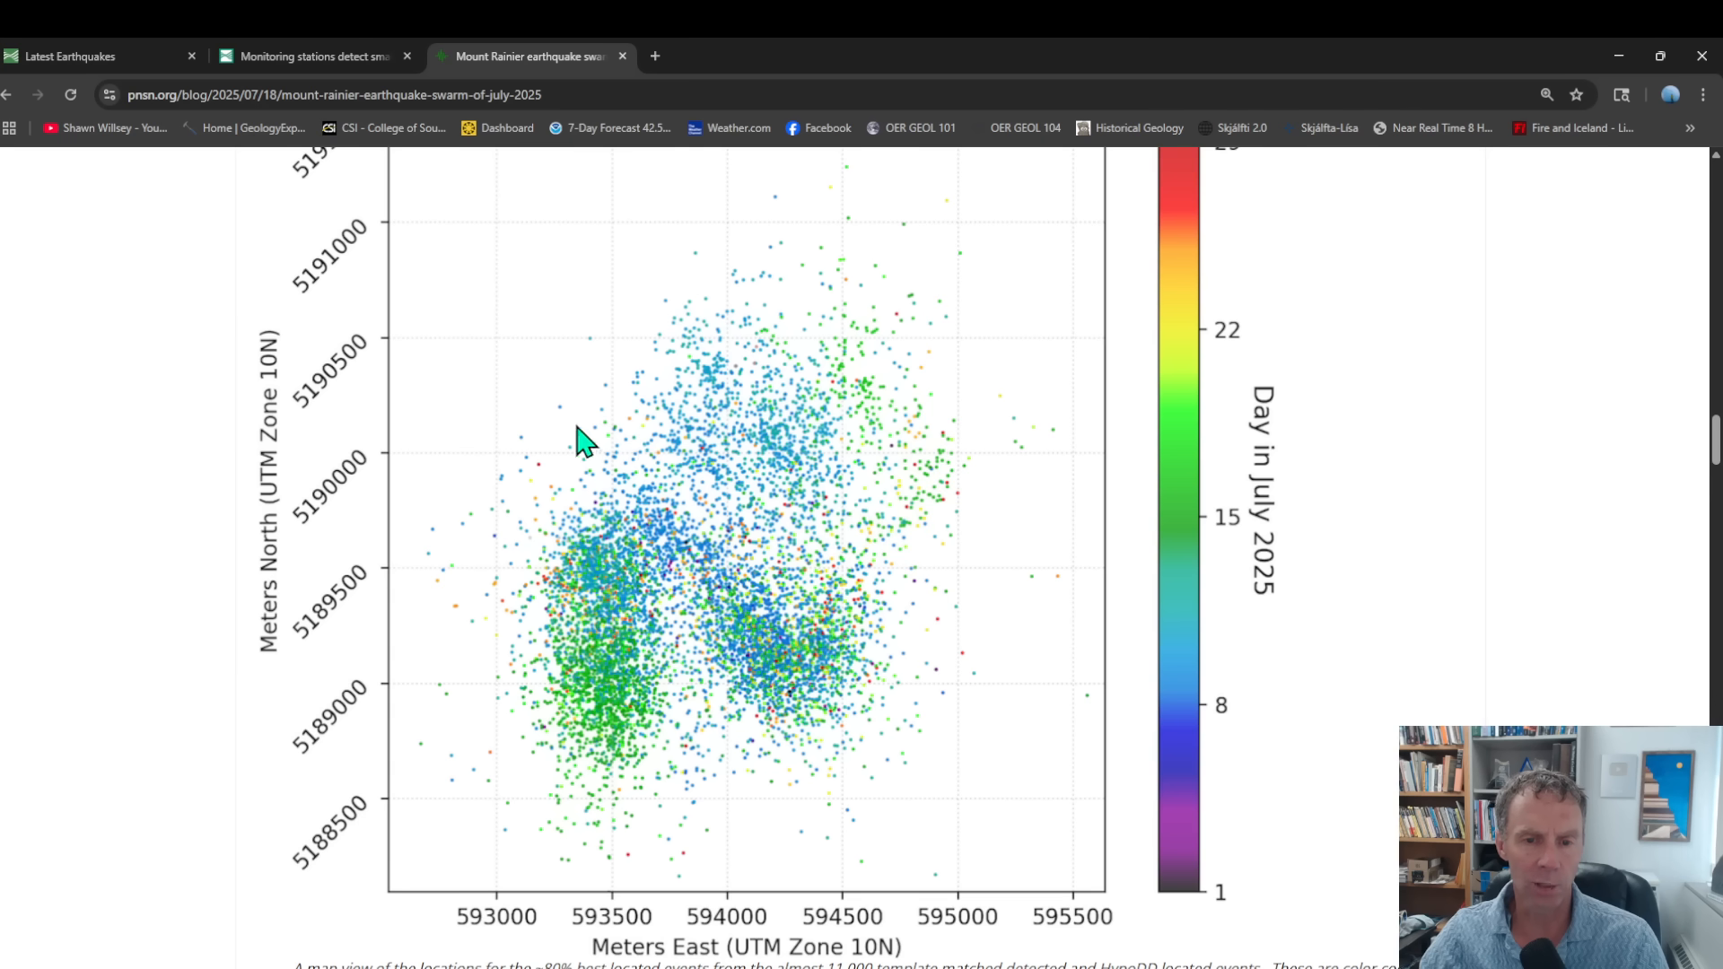
mouse_move(789, 590)
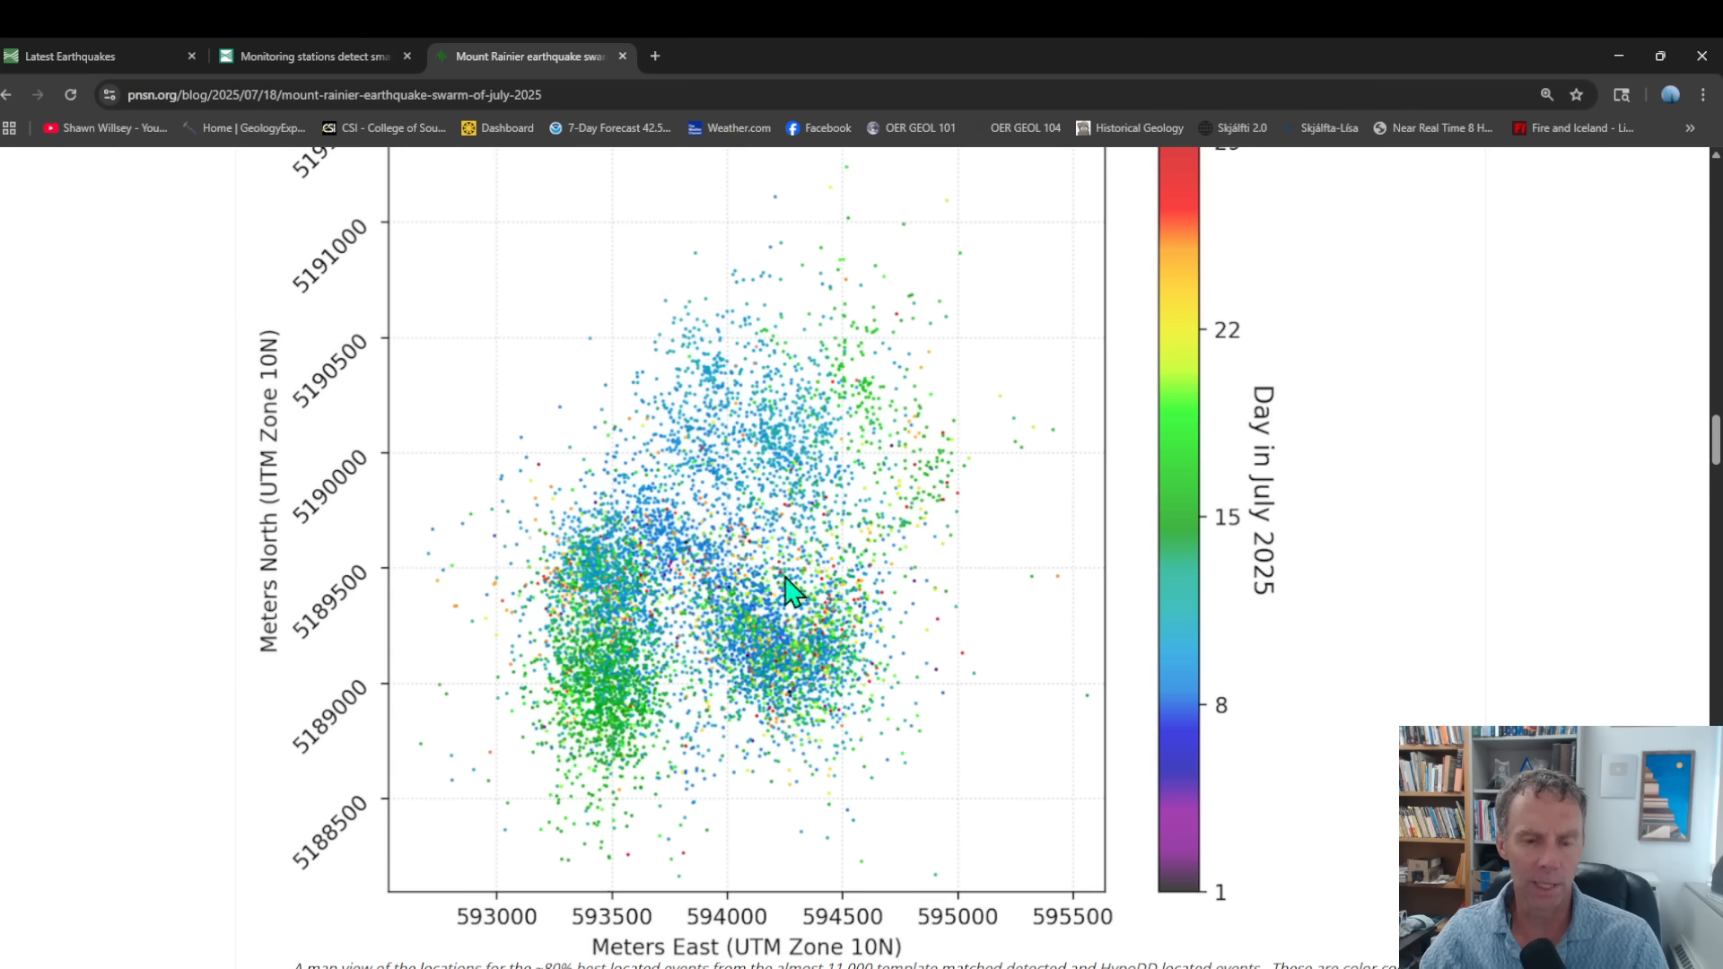
mouse_move(701, 569)
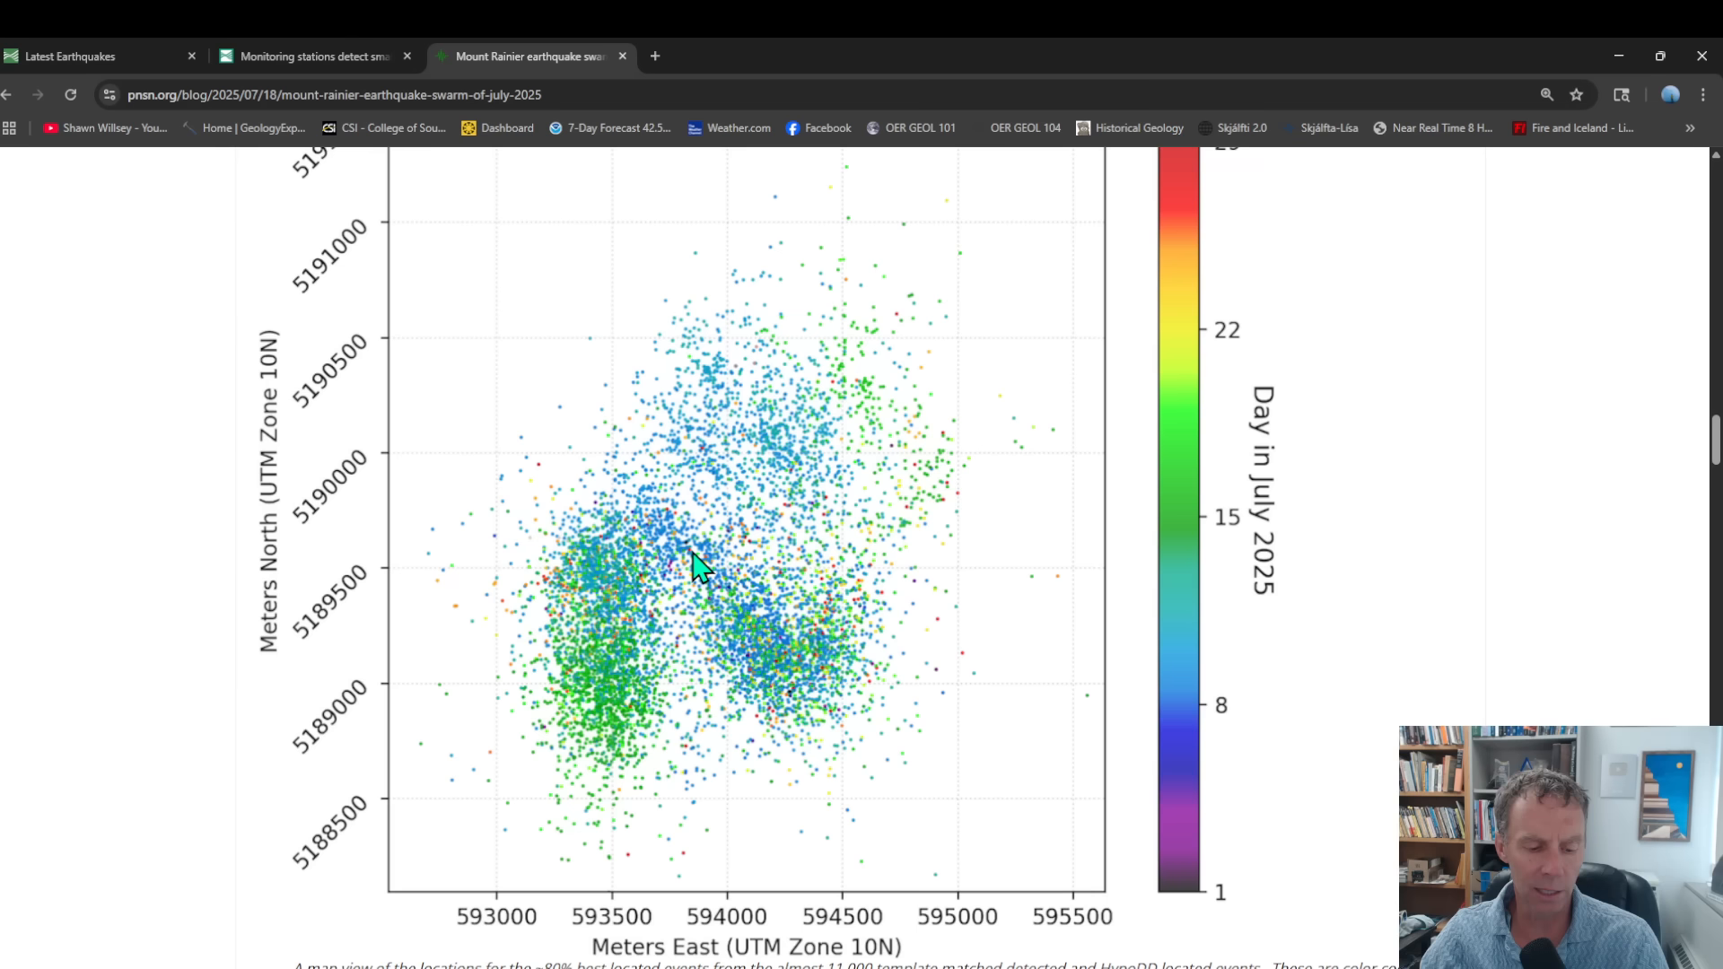
mouse_move(621, 646)
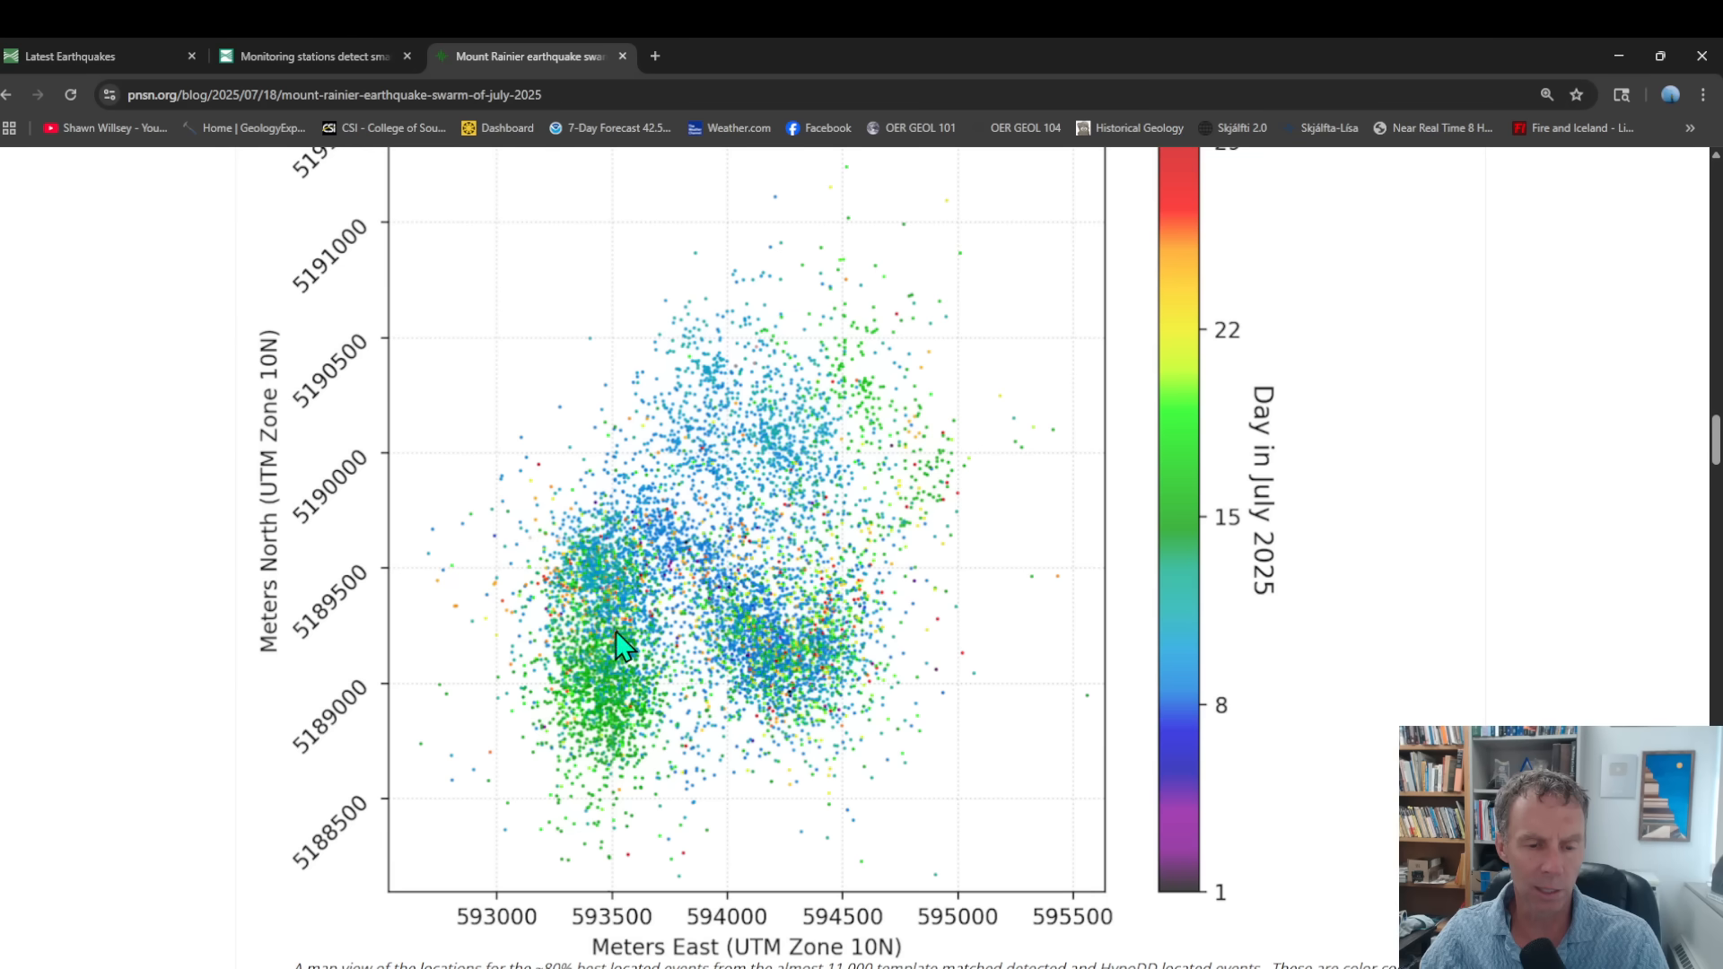
mouse_move(603, 587)
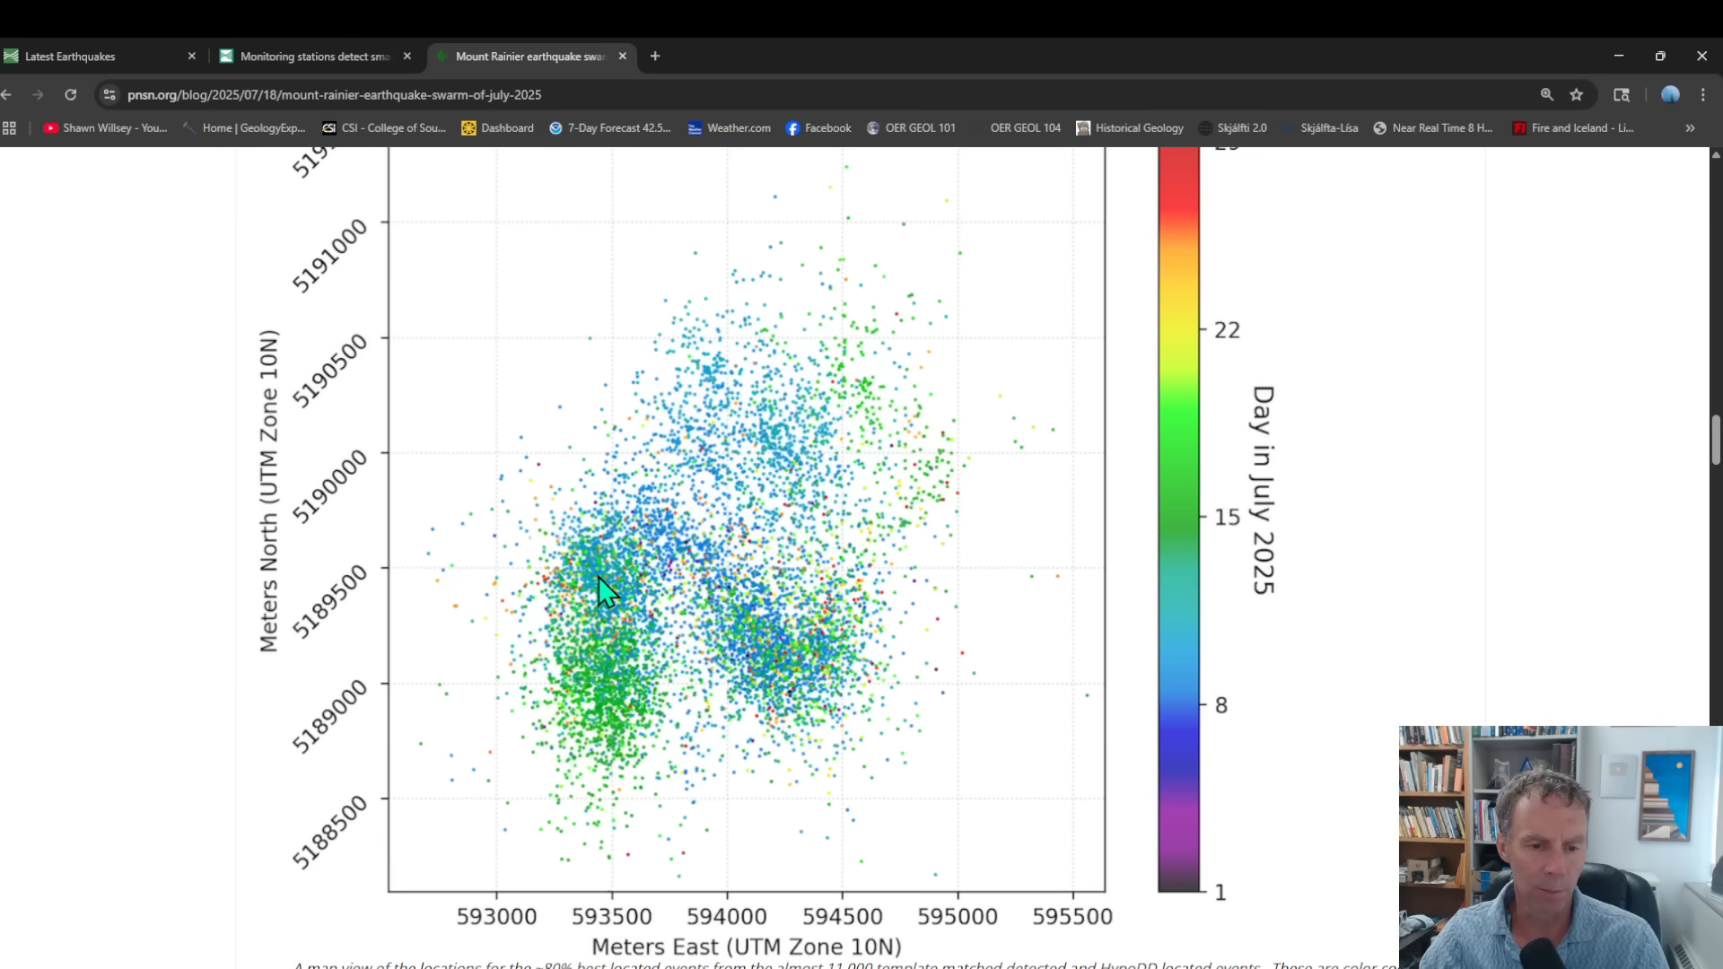
mouse_move(579, 657)
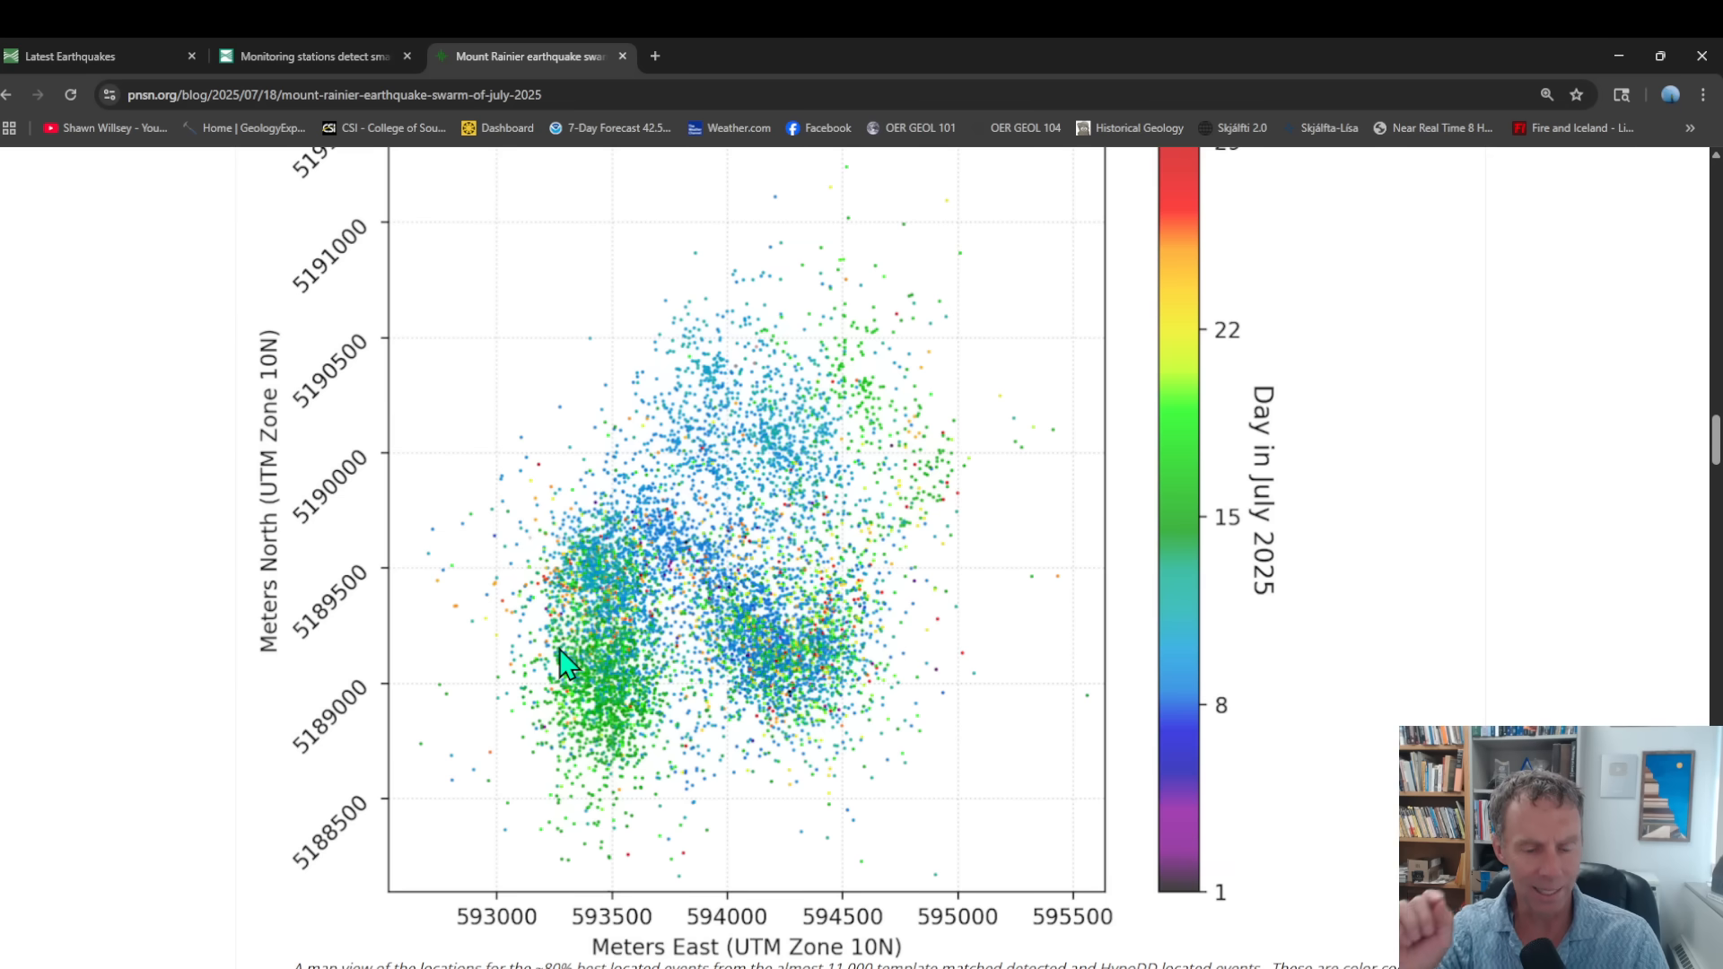
mouse_move(569, 706)
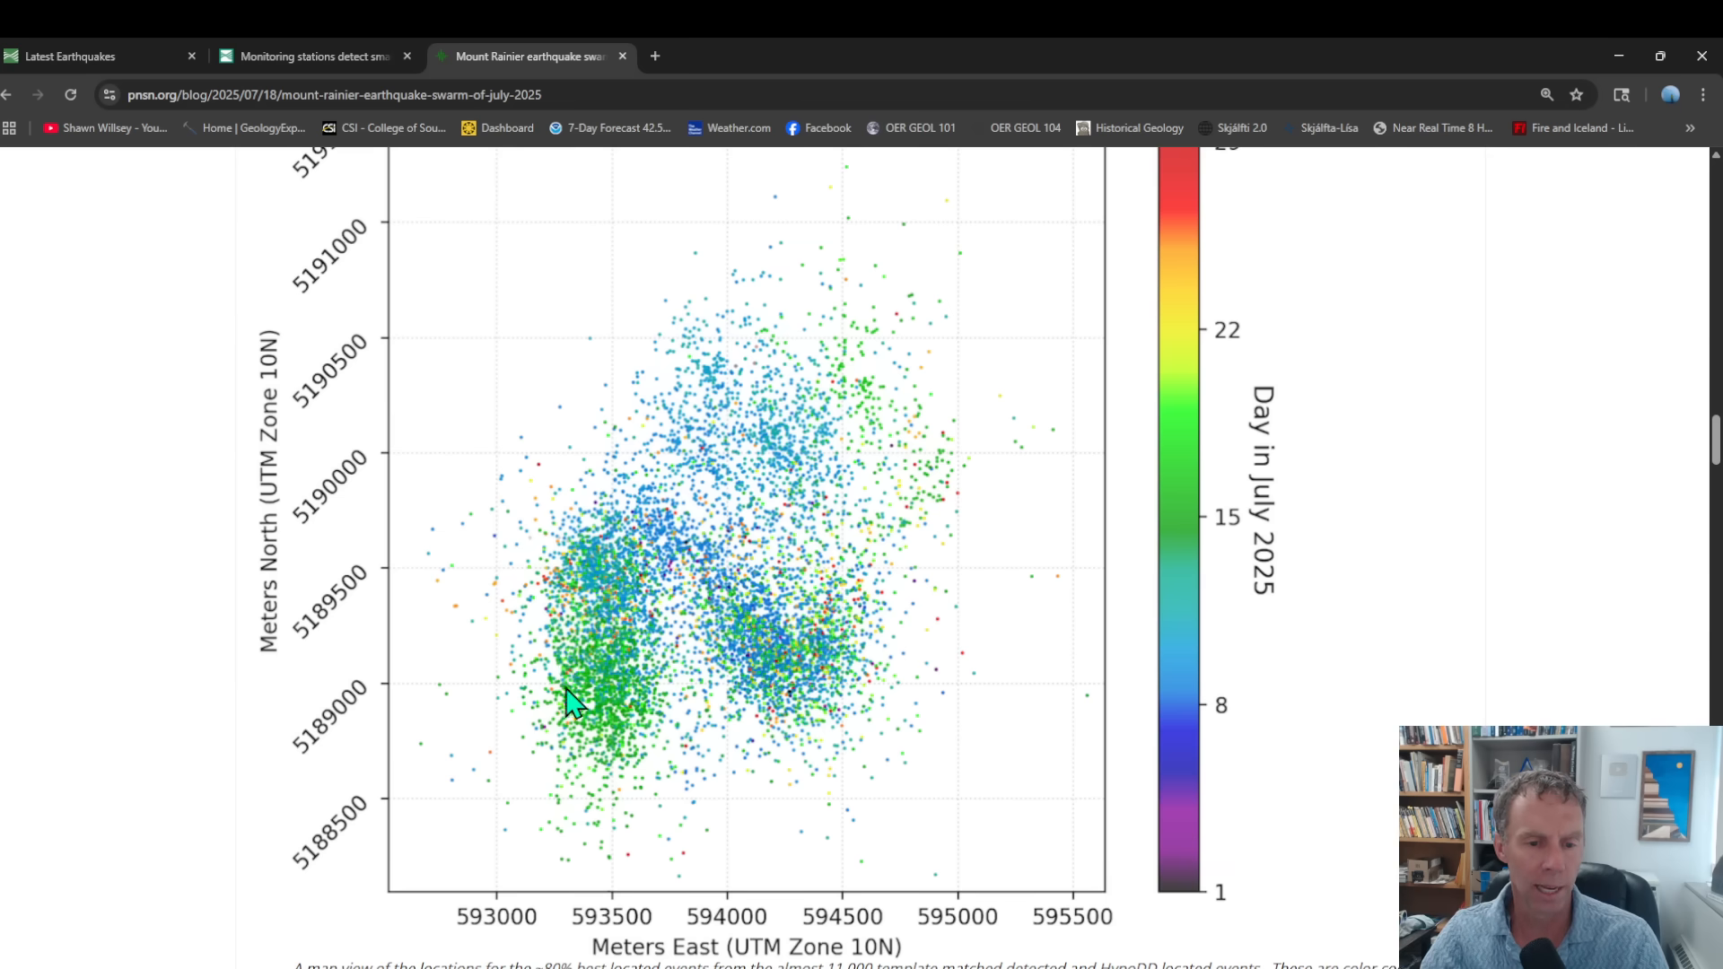
mouse_move(972, 764)
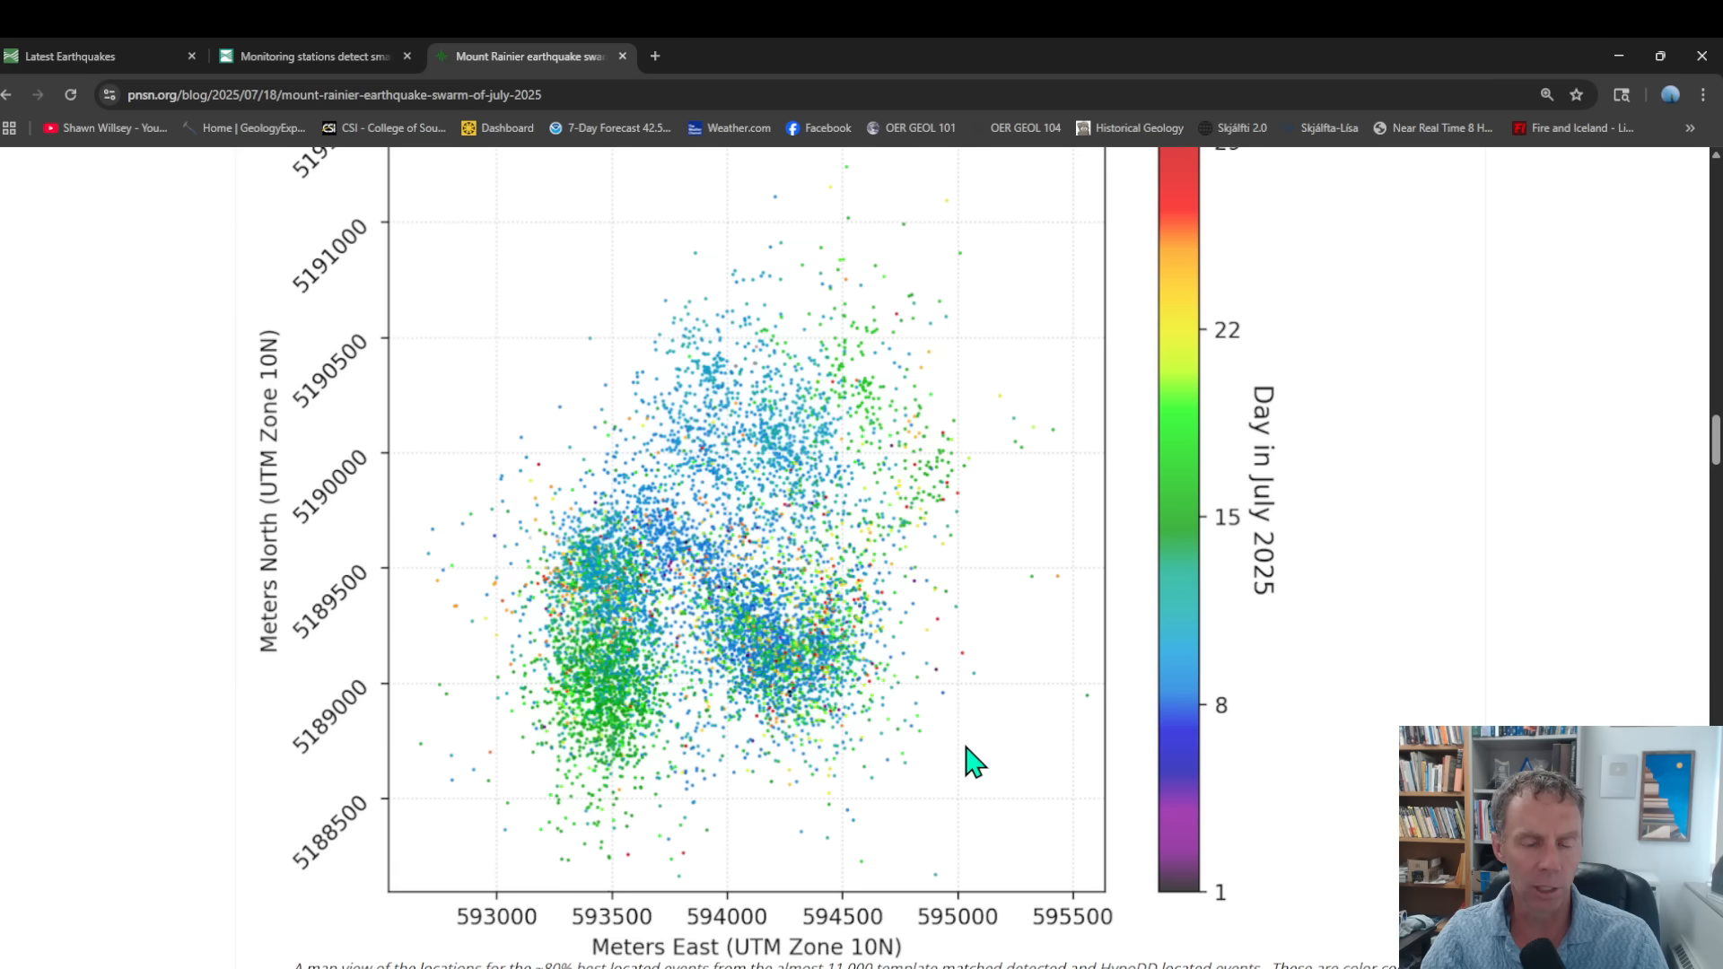
mouse_move(642, 742)
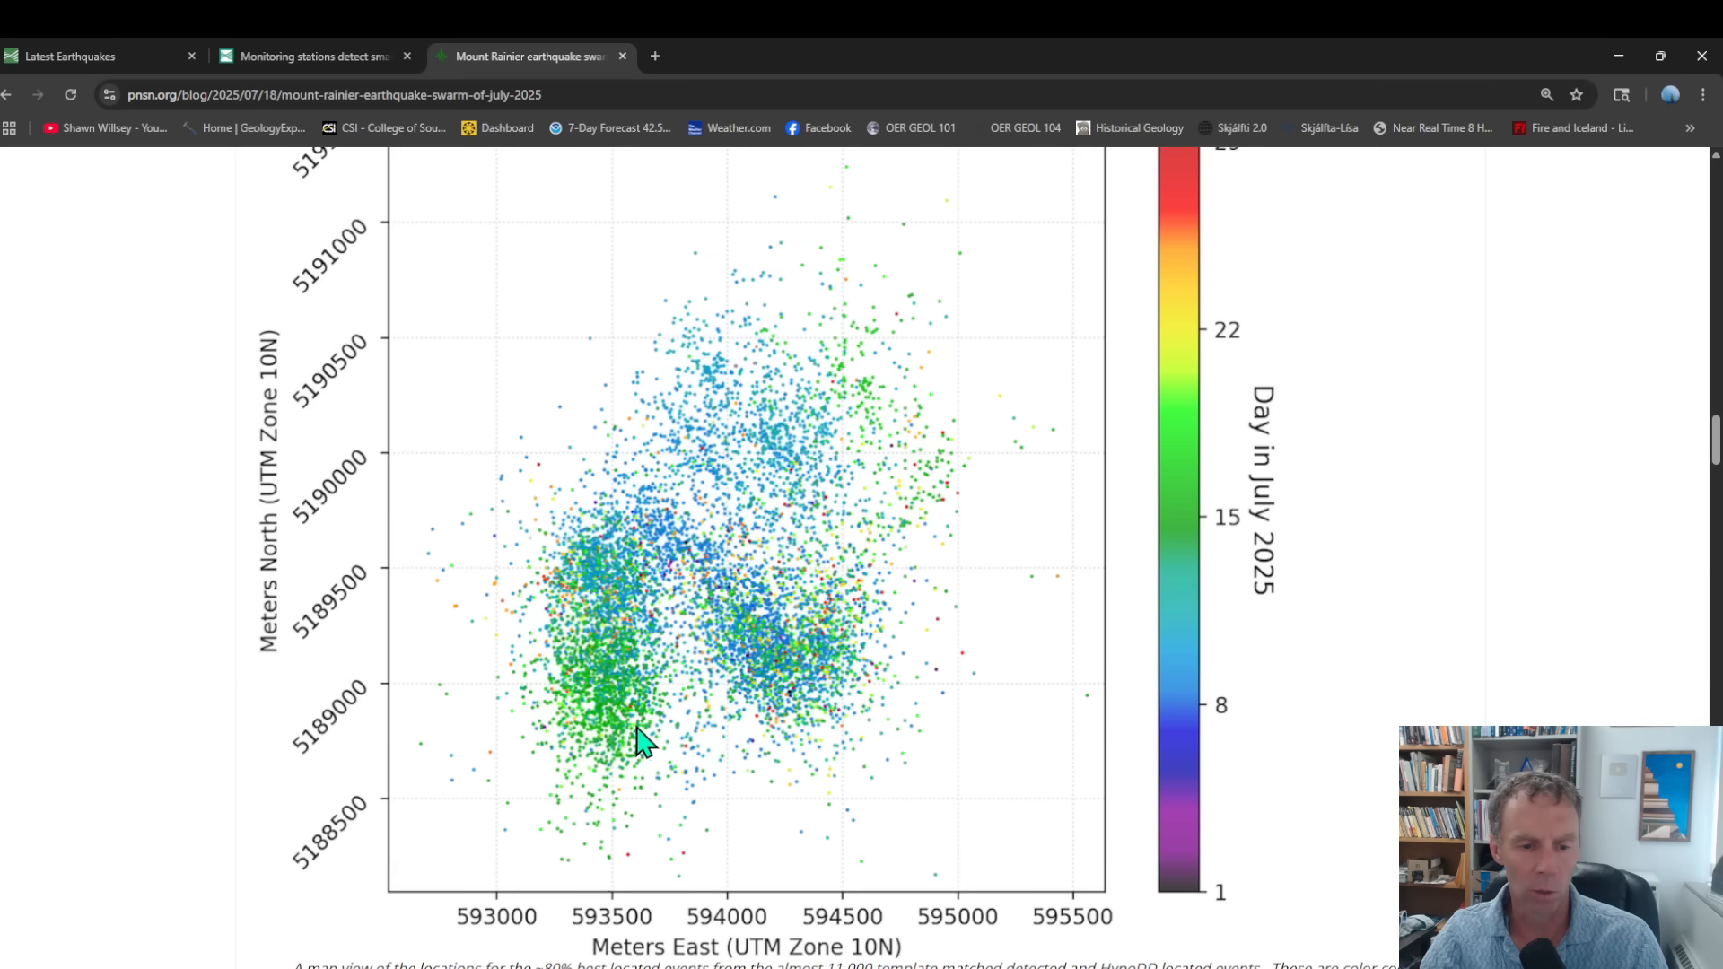
Step: Scroll to the paragraphs on the three blobs and fluid-diffusion migration
scroll(down, 3)
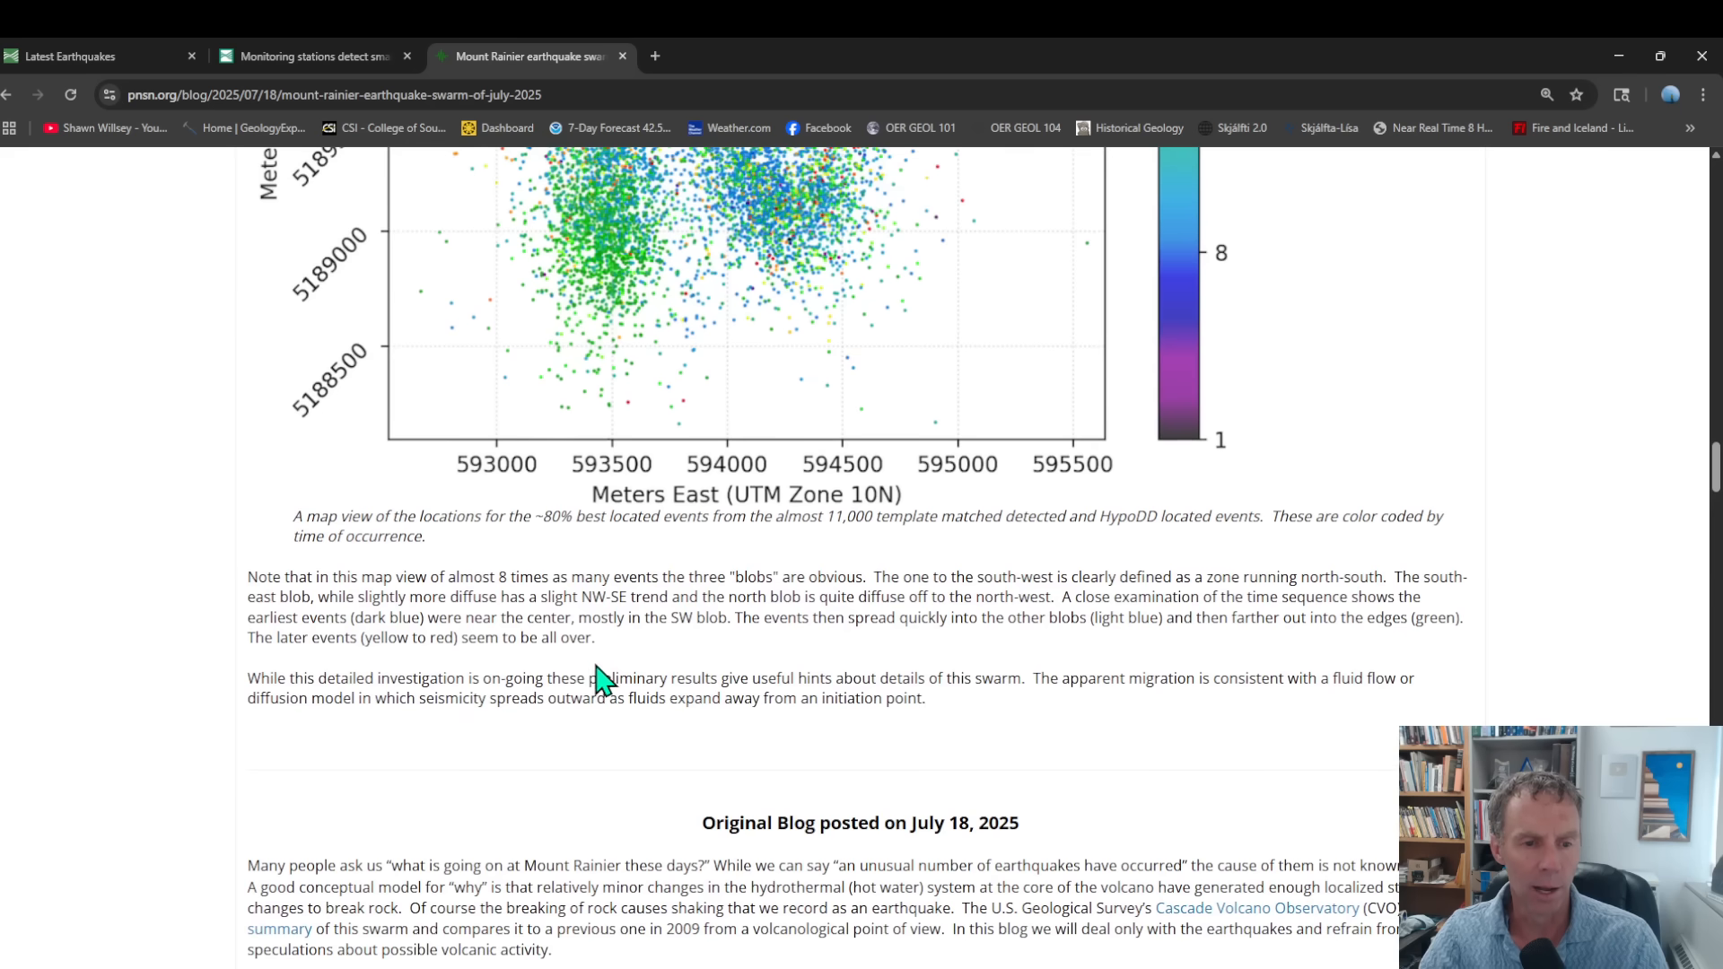
mouse_move(779, 386)
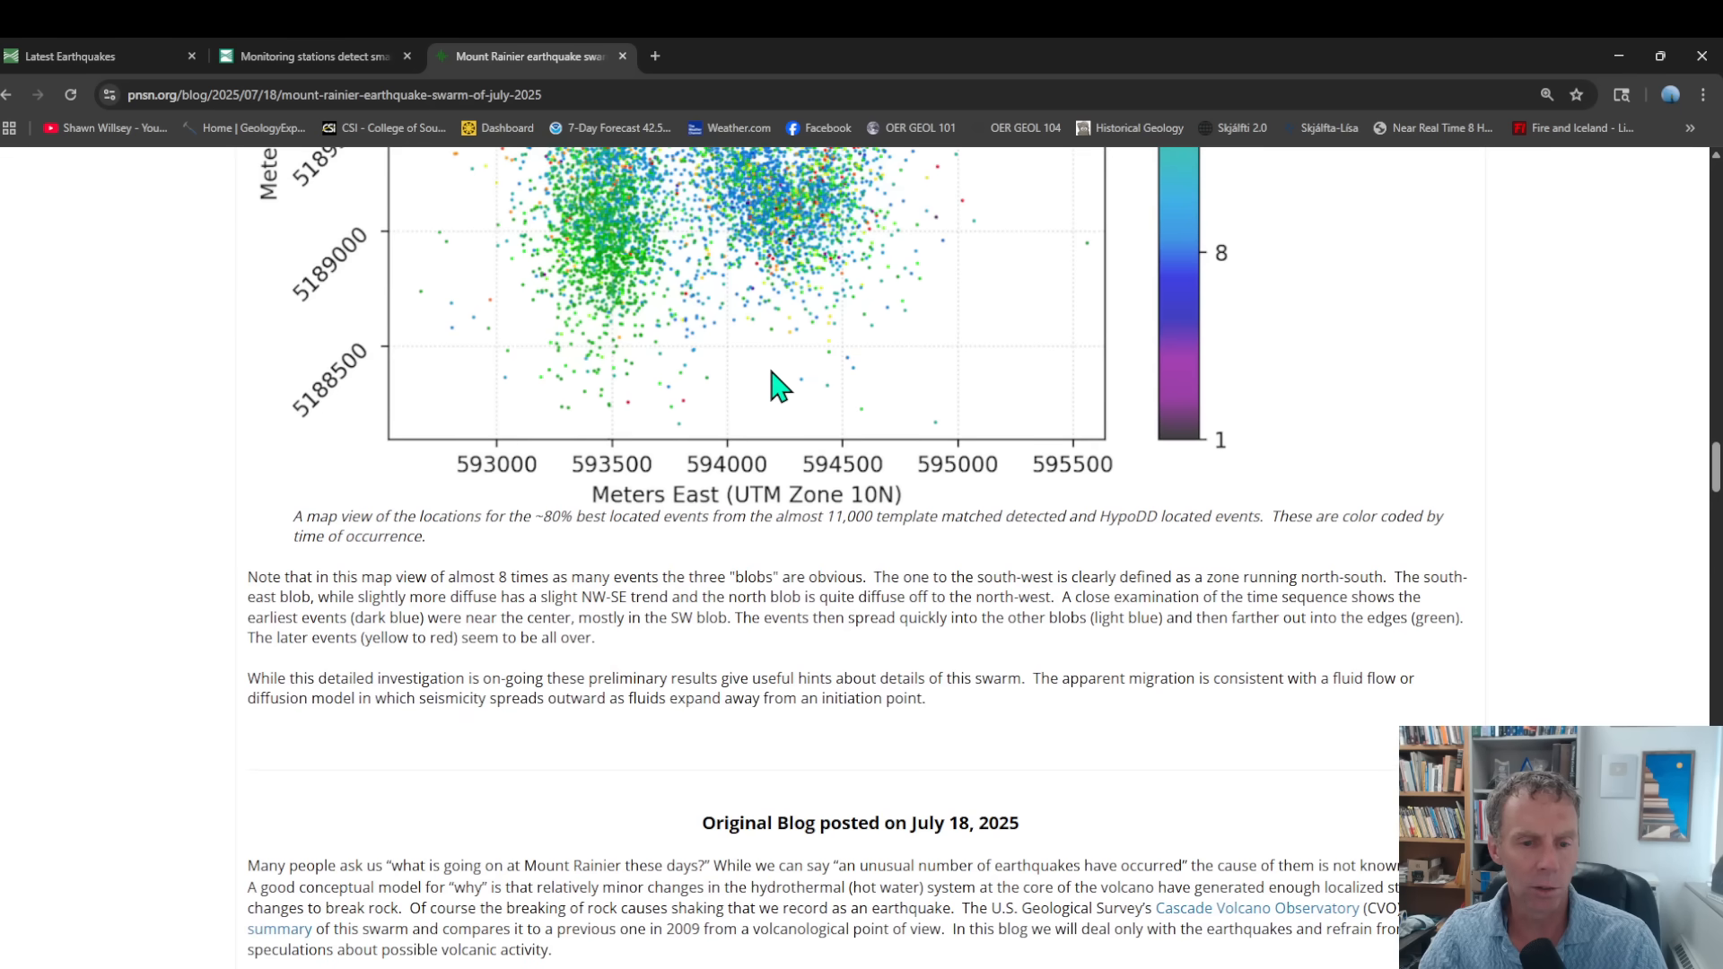
mouse_move(808, 616)
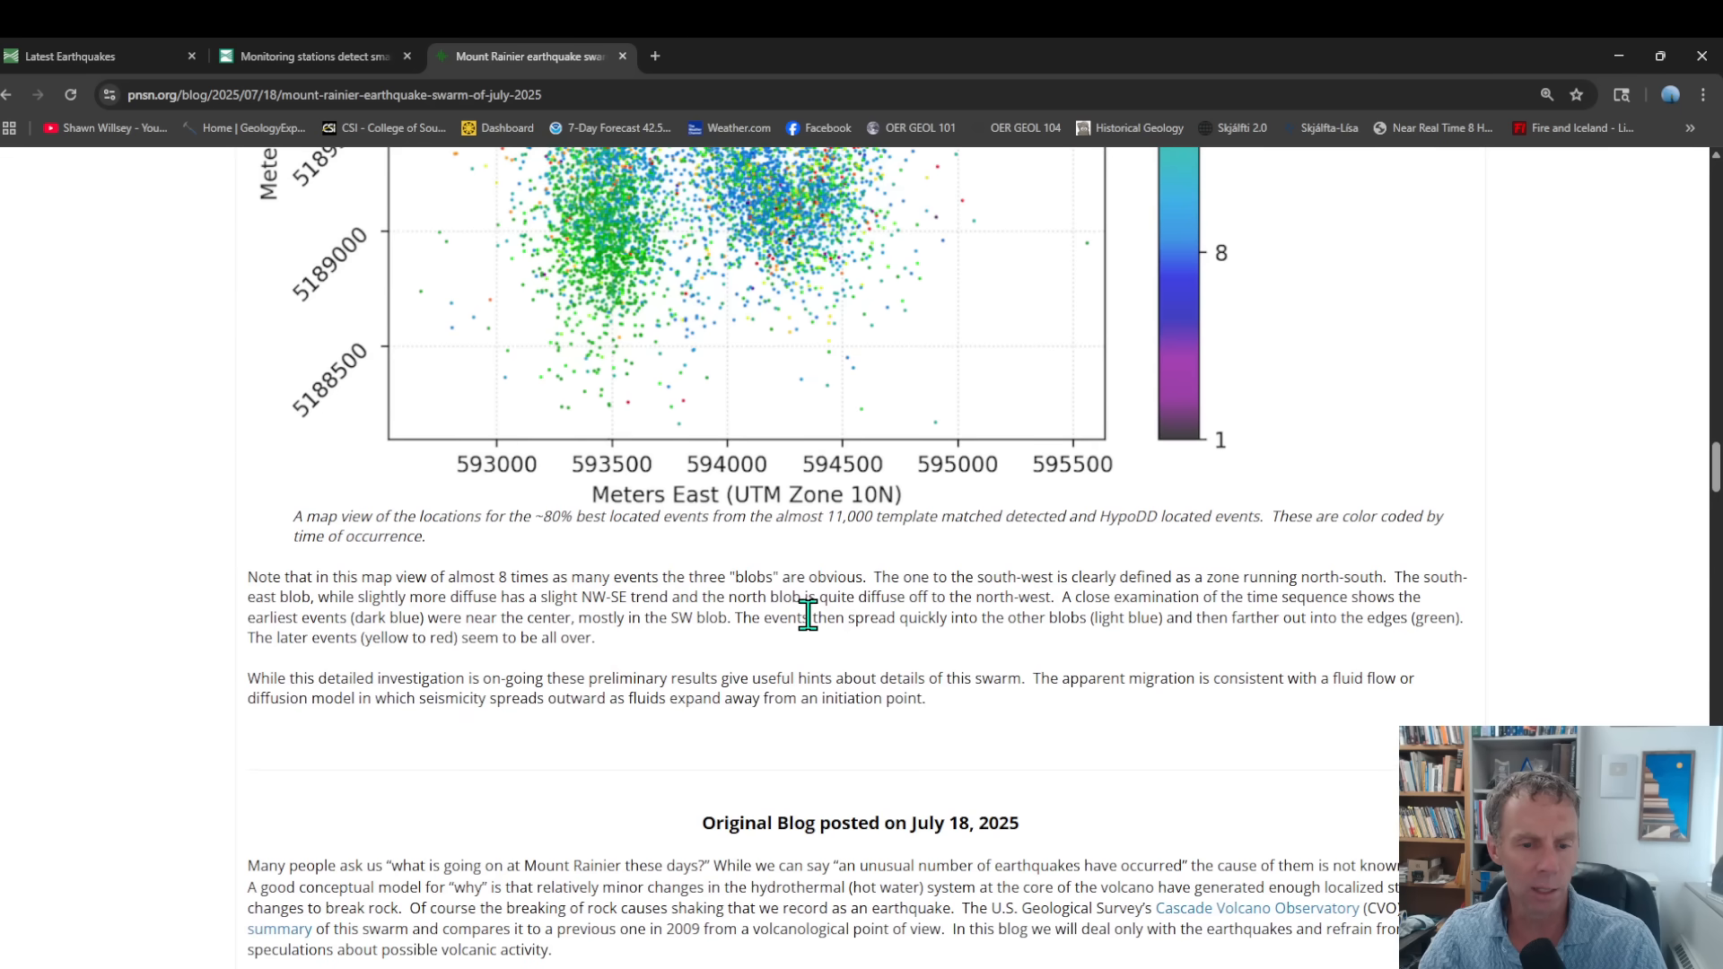
Step: Scroll from the PNSN Earthquake Catalog past the magnitude cross-section to the depth-versus-time plot
scroll(up, 3)
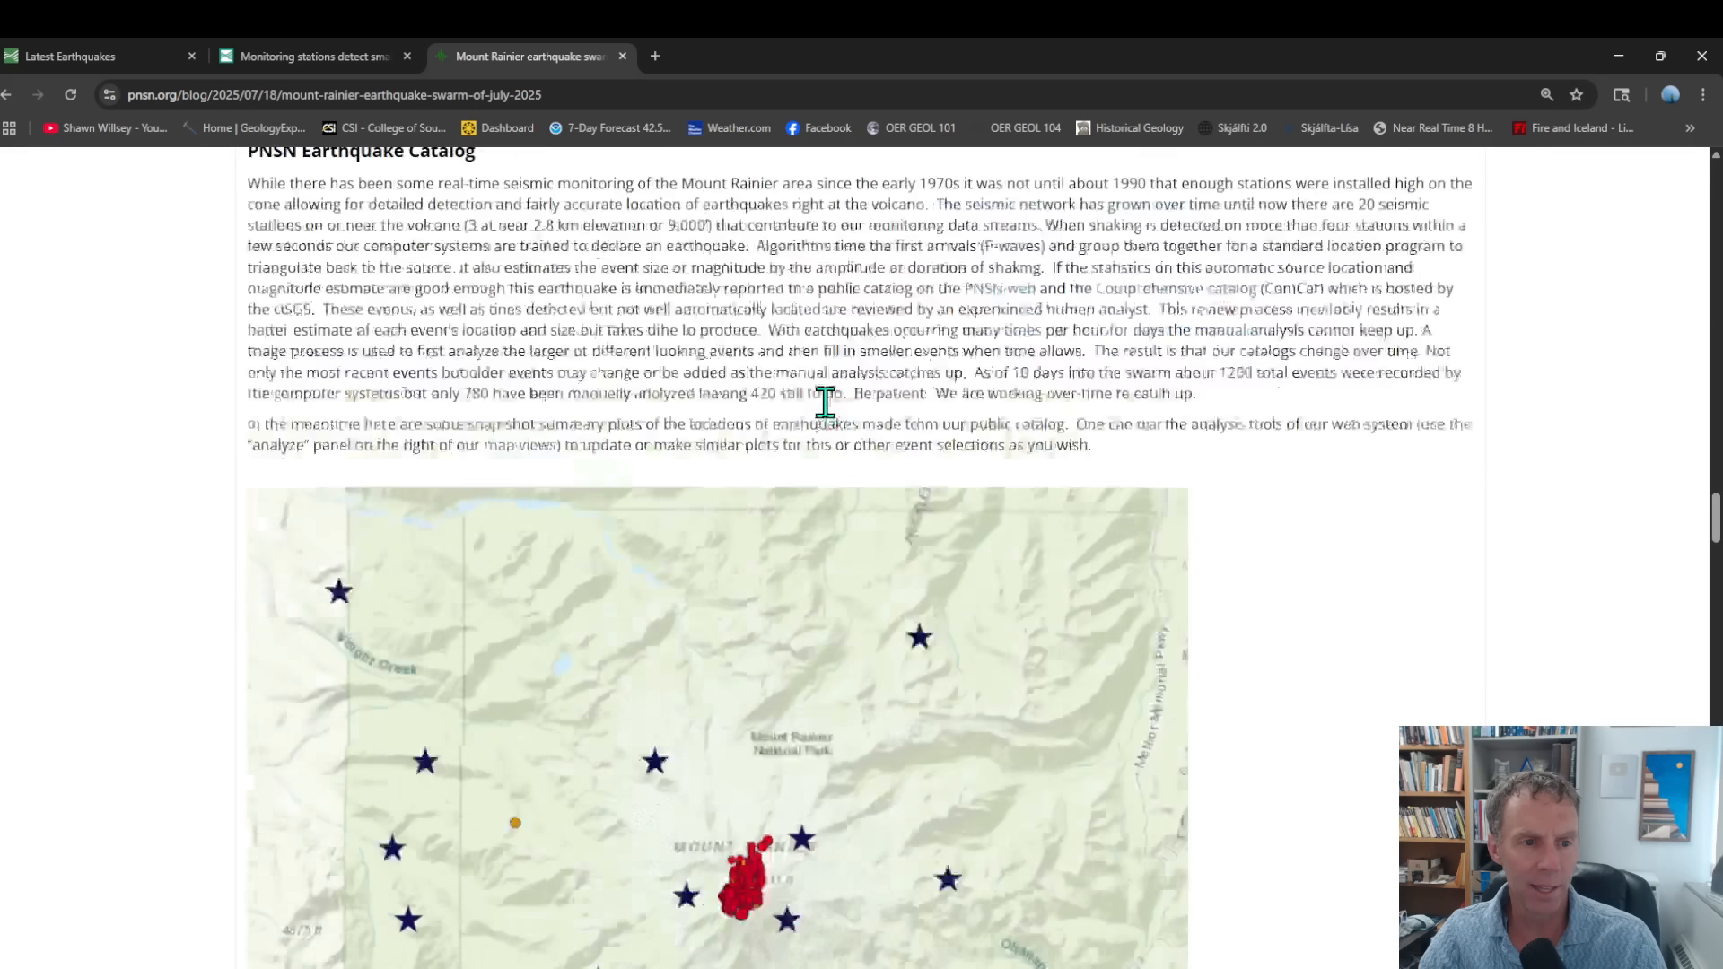
scroll(down, 3)
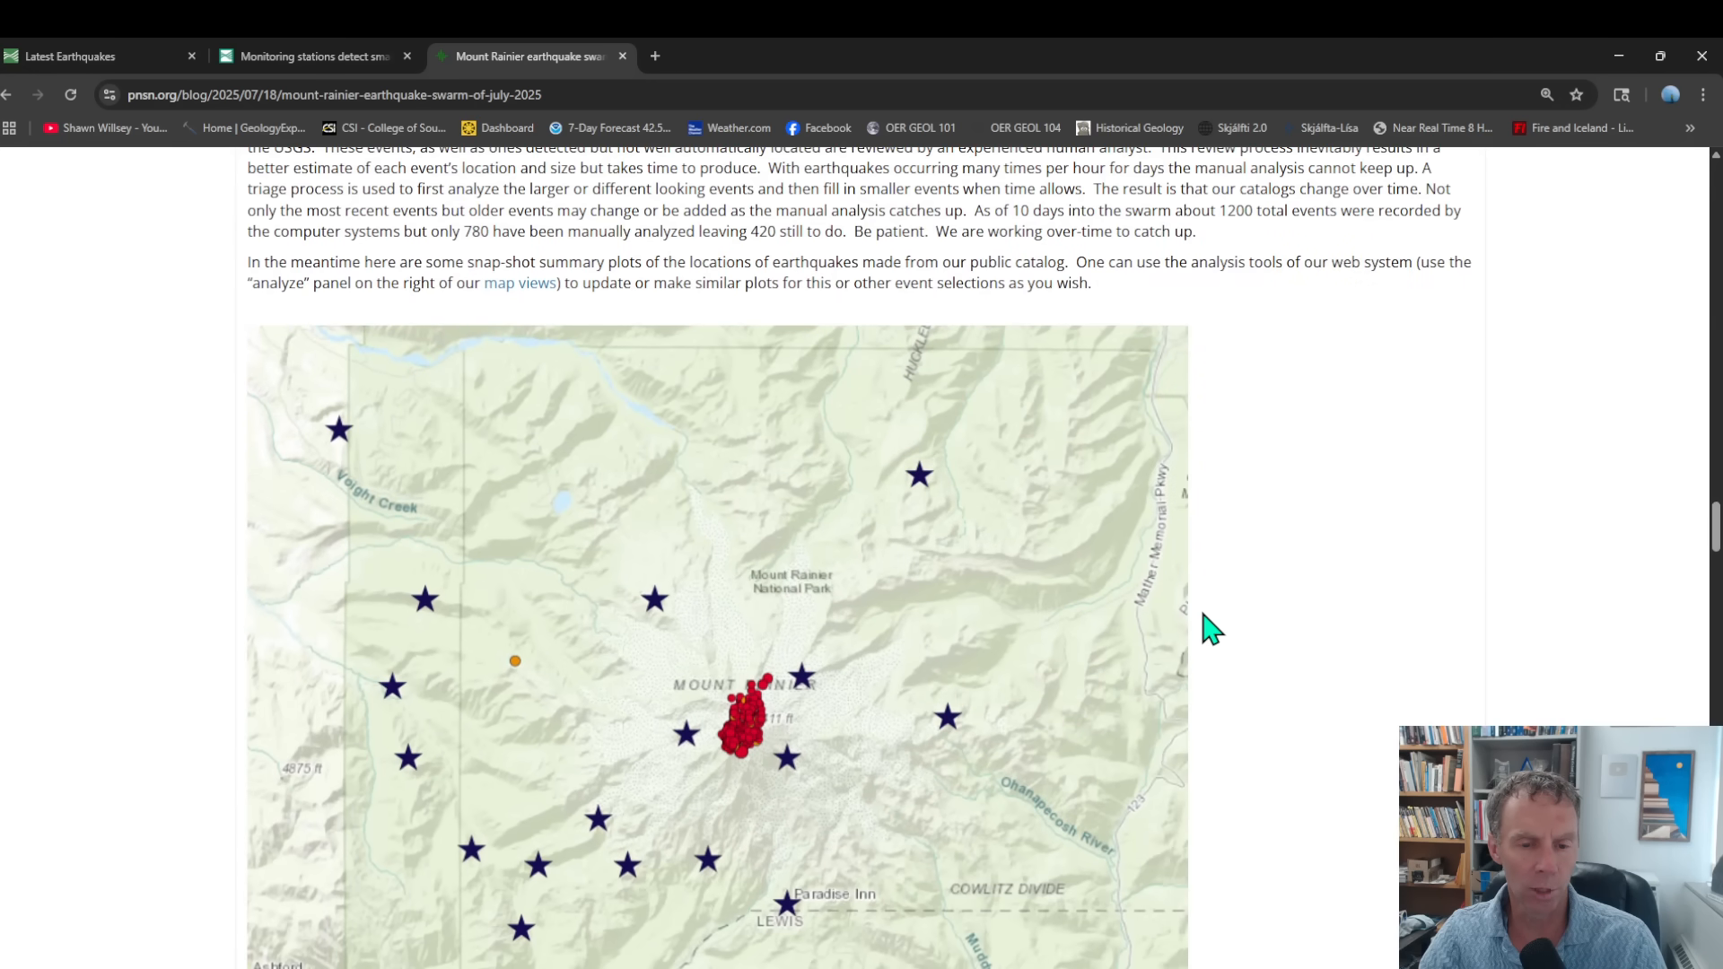
scroll(down, 3)
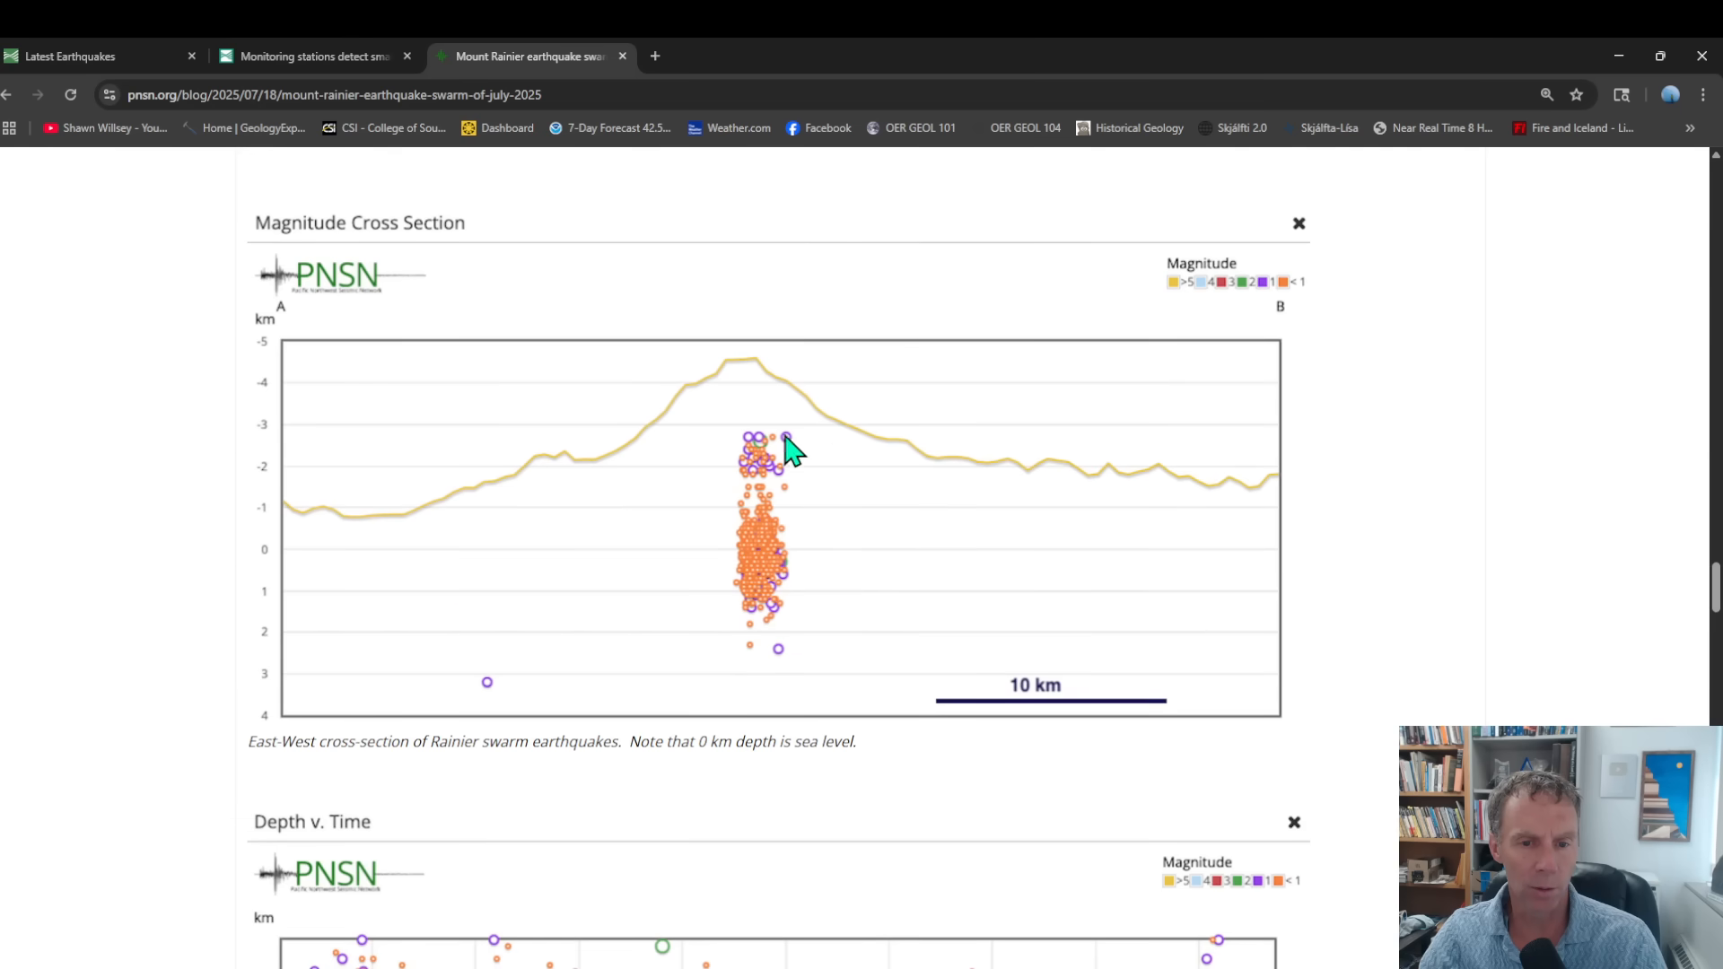
mouse_move(799, 583)
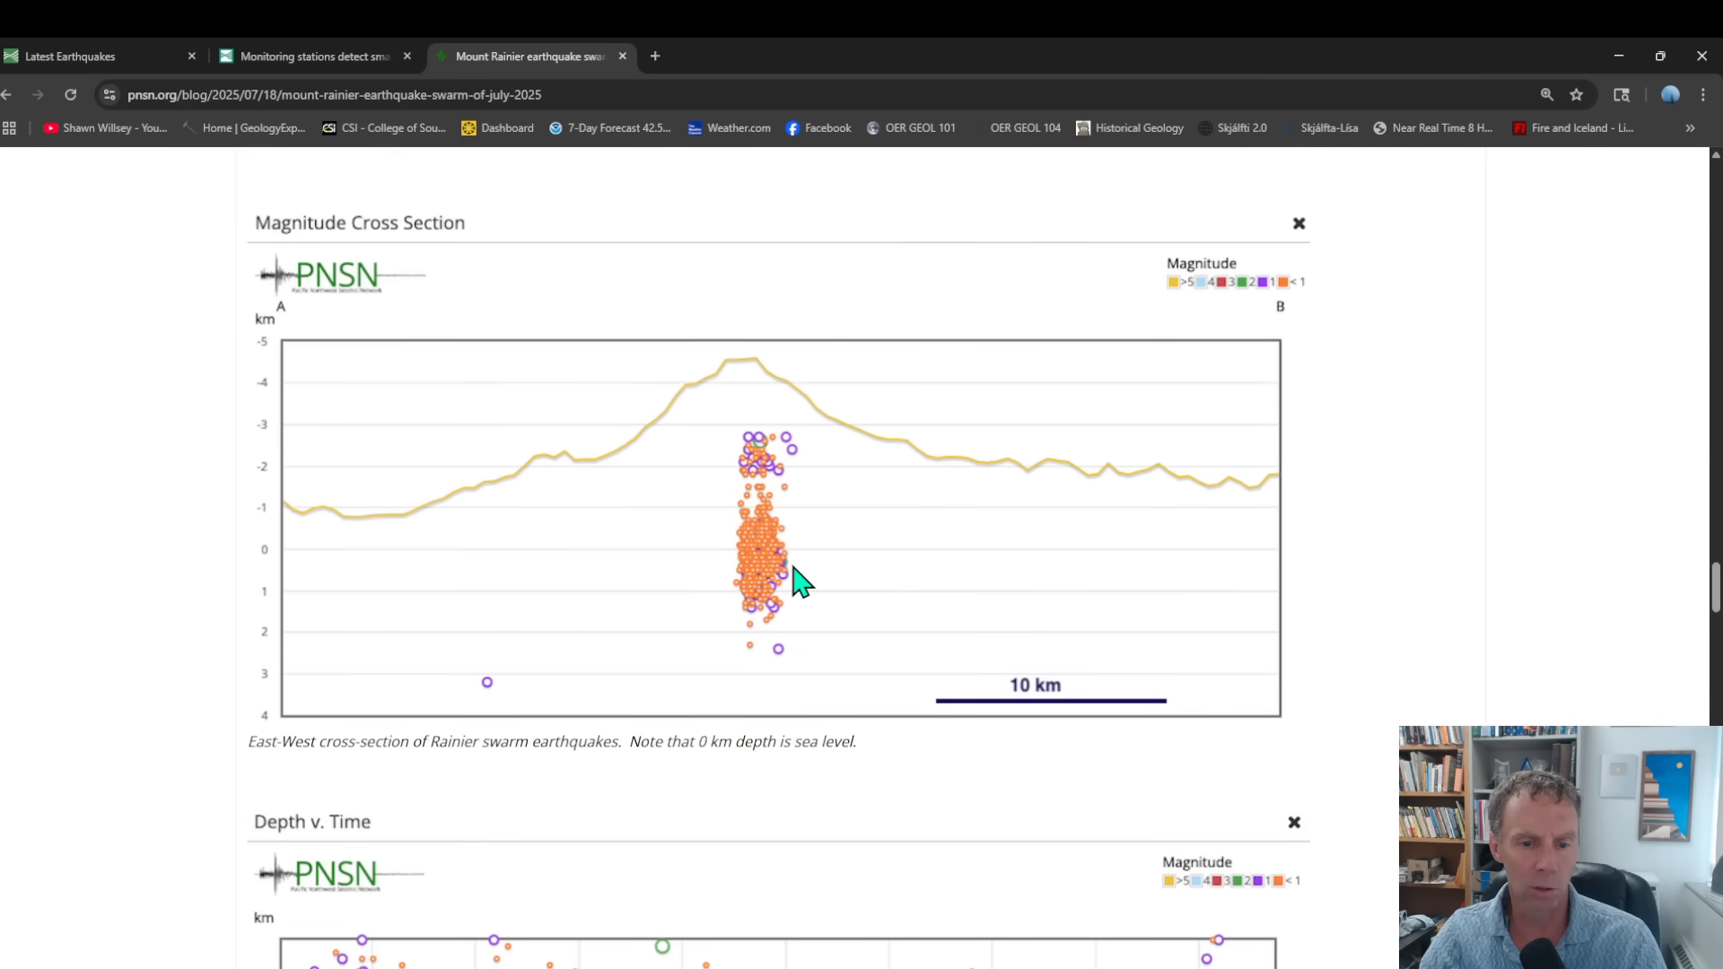
scroll(down, 3)
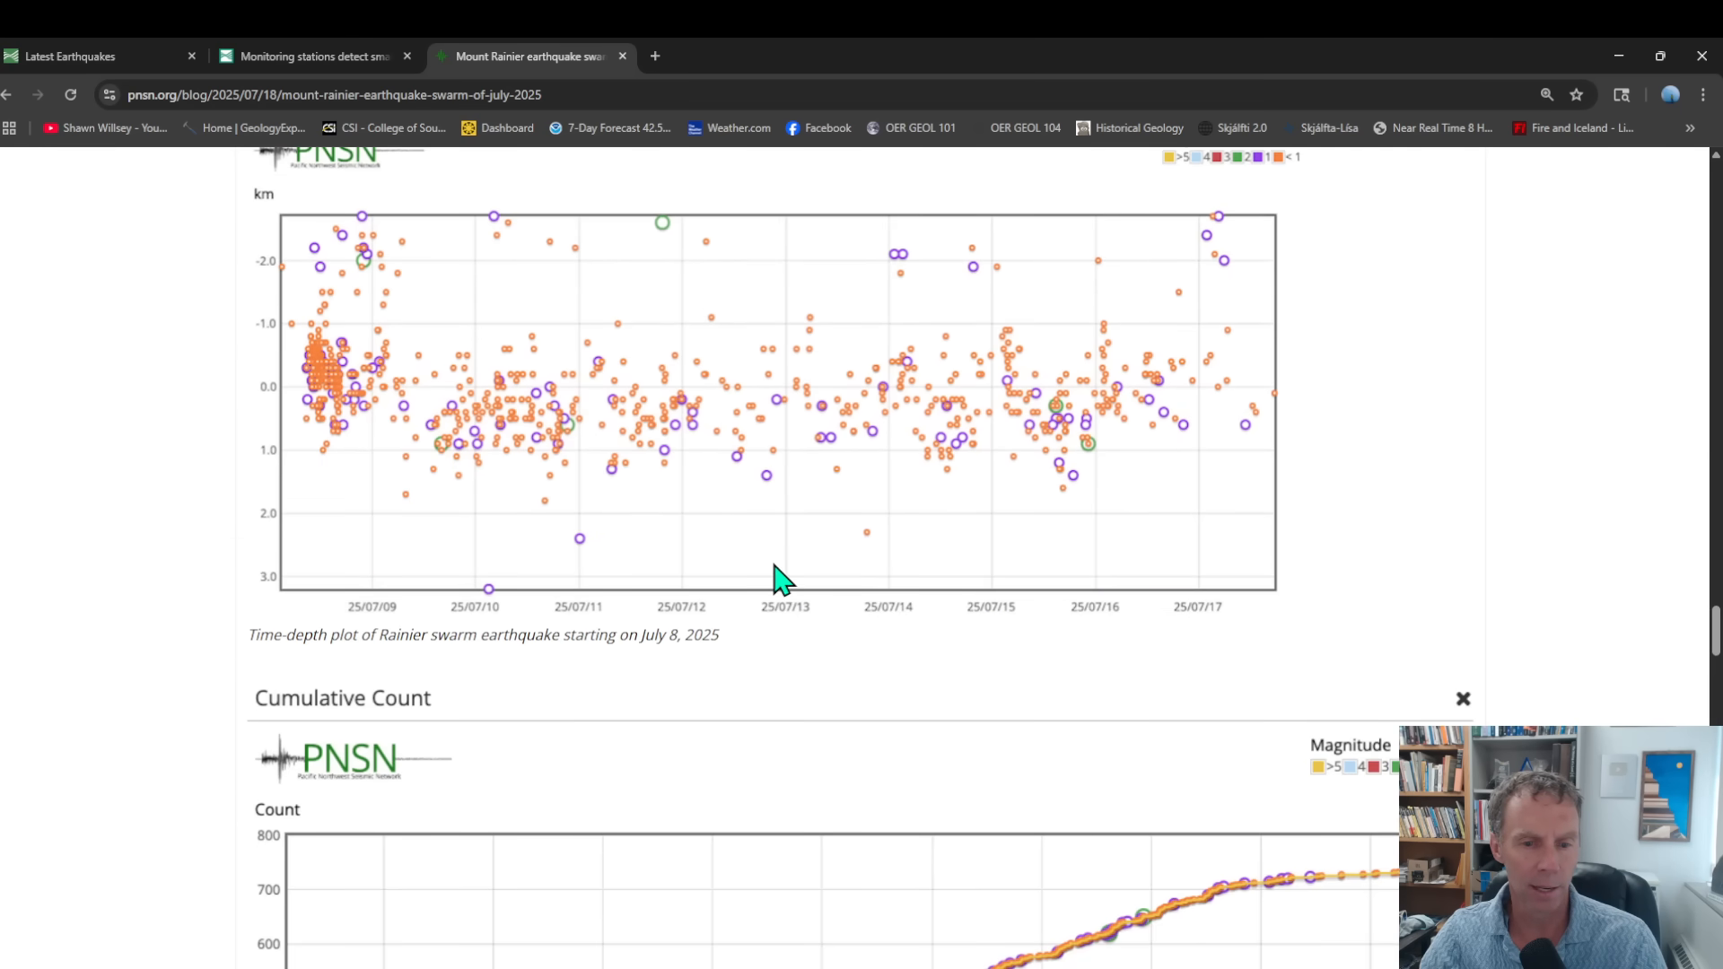
mouse_move(313, 373)
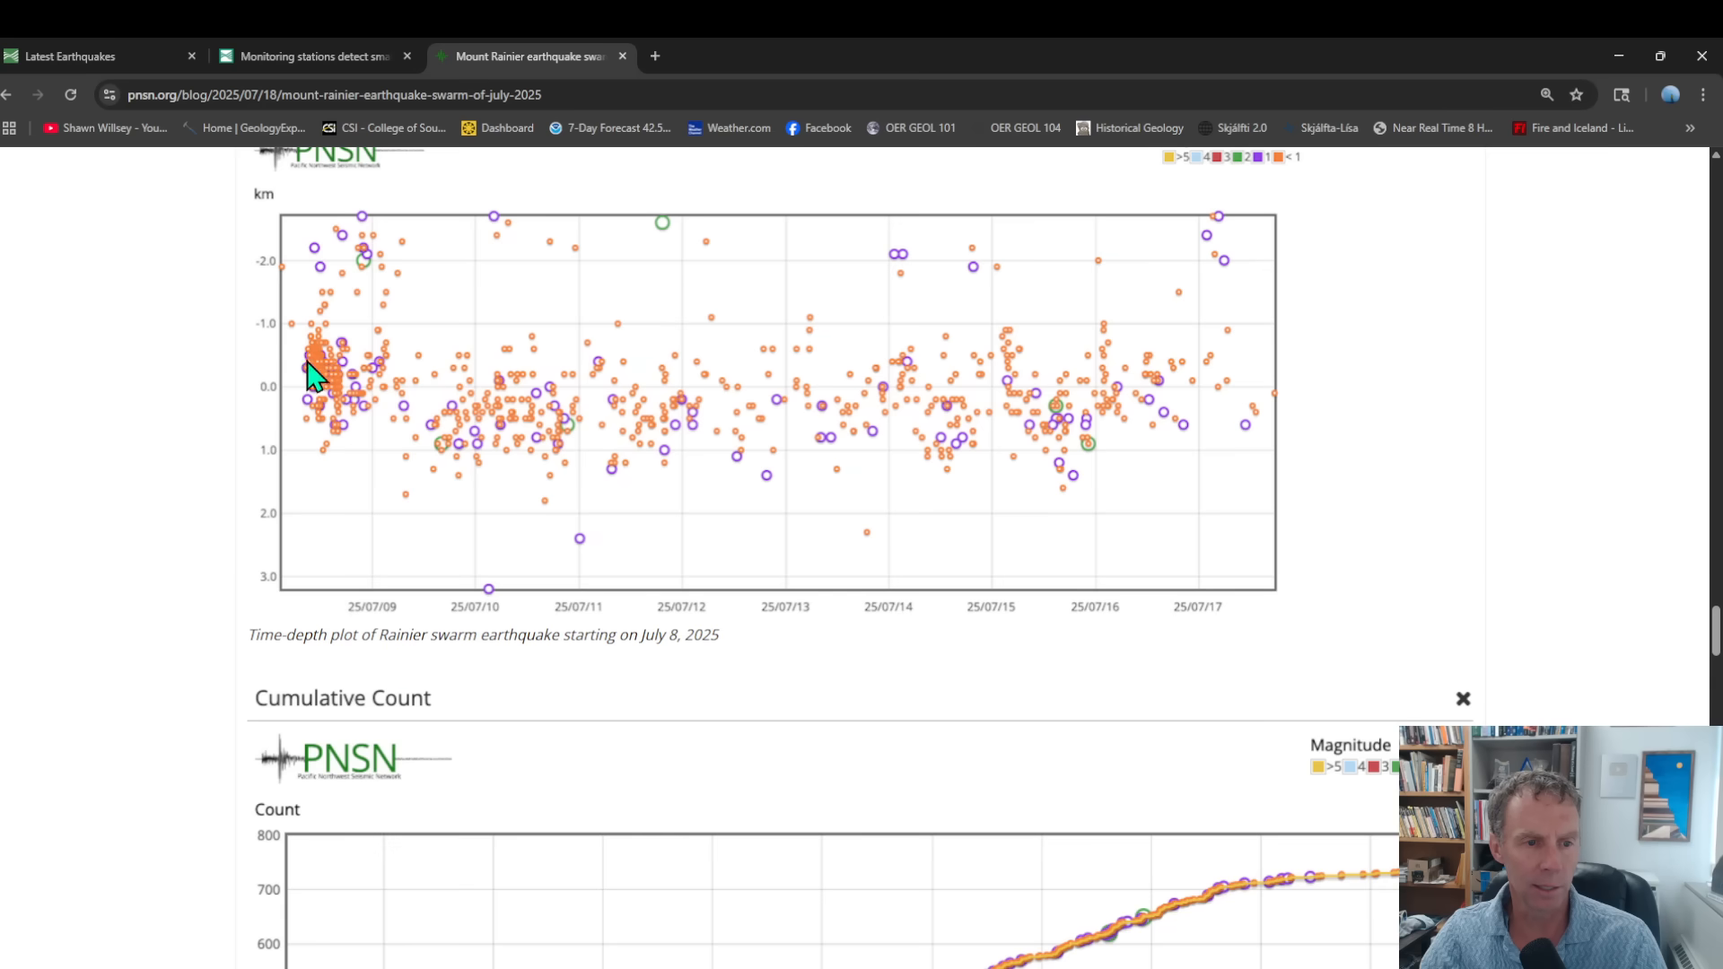
Step: Scroll to the cumulative-count chart showing over 700 swarm earthquakes by July 18
scroll(up, 3)
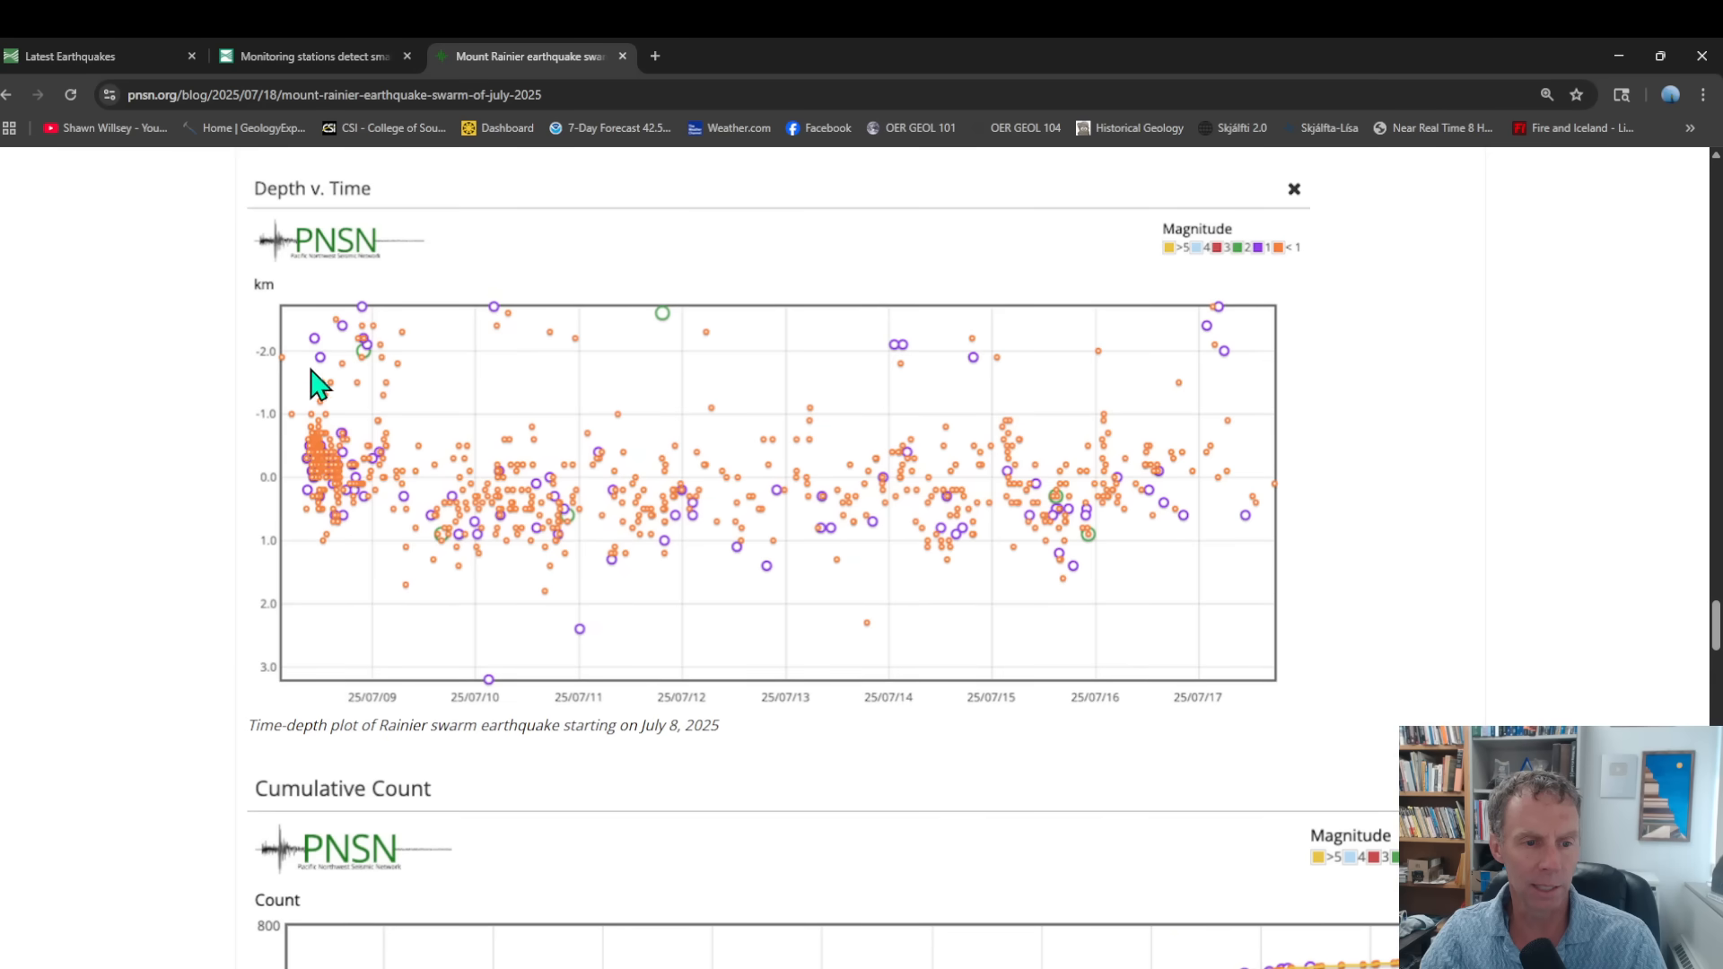
mouse_move(332, 396)
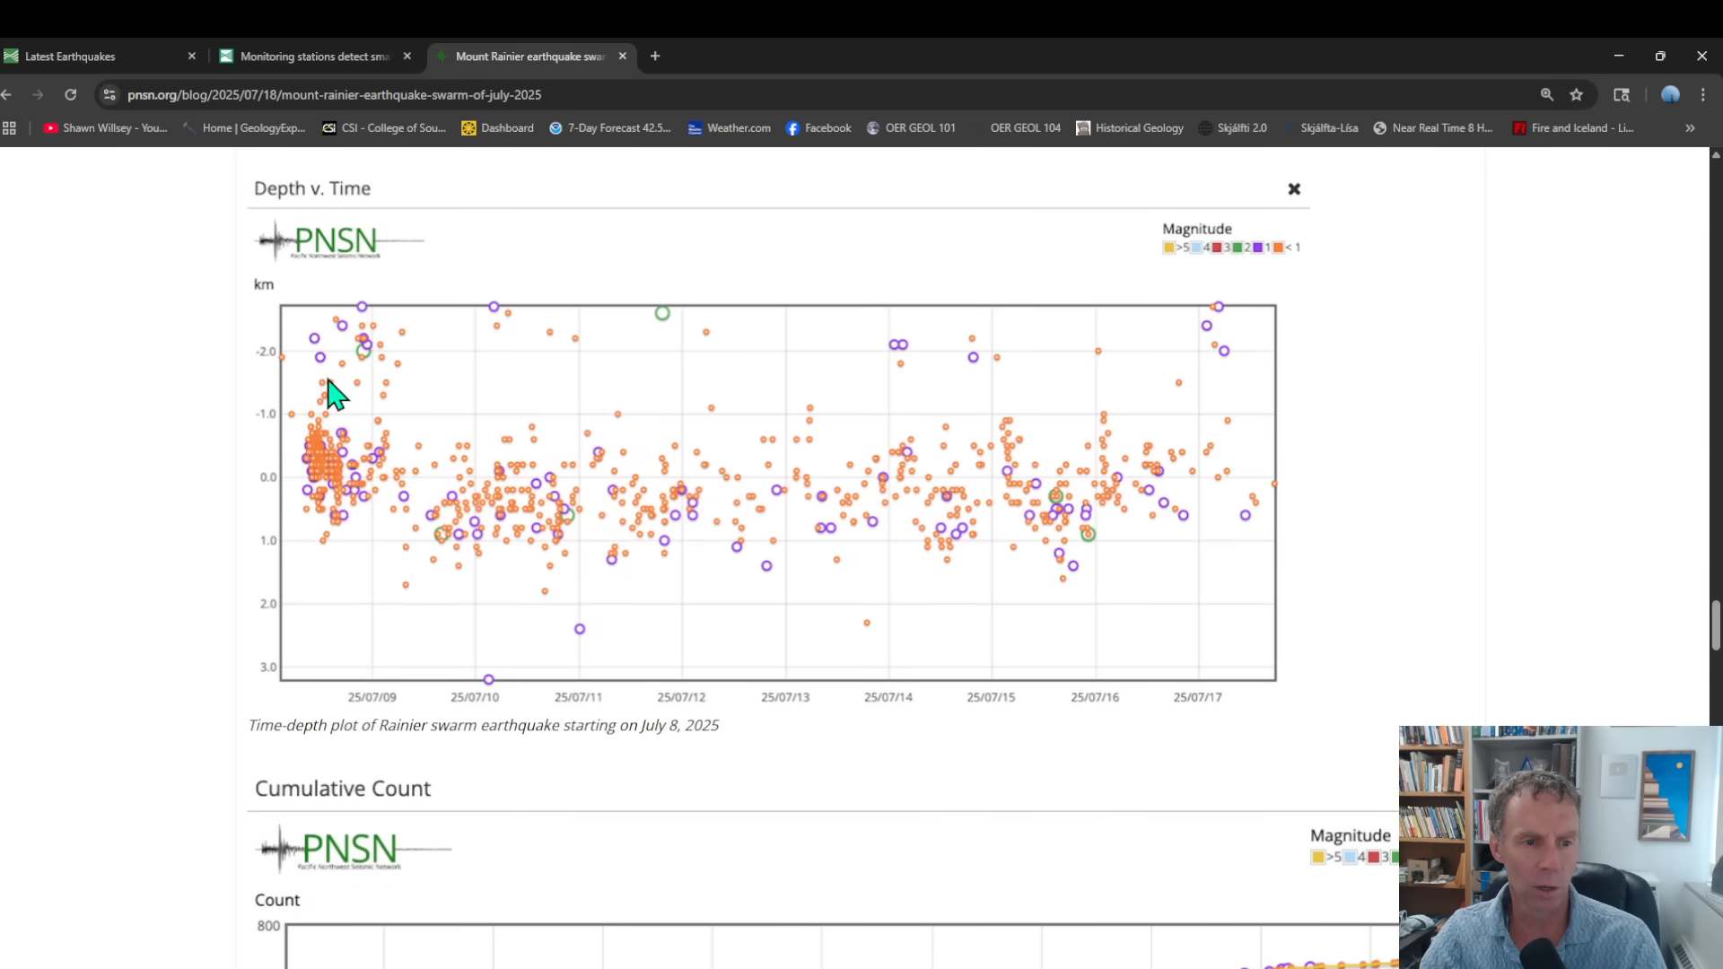
mouse_move(321, 368)
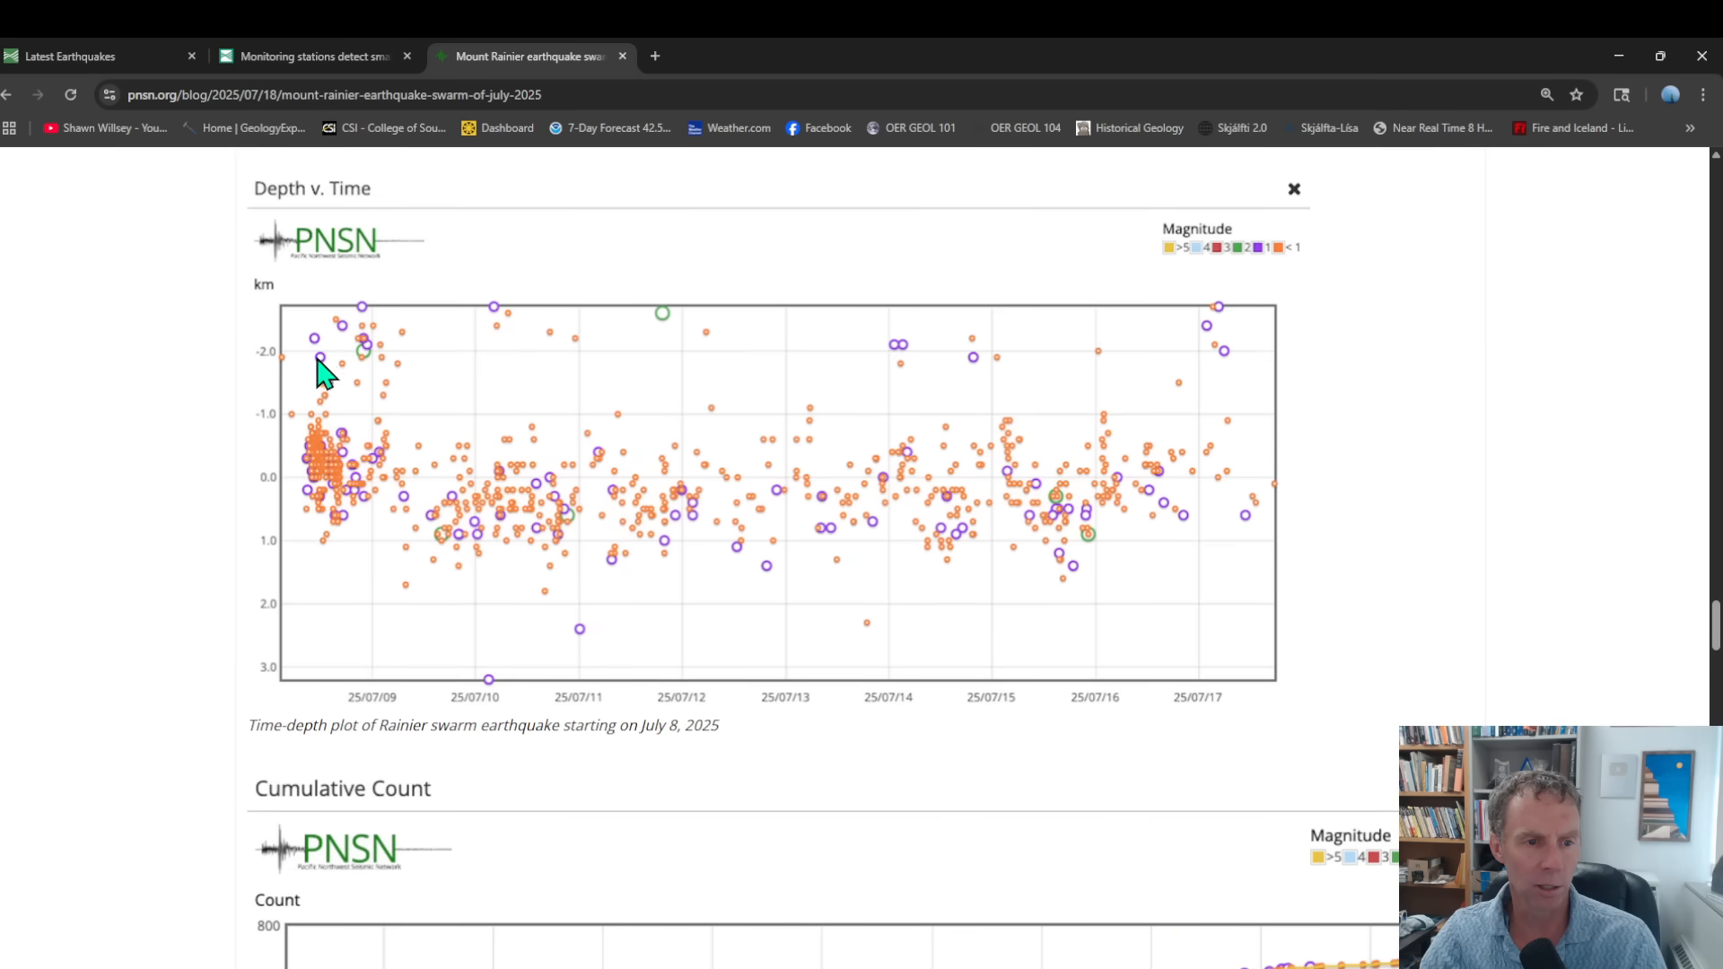
mouse_move(329, 483)
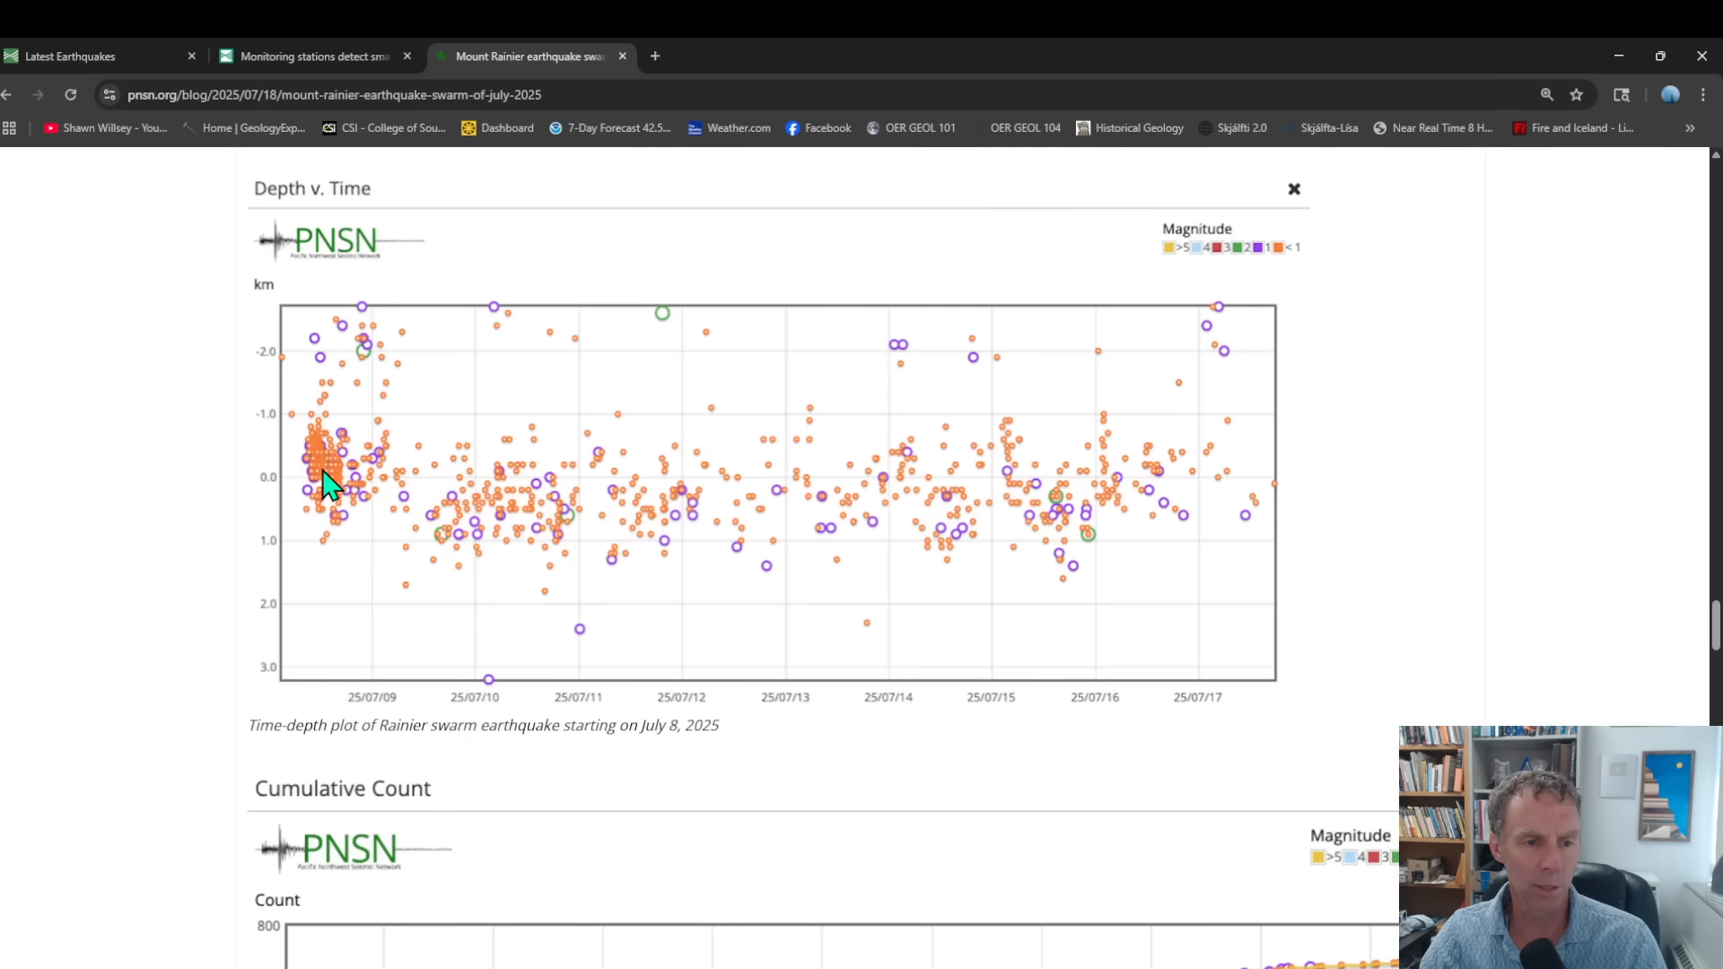
mouse_move(508, 523)
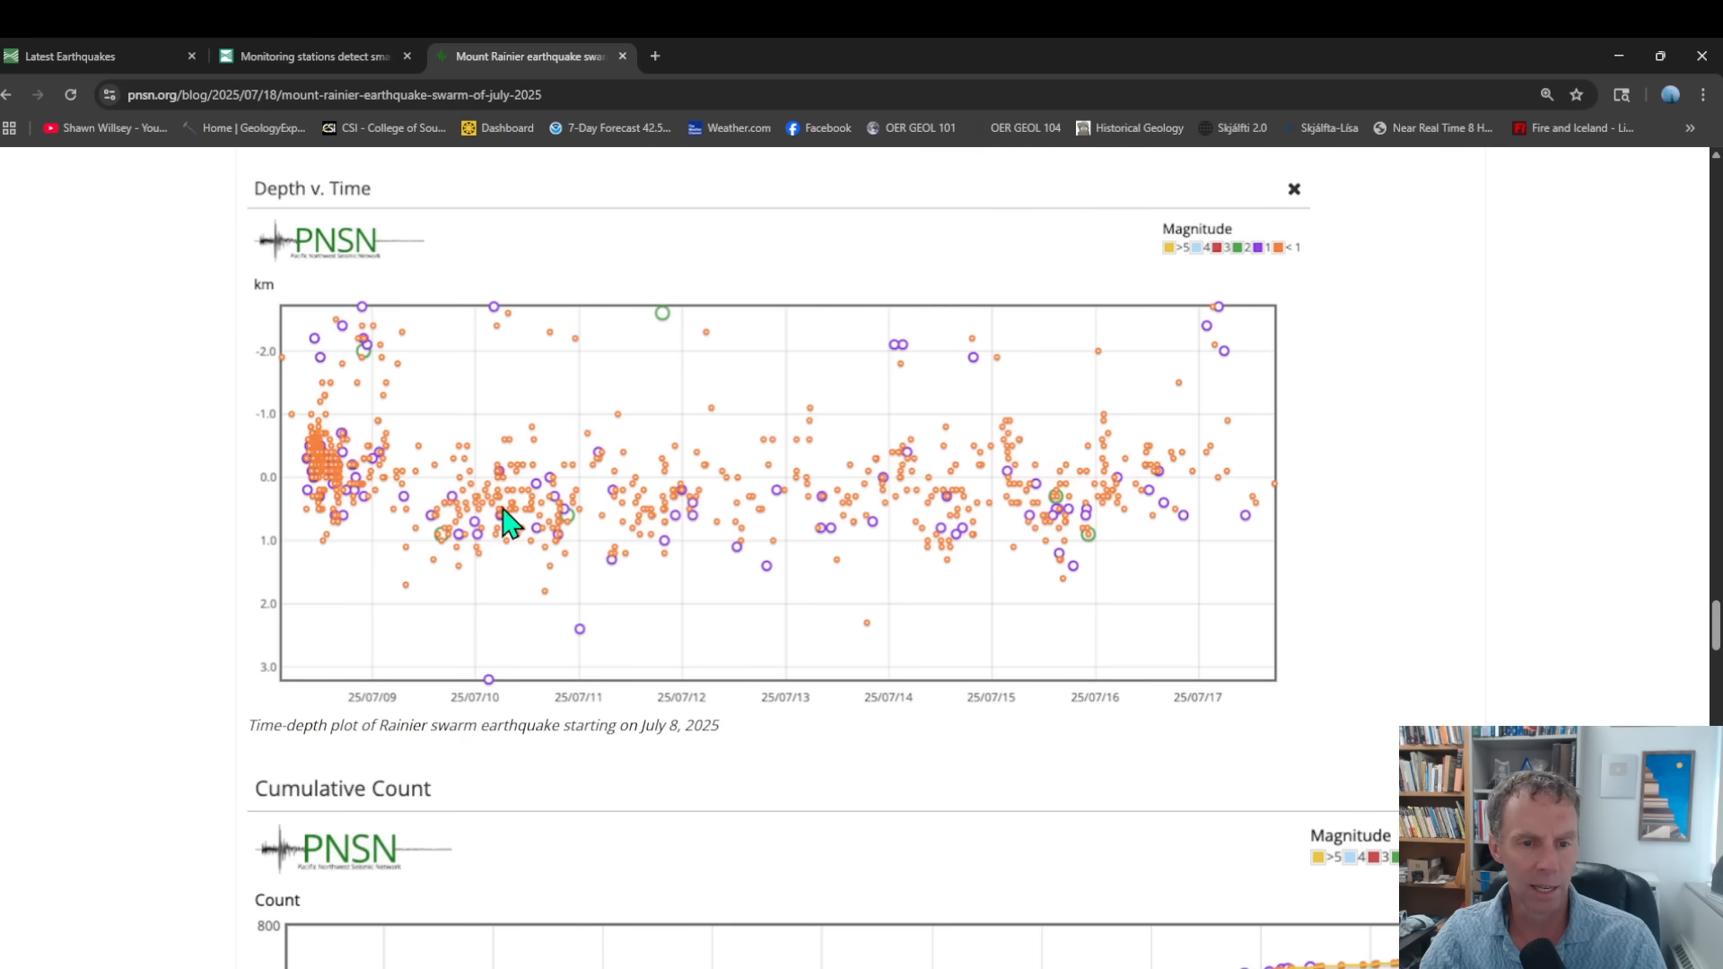
mouse_move(516, 442)
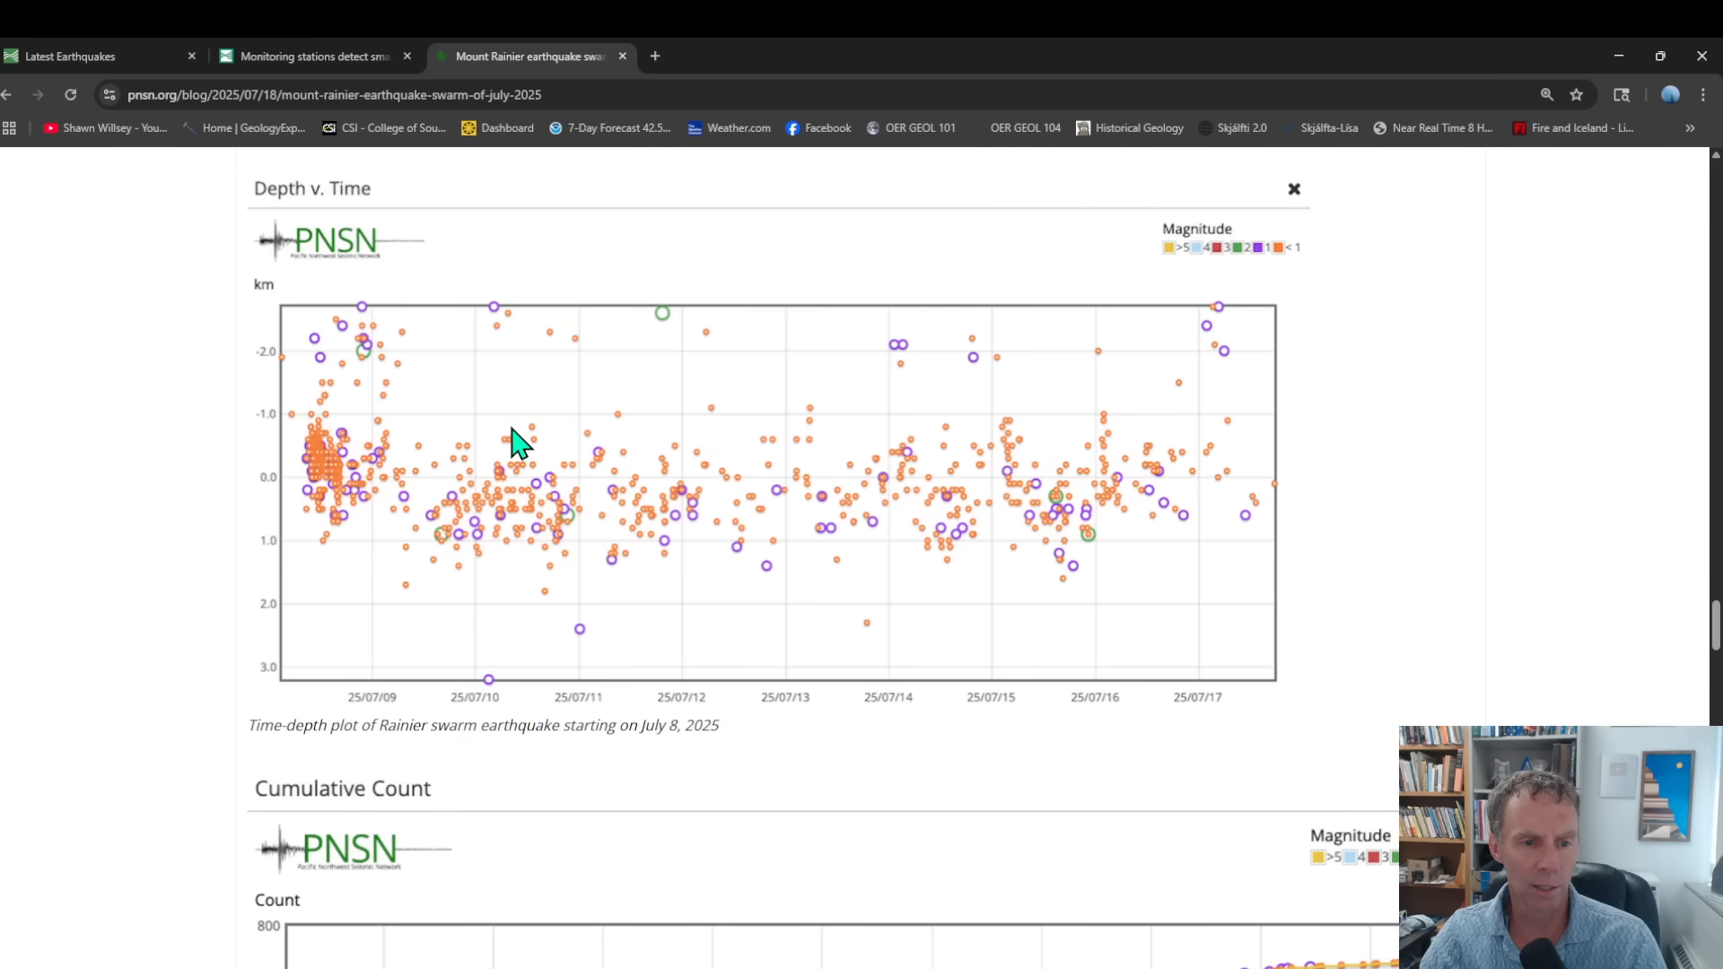
mouse_move(578, 426)
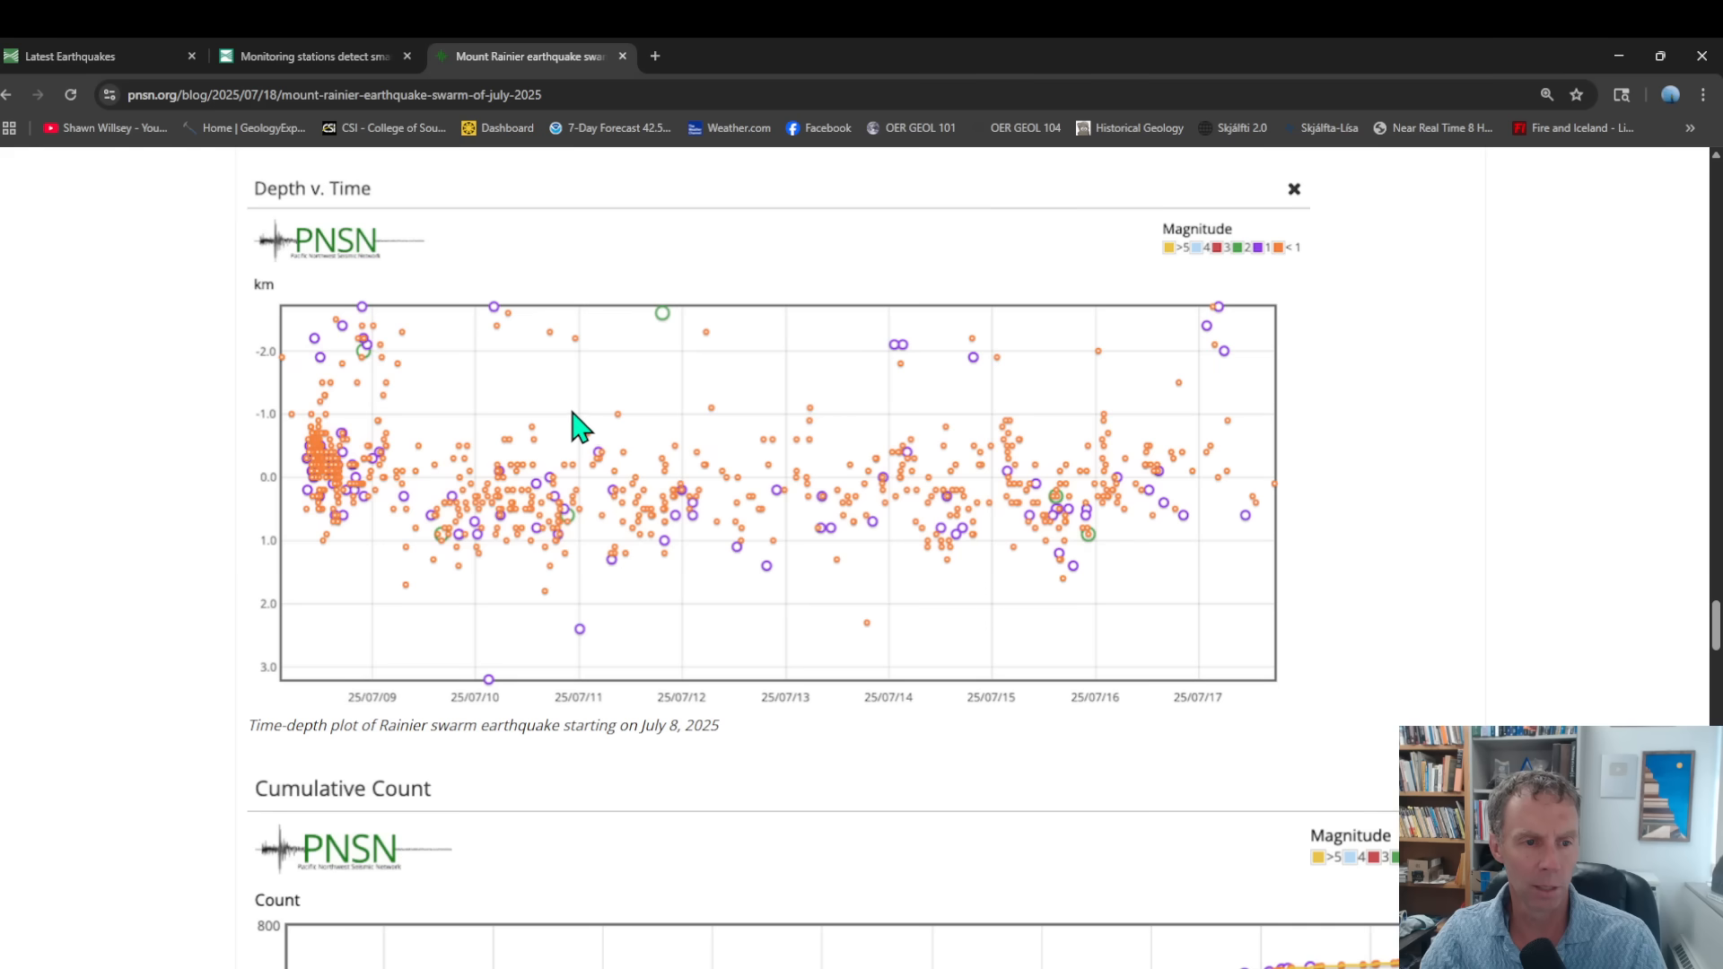
mouse_move(598, 528)
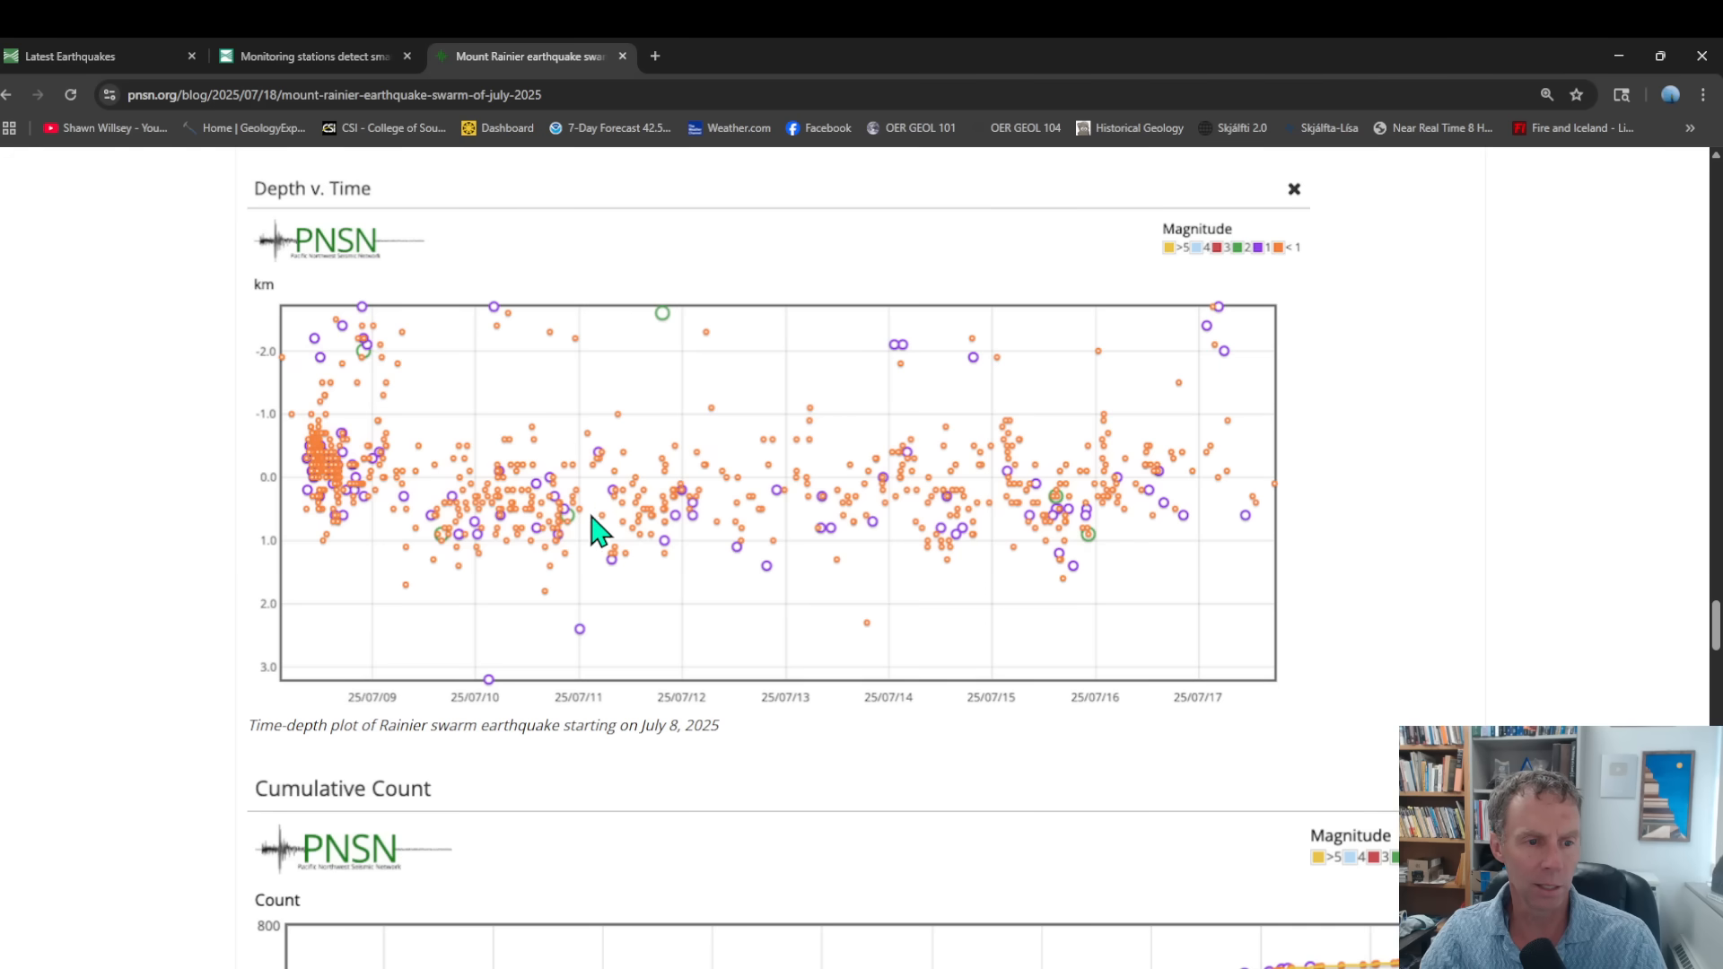
mouse_move(763, 548)
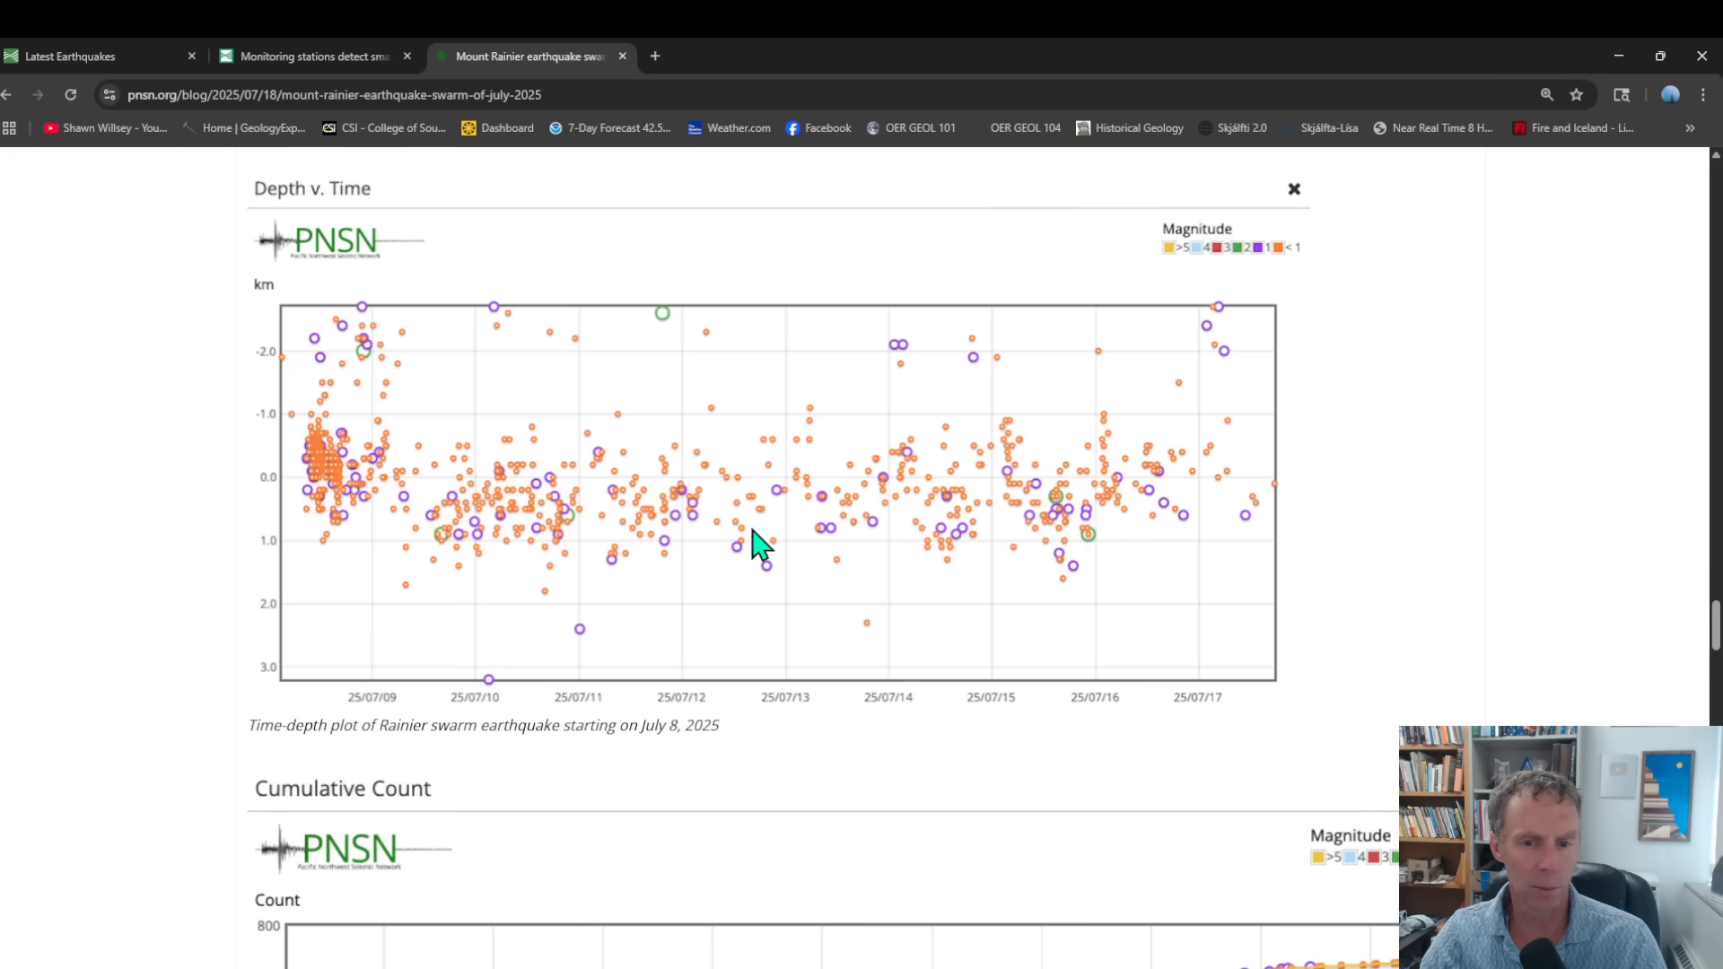
mouse_move(416, 347)
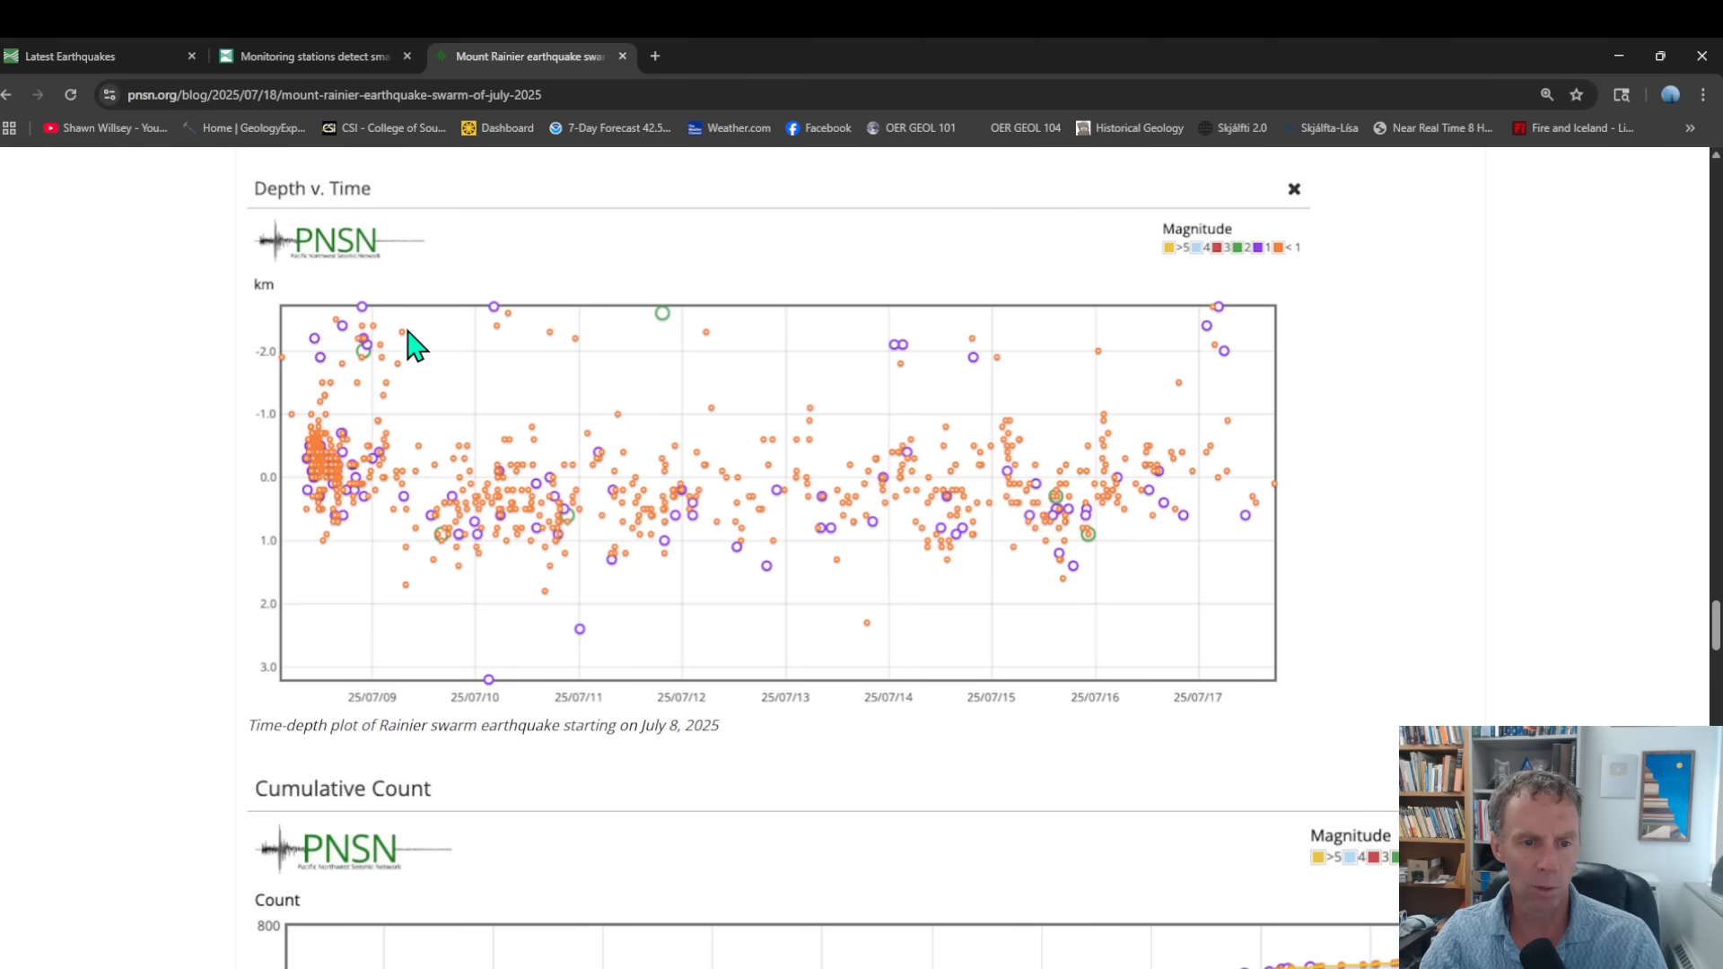
scroll(down, 3)
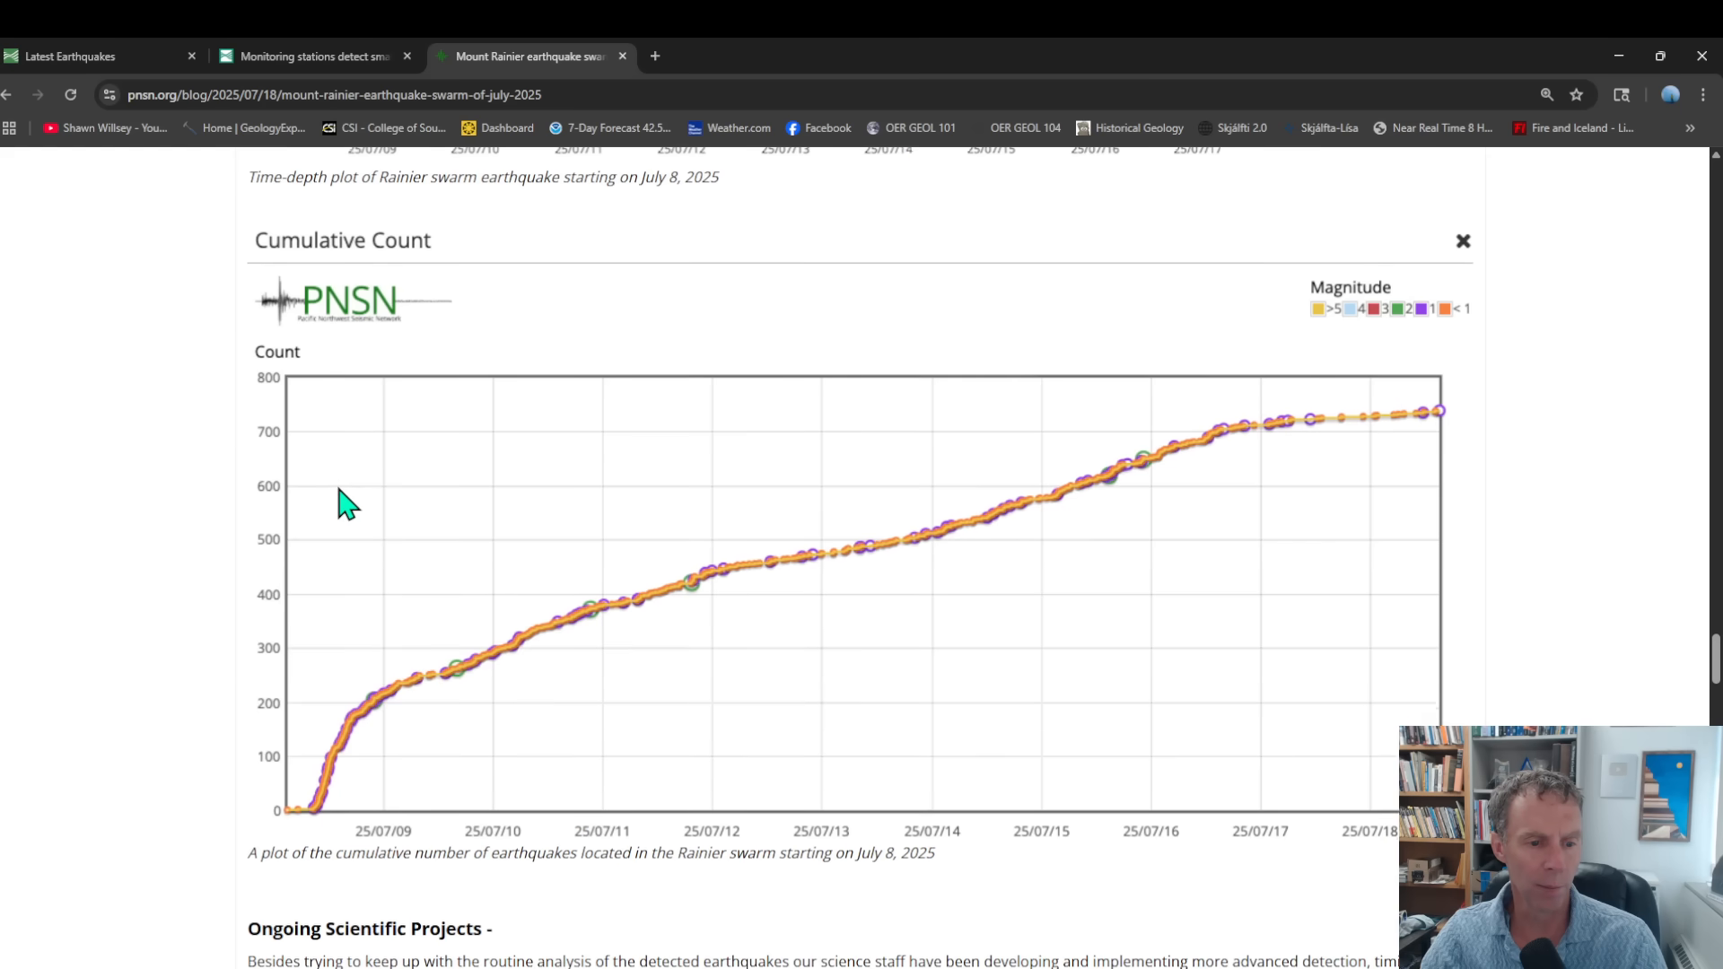
Step: View the HypoDD relocated-event map, then return to the post's title and August 11 note
scroll(down, 3)
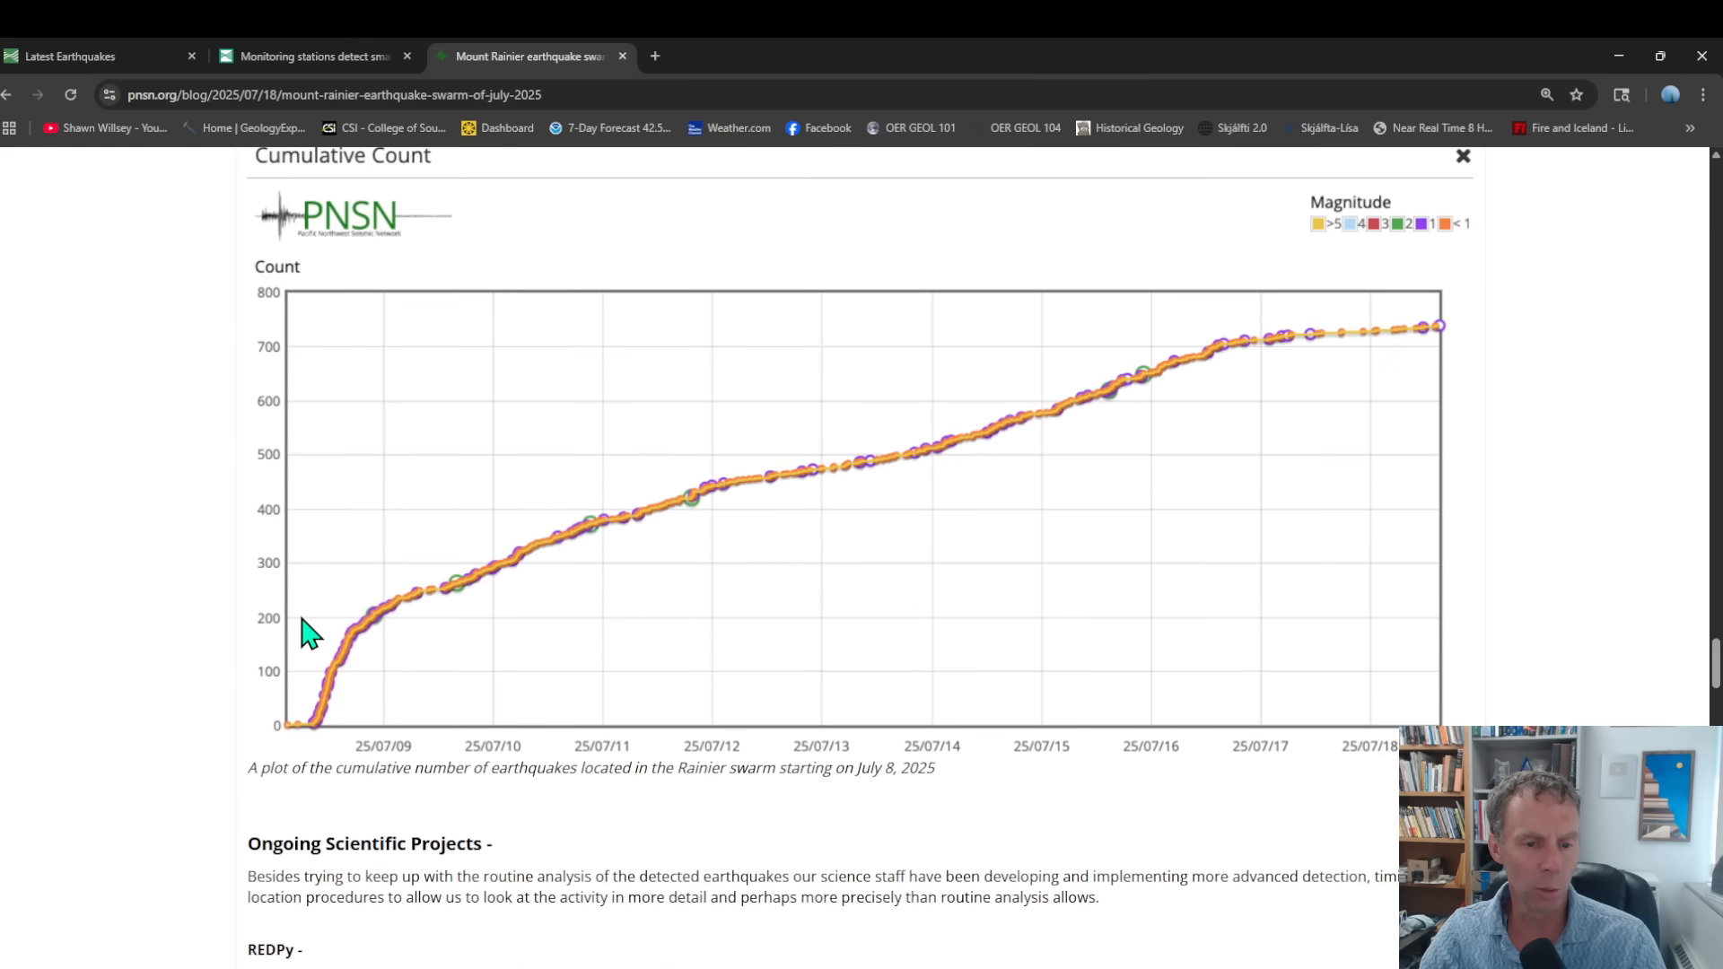
mouse_move(307, 632)
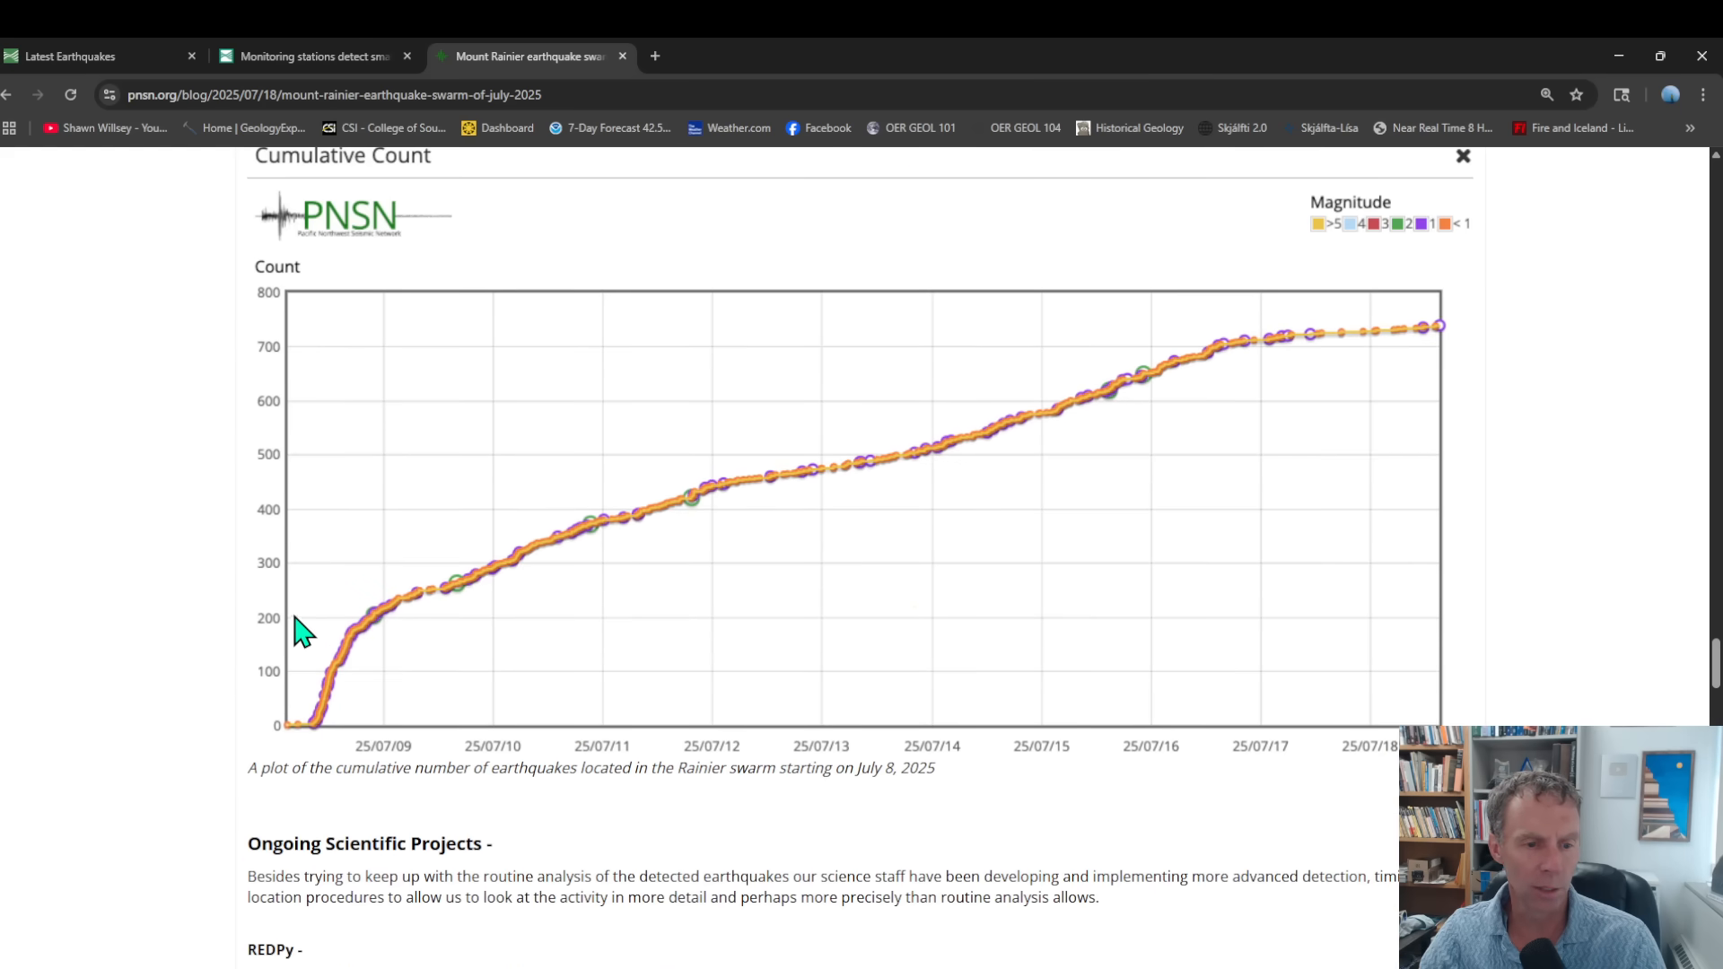
mouse_move(339, 748)
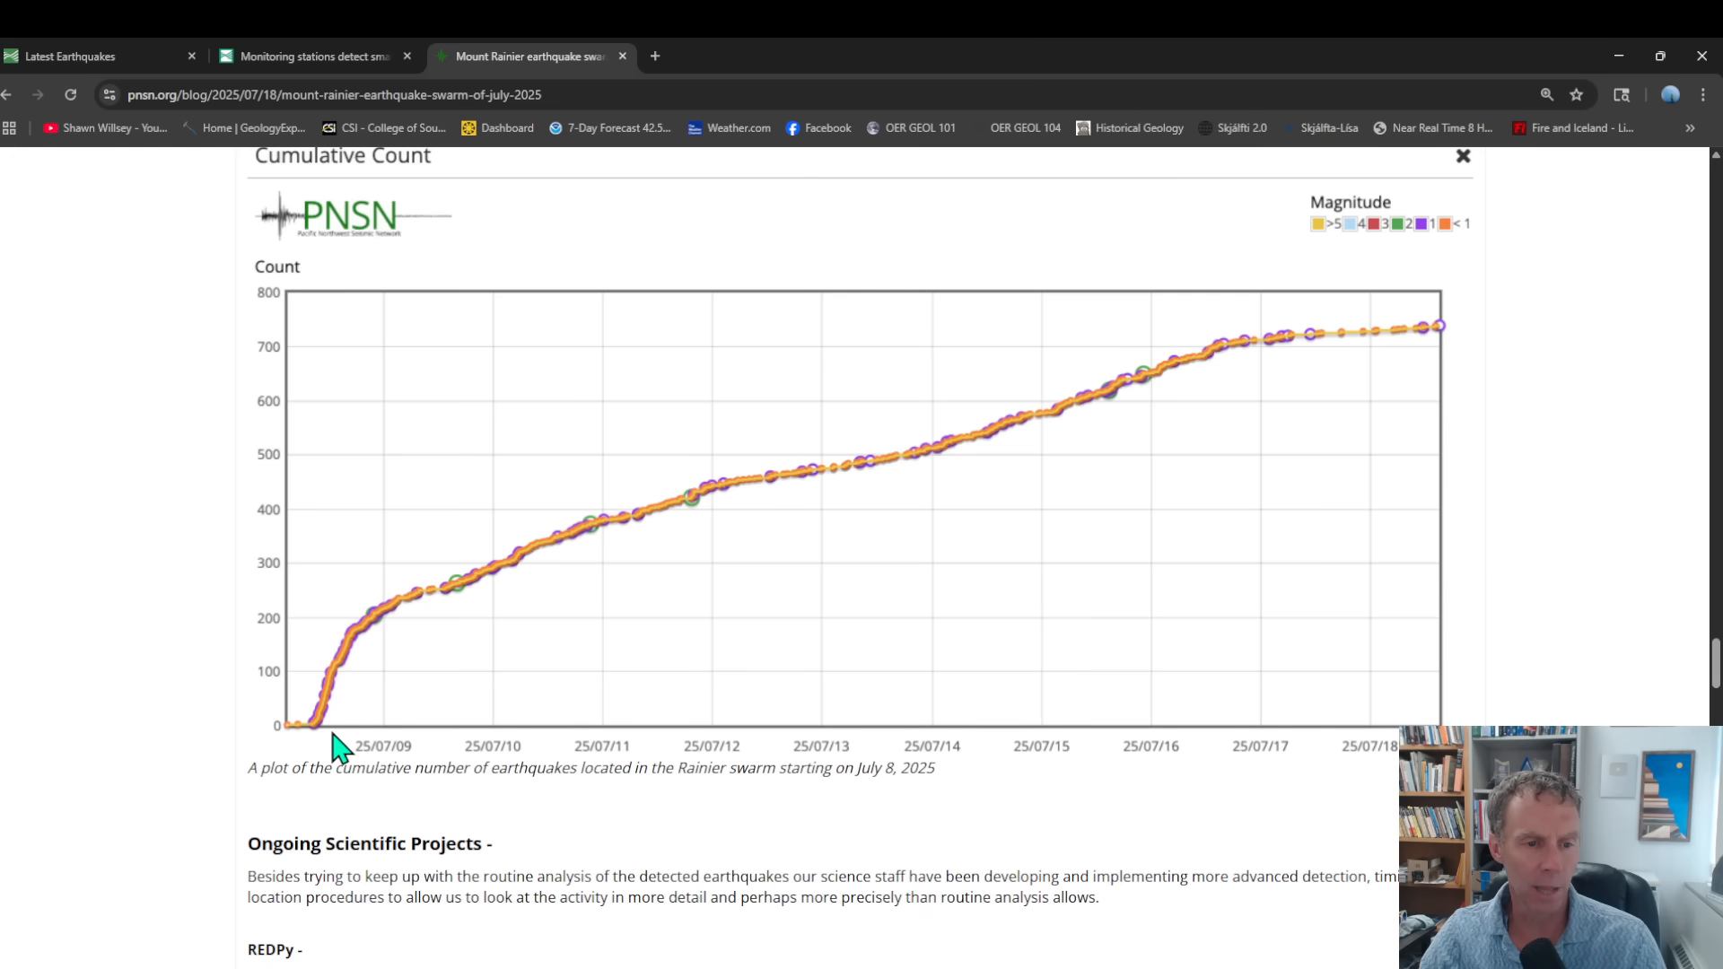
mouse_move(439, 593)
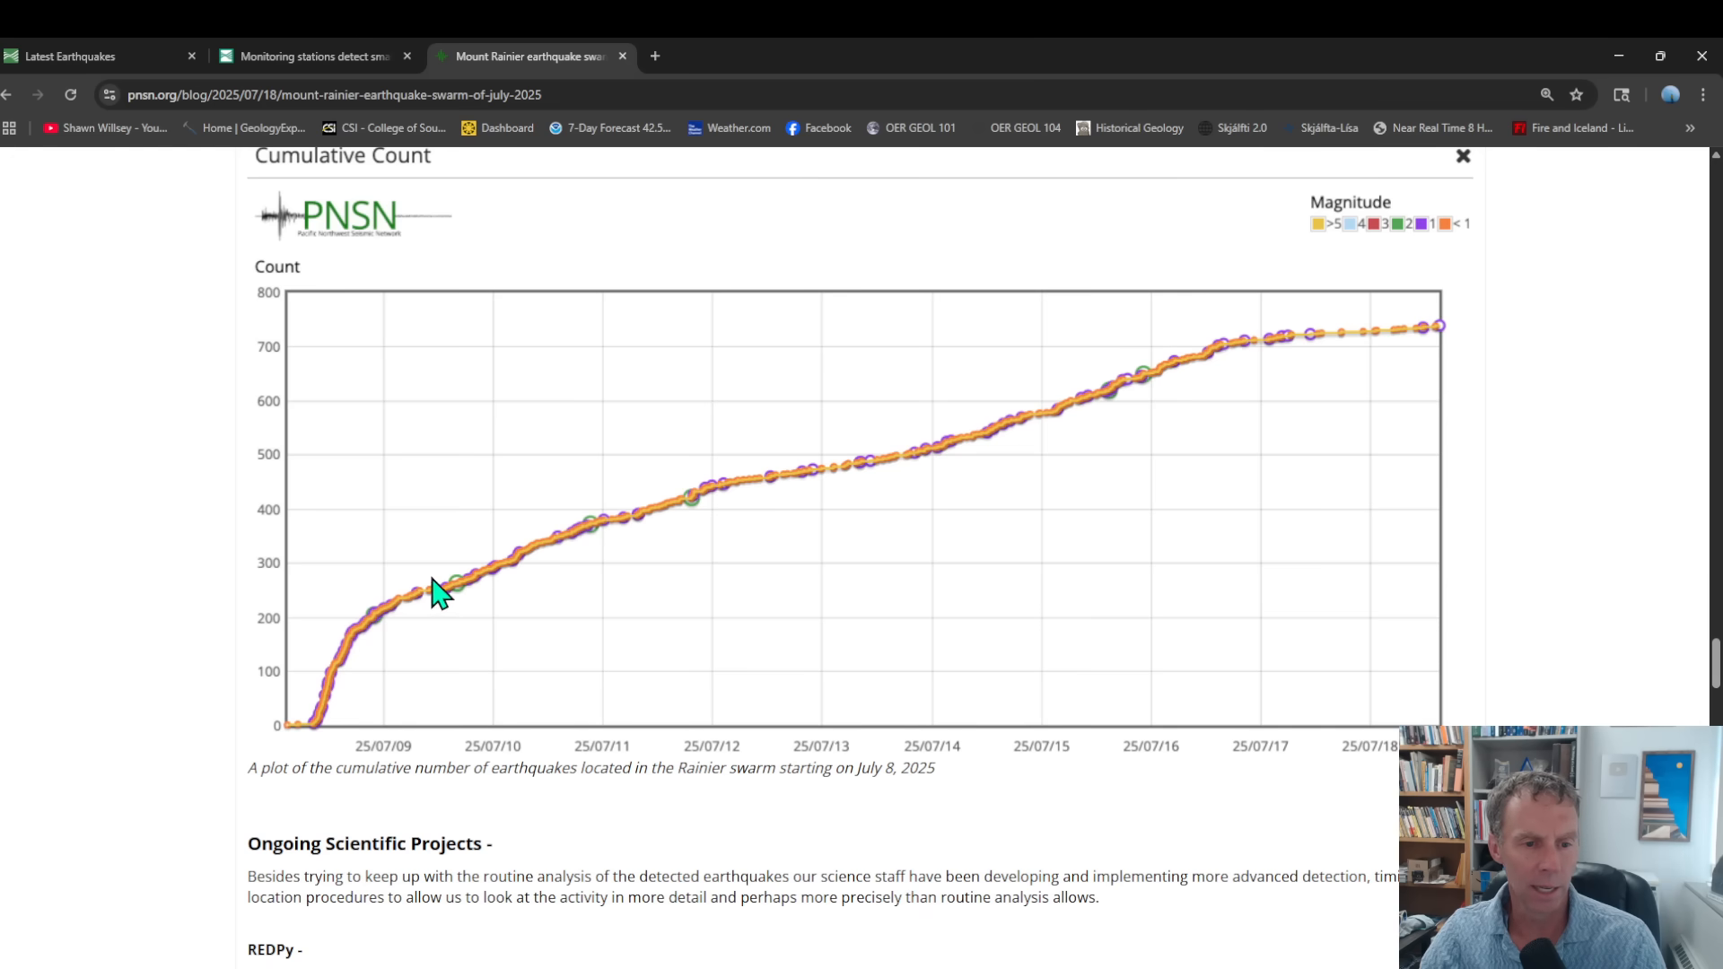
mouse_move(346, 712)
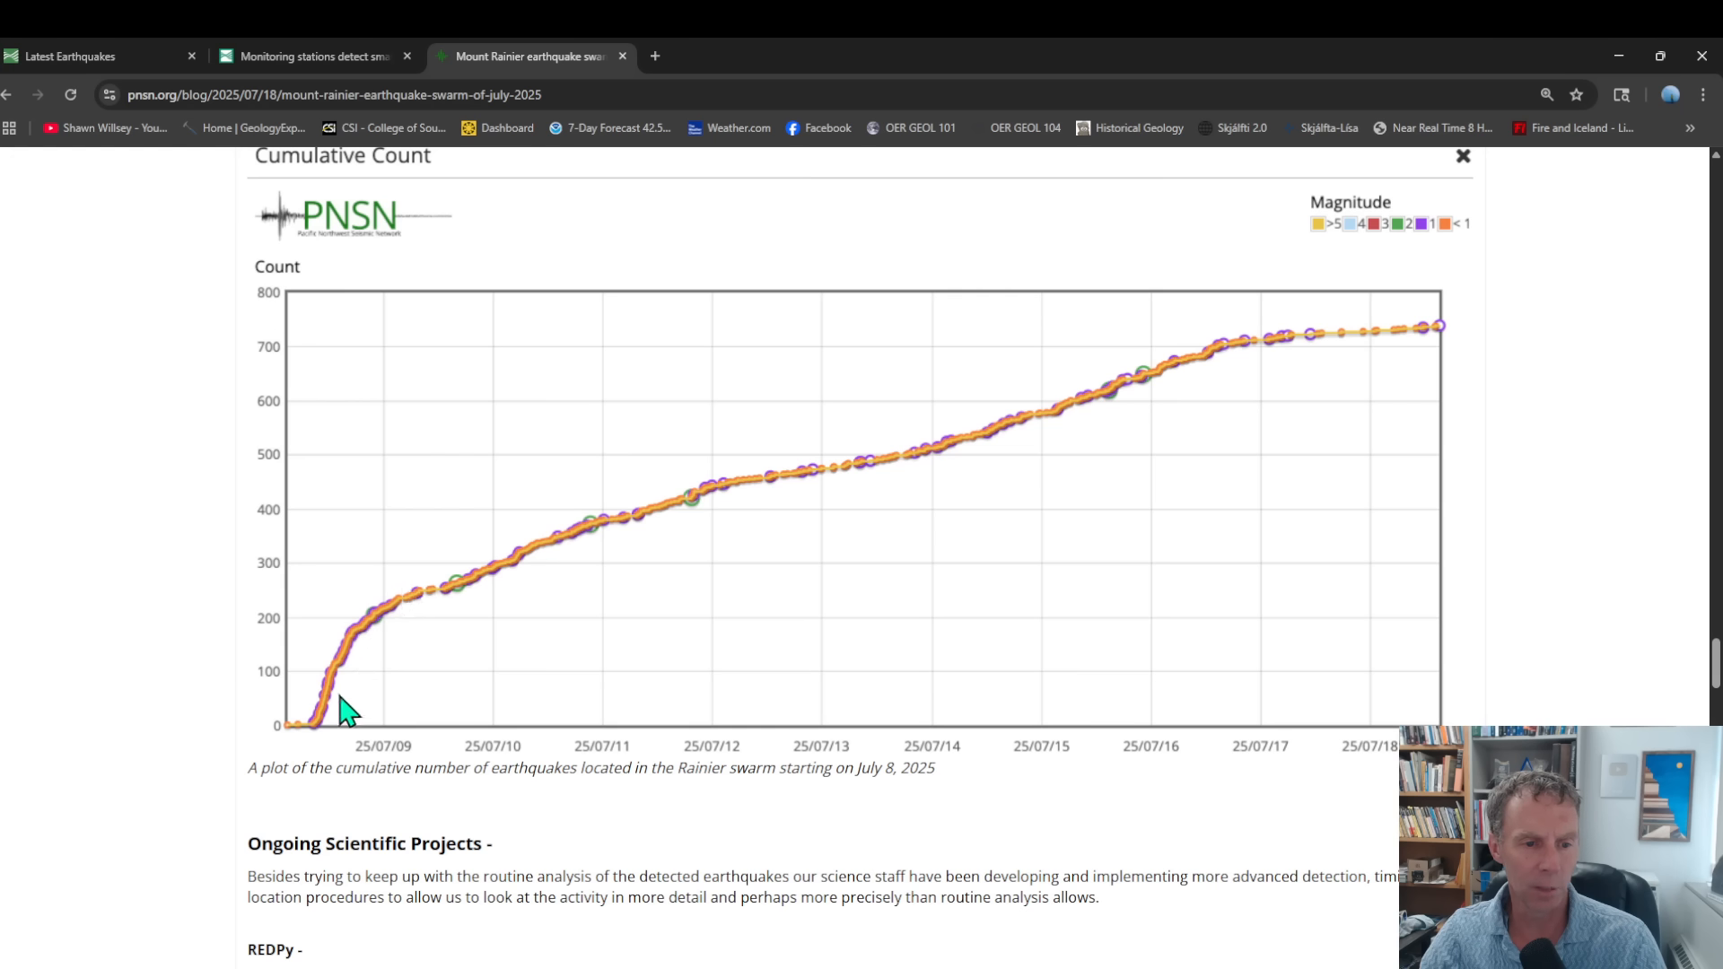
mouse_move(548, 562)
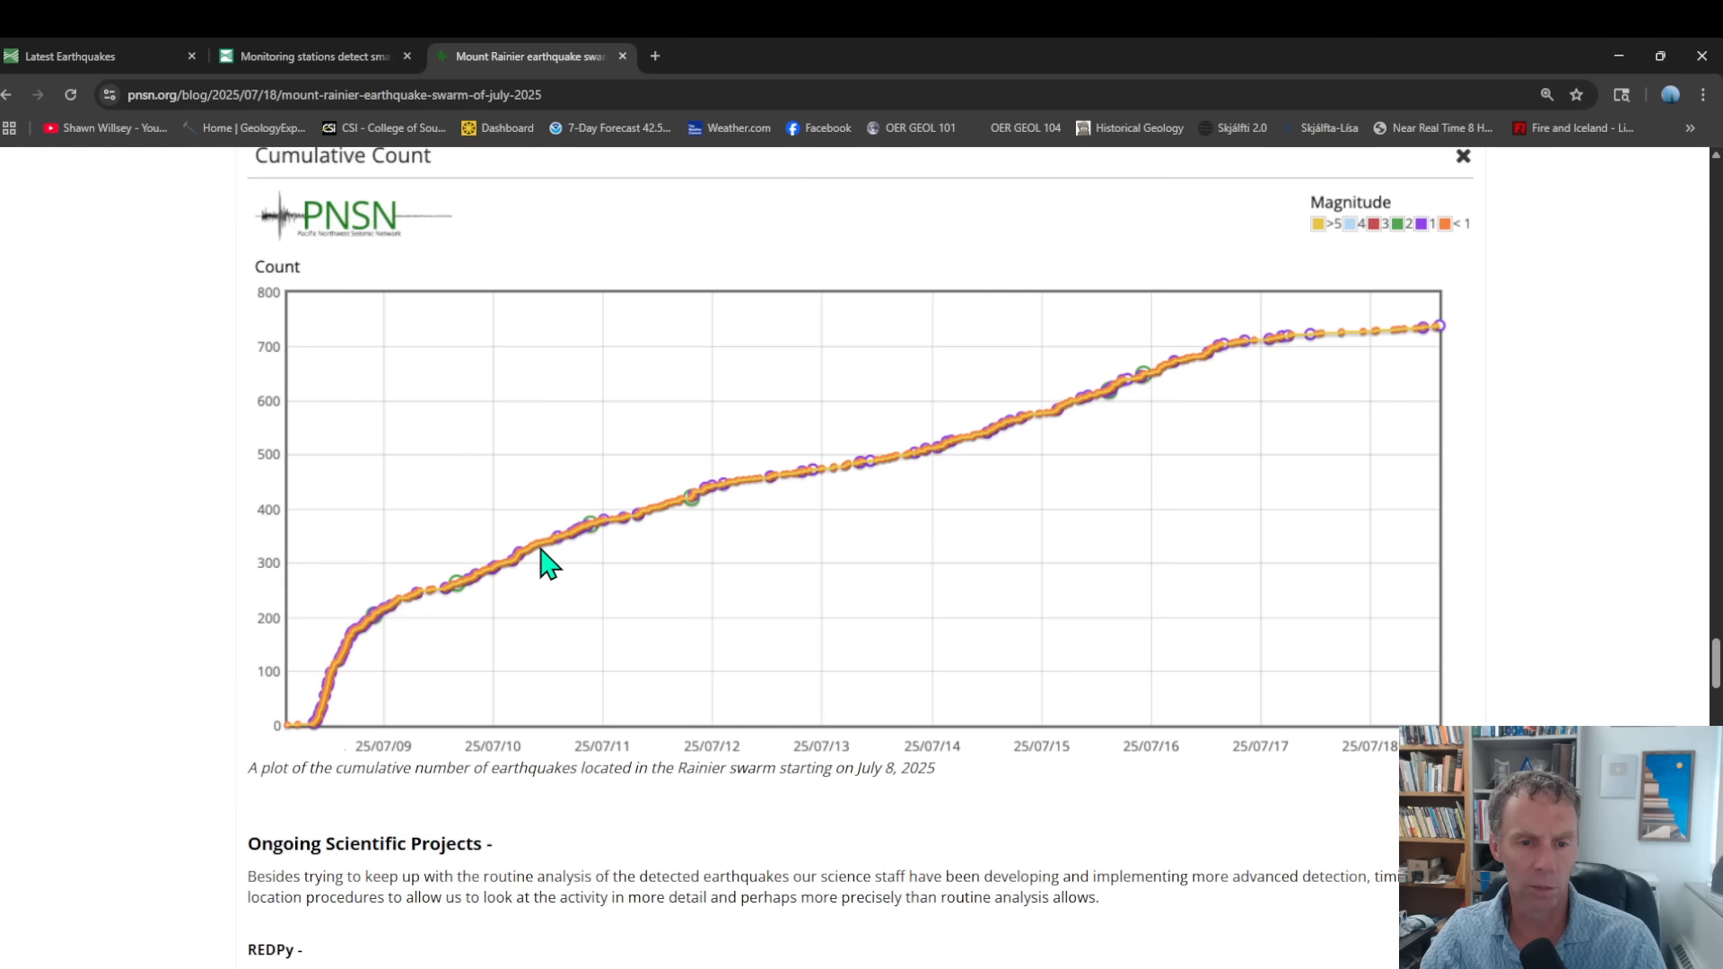
mouse_move(1072, 425)
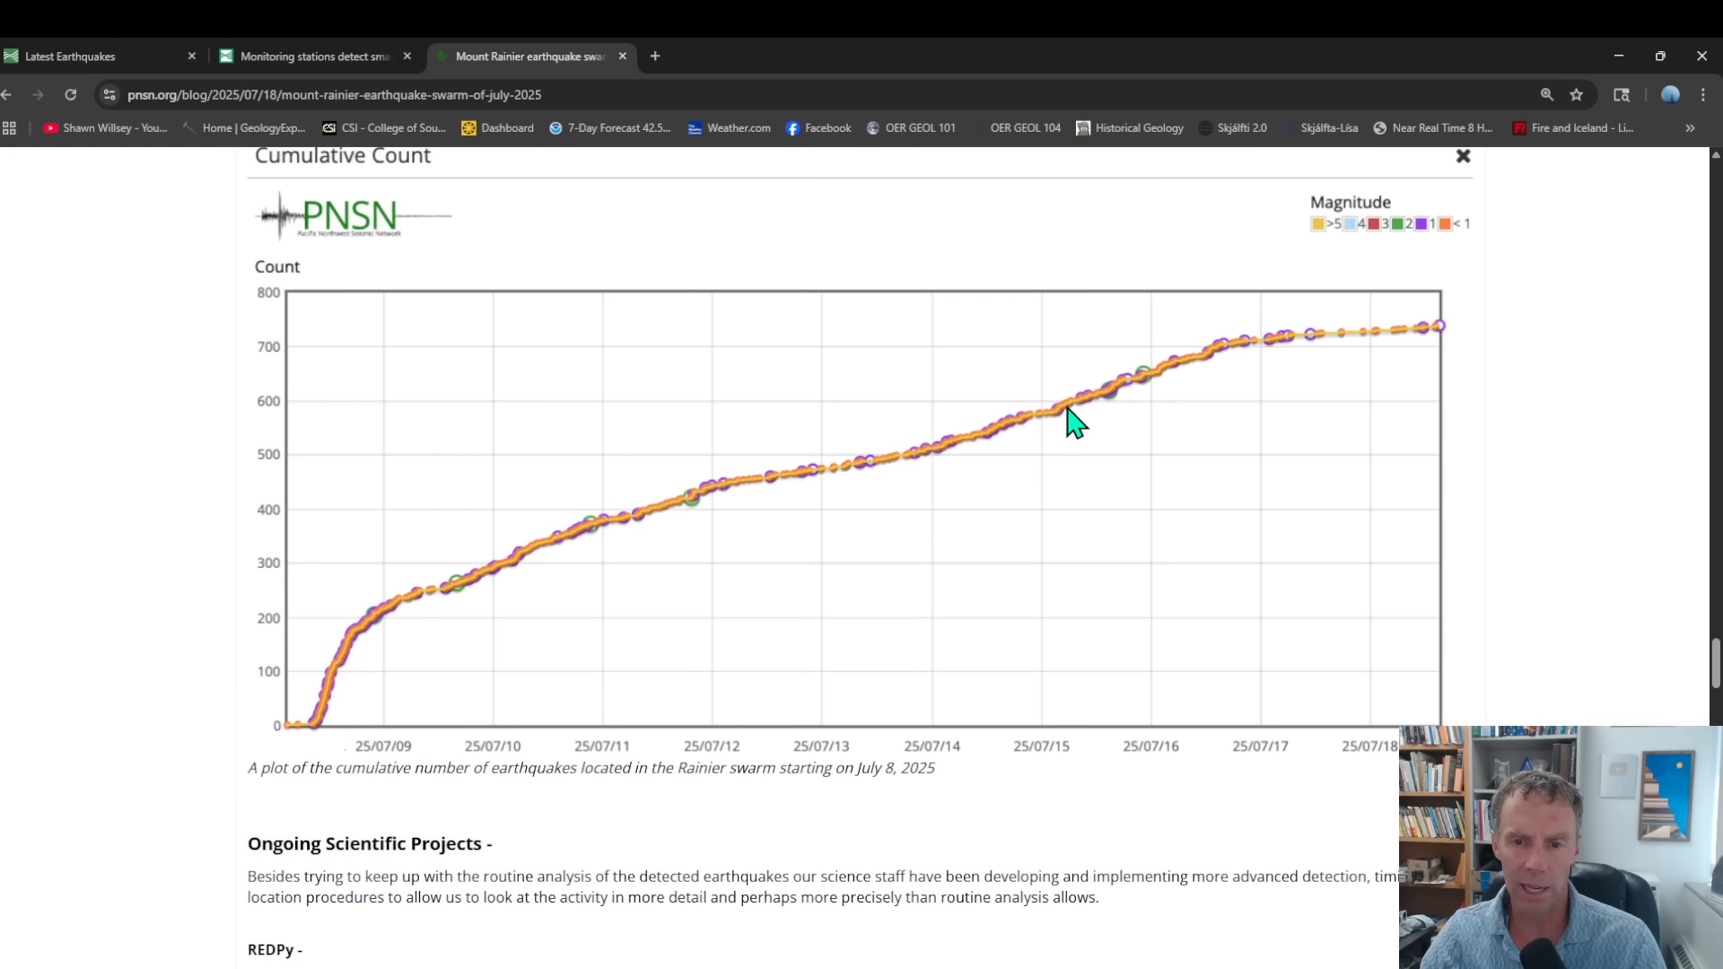
mouse_move(1454, 347)
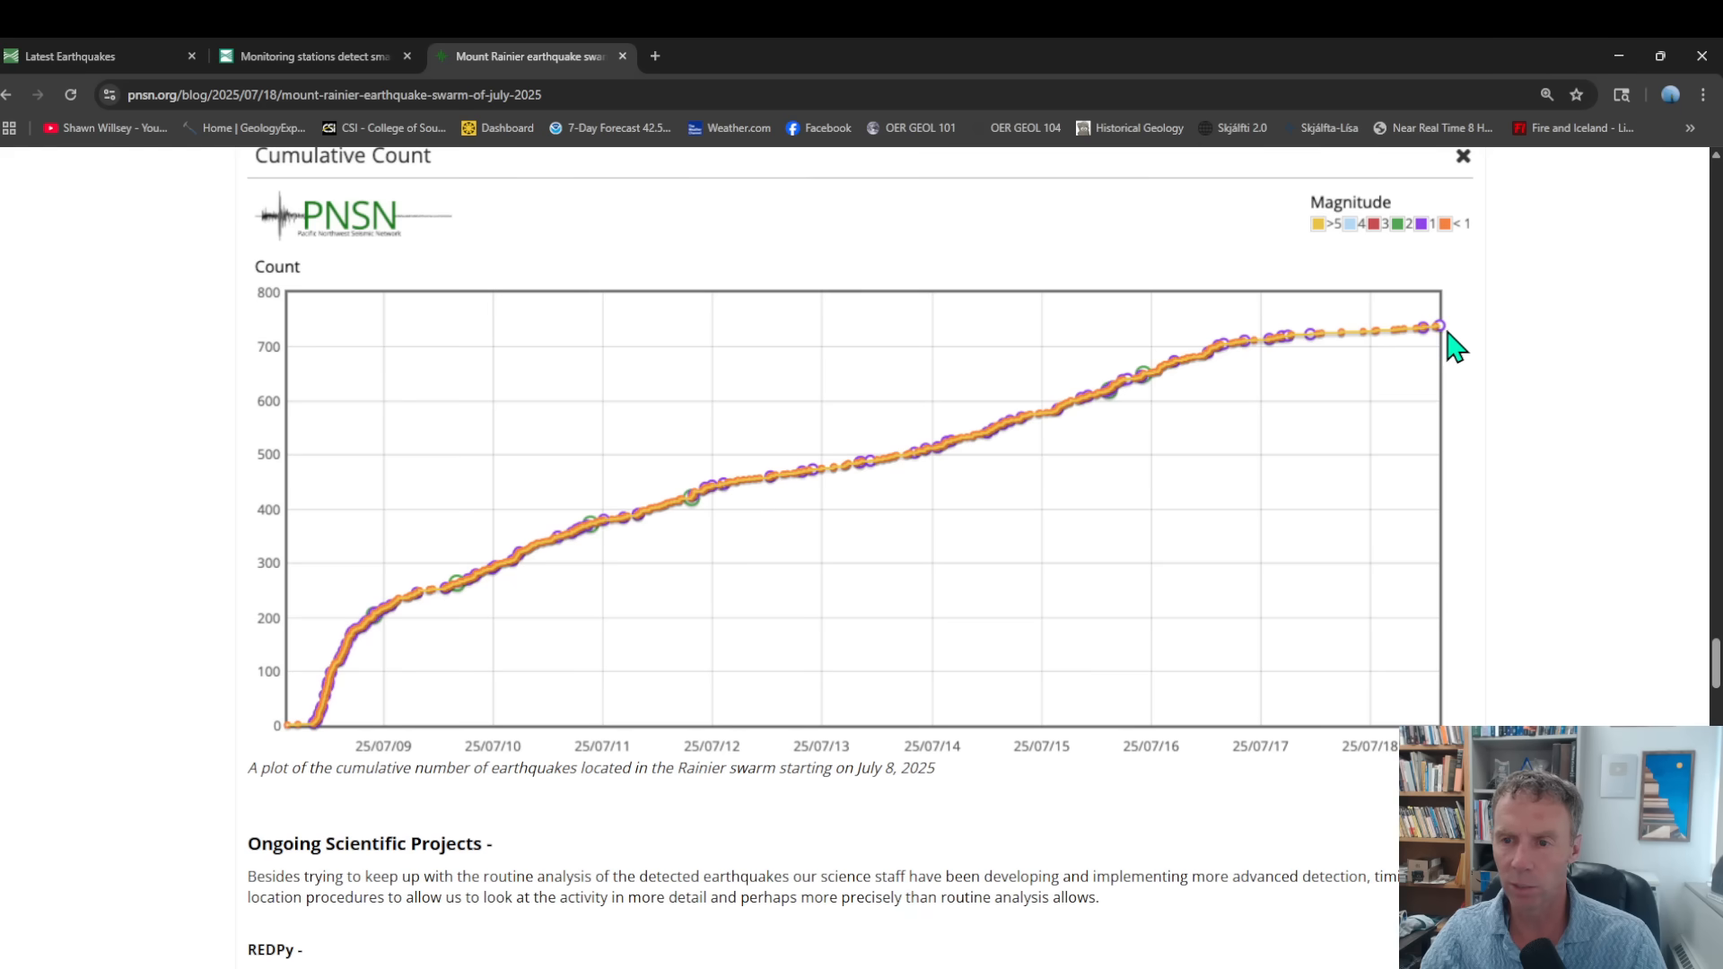
mouse_move(1394, 763)
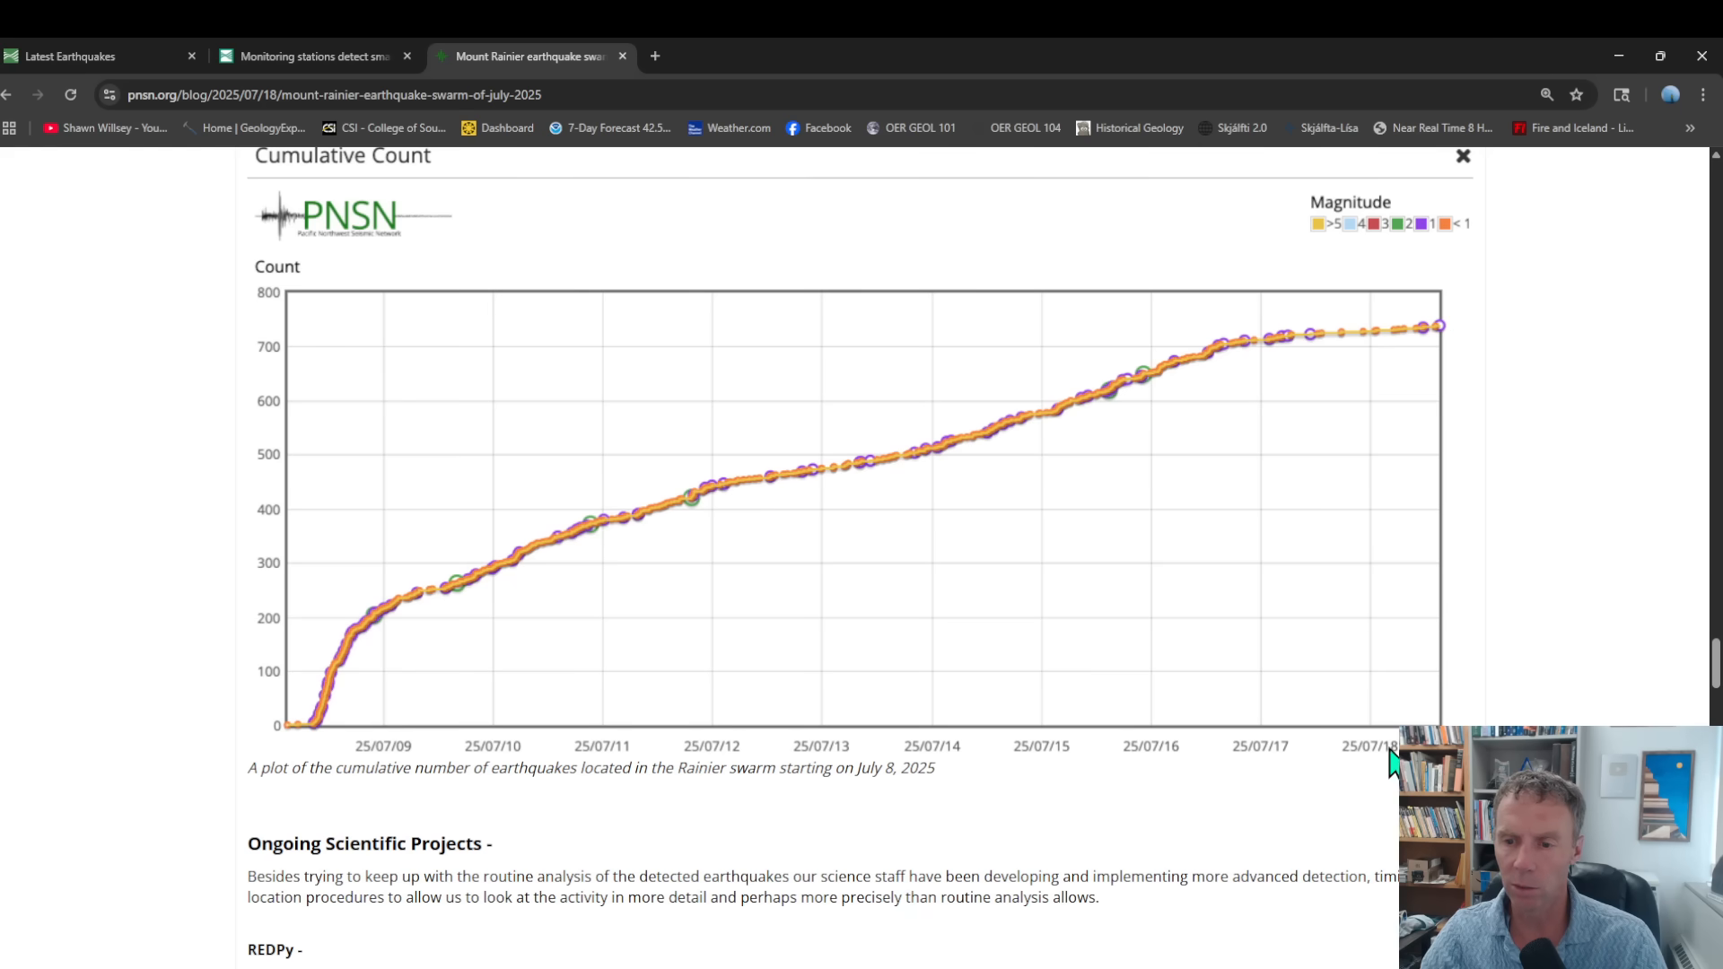
mouse_move(1406, 396)
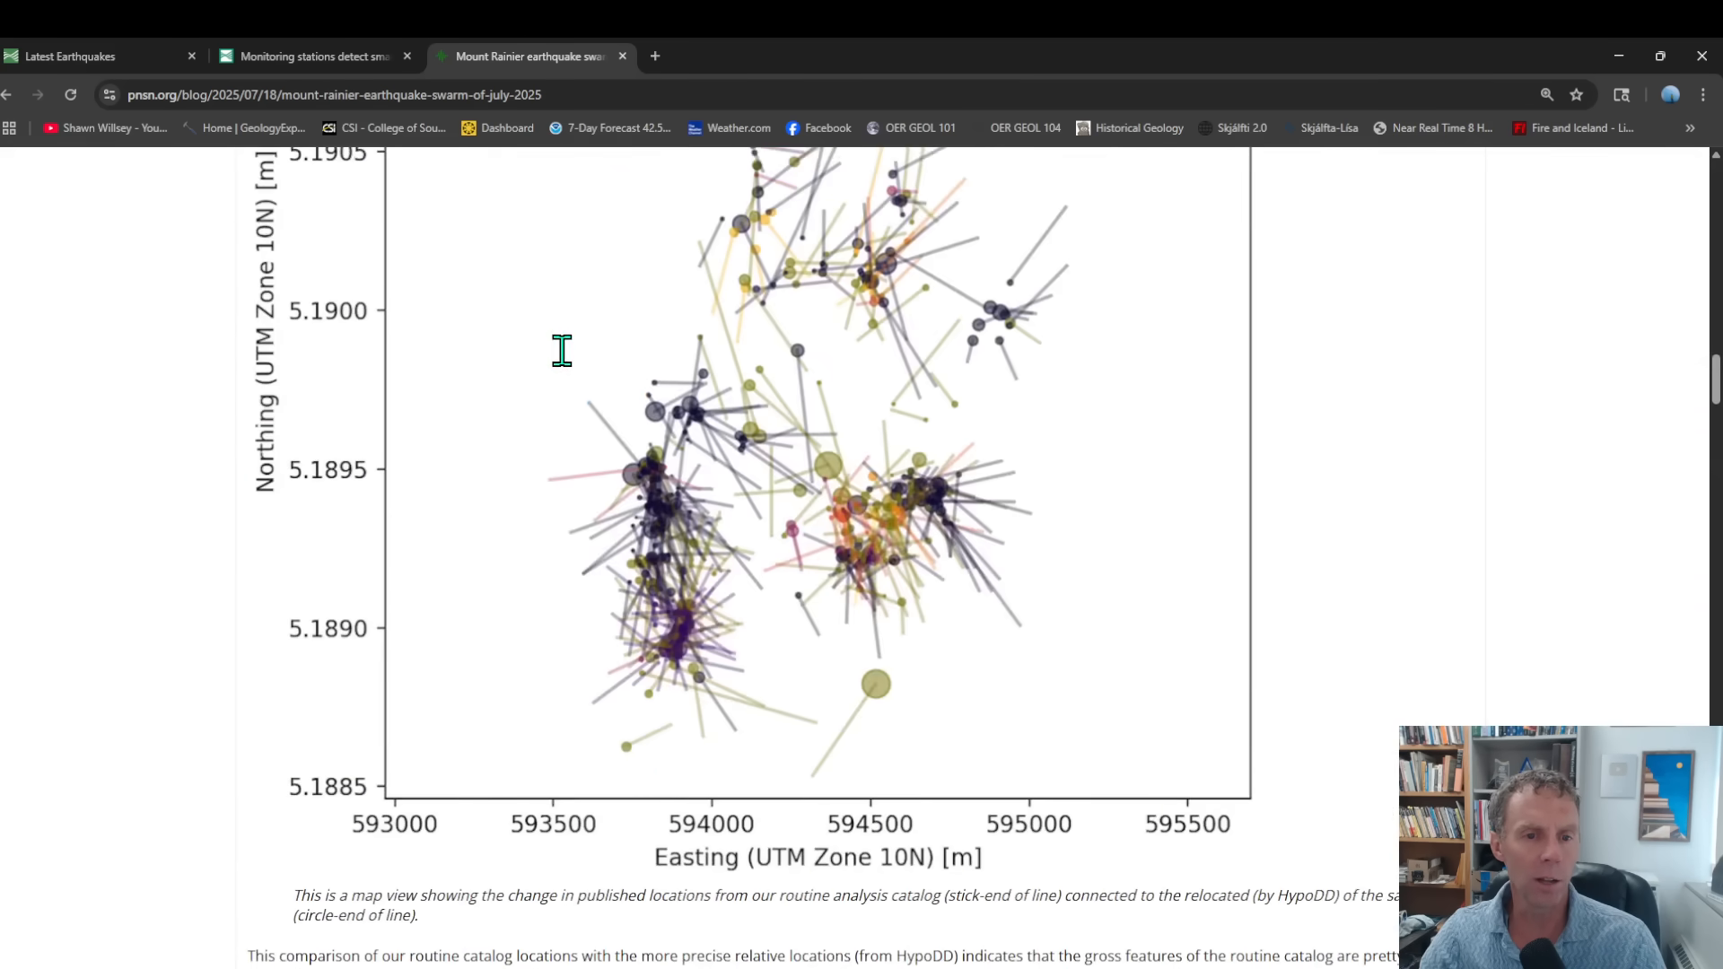
scroll(up, 3)
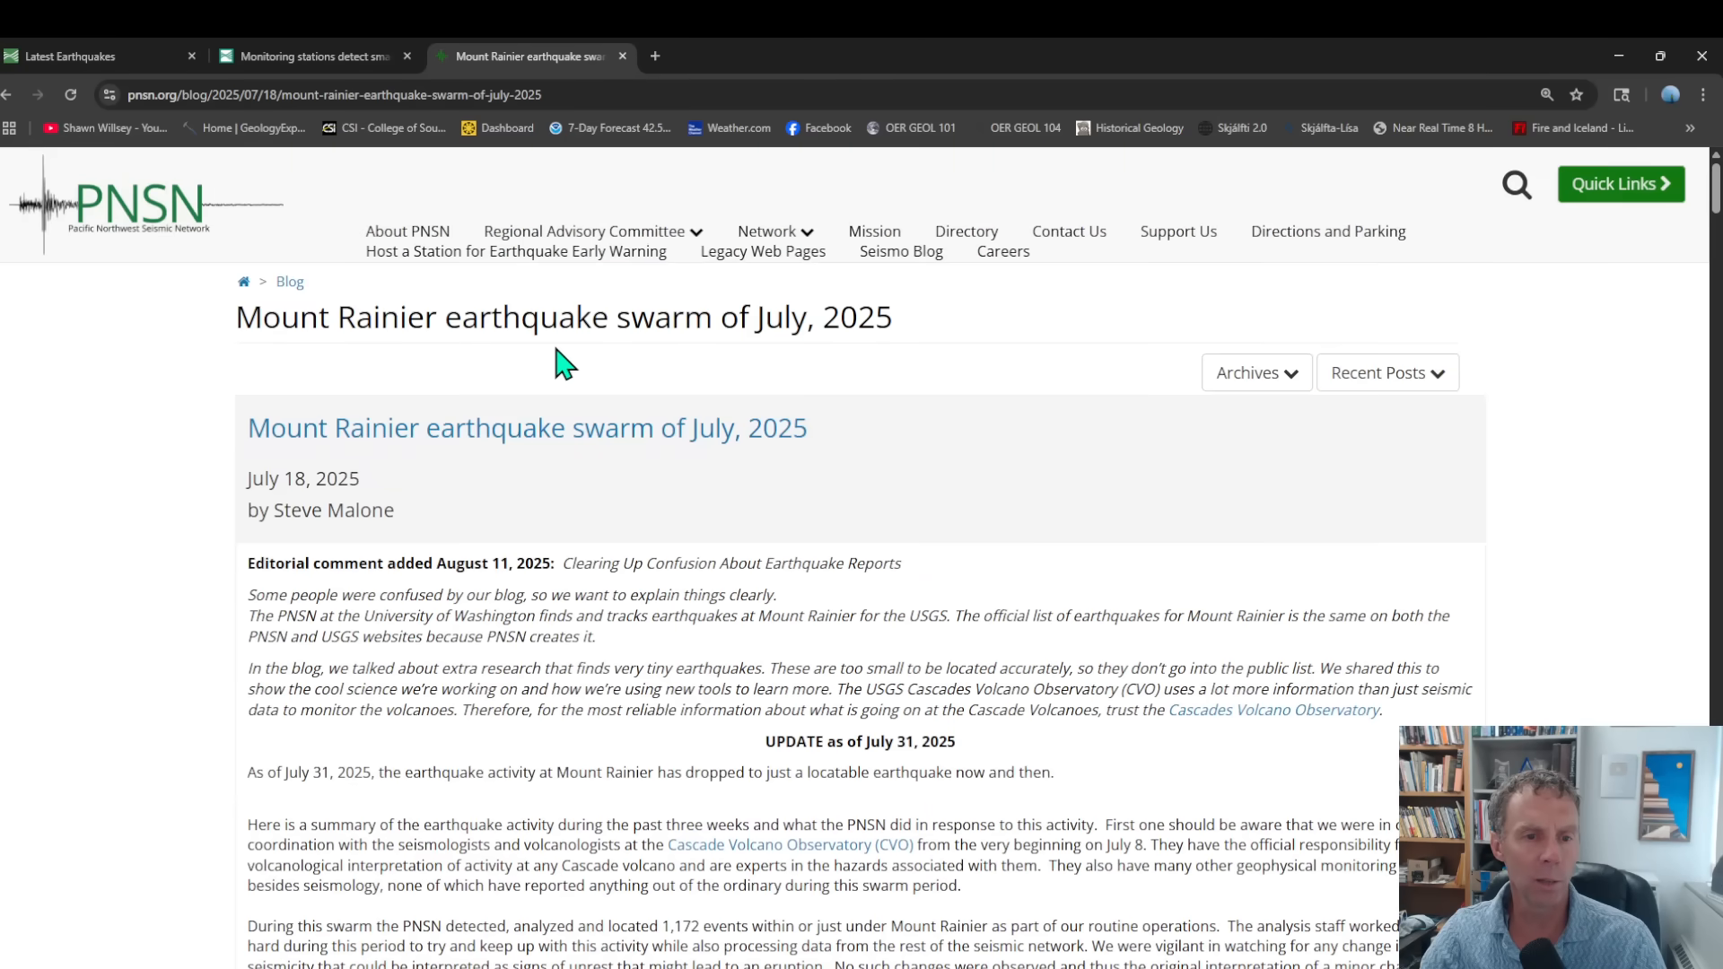
Step: Return to the 'Monitoring stations detect…' USGS article and scroll to its opening
click(307, 56)
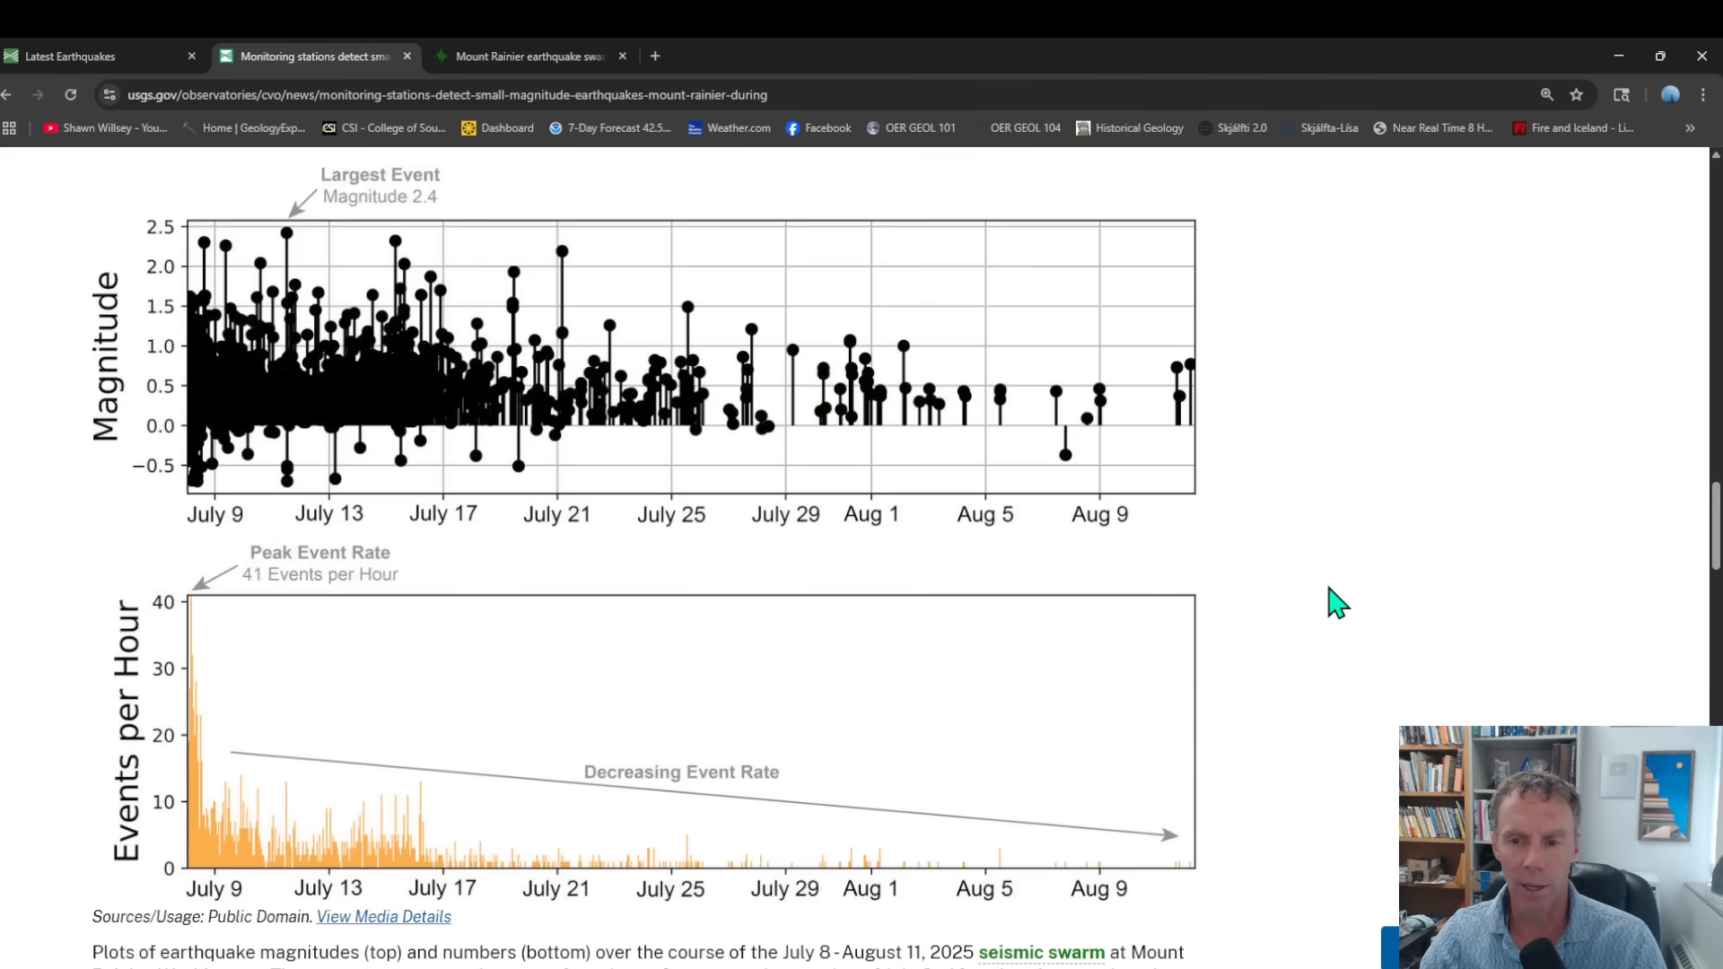
scroll(down, 3)
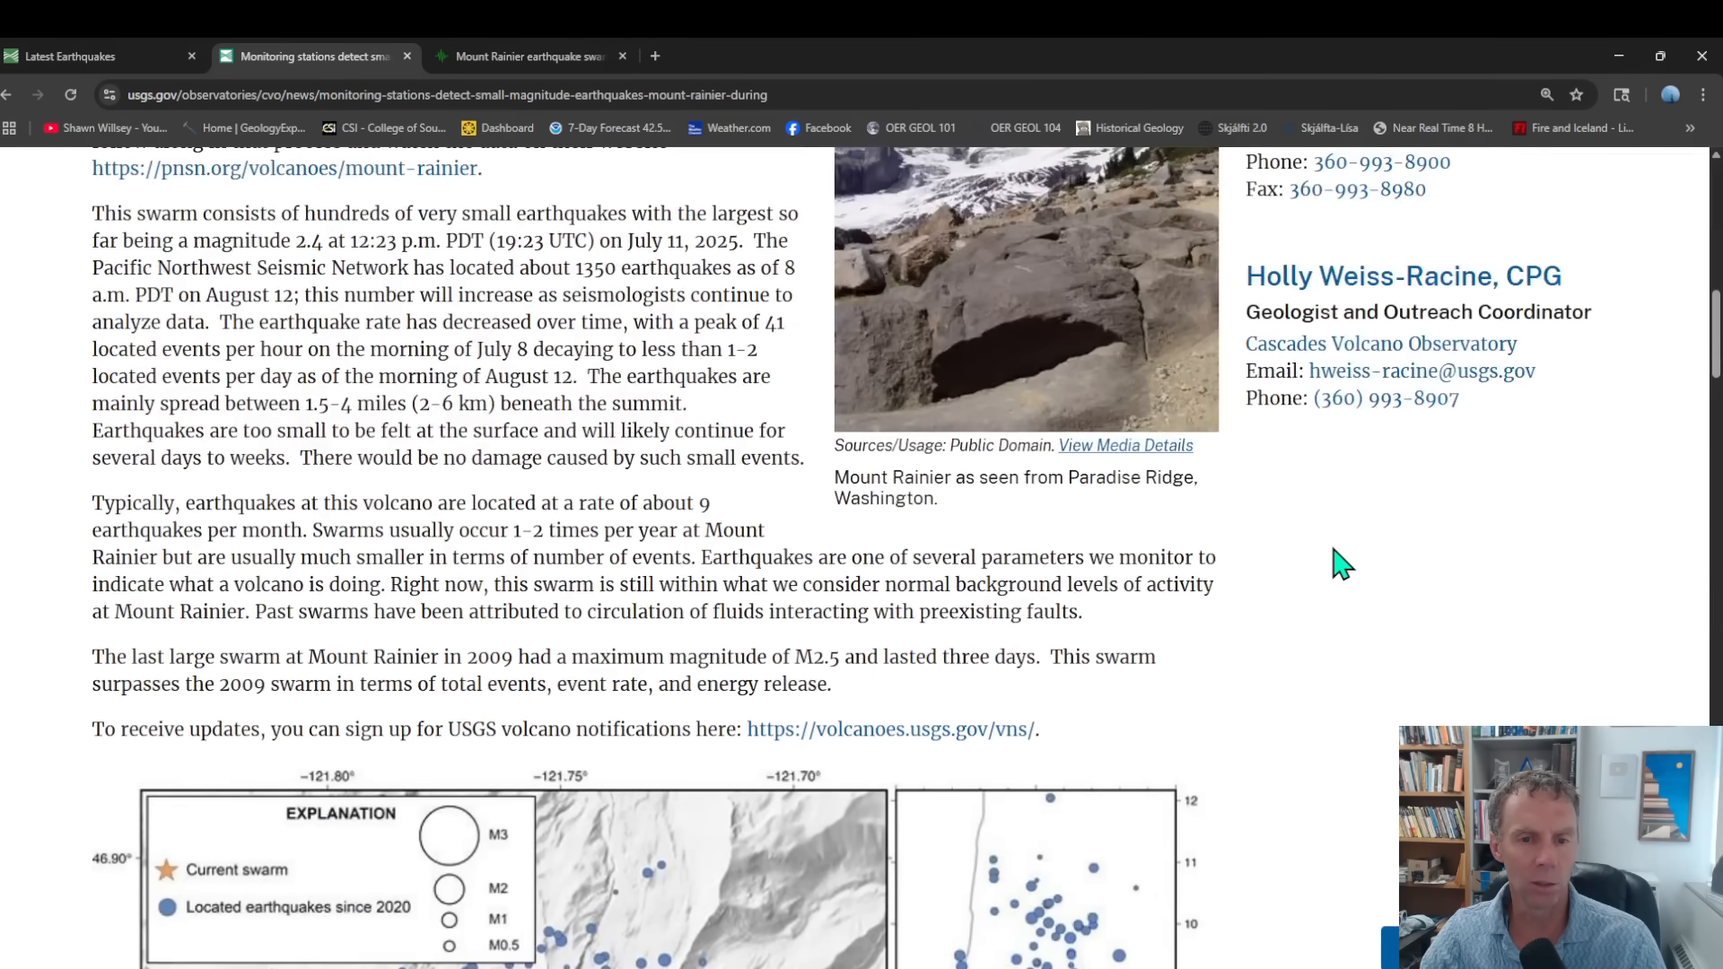
scroll(up, 3)
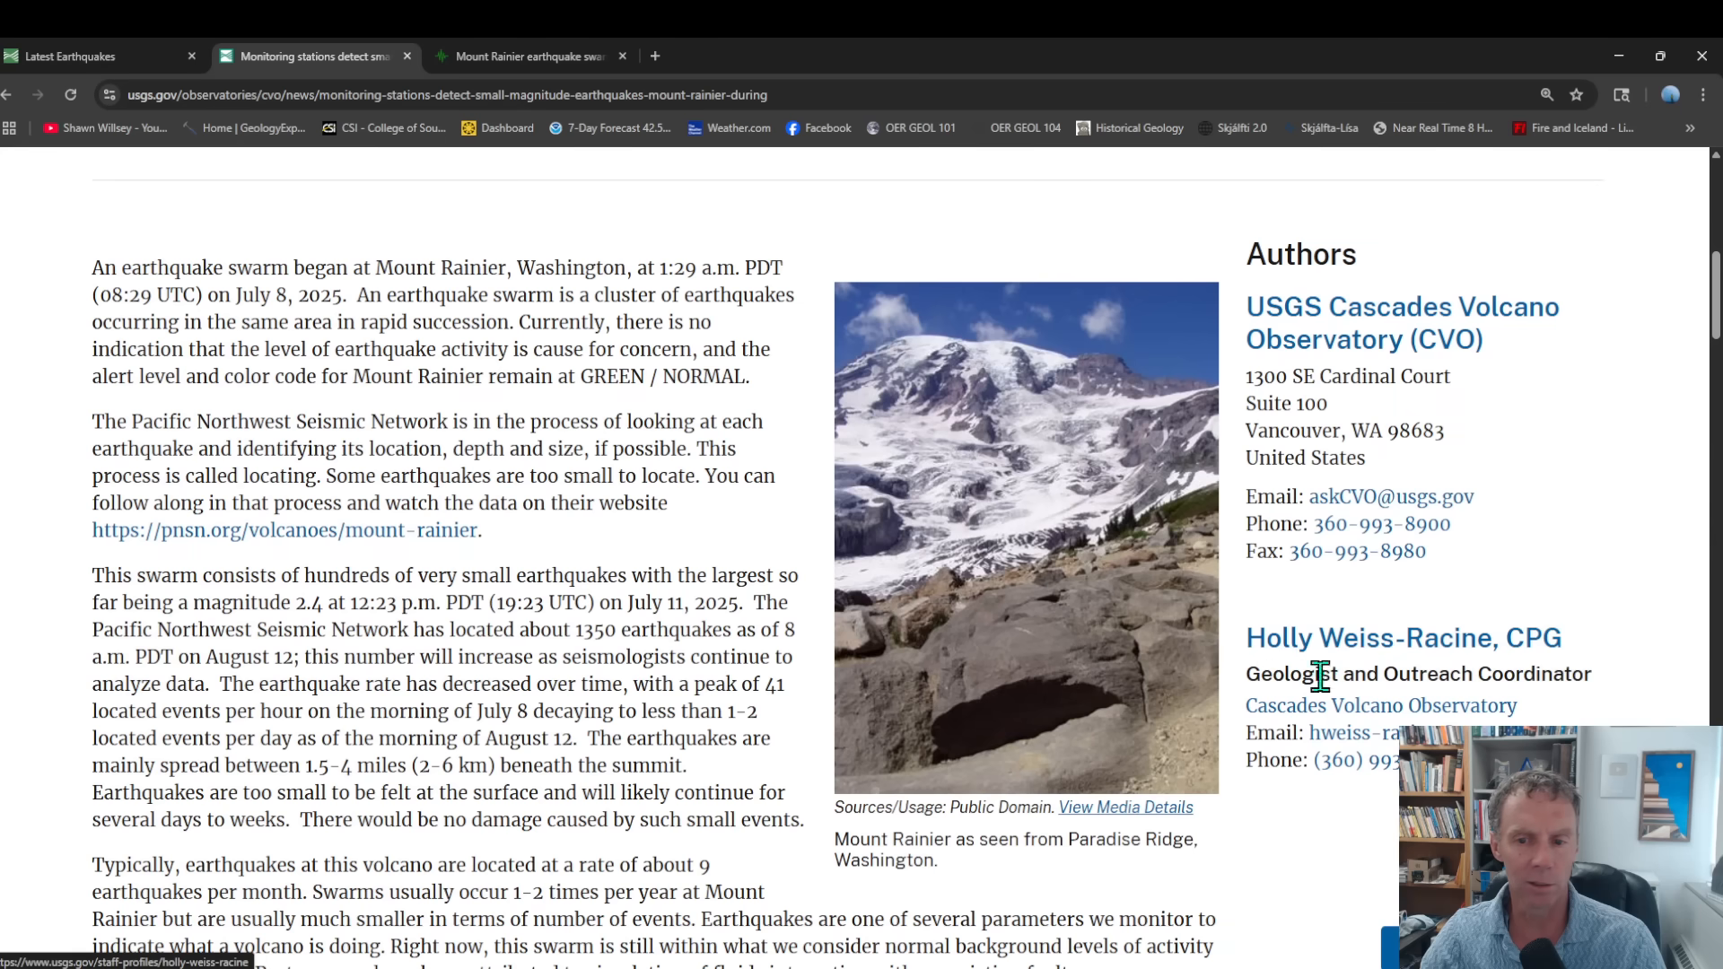
scroll(up, 3)
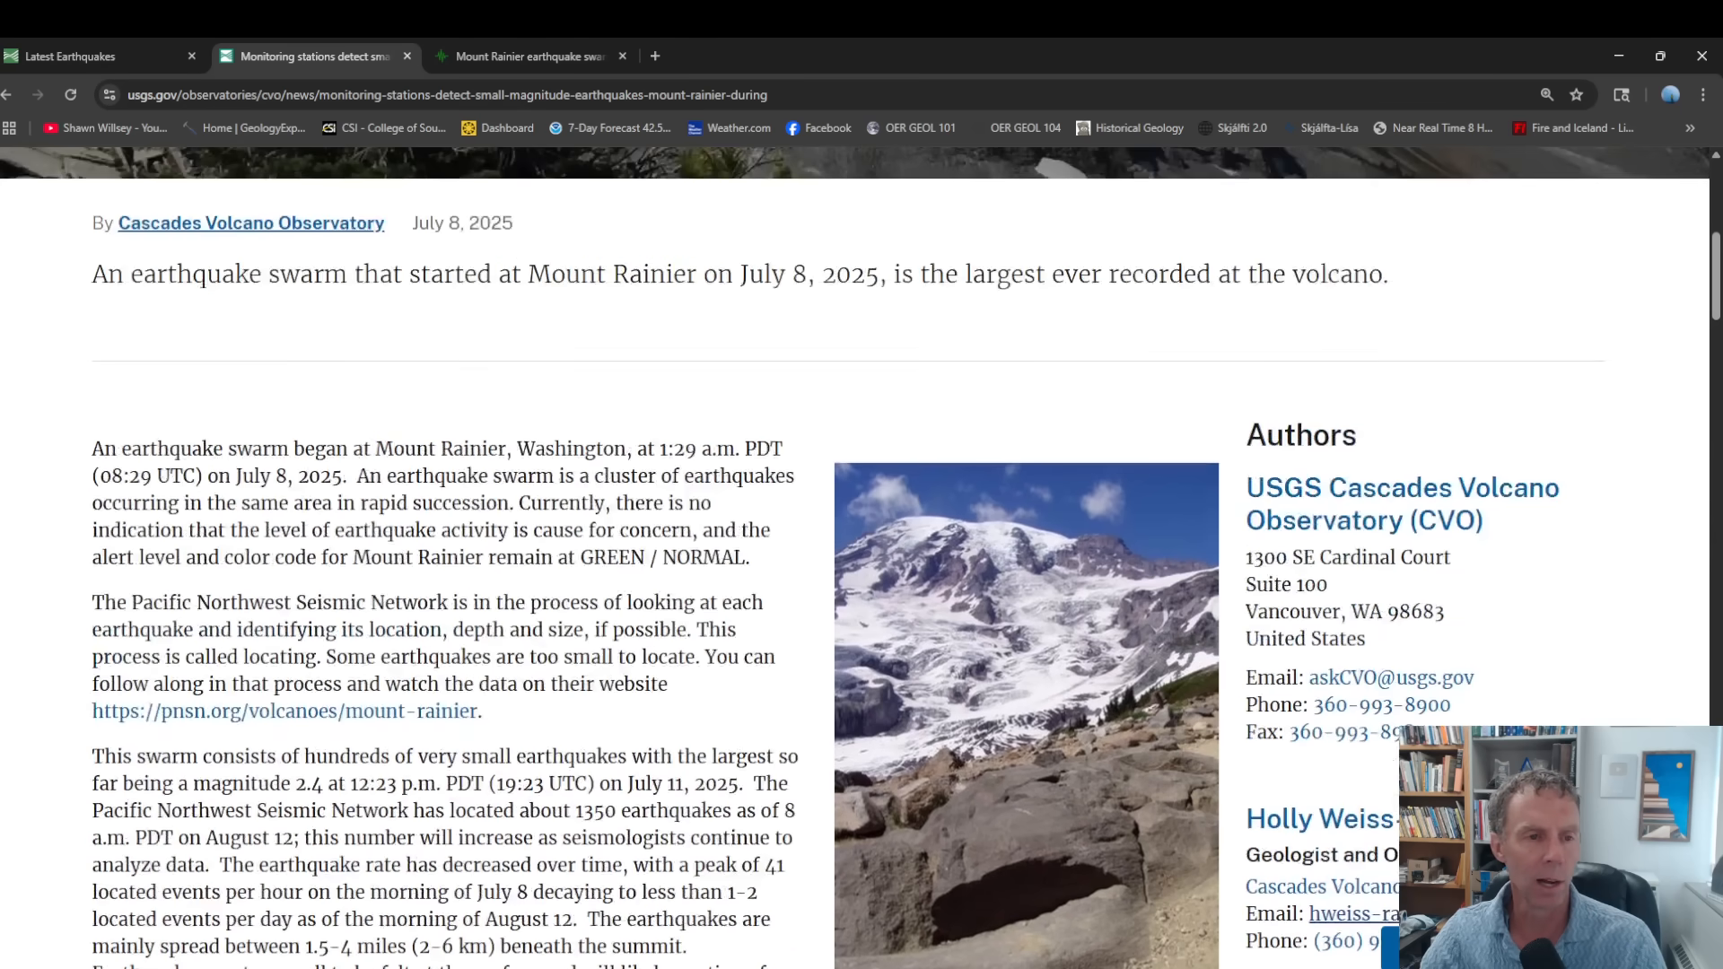
mouse_move(303, 417)
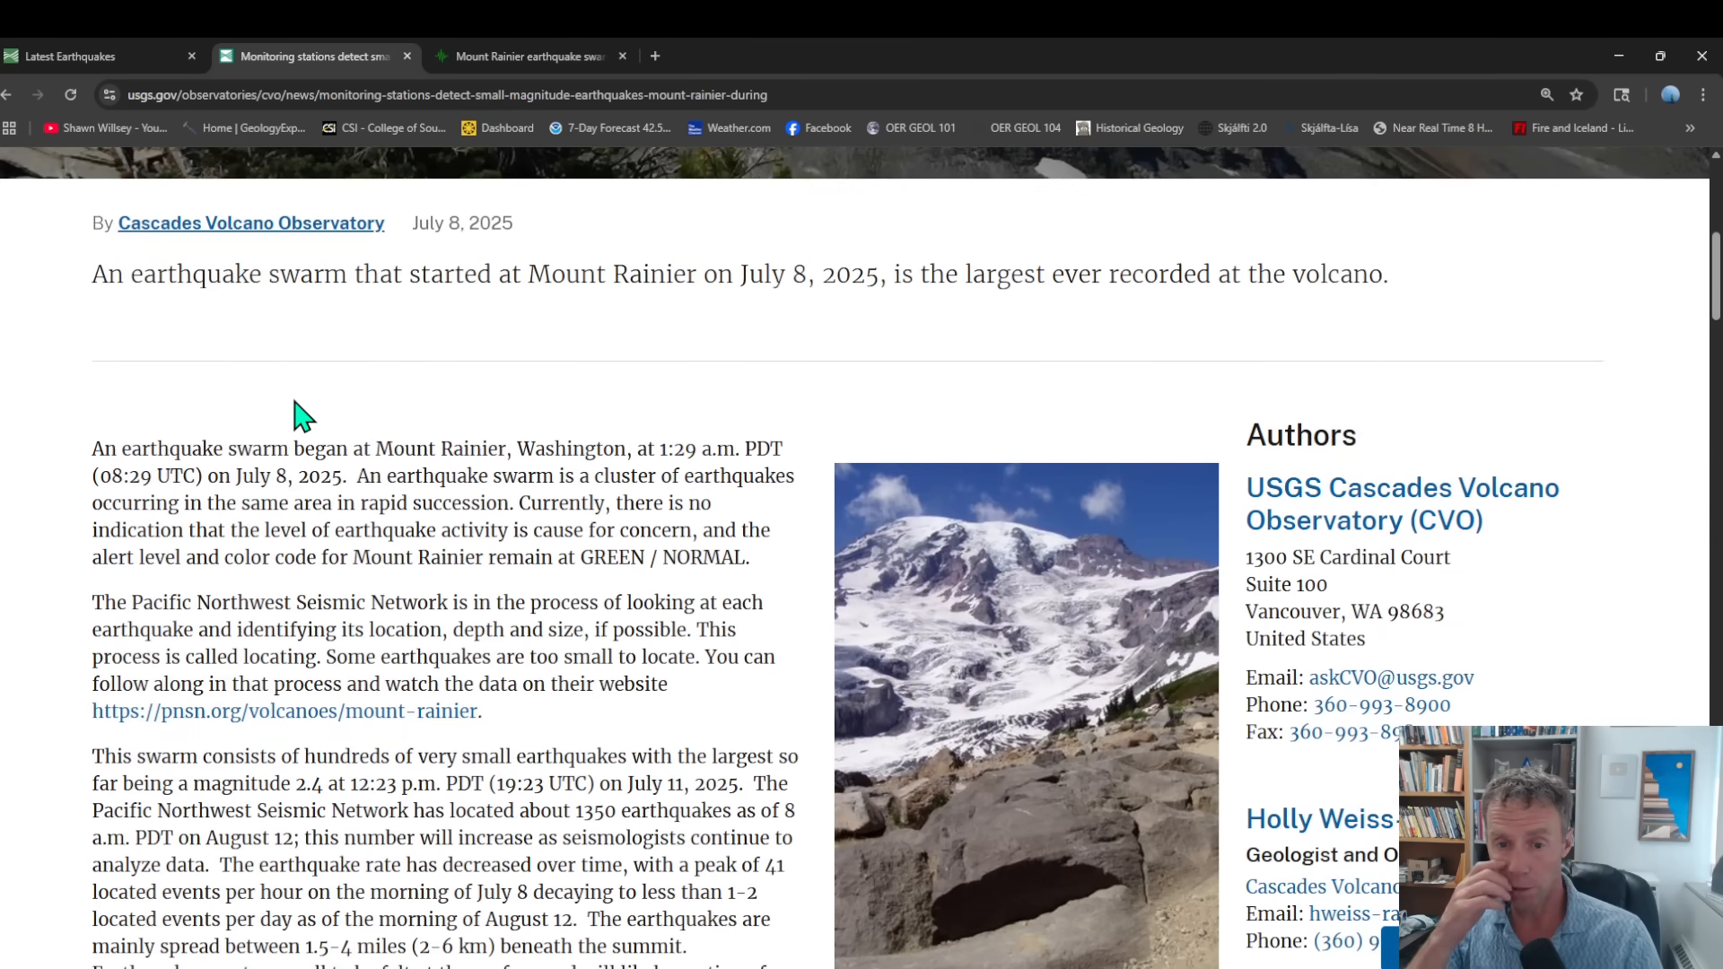